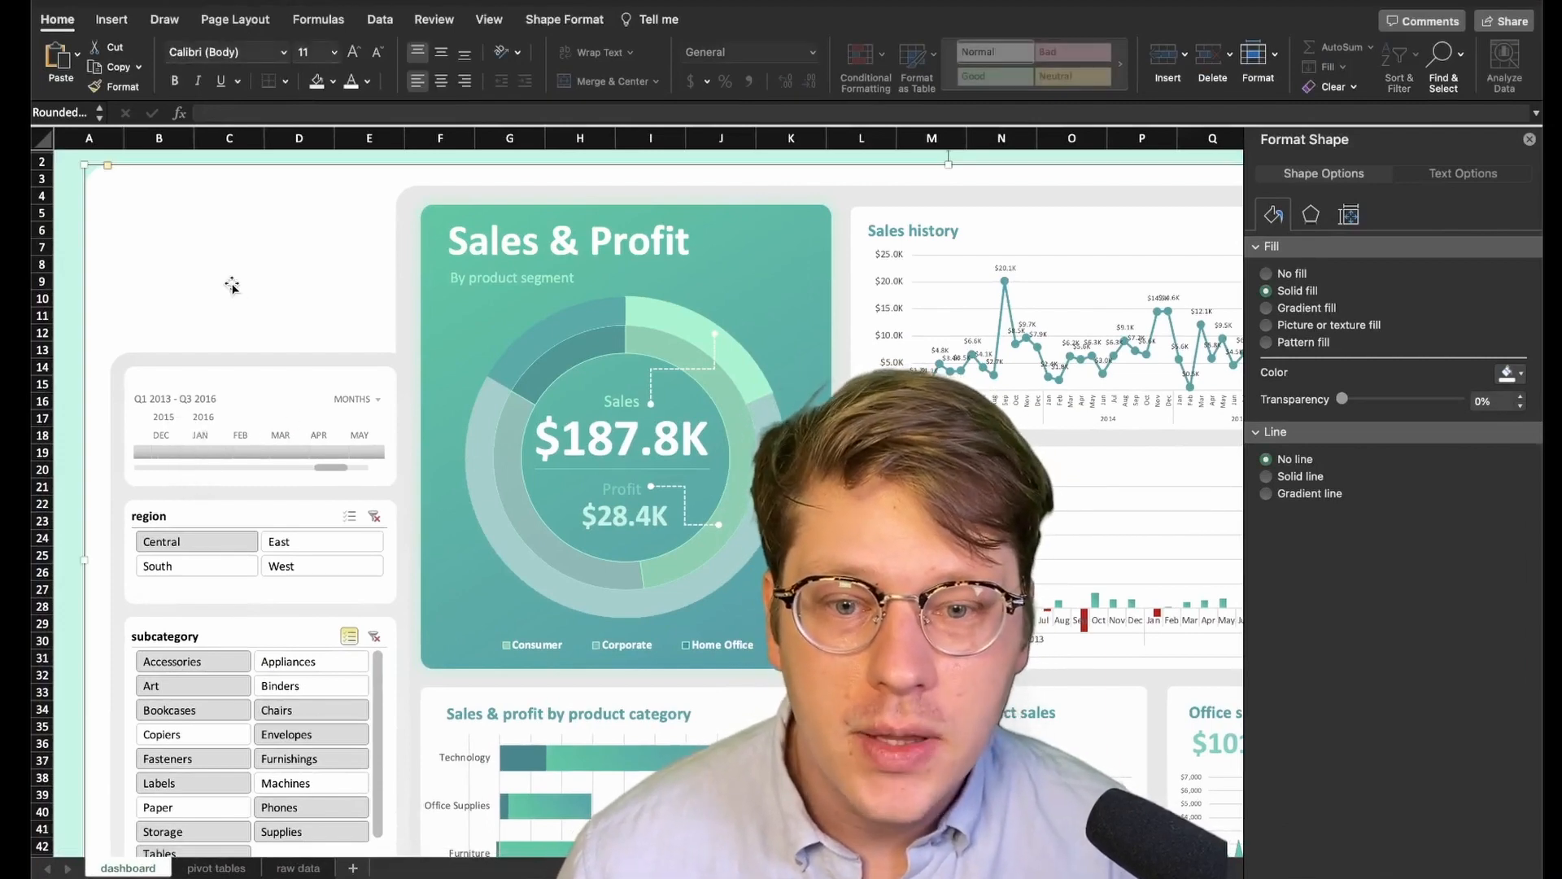
mouse_move(163, 210)
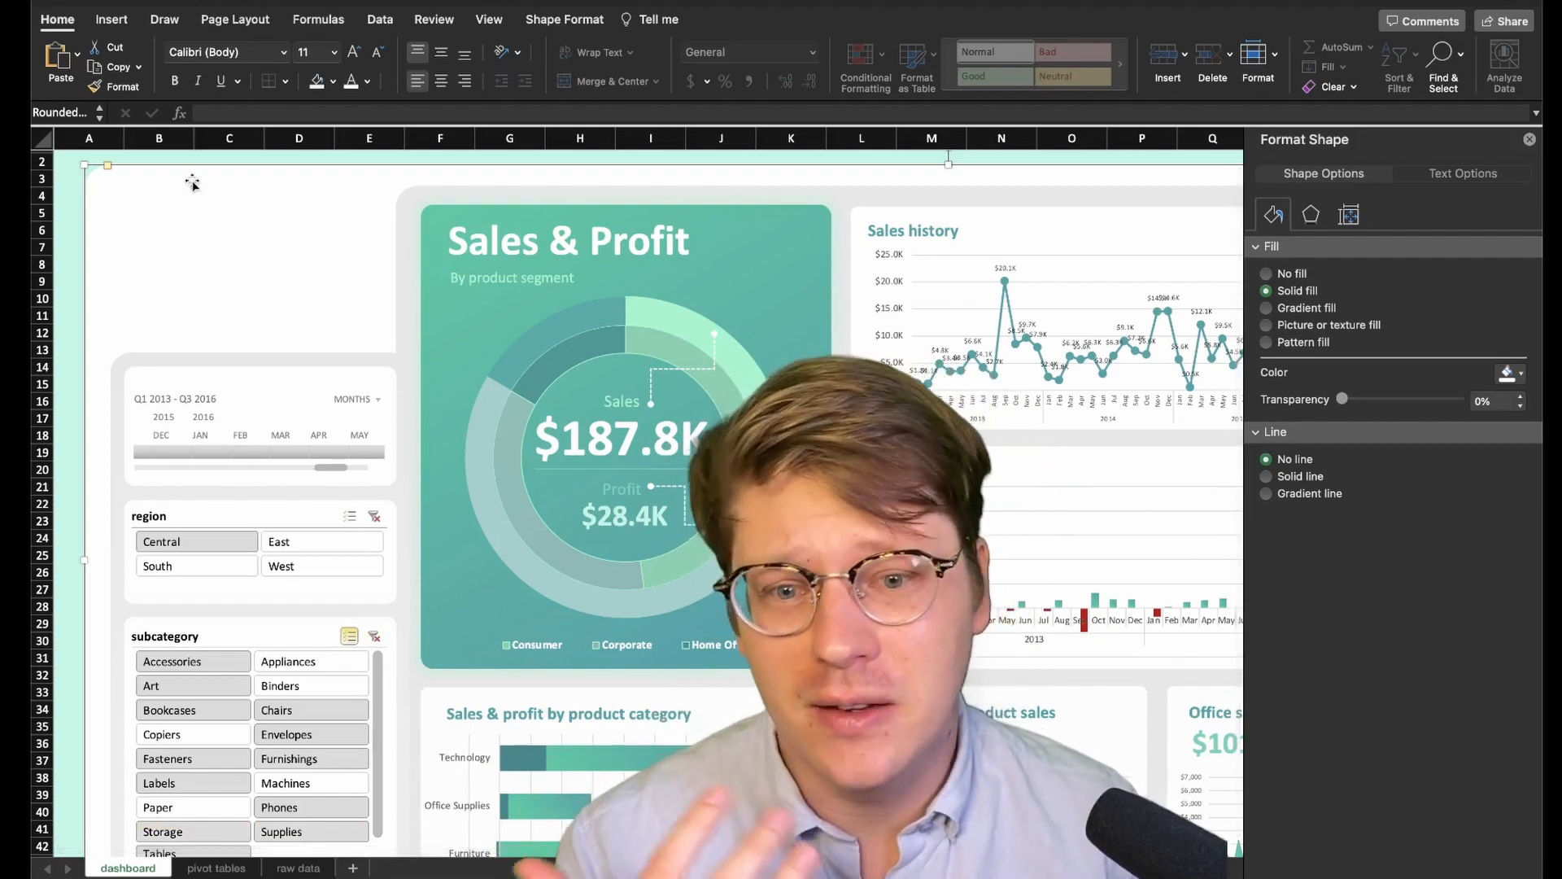
mouse_move(317, 226)
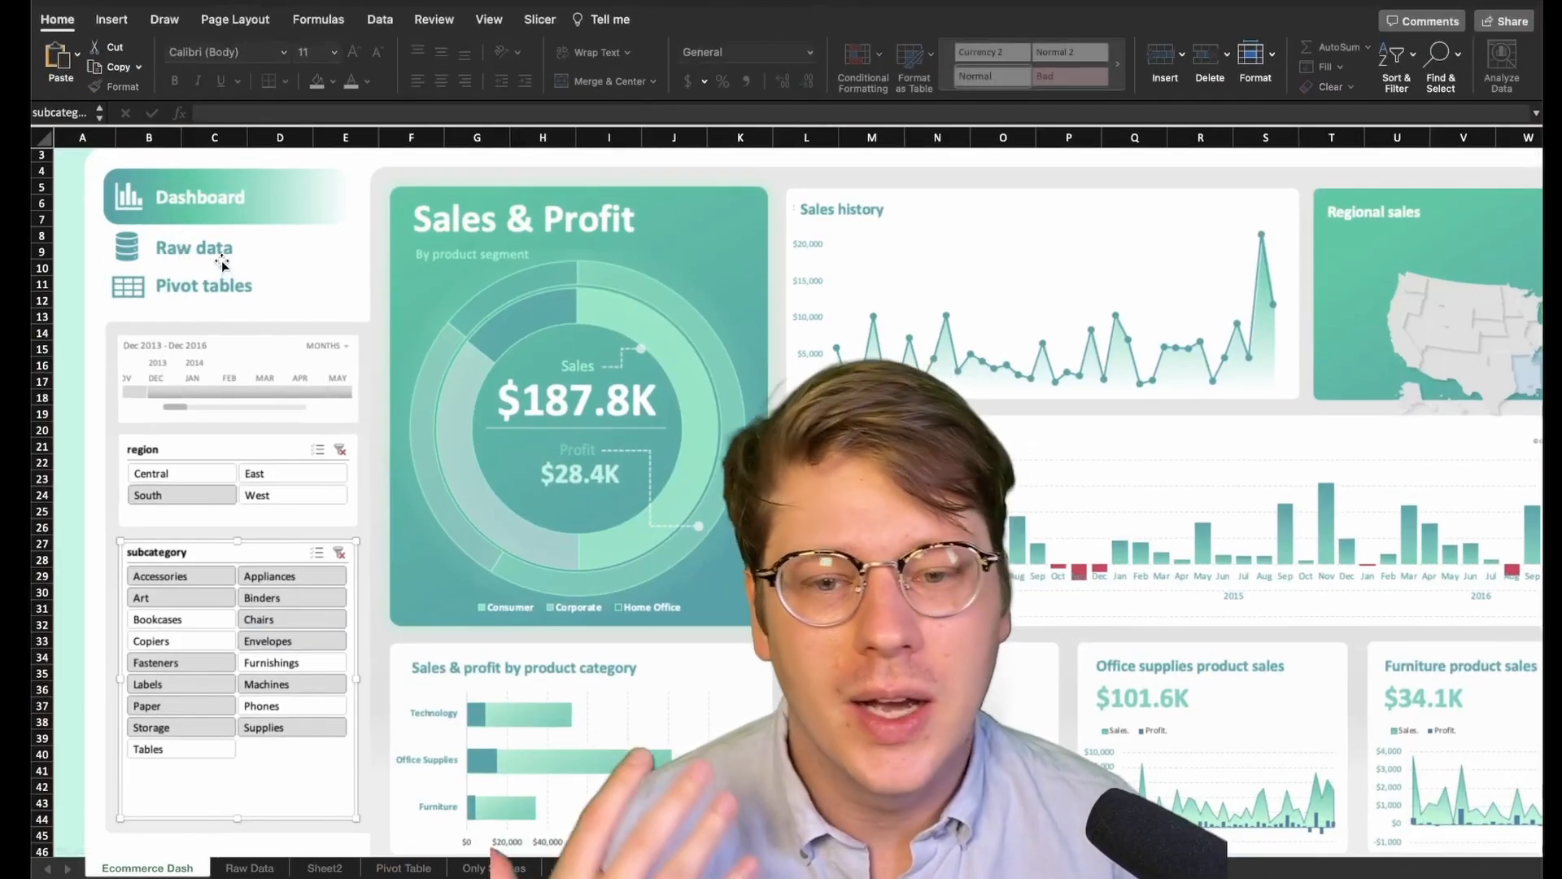
mouse_move(203, 287)
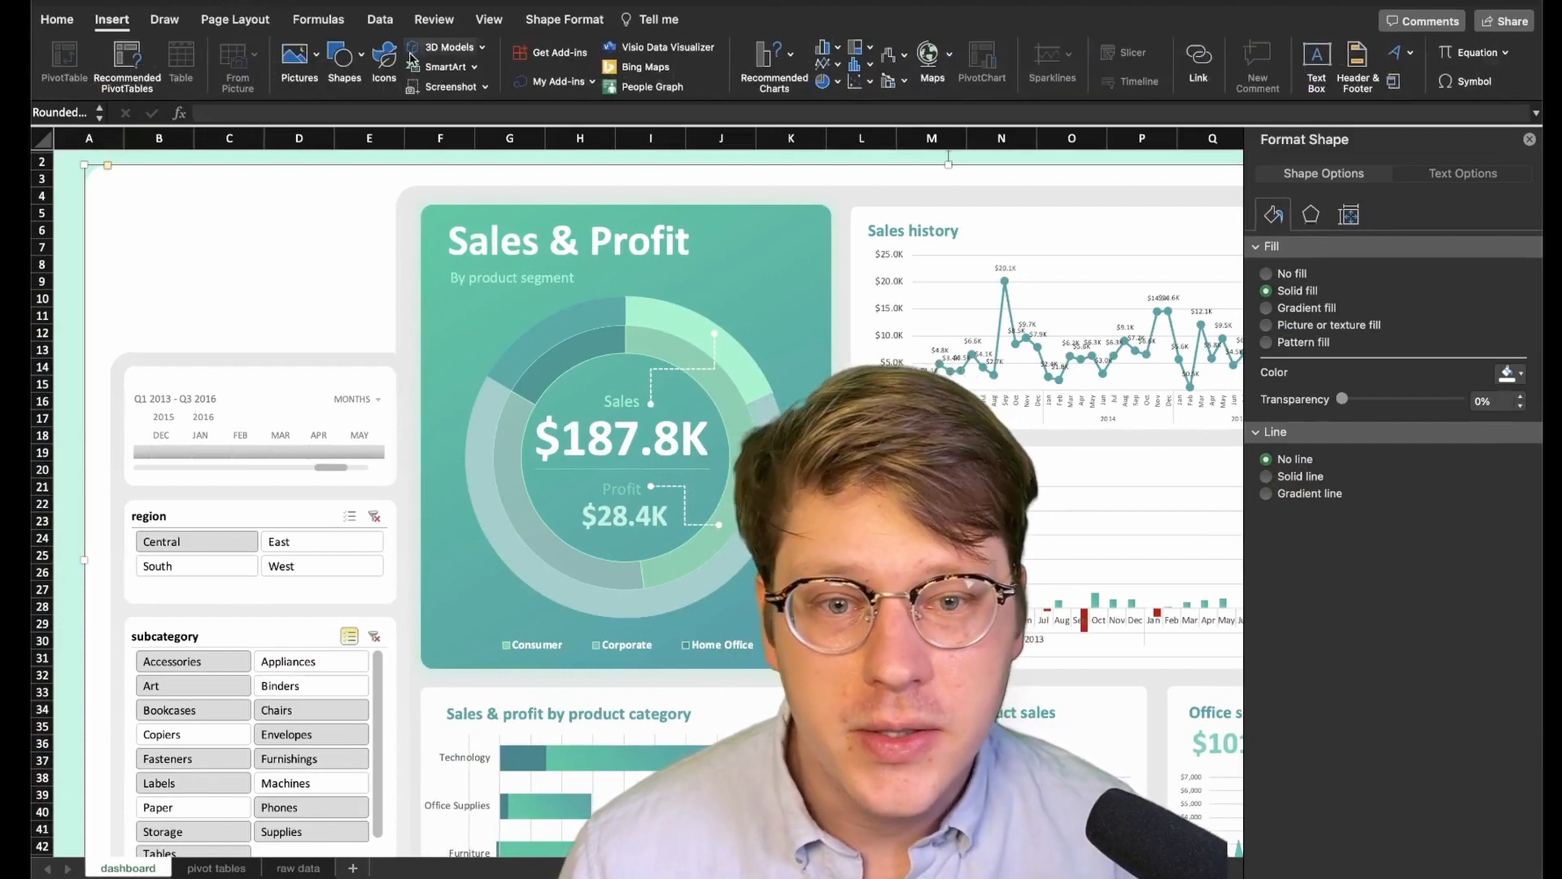
mouse_move(384, 60)
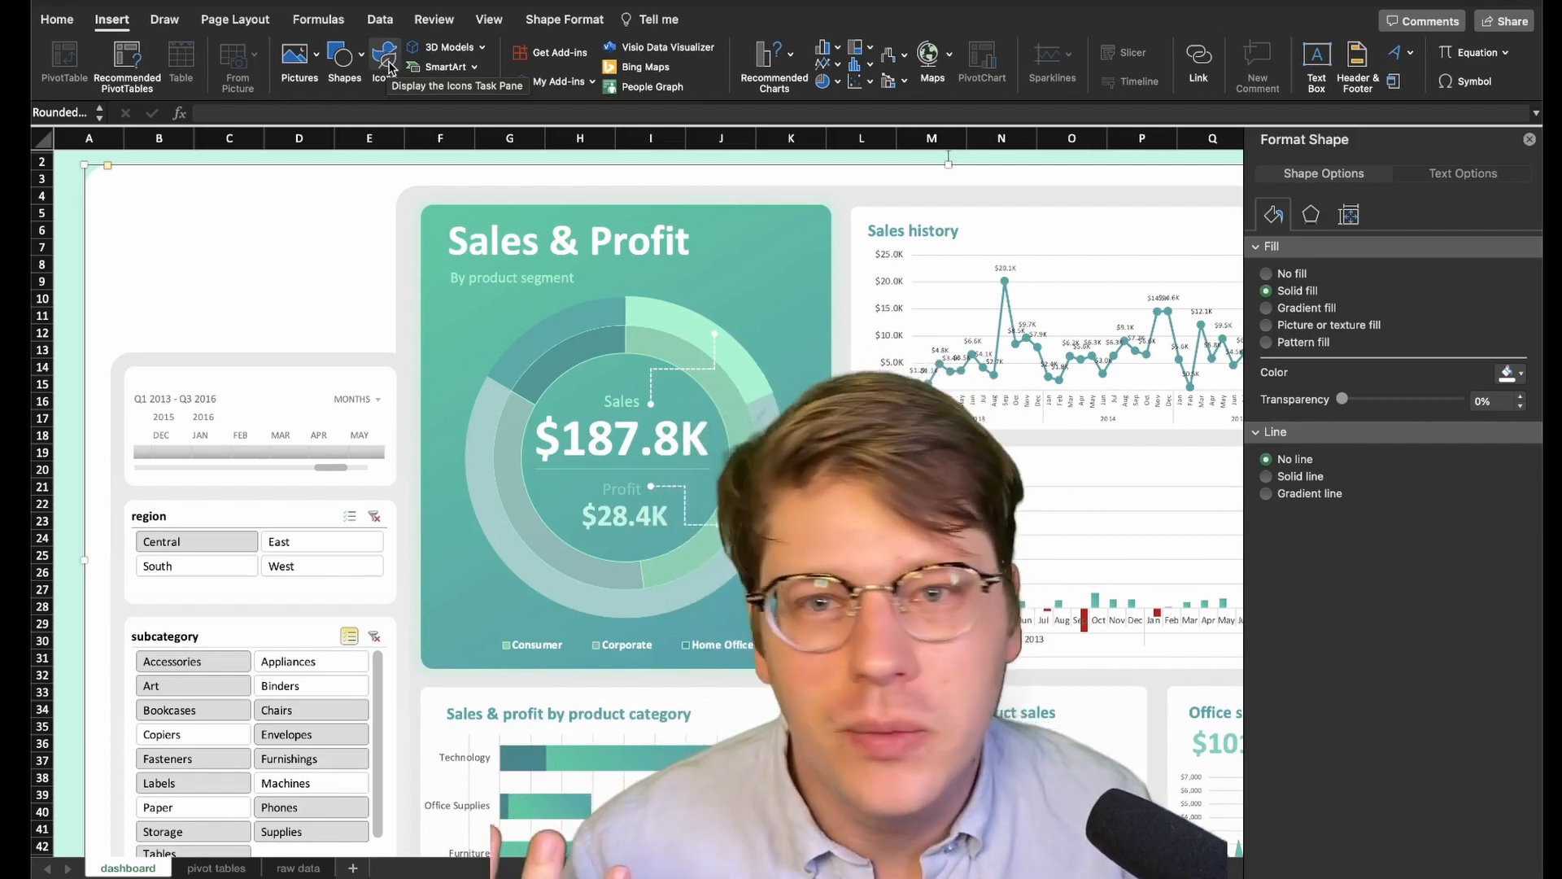
Insert chart, database and table stock icons from the Icons gallery onto the dashboard
click(384, 60)
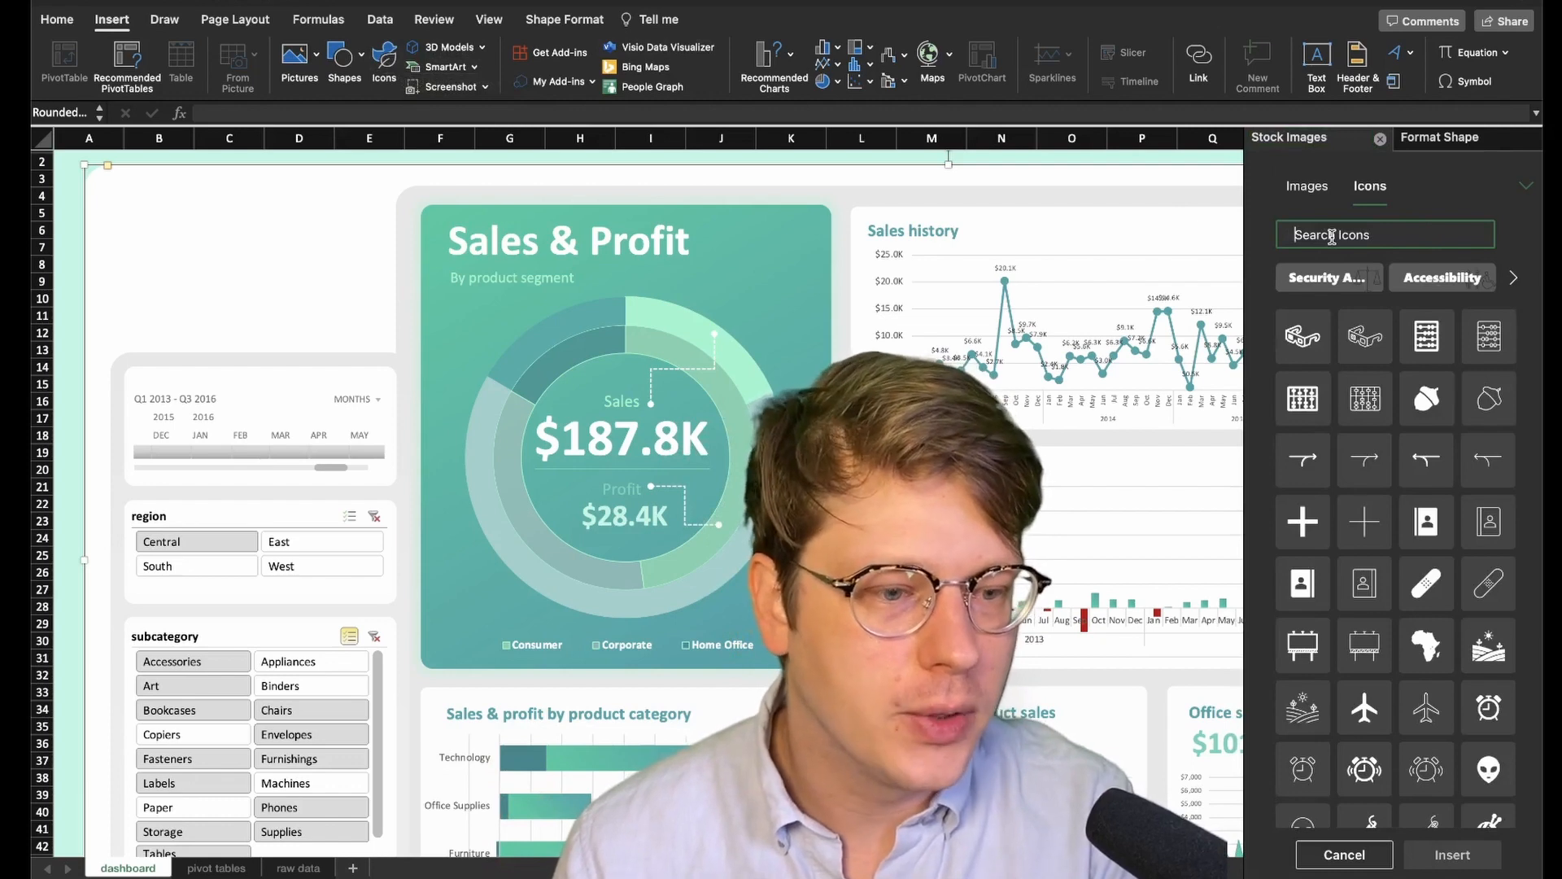
text(chart)
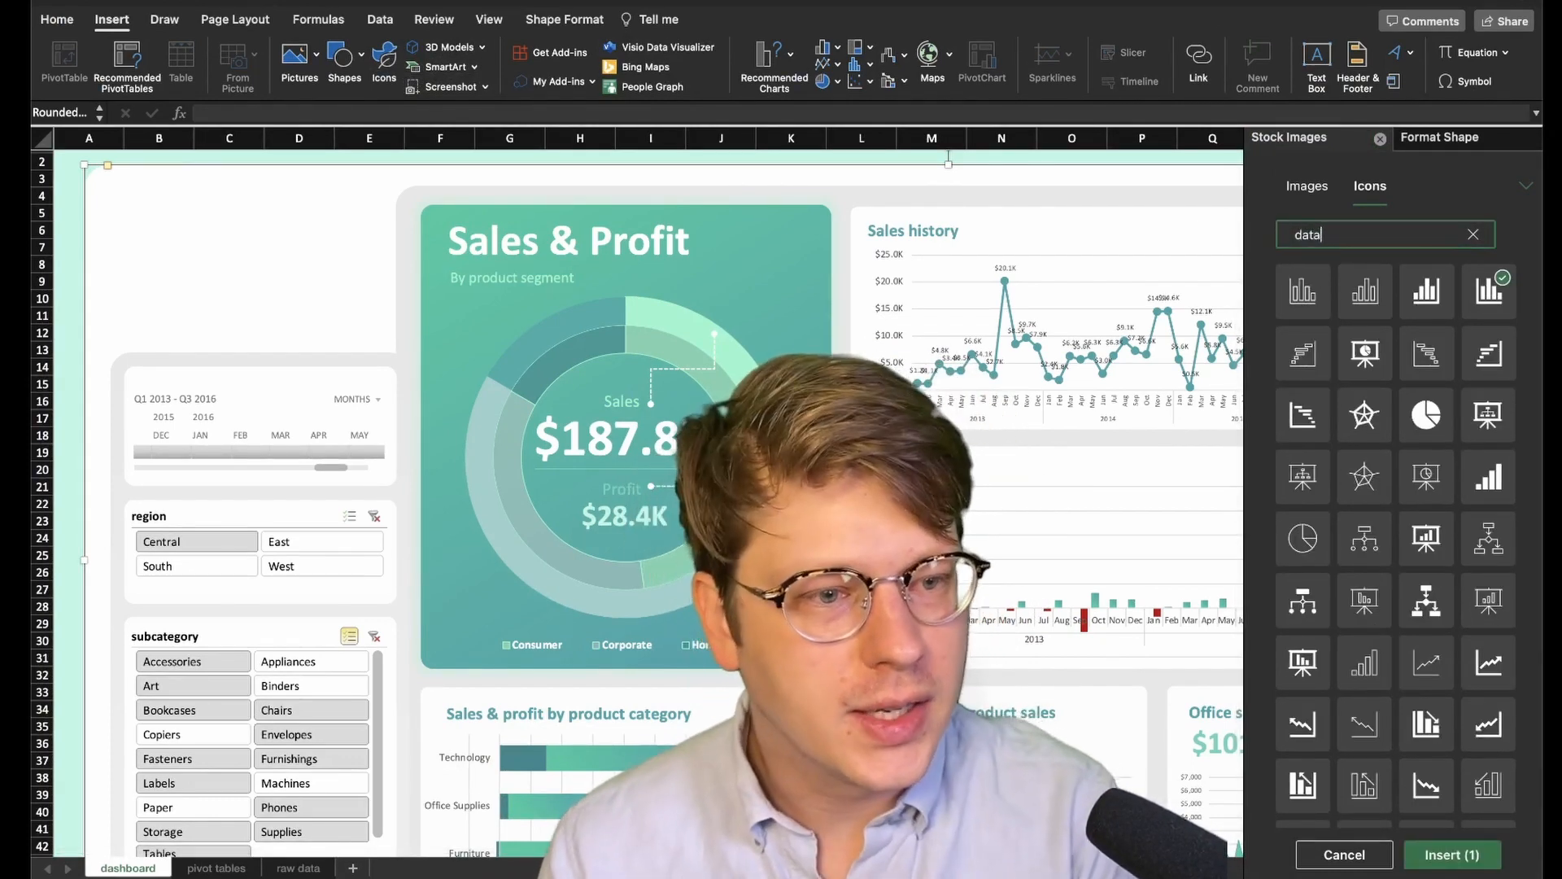
scroll(down, 3)
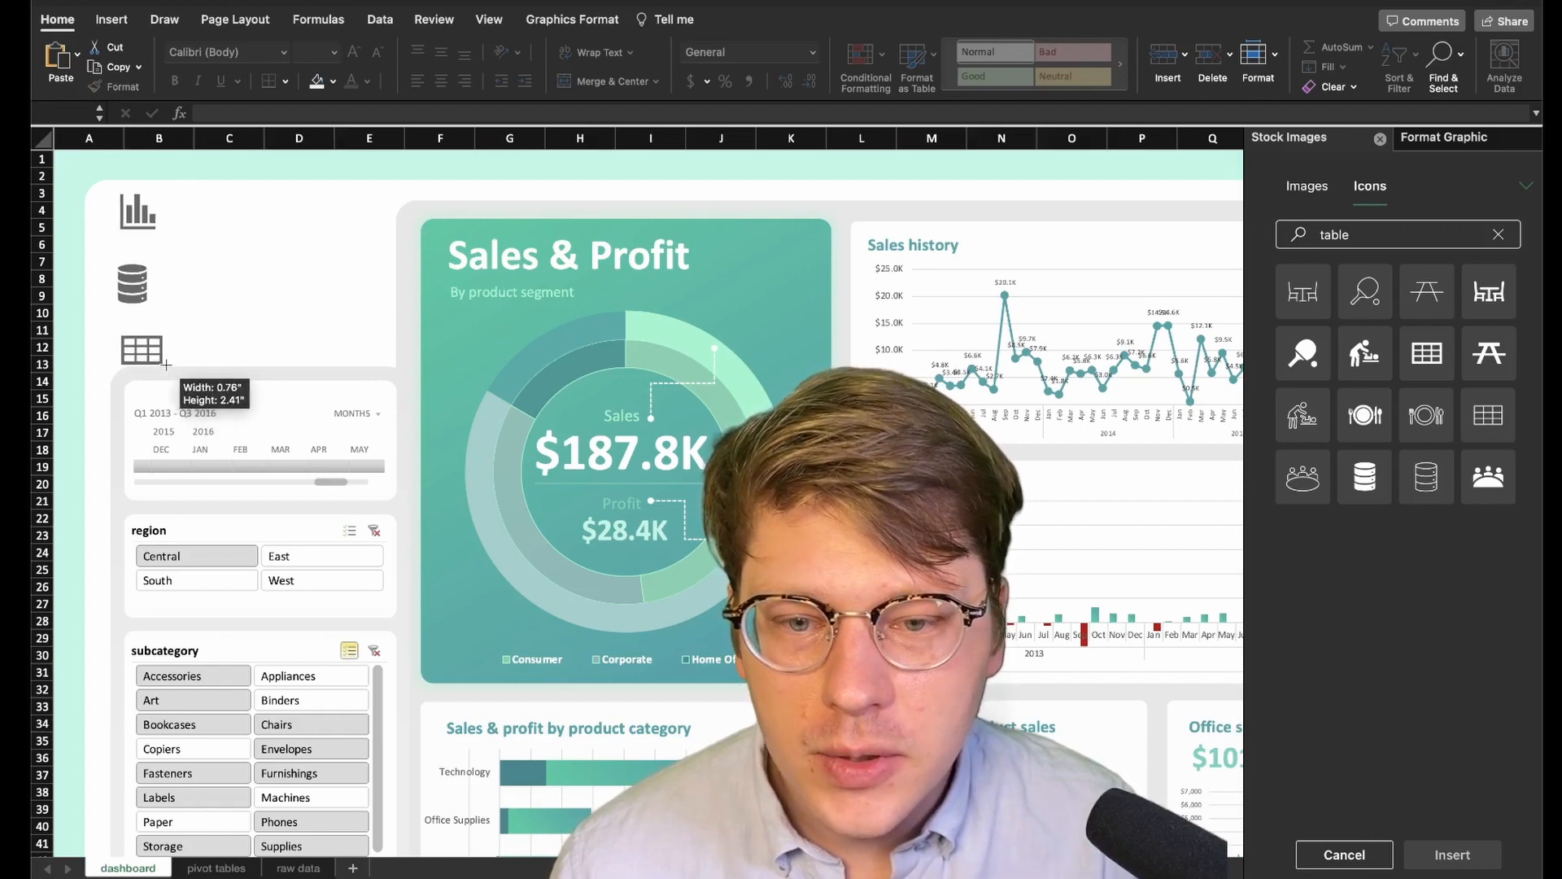
click(144, 348)
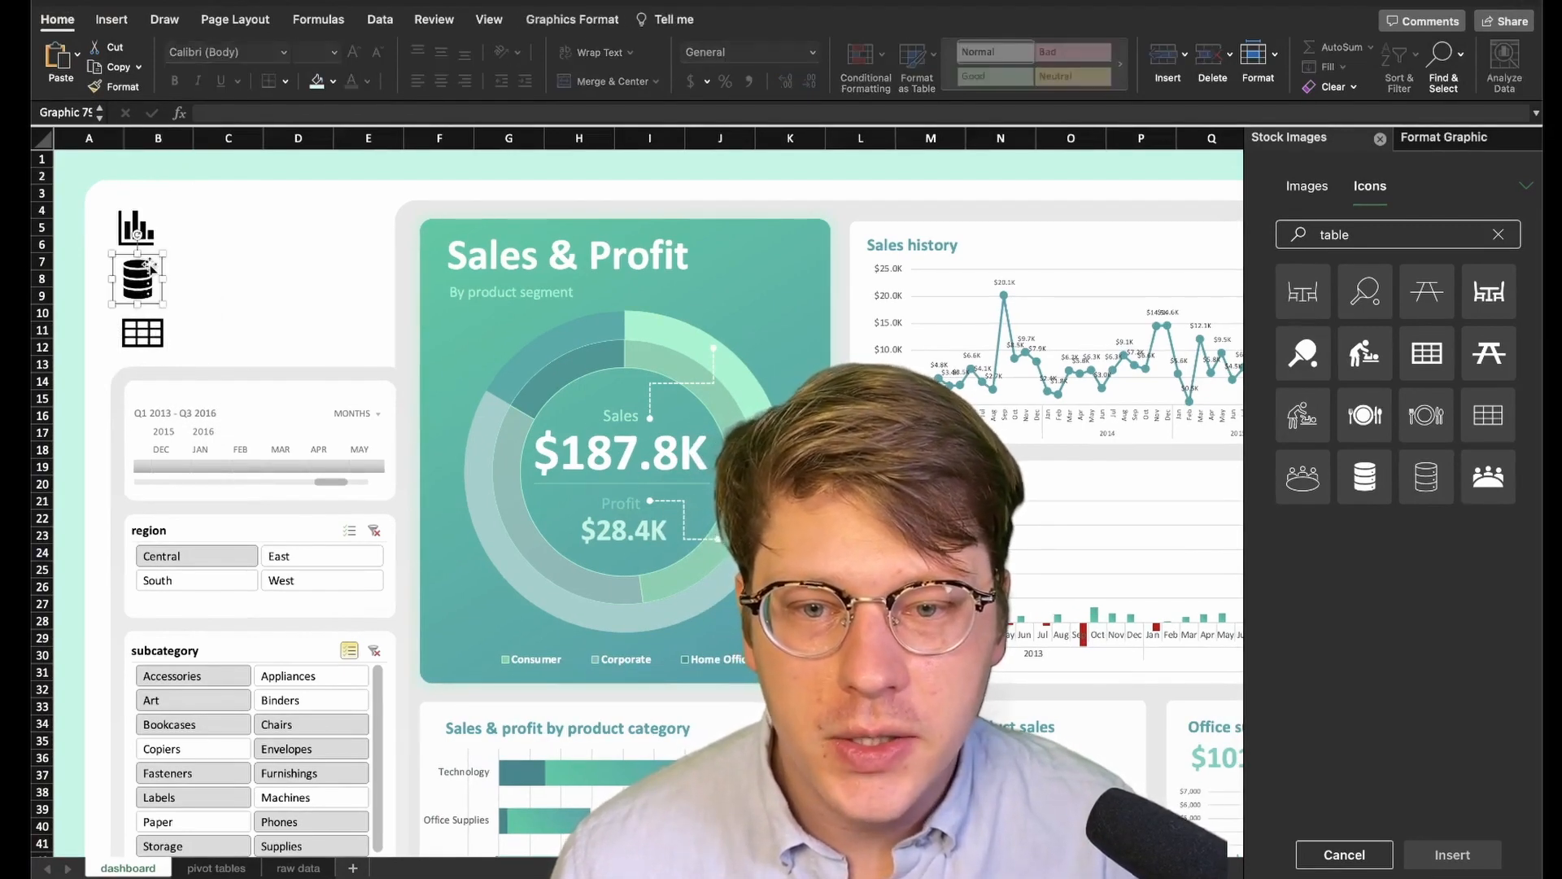
Stack the three icons down the left panel and give them a solid teal fill
click(1443, 137)
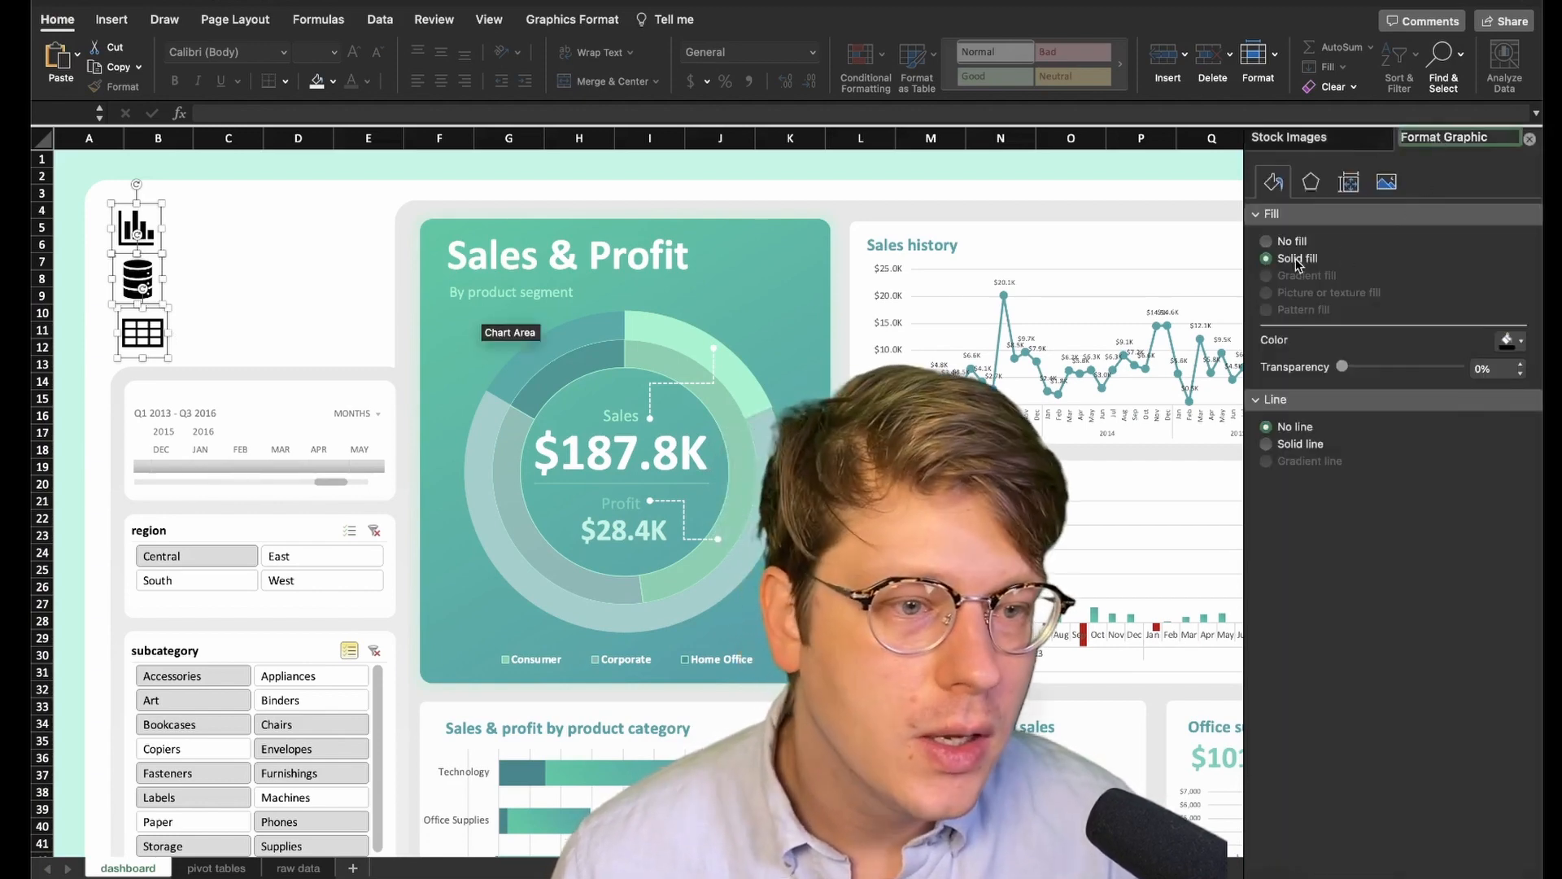
click(1510, 338)
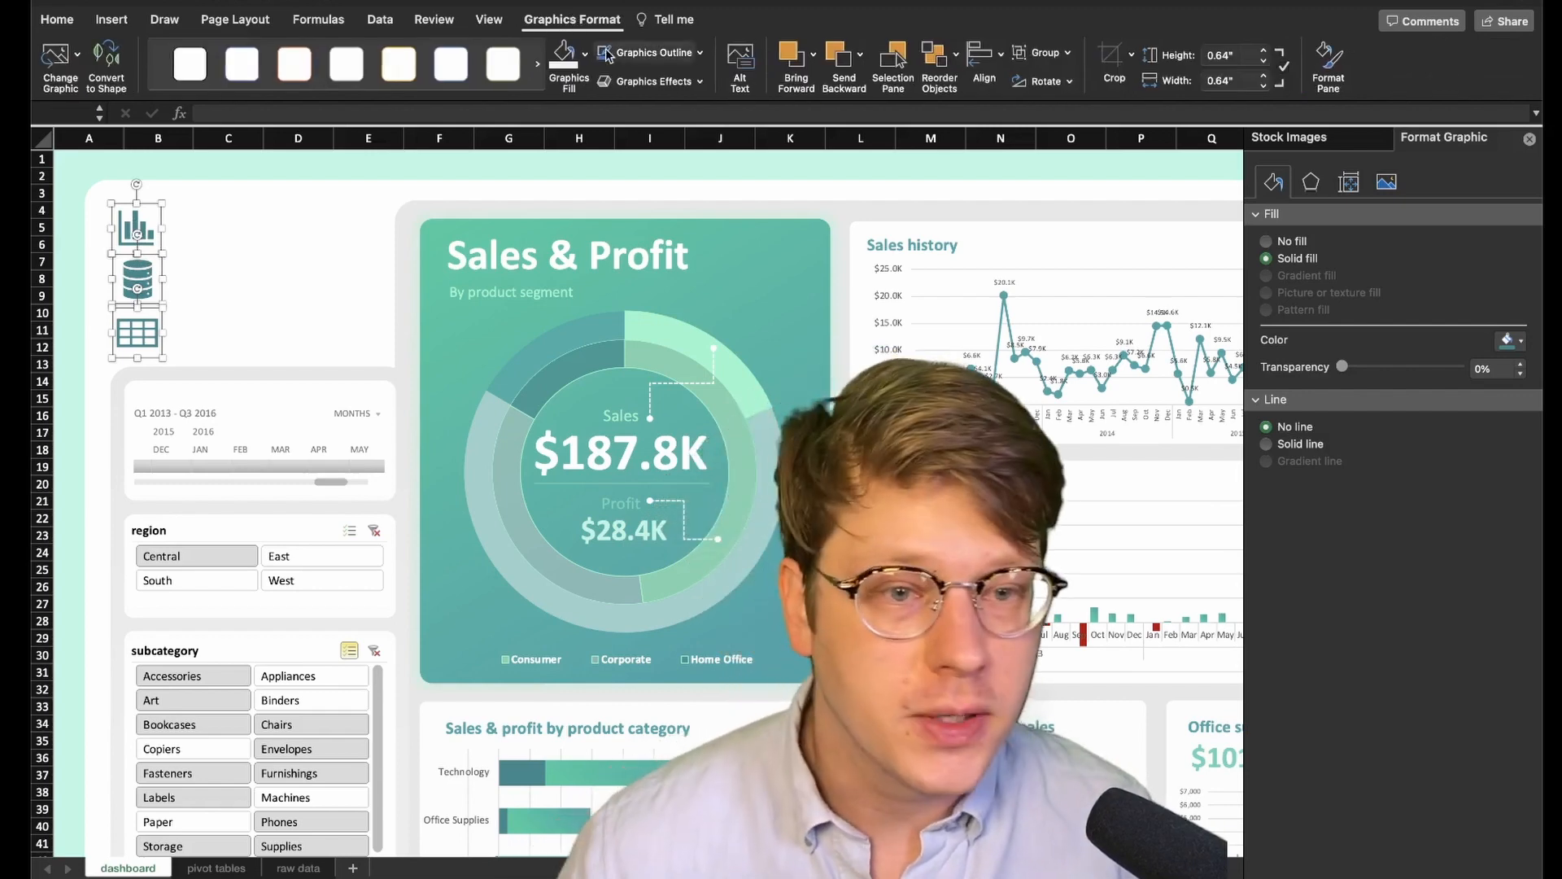
click(981, 65)
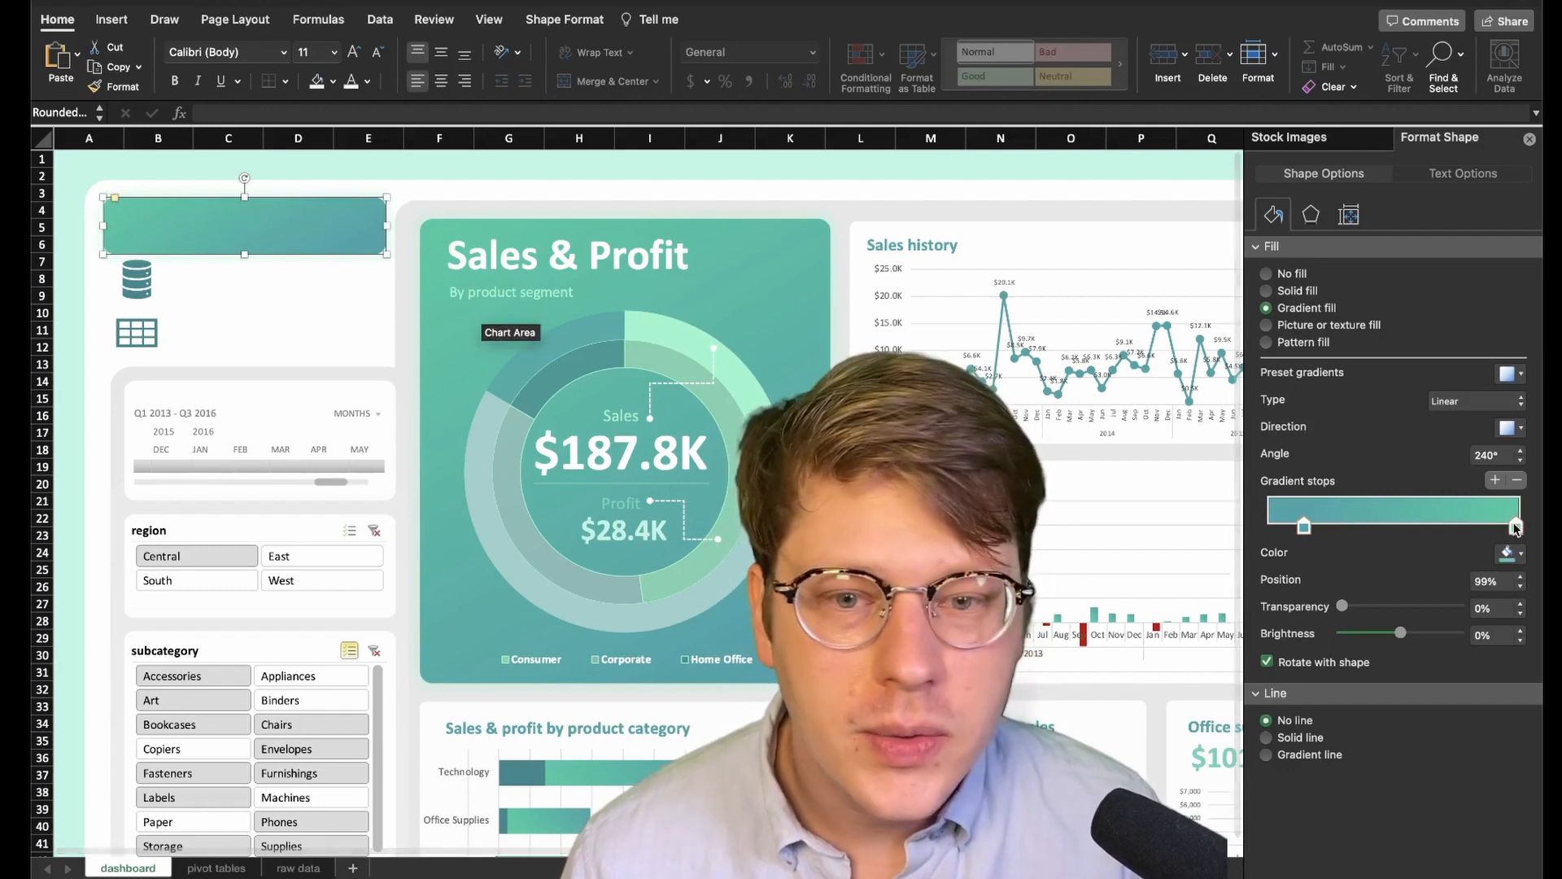
Give the rounded banner a teal gradient fading to 100% transparent at 180°, then check its effects
drag(1514, 526, 1303, 526)
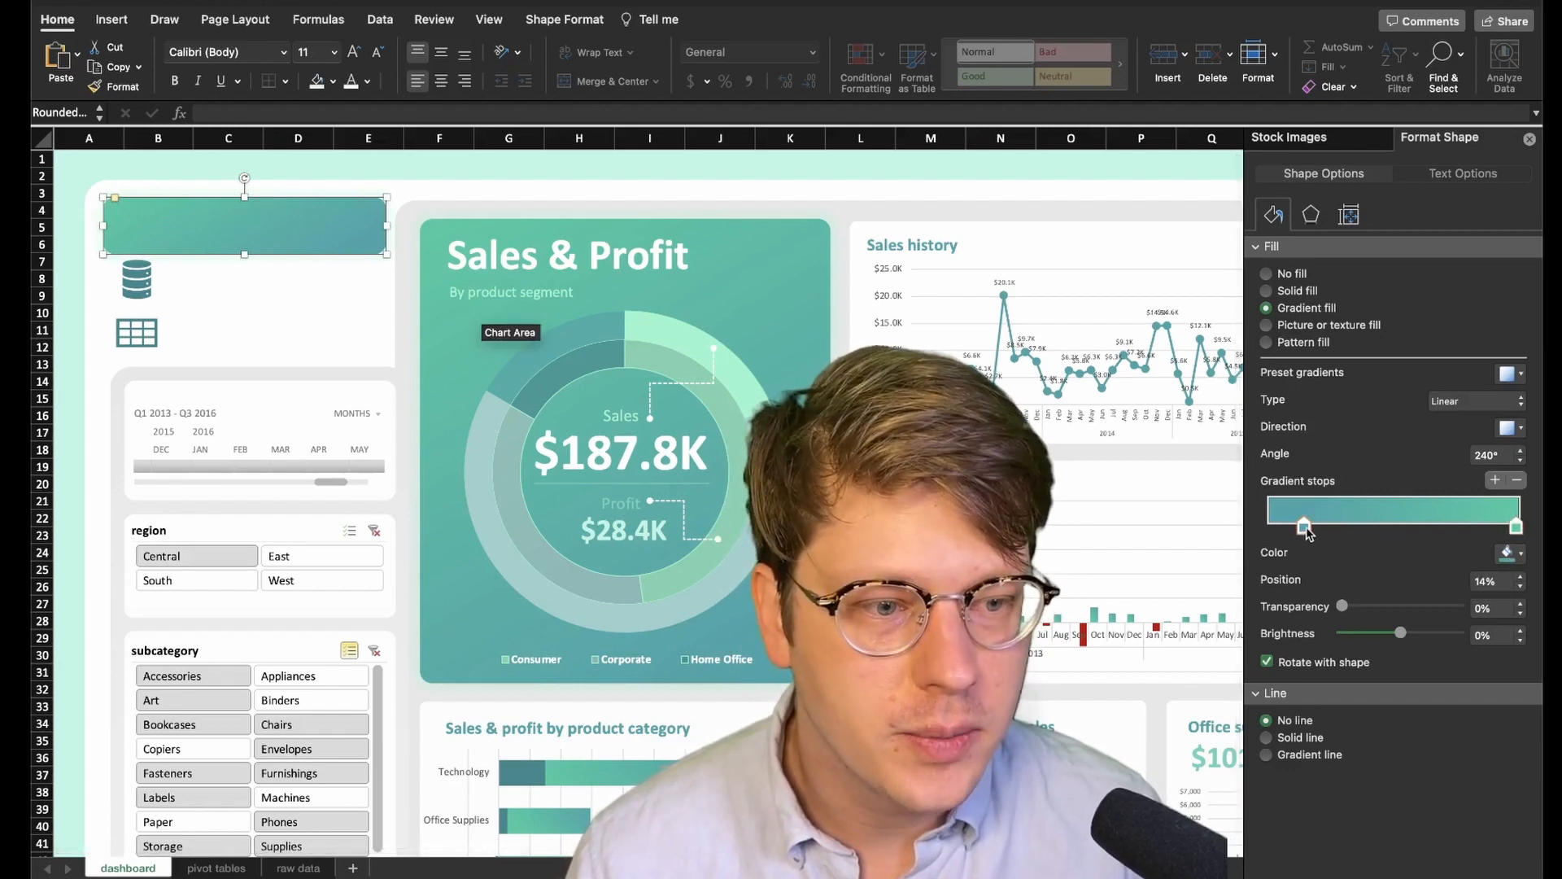
click(1506, 551)
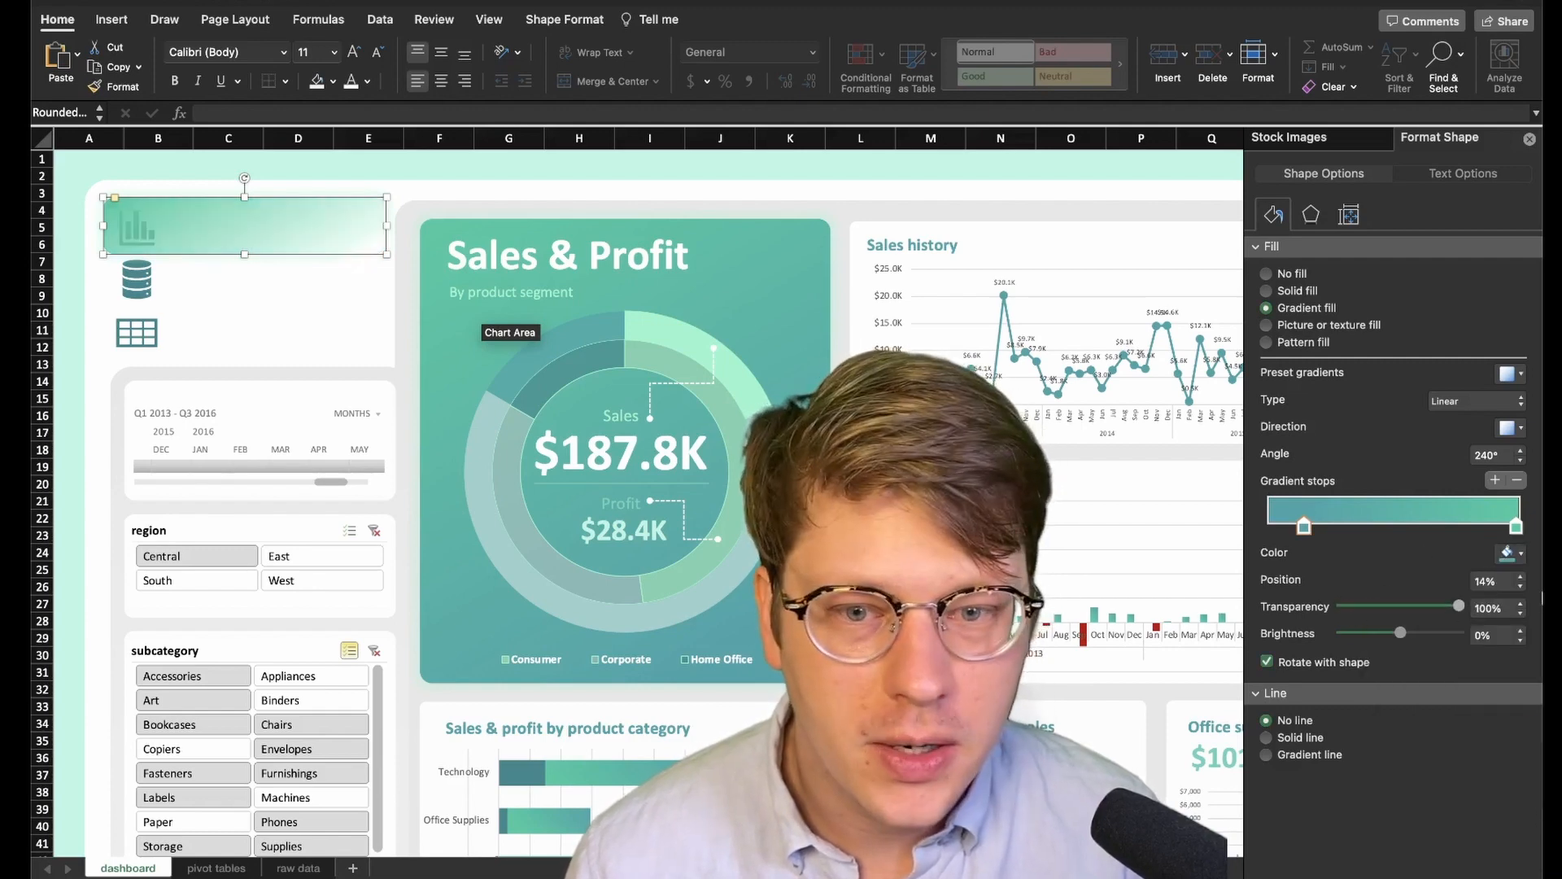
click(1515, 450)
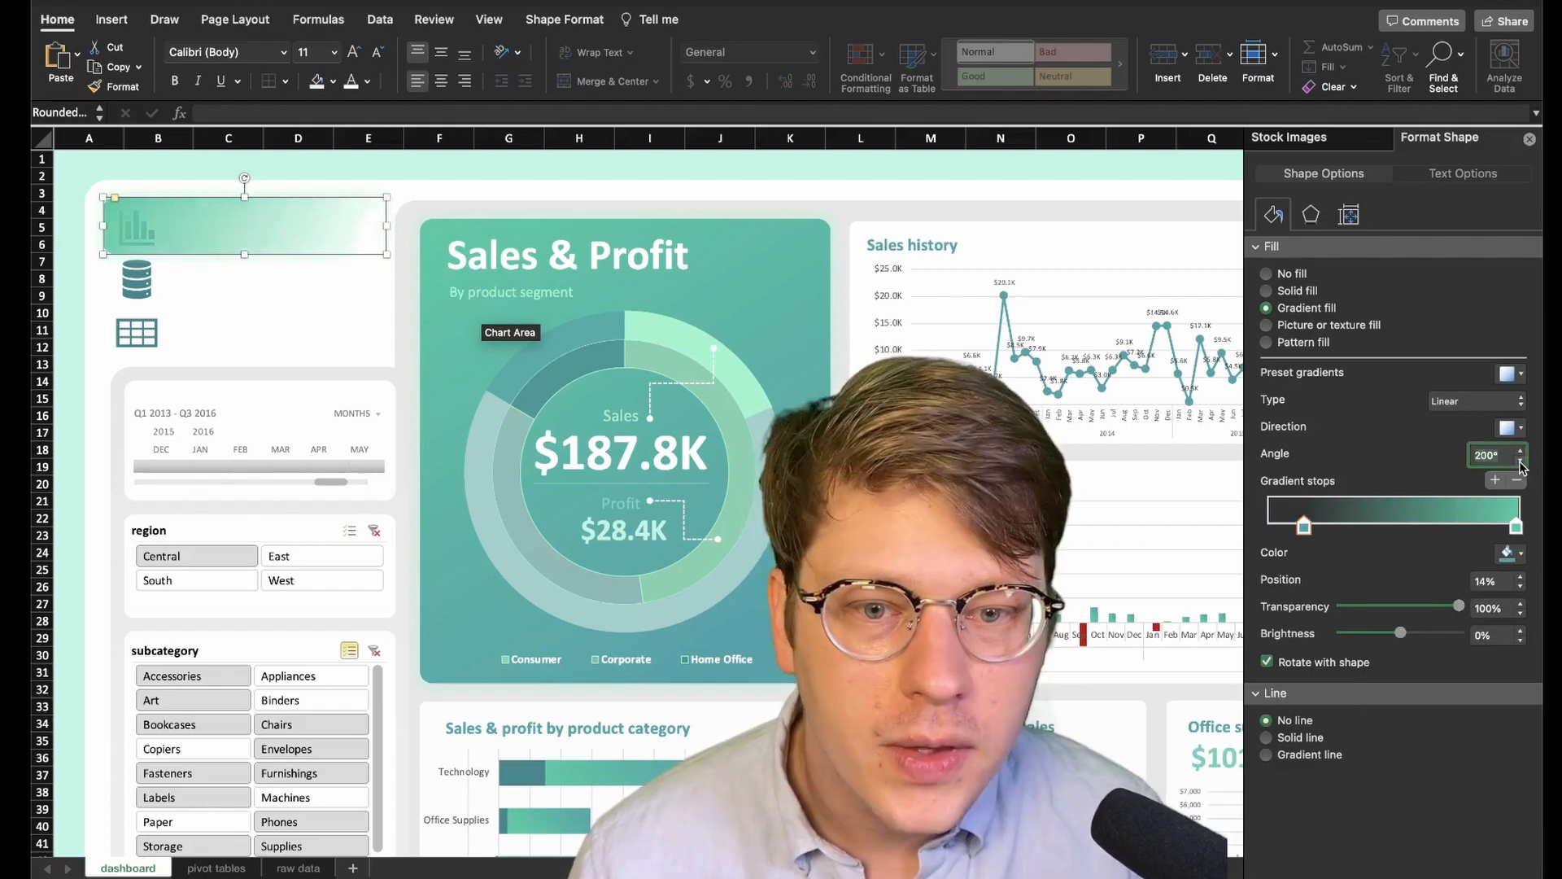
click(1498, 454)
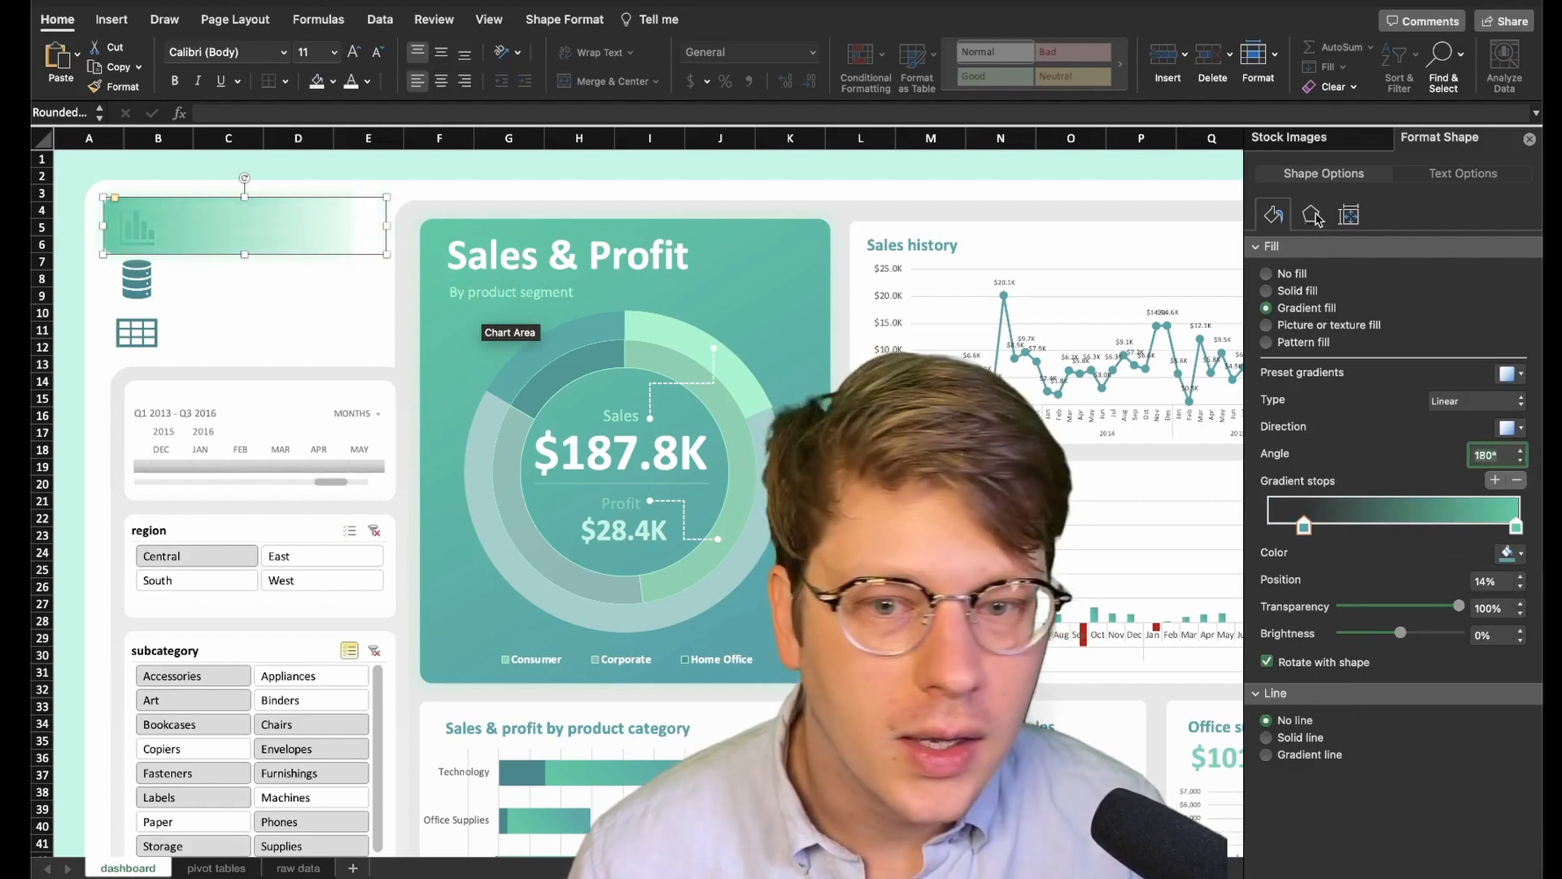
click(1309, 214)
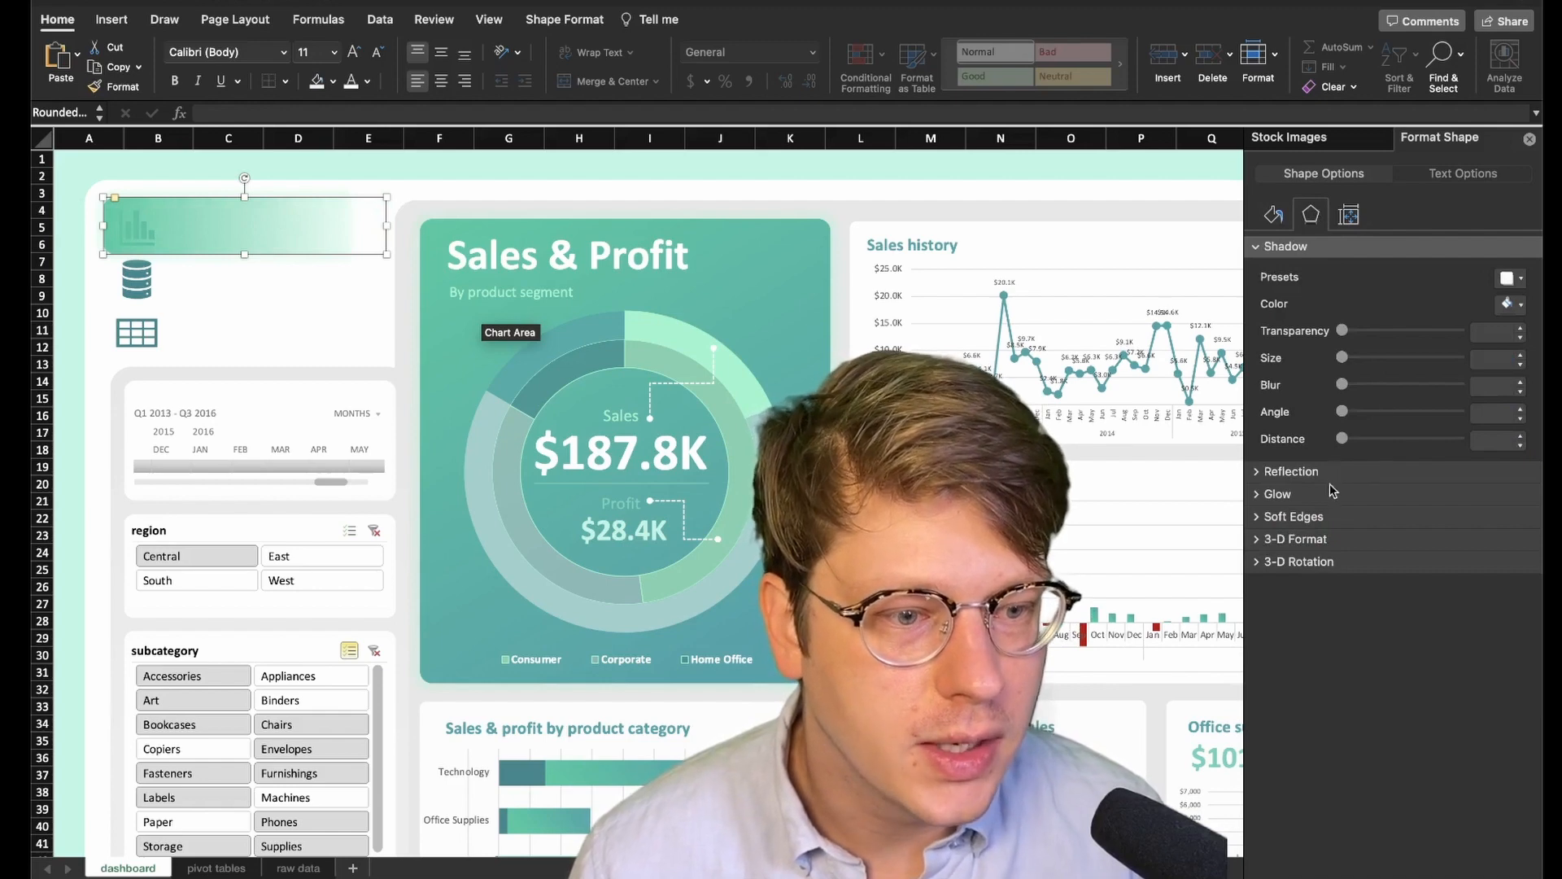
click(1275, 493)
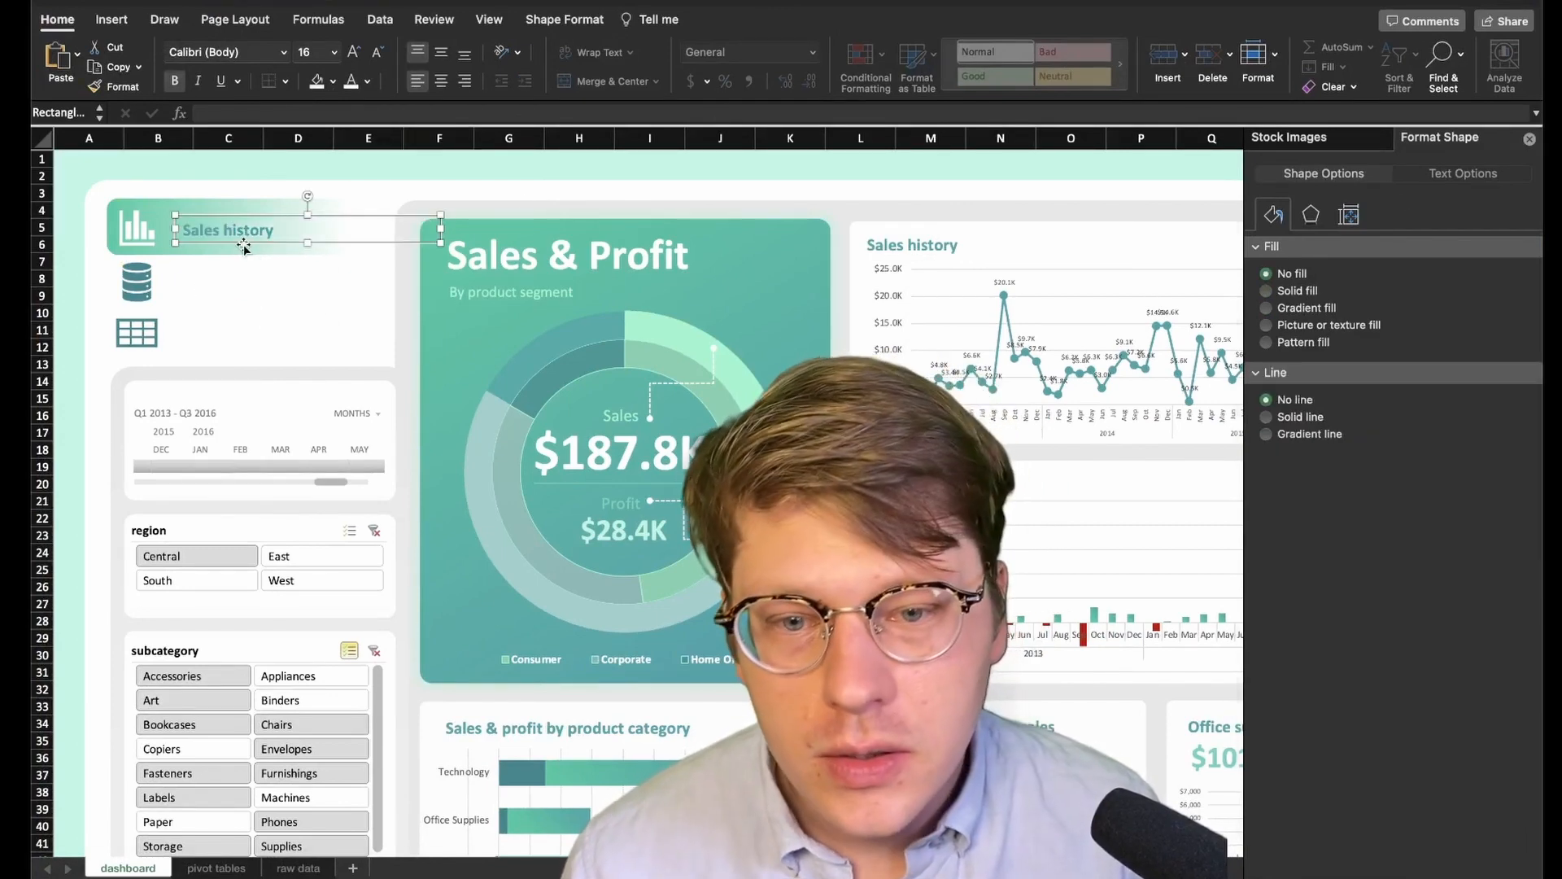
Add bold size-20 Dashboard and Raw data labels and place Dashboard beside the chart icon
text(Das)
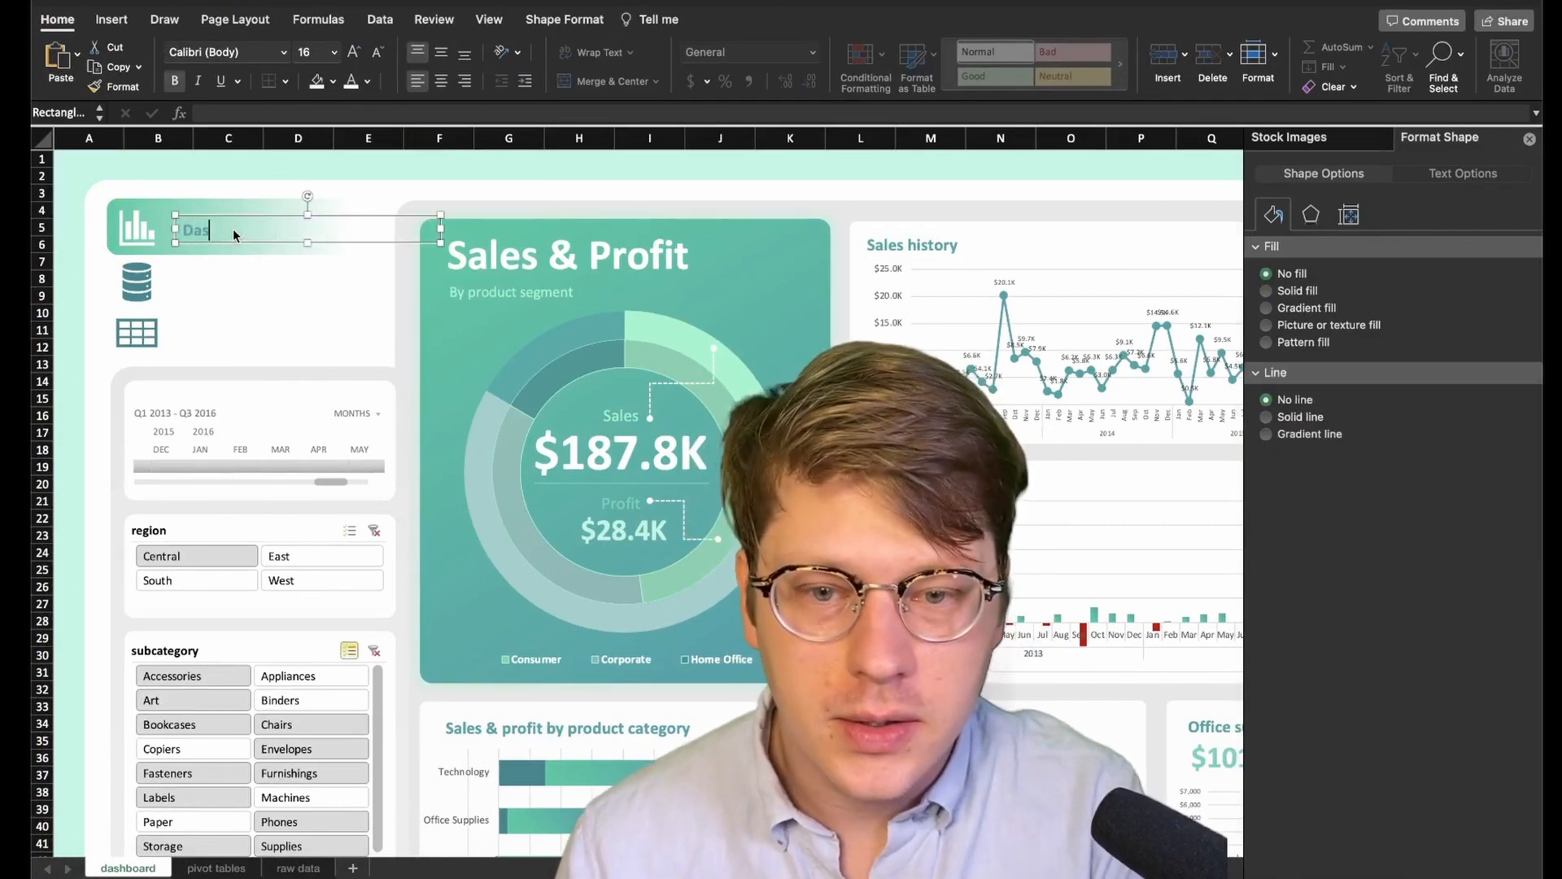
click(1305, 308)
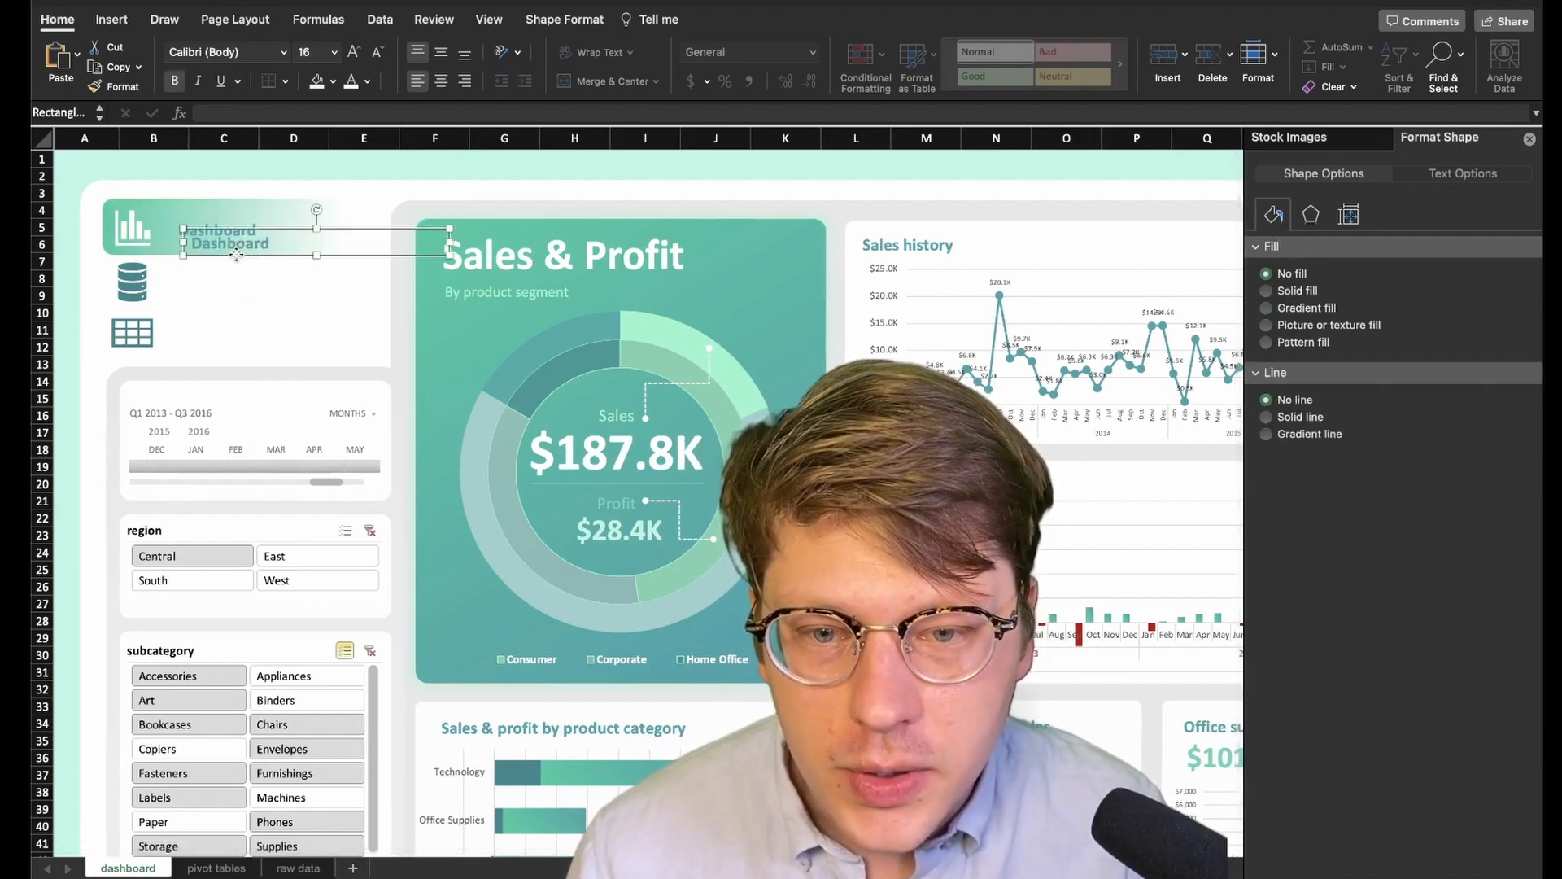
text(Raw Data)
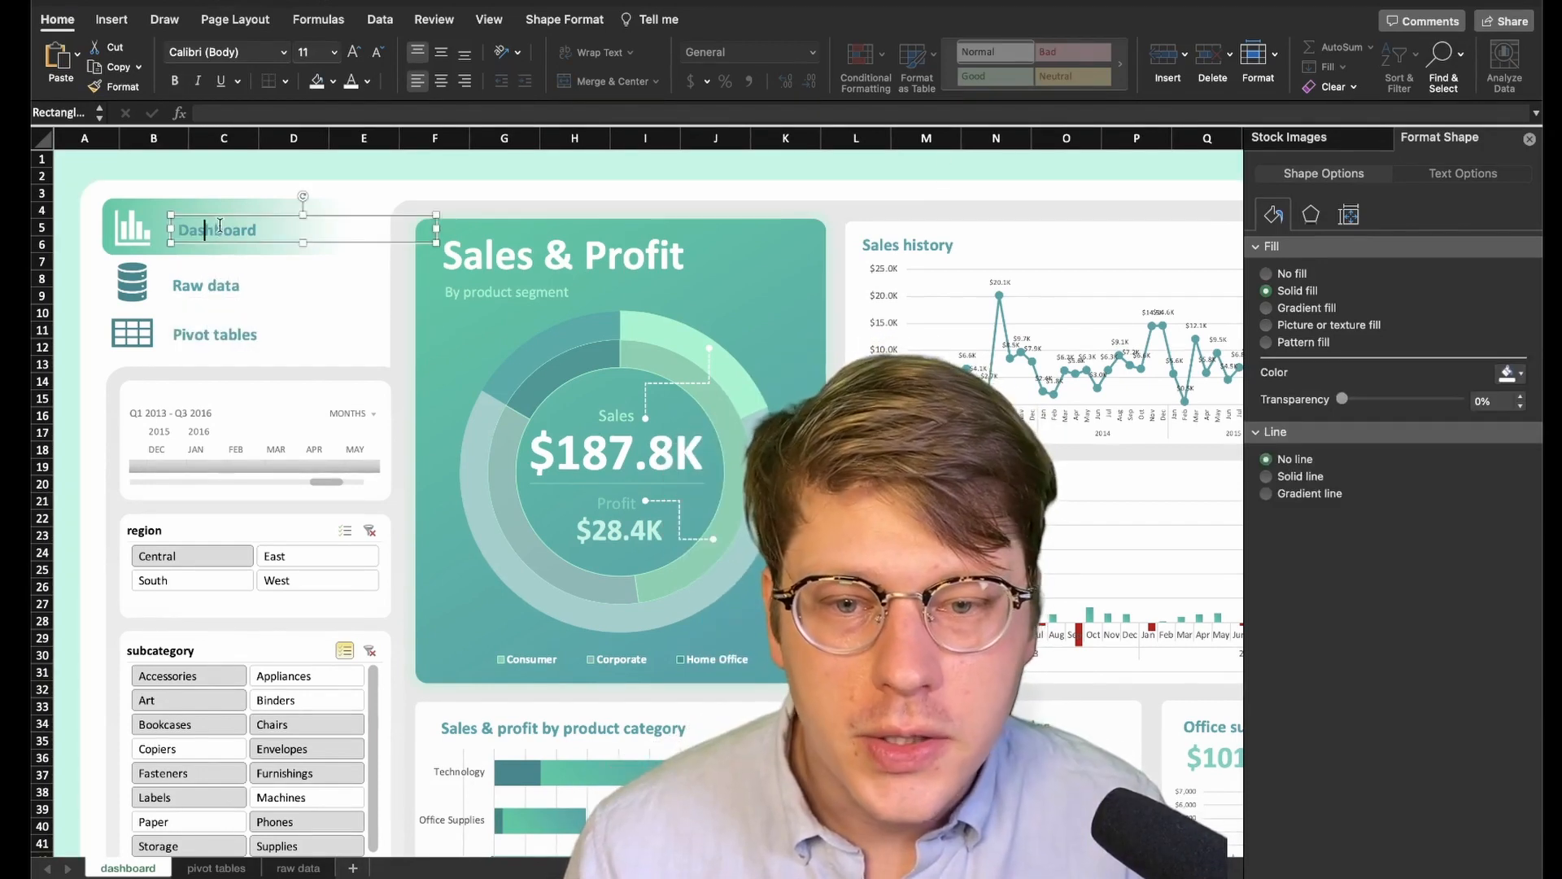
click(1290, 273)
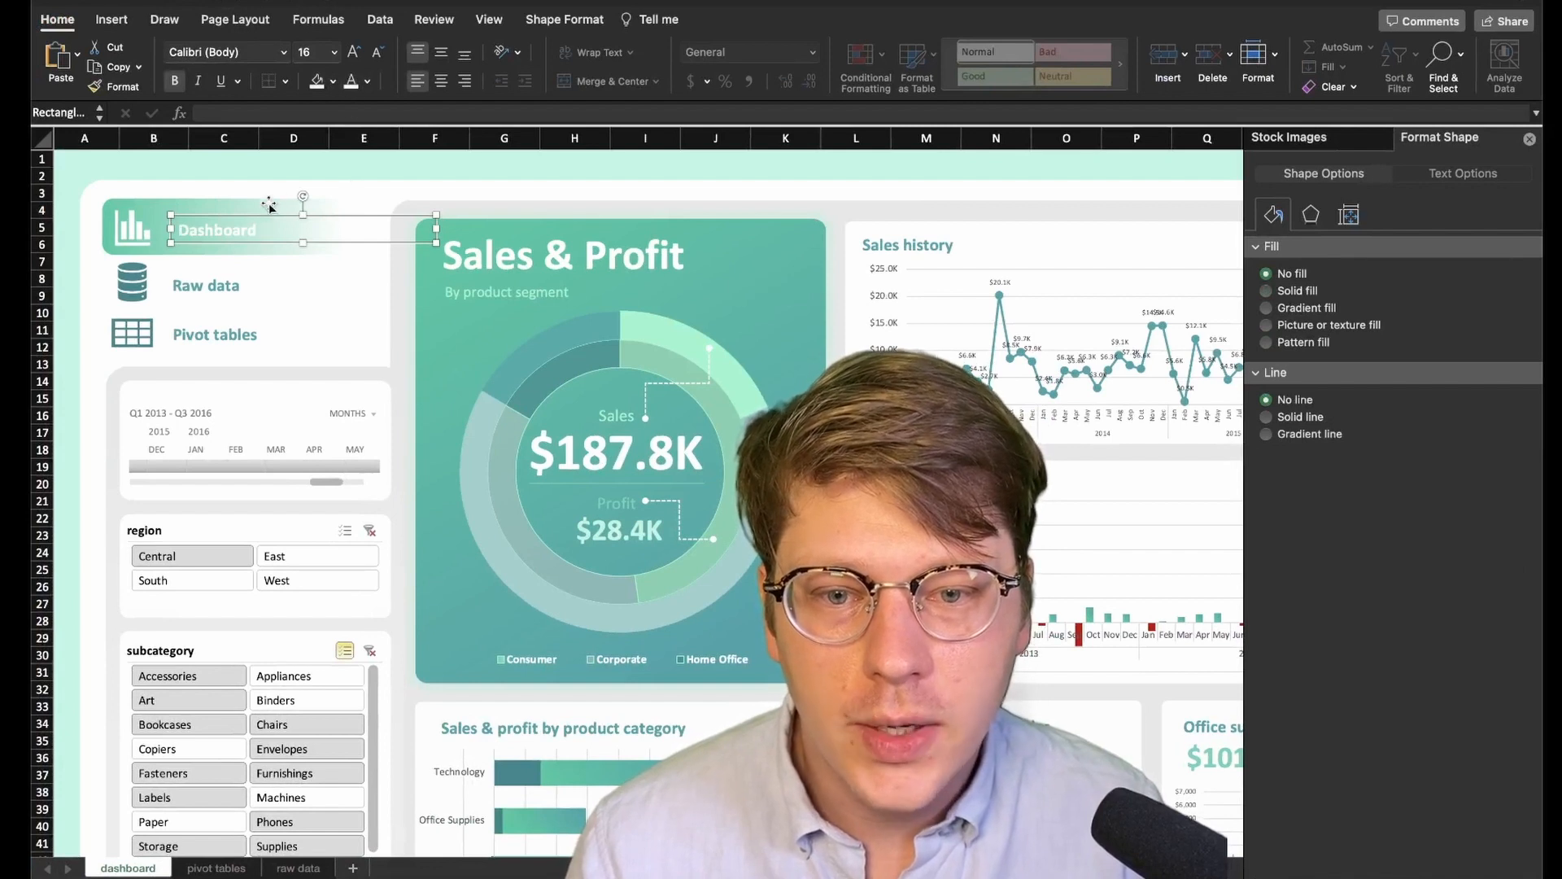
drag(304, 216, 244, 216)
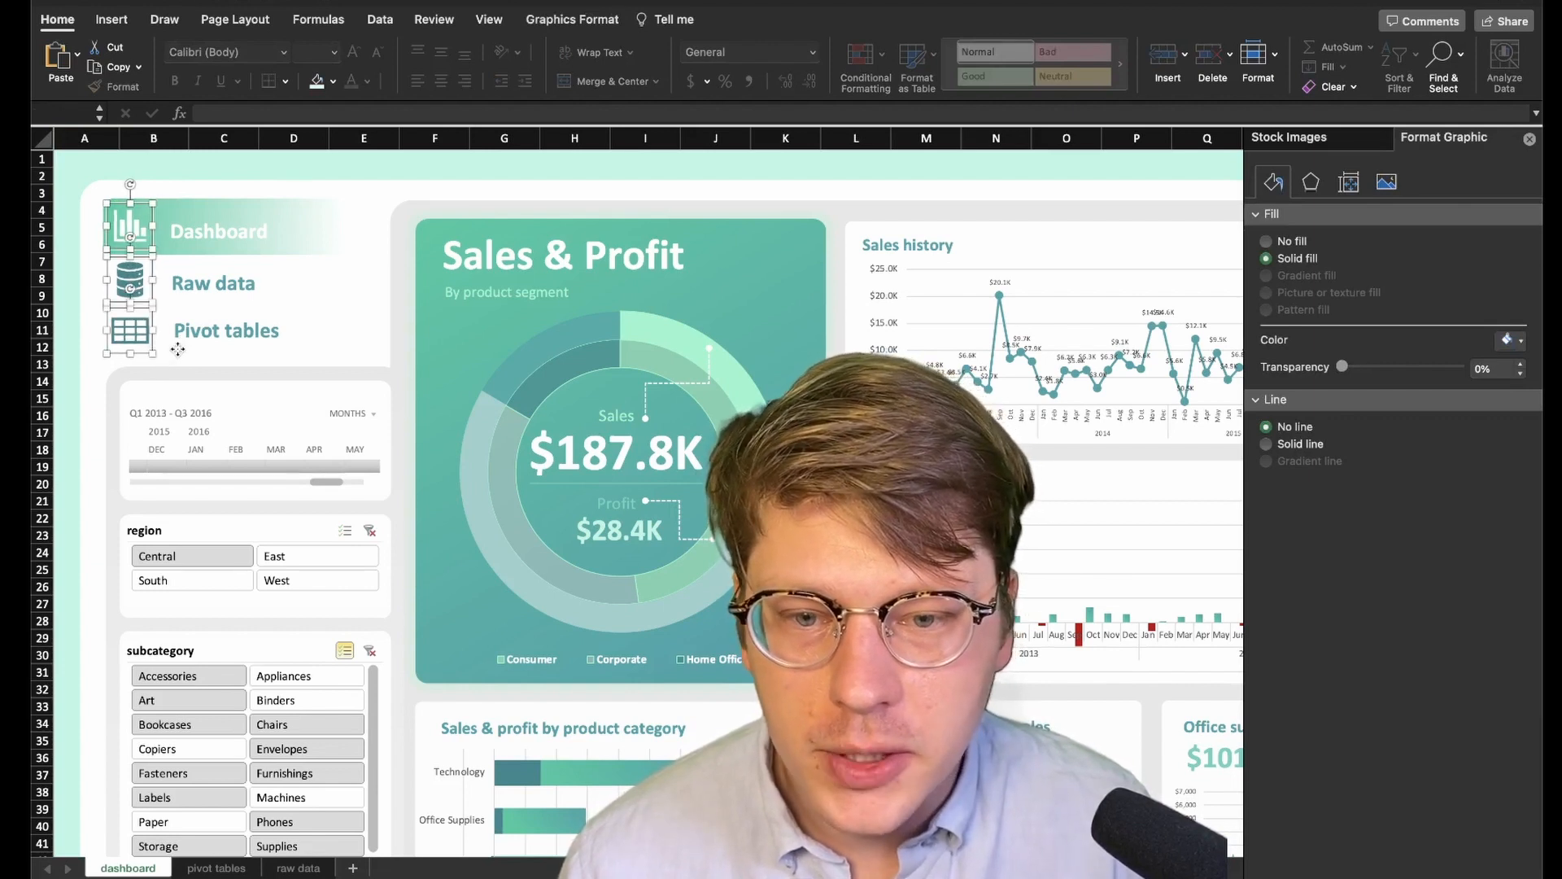
Line up the Dashboard, Raw data and Pivot tables labels with their icons, left edges aligned
click(130, 229)
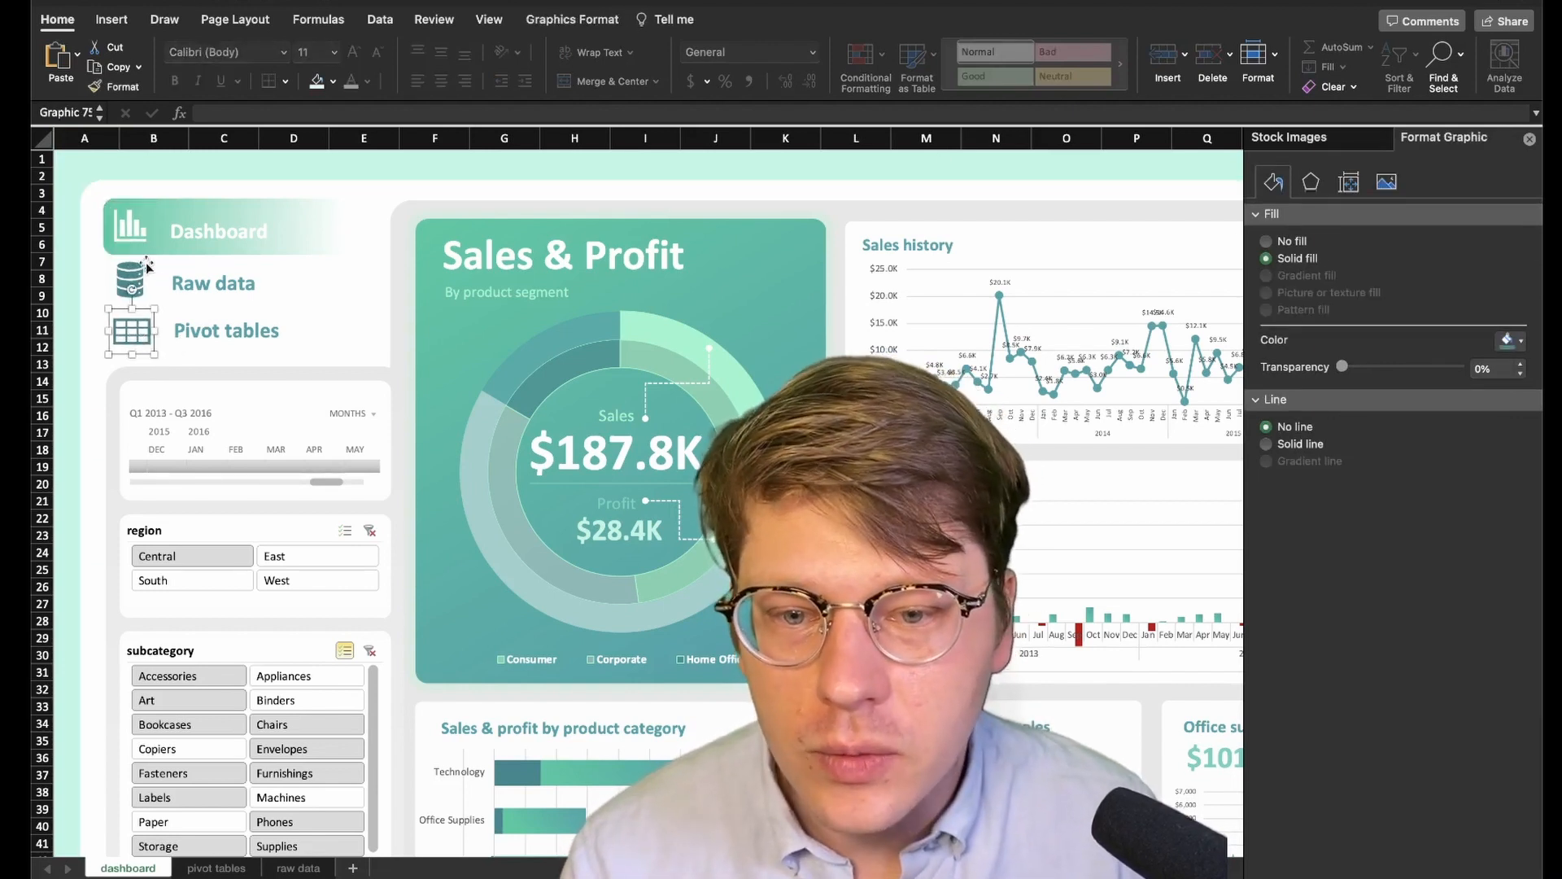
click(130, 282)
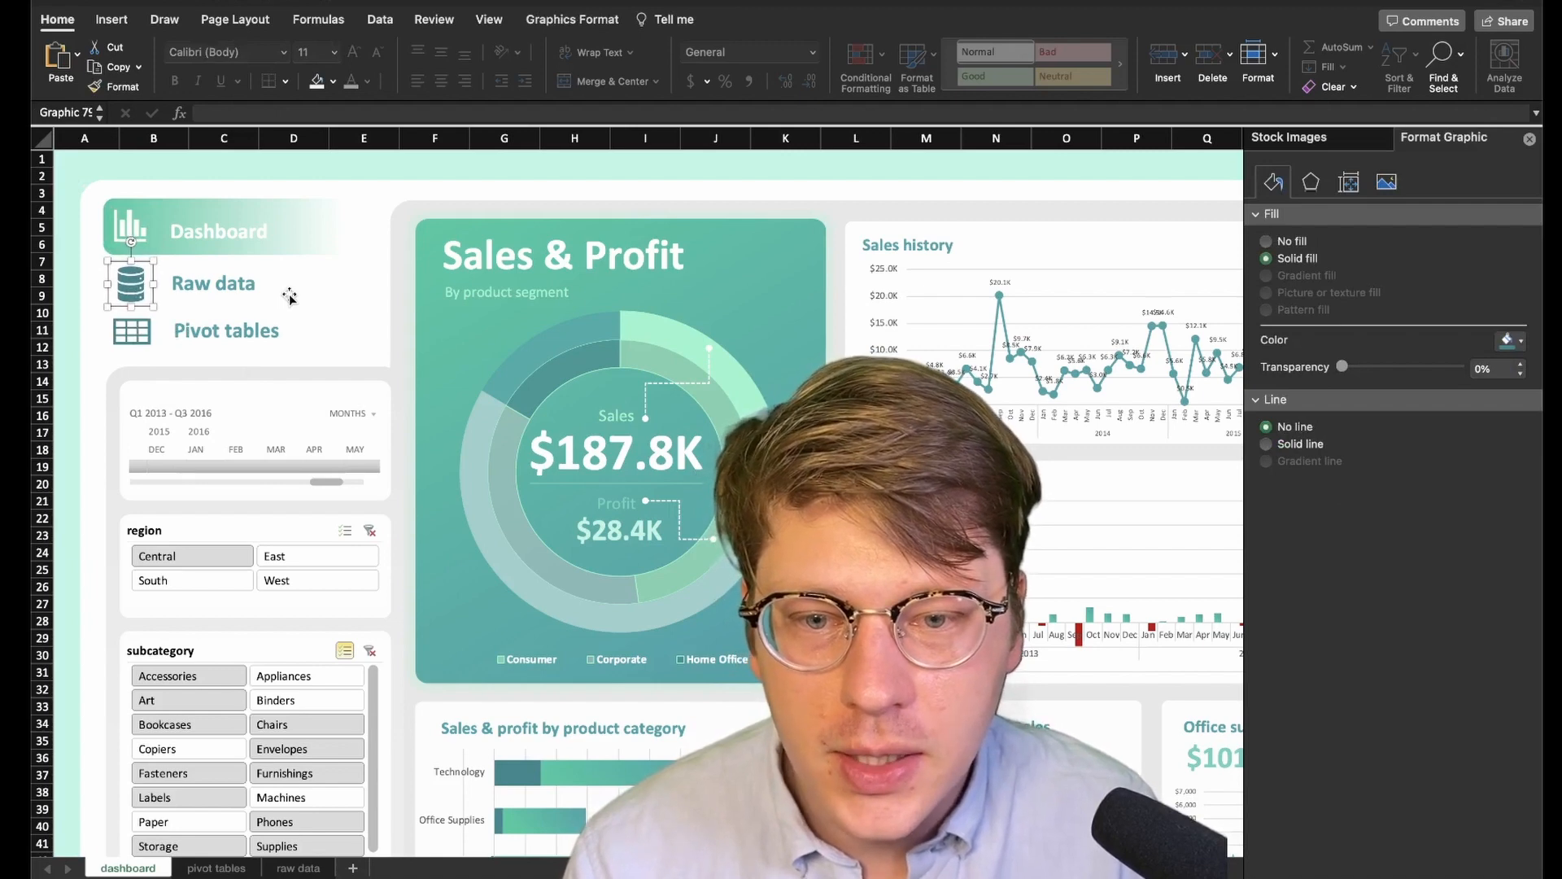
click(219, 231)
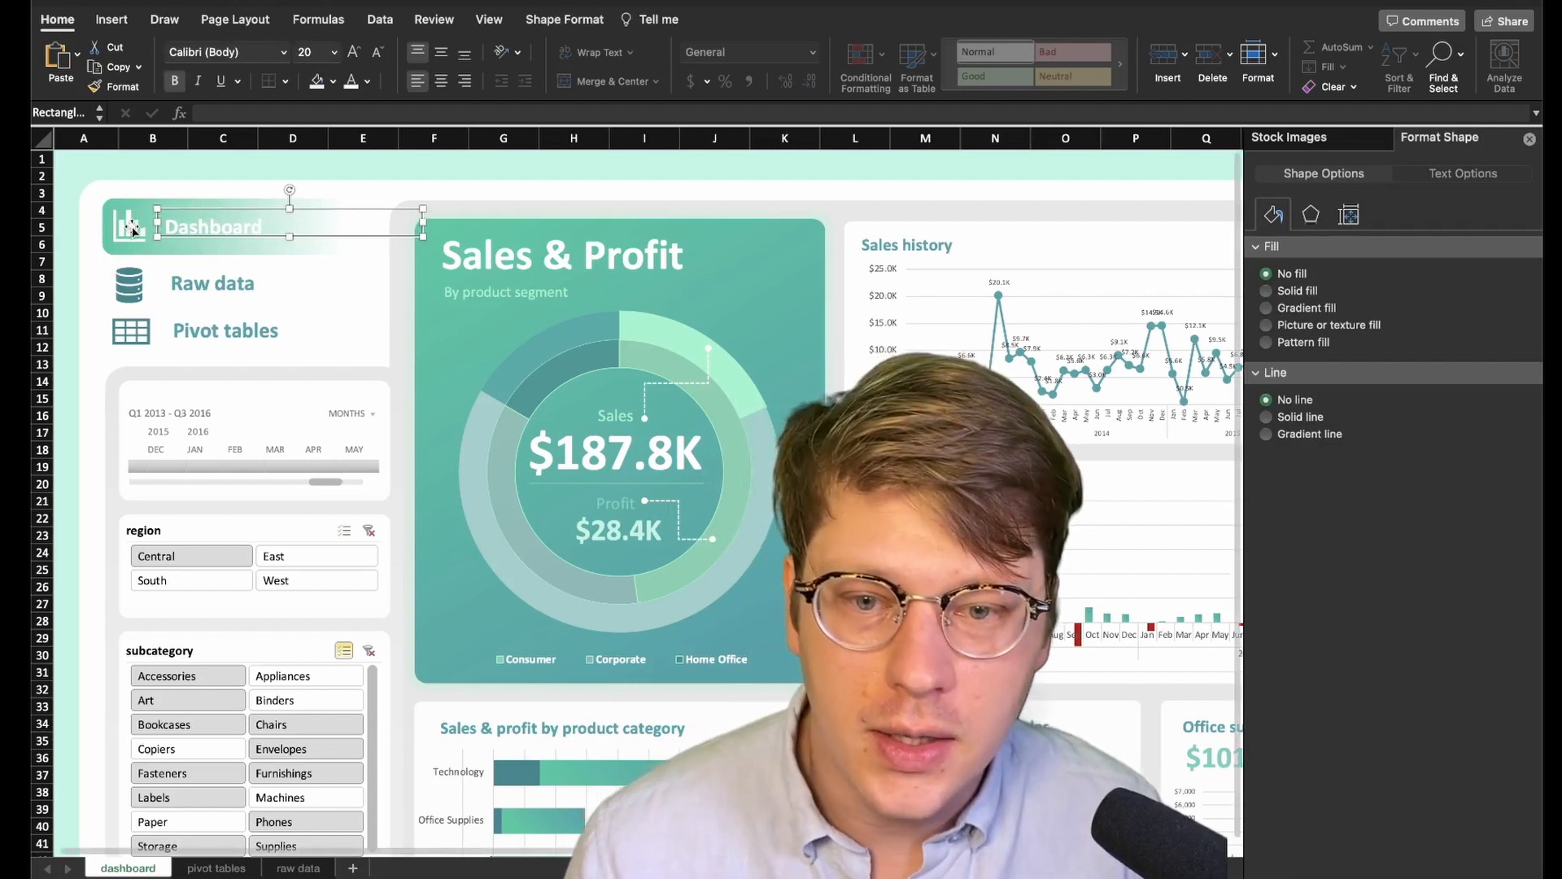
click(1266, 307)
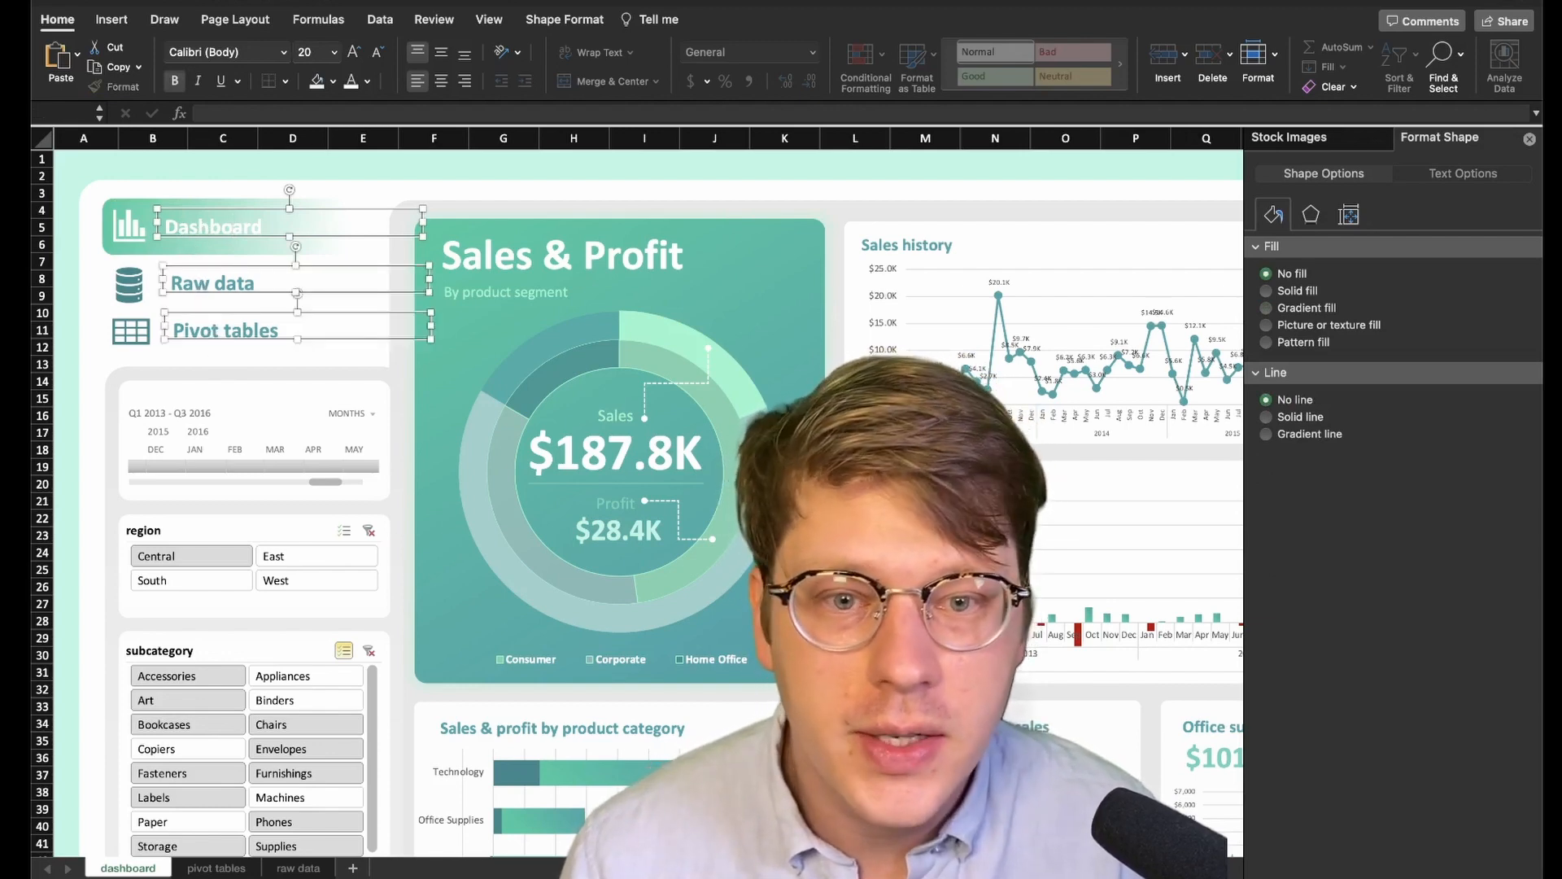
click(564, 20)
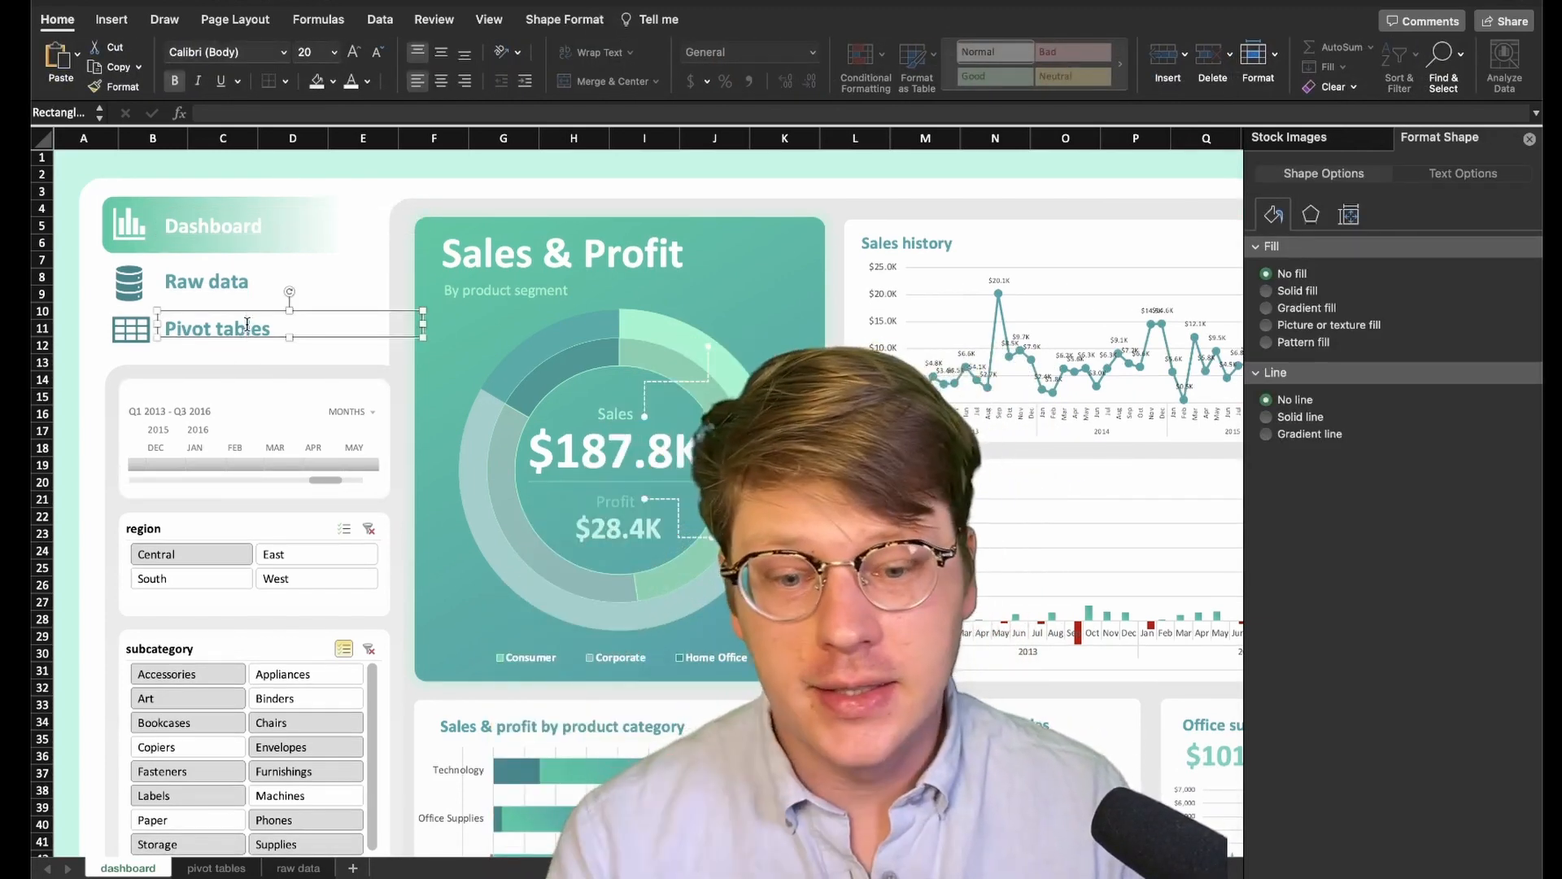
Hyperlink the Dashboard label to a sheet under Place in This Document
click(212, 225)
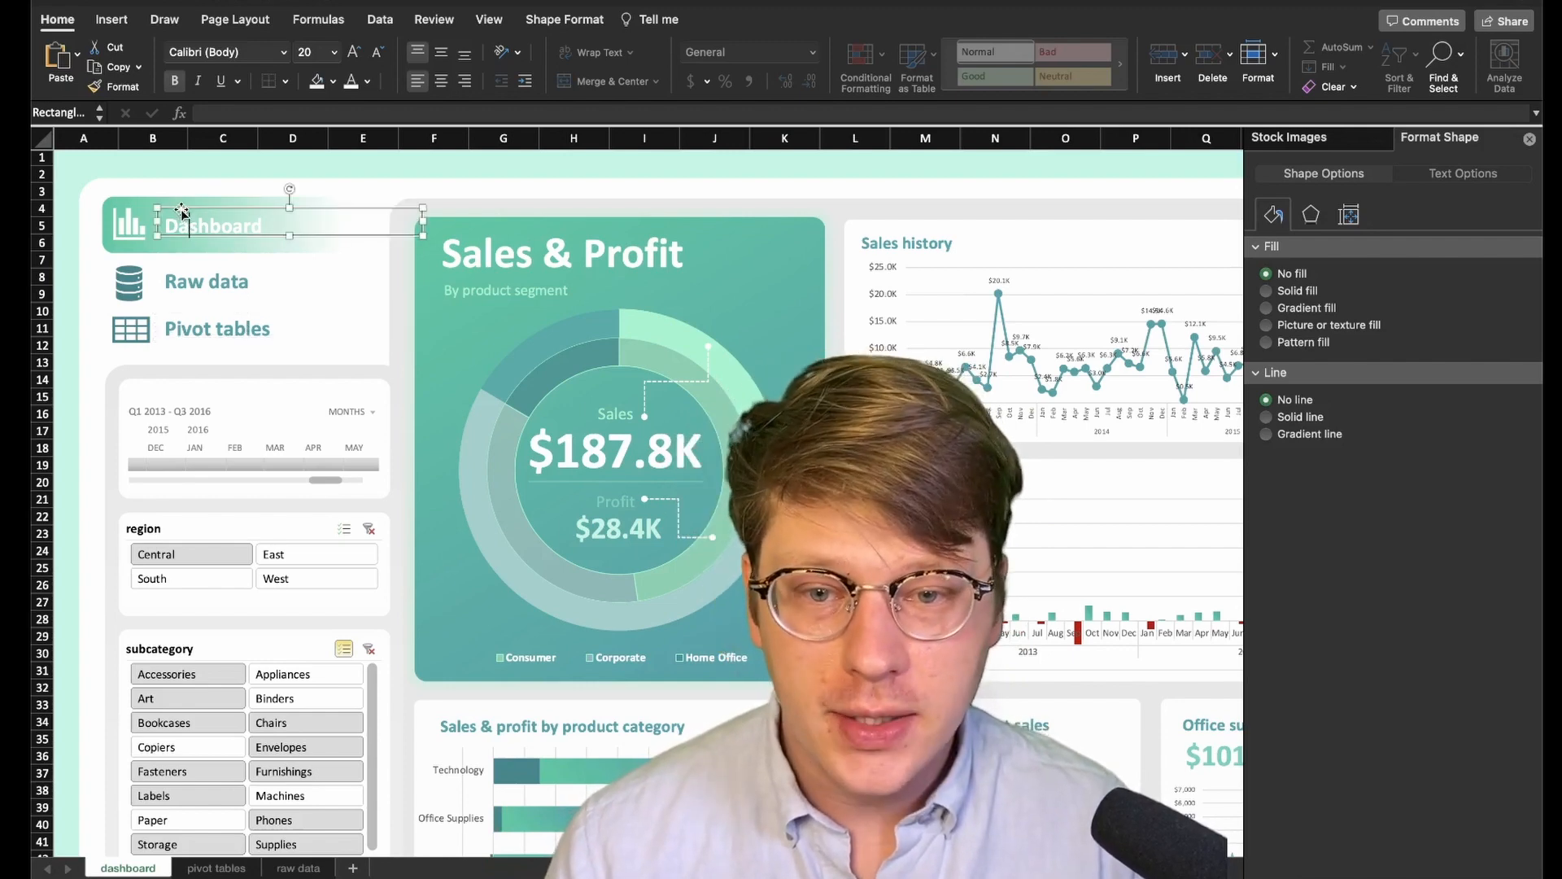
right_click(211, 224)
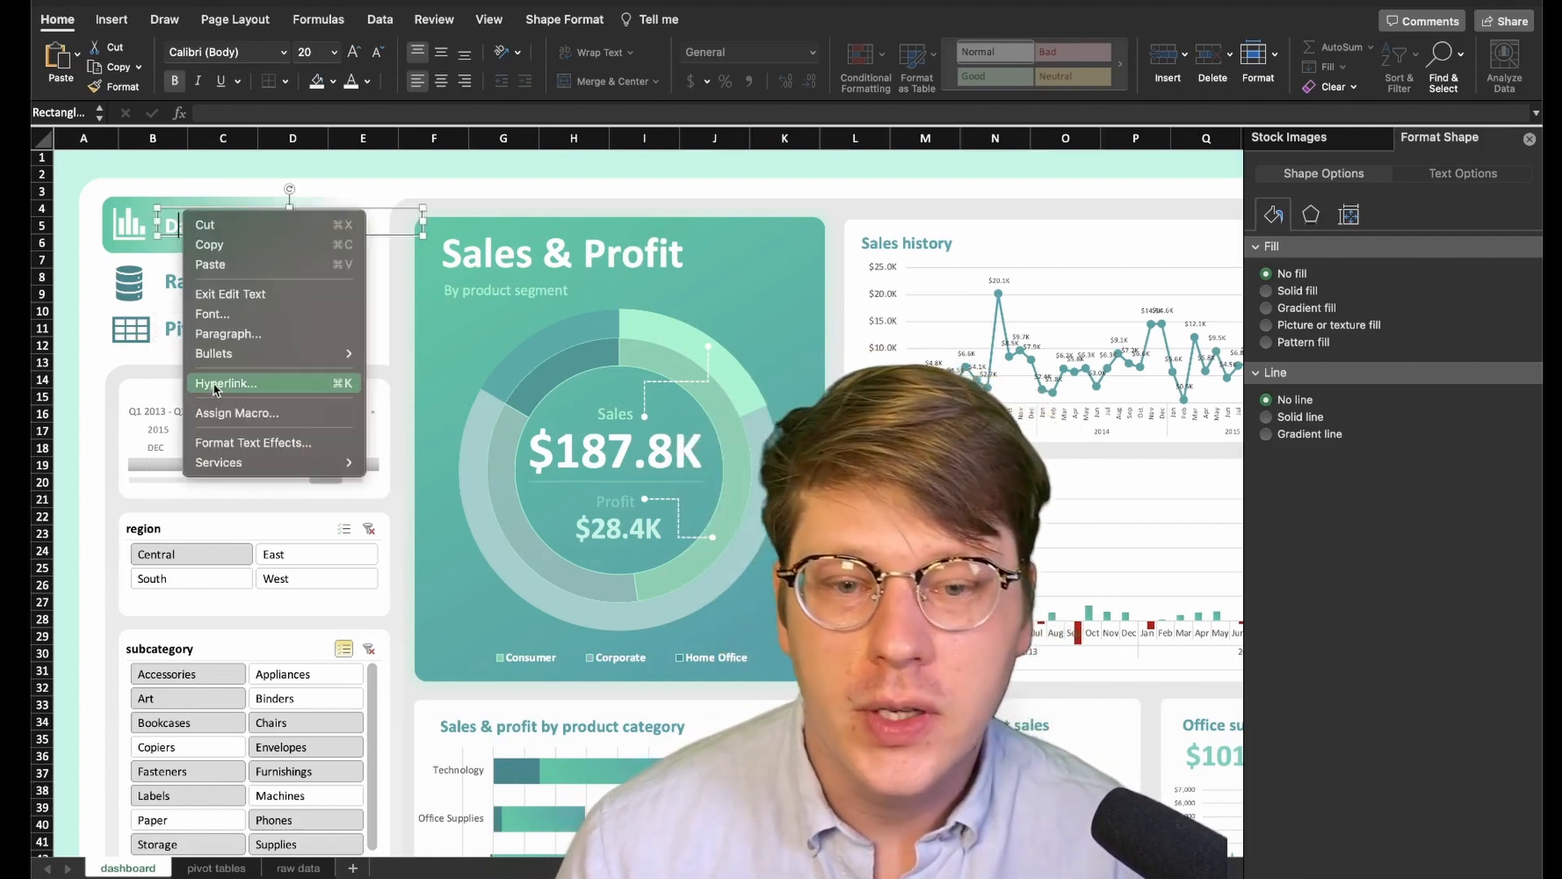
click(227, 382)
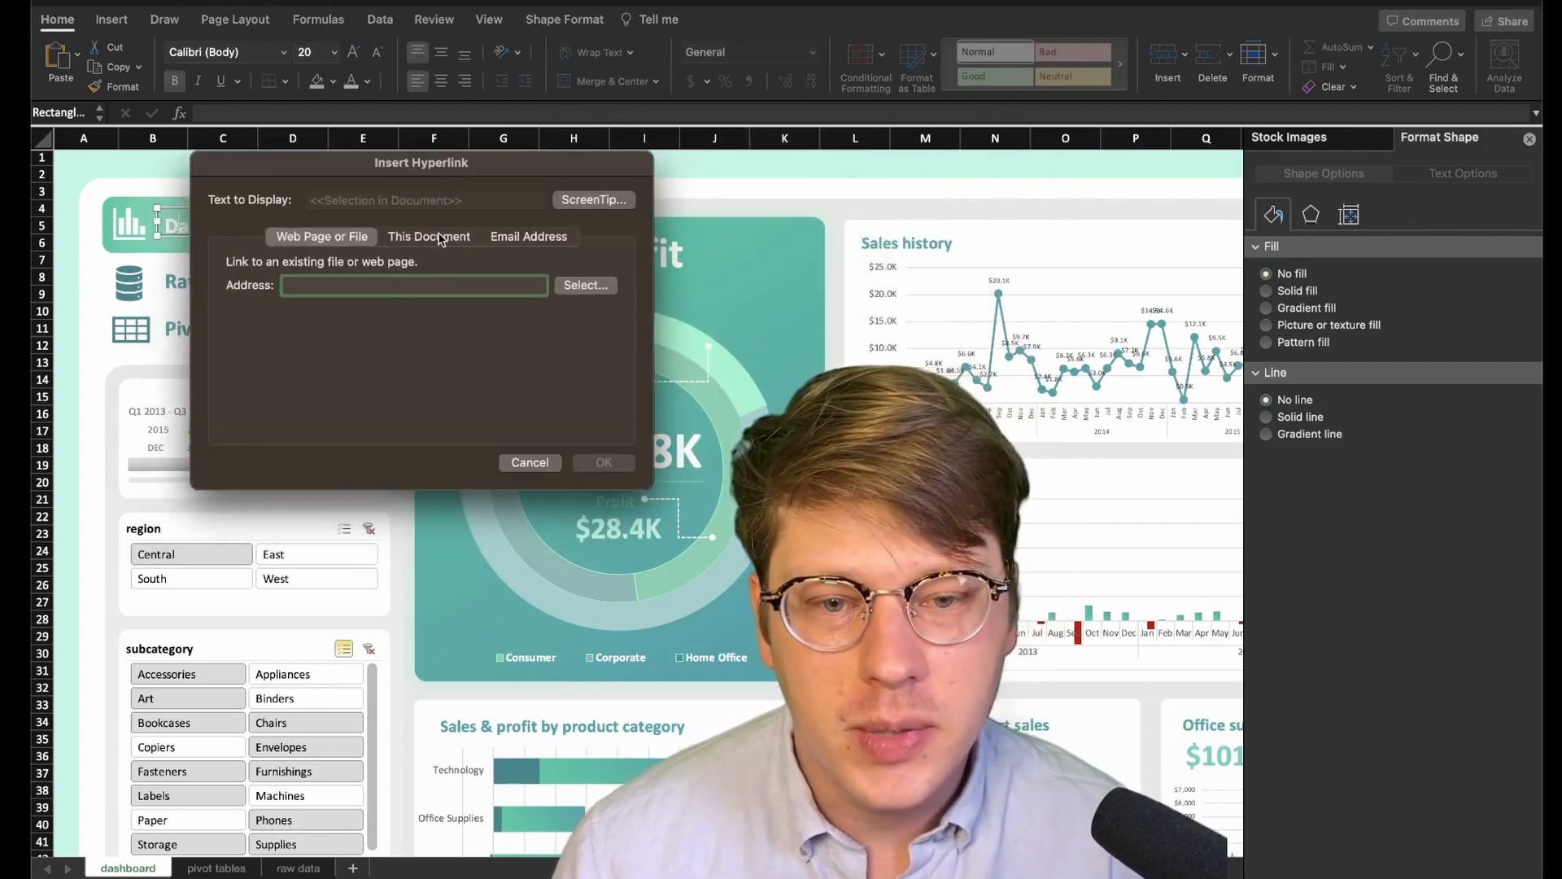
click(428, 236)
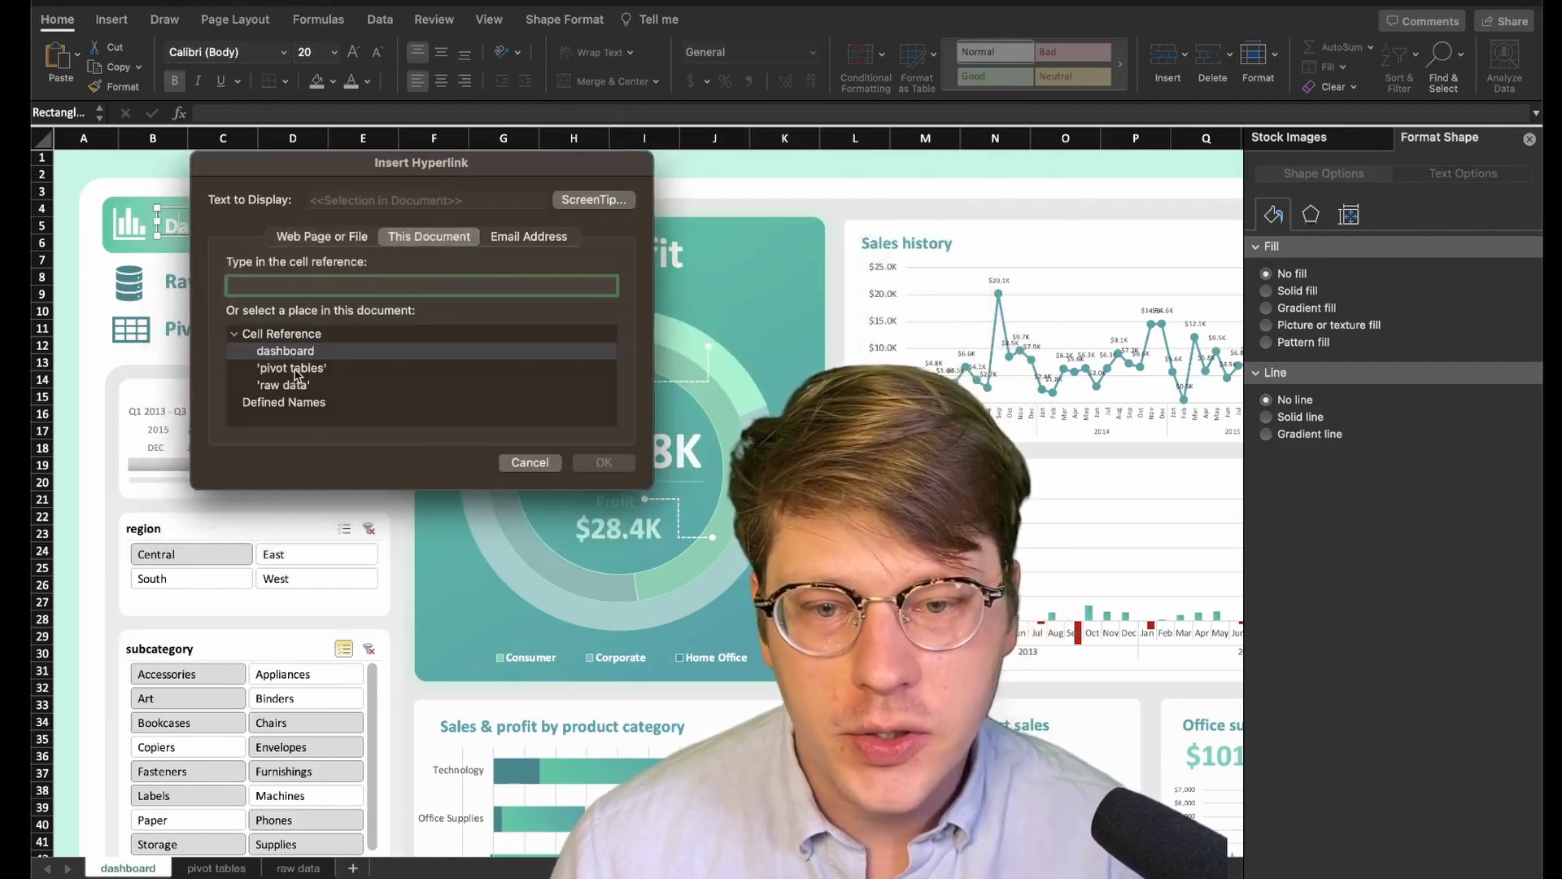
click(529, 460)
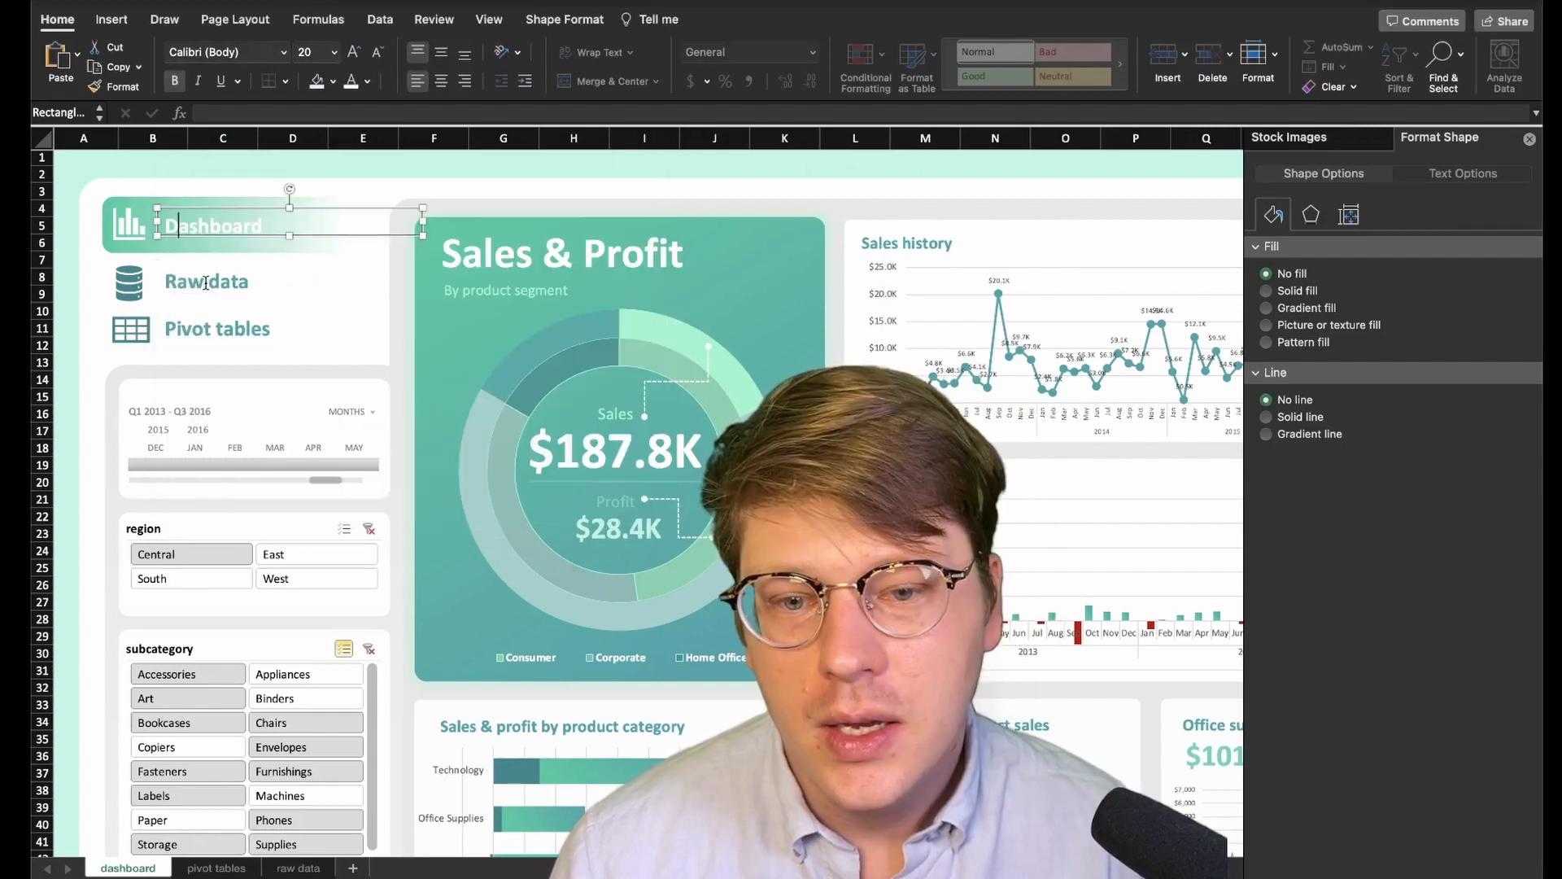
right_click(264, 224)
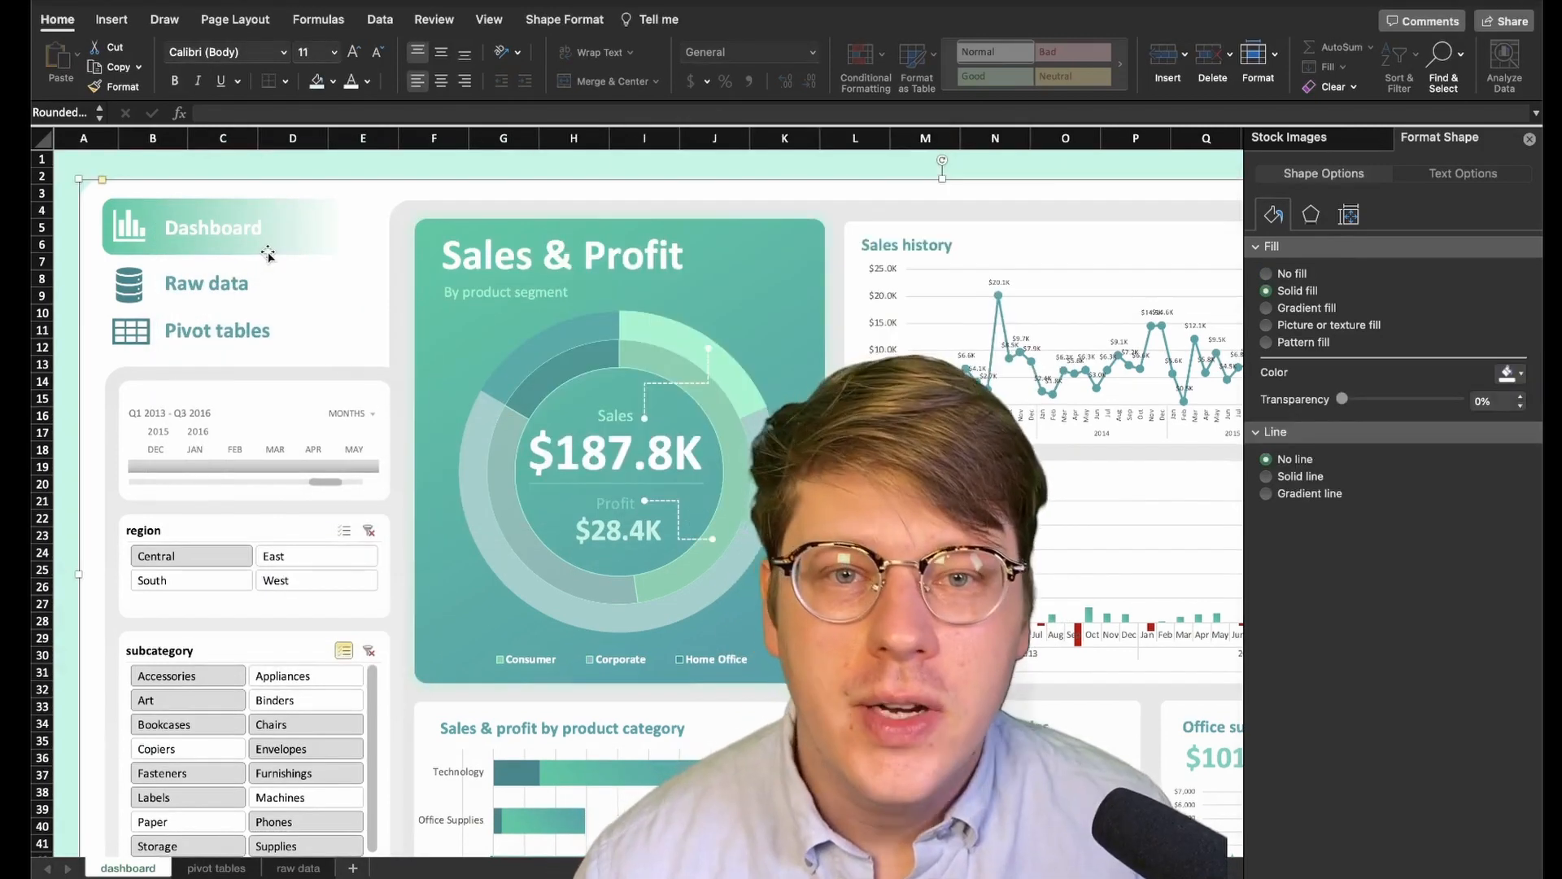
mouse_move(207, 283)
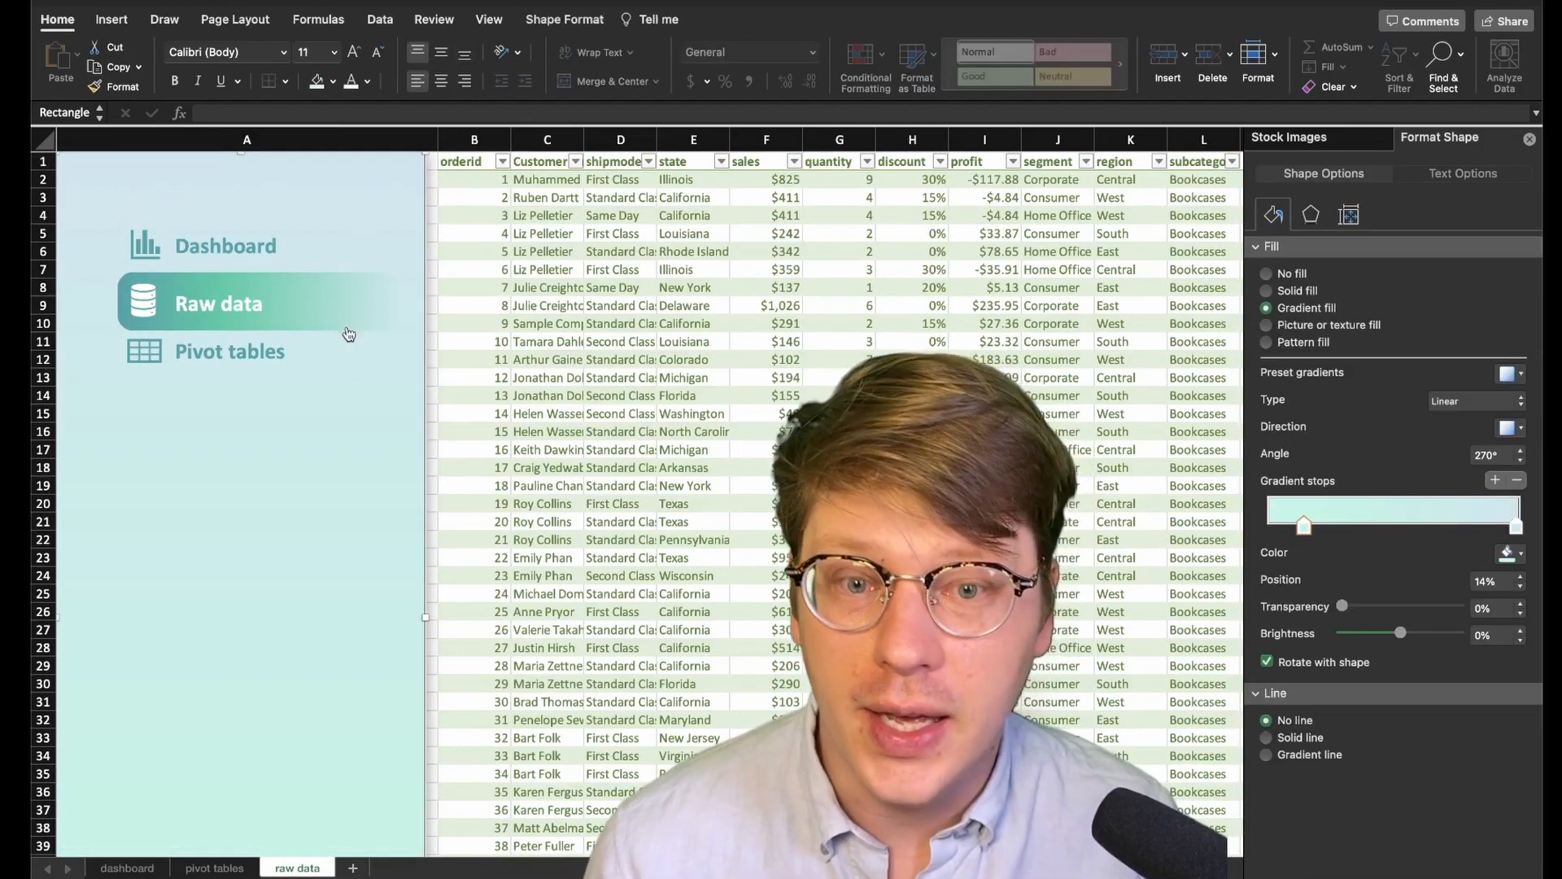
Paste the sidebar onto the raw data sheet and move the gradient tile behind Raw data
right_click(259, 304)
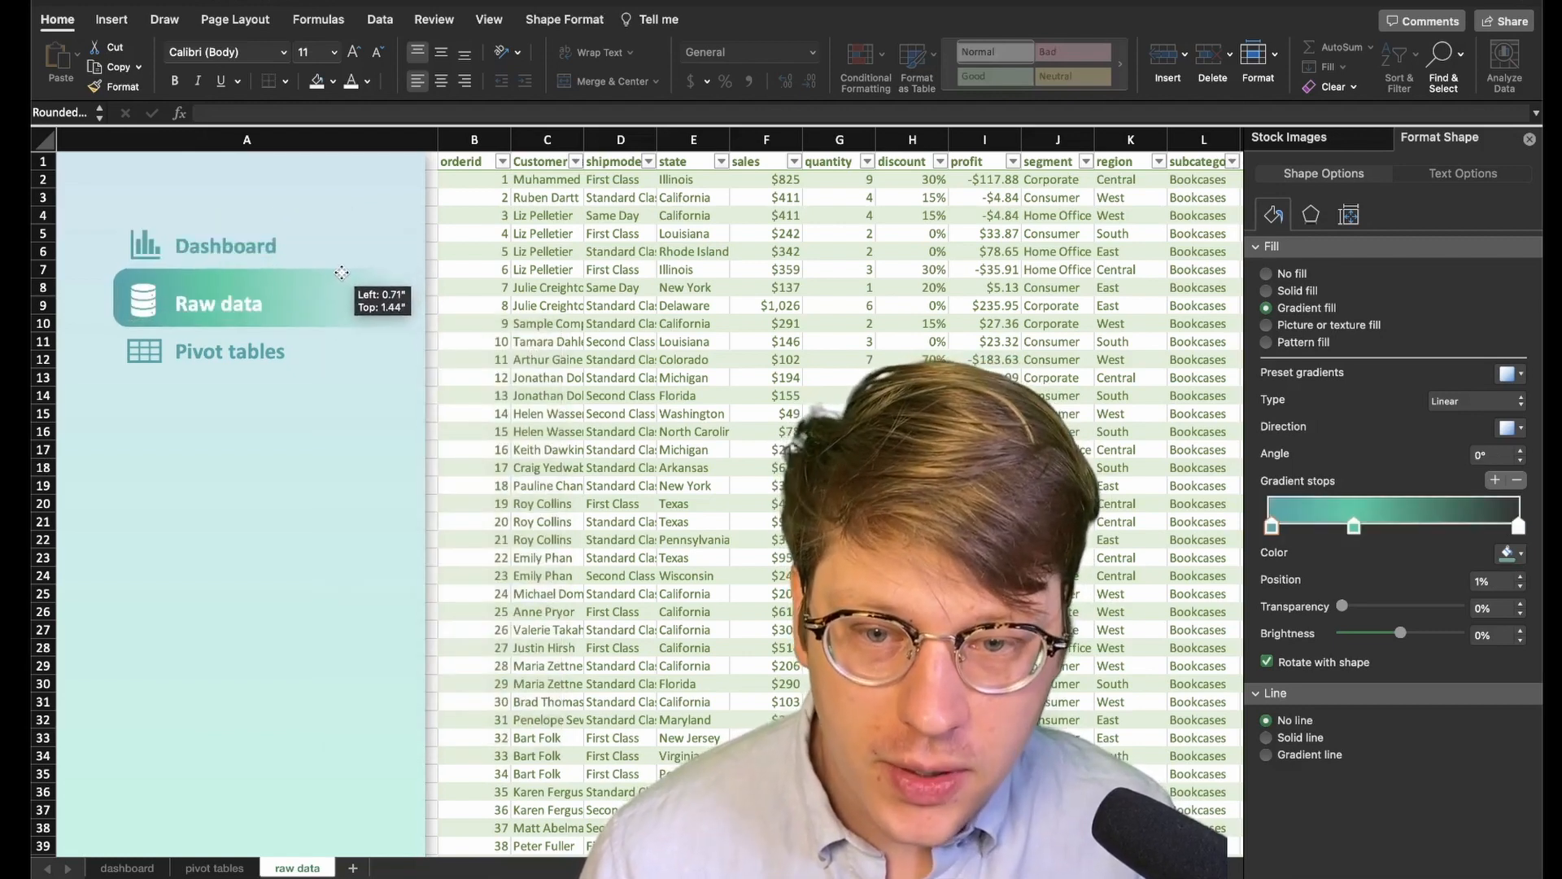
click(145, 245)
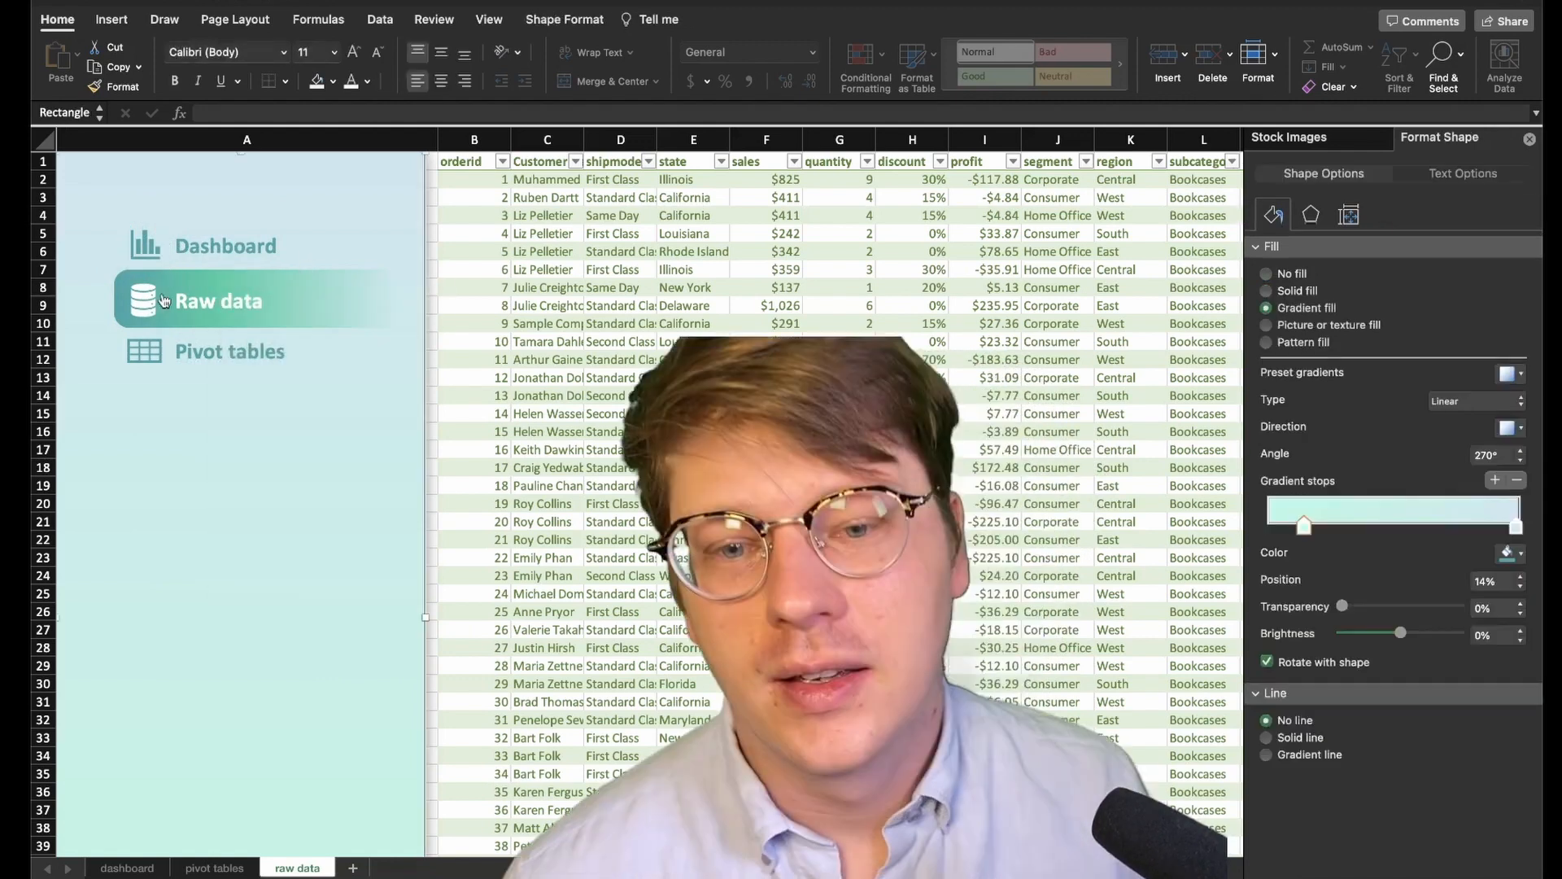
click(127, 867)
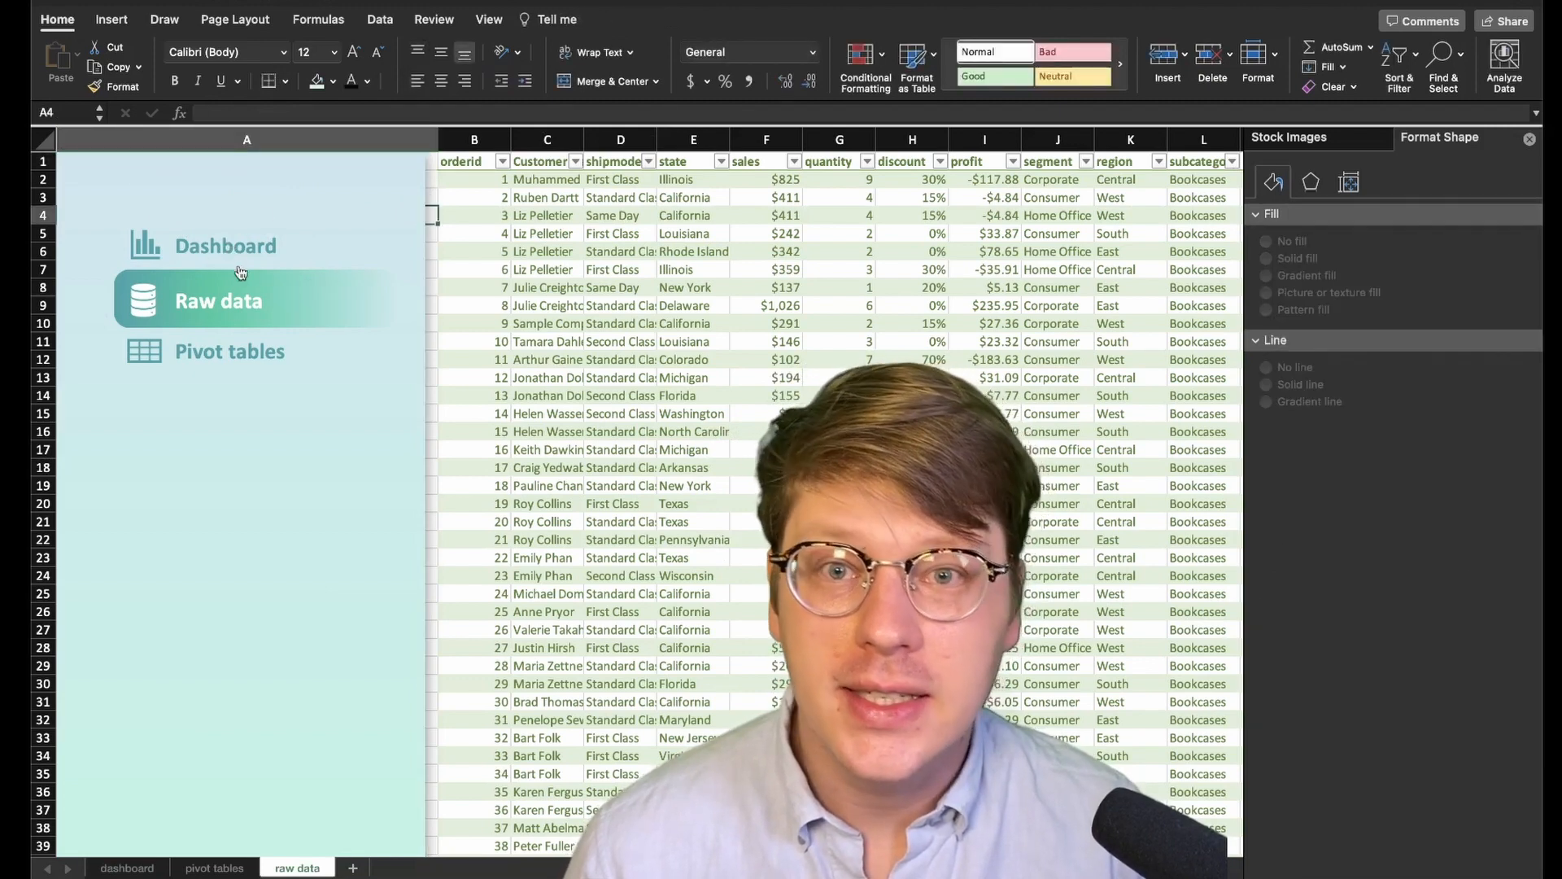
mouse_move(239, 246)
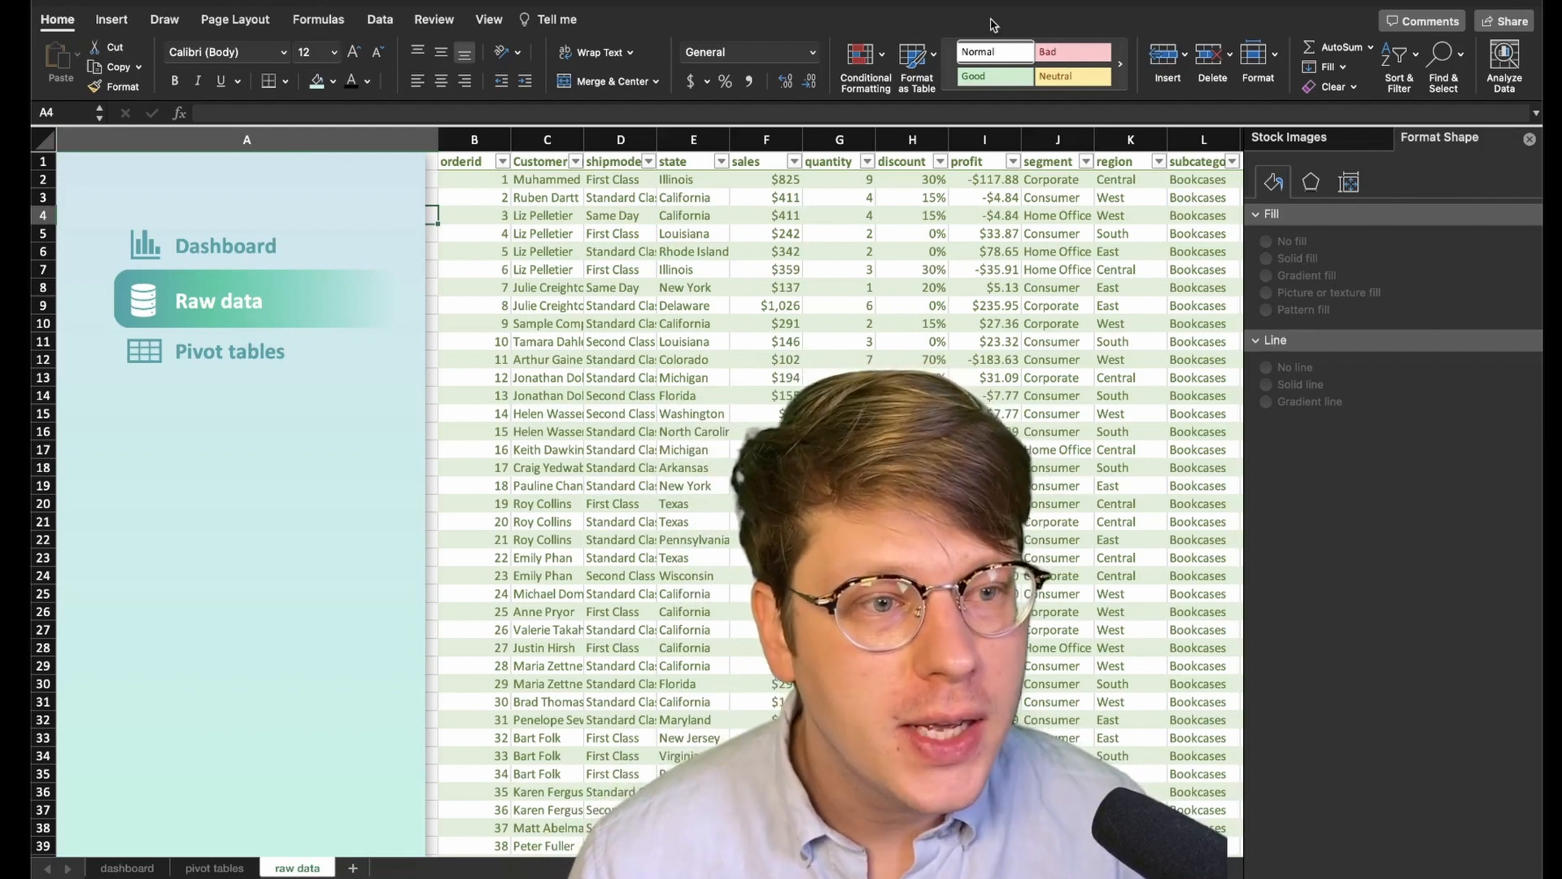
click(1440, 55)
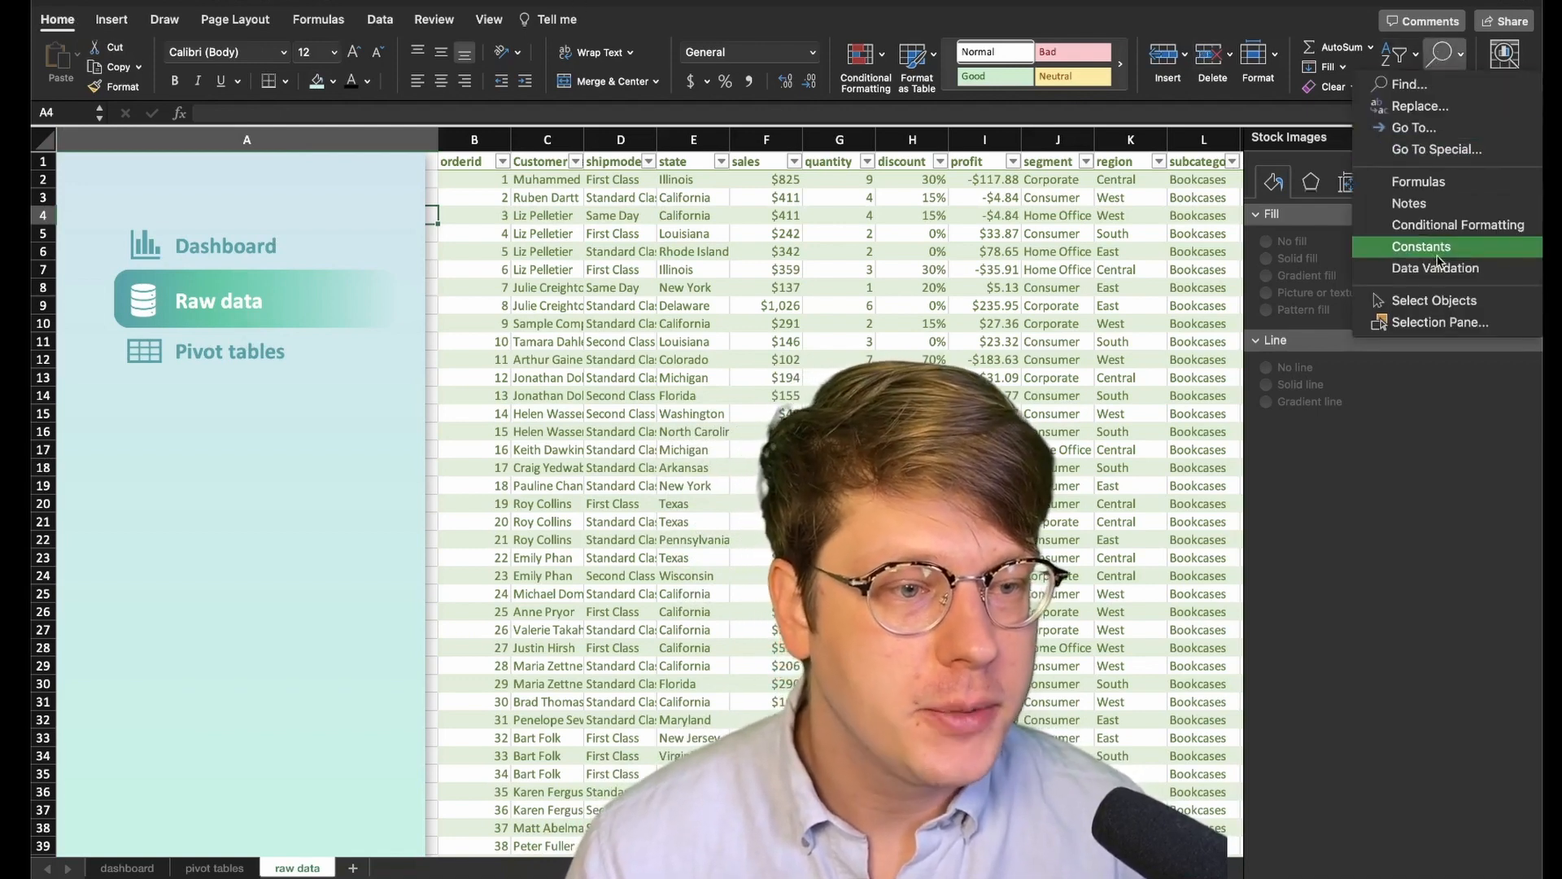
mouse_move(1435, 300)
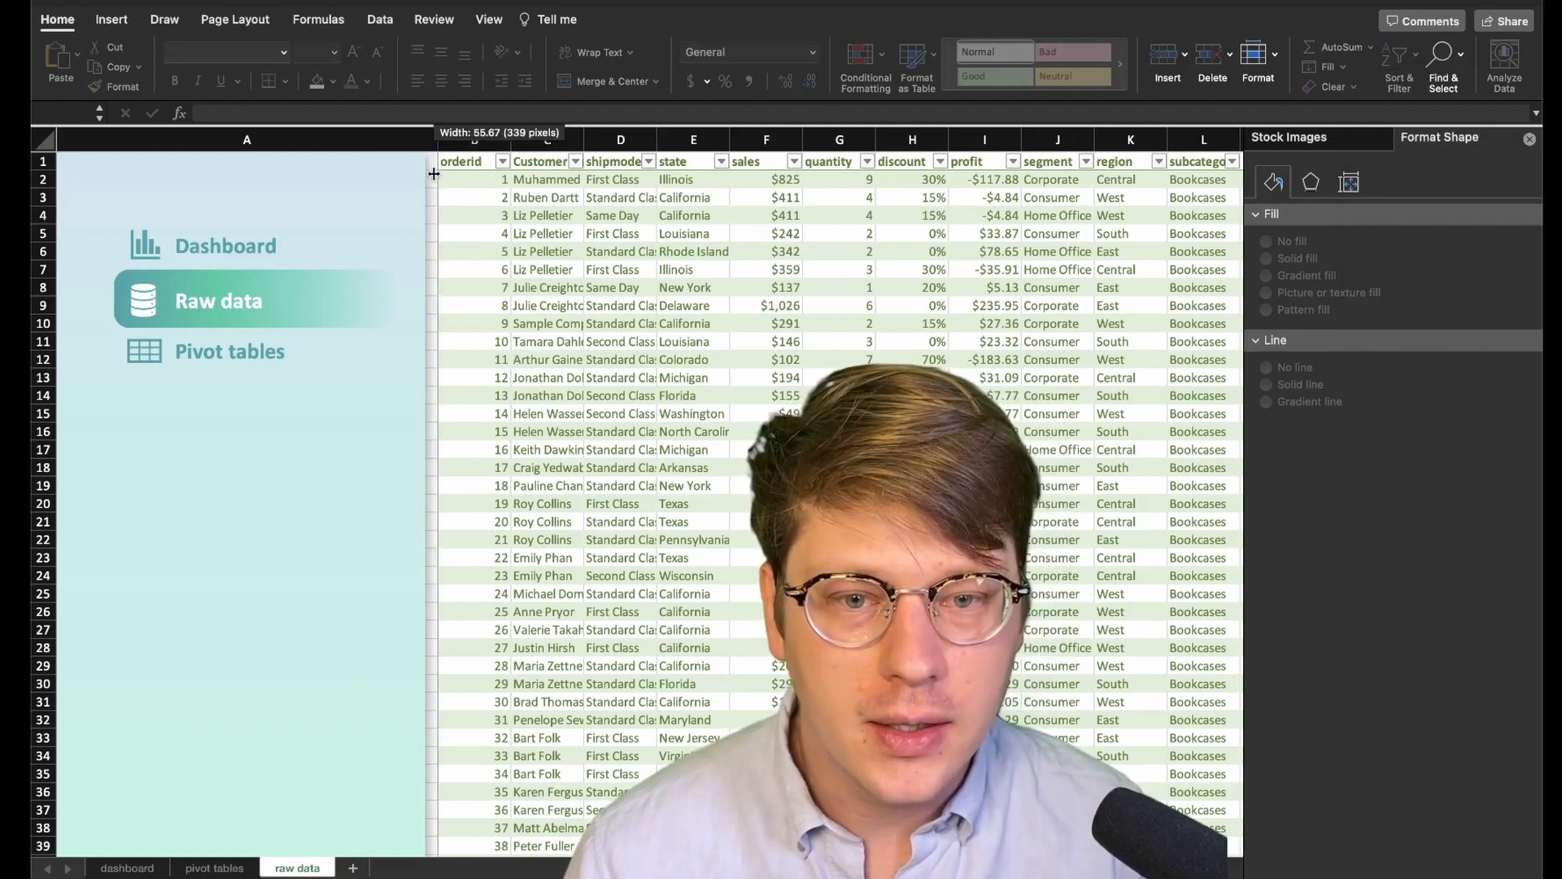
Use Select Objects to select all the sidebar shapes together, then deselect them
click(1285, 309)
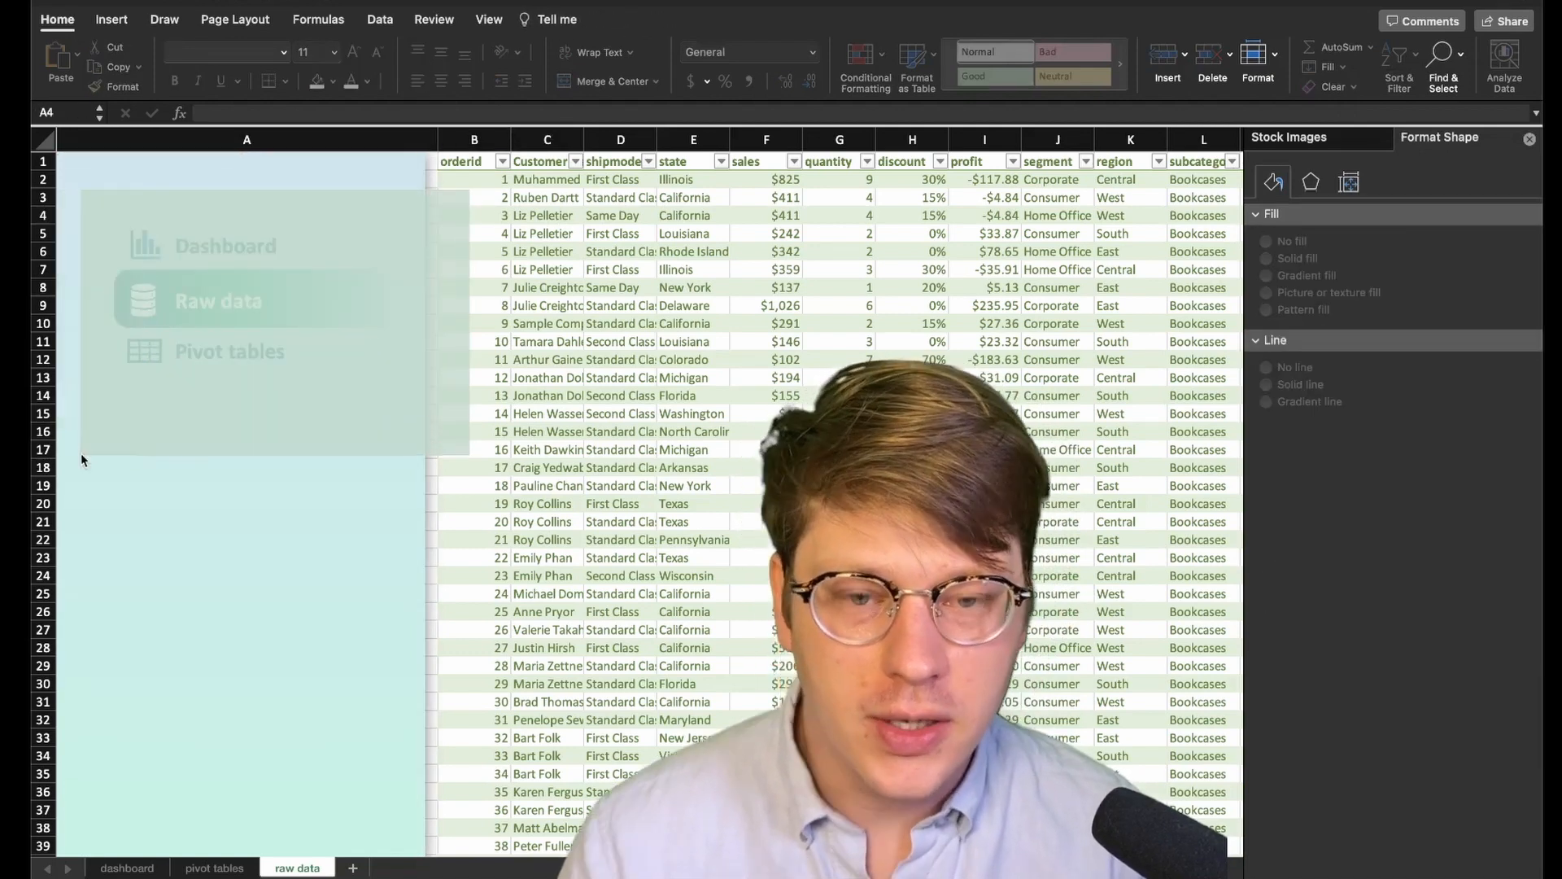
click(230, 300)
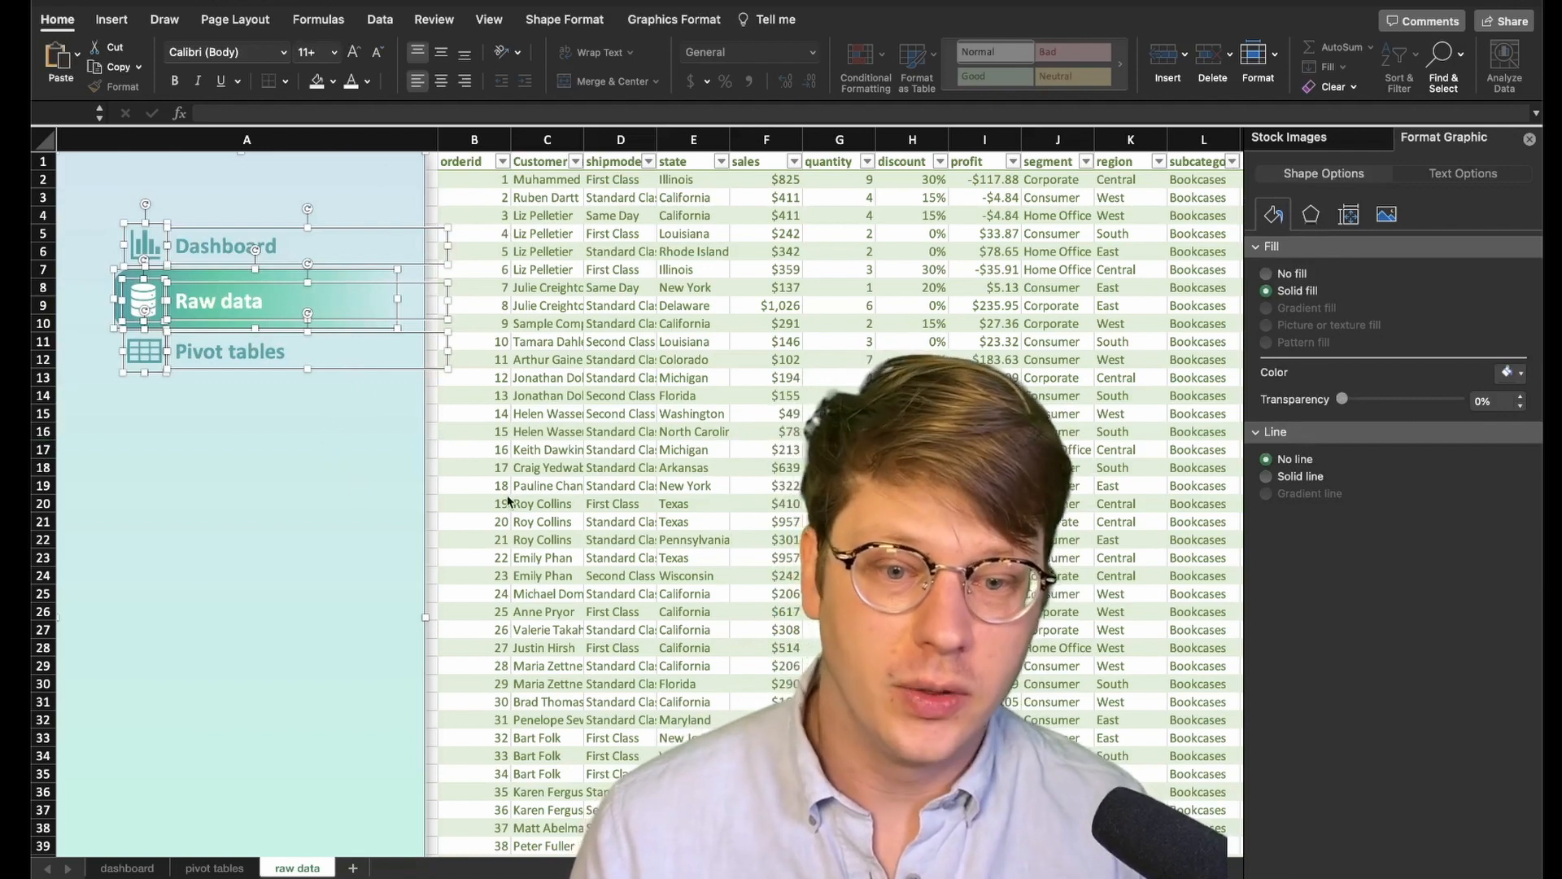
click(484, 556)
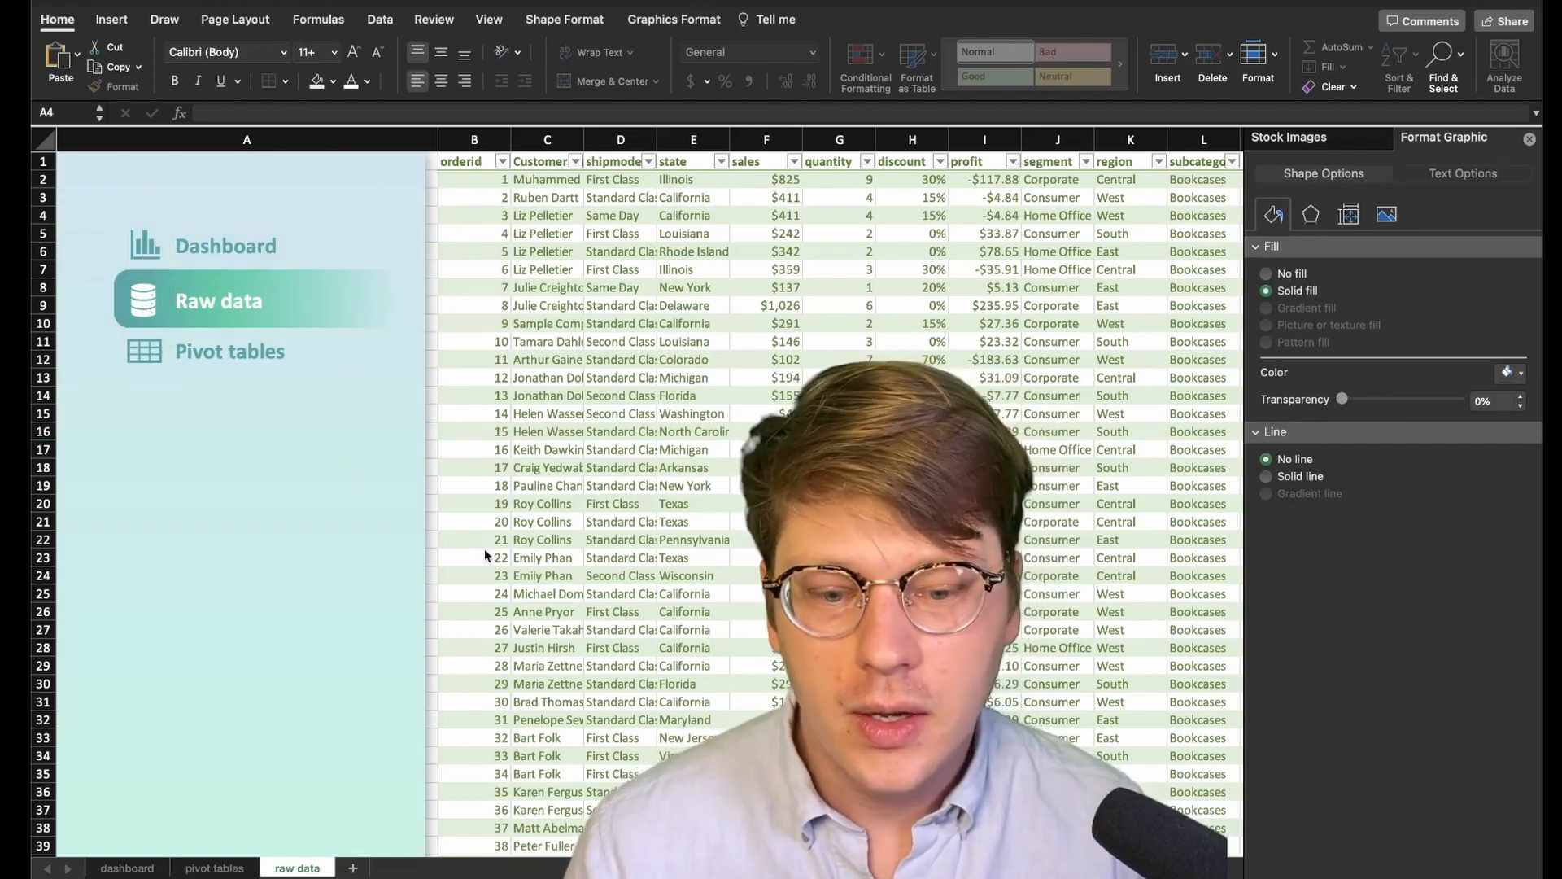
click(1266, 307)
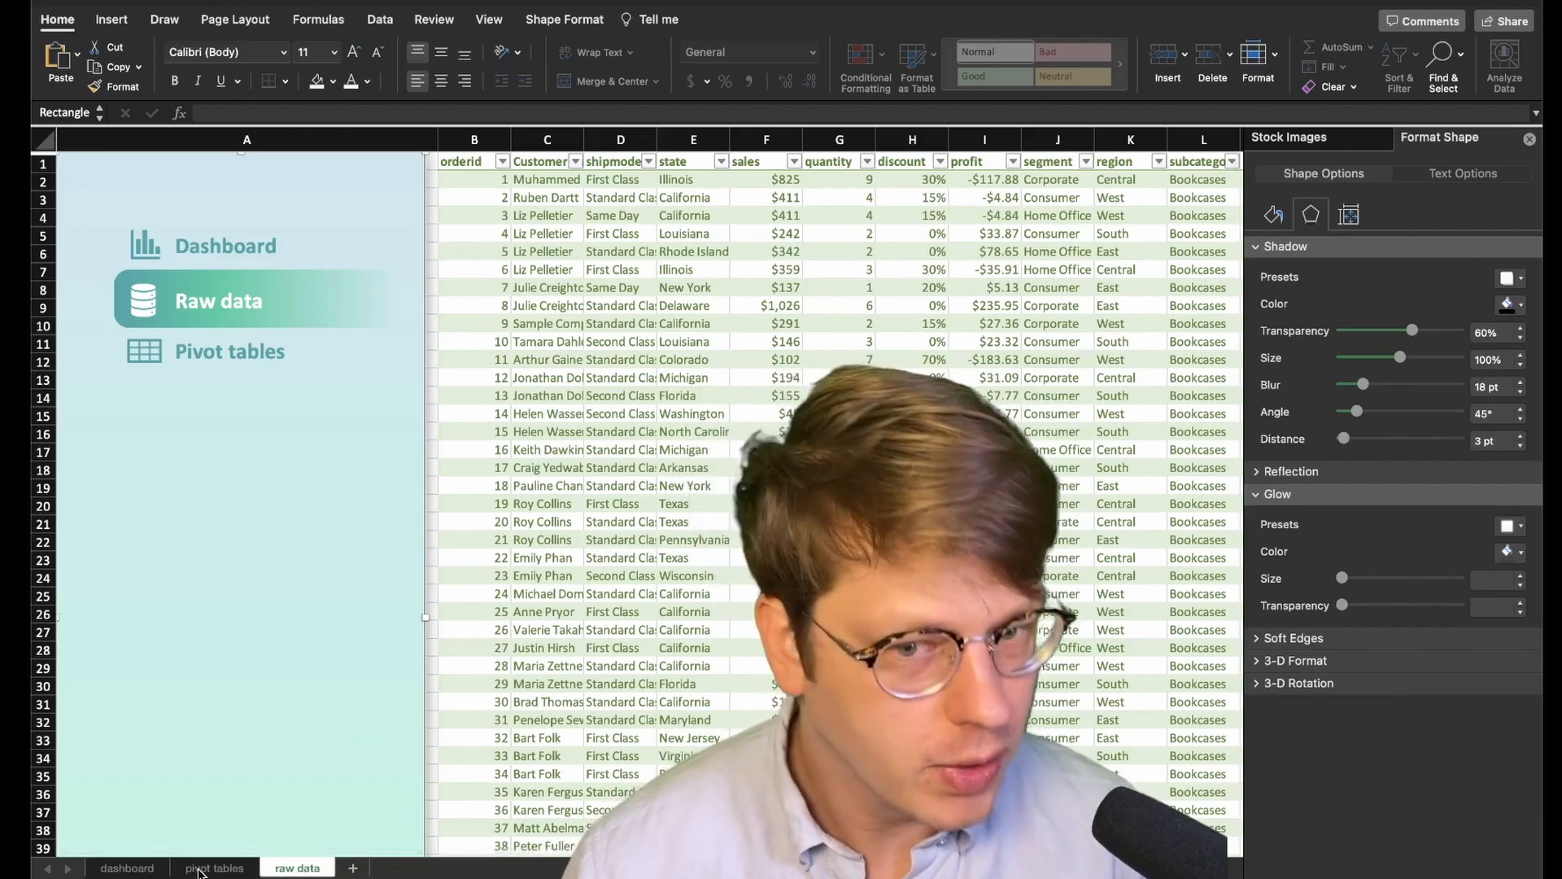
Add the sidebar with a table icon on the pivot tables sheet, highlight tile behind Pivot tables
click(215, 867)
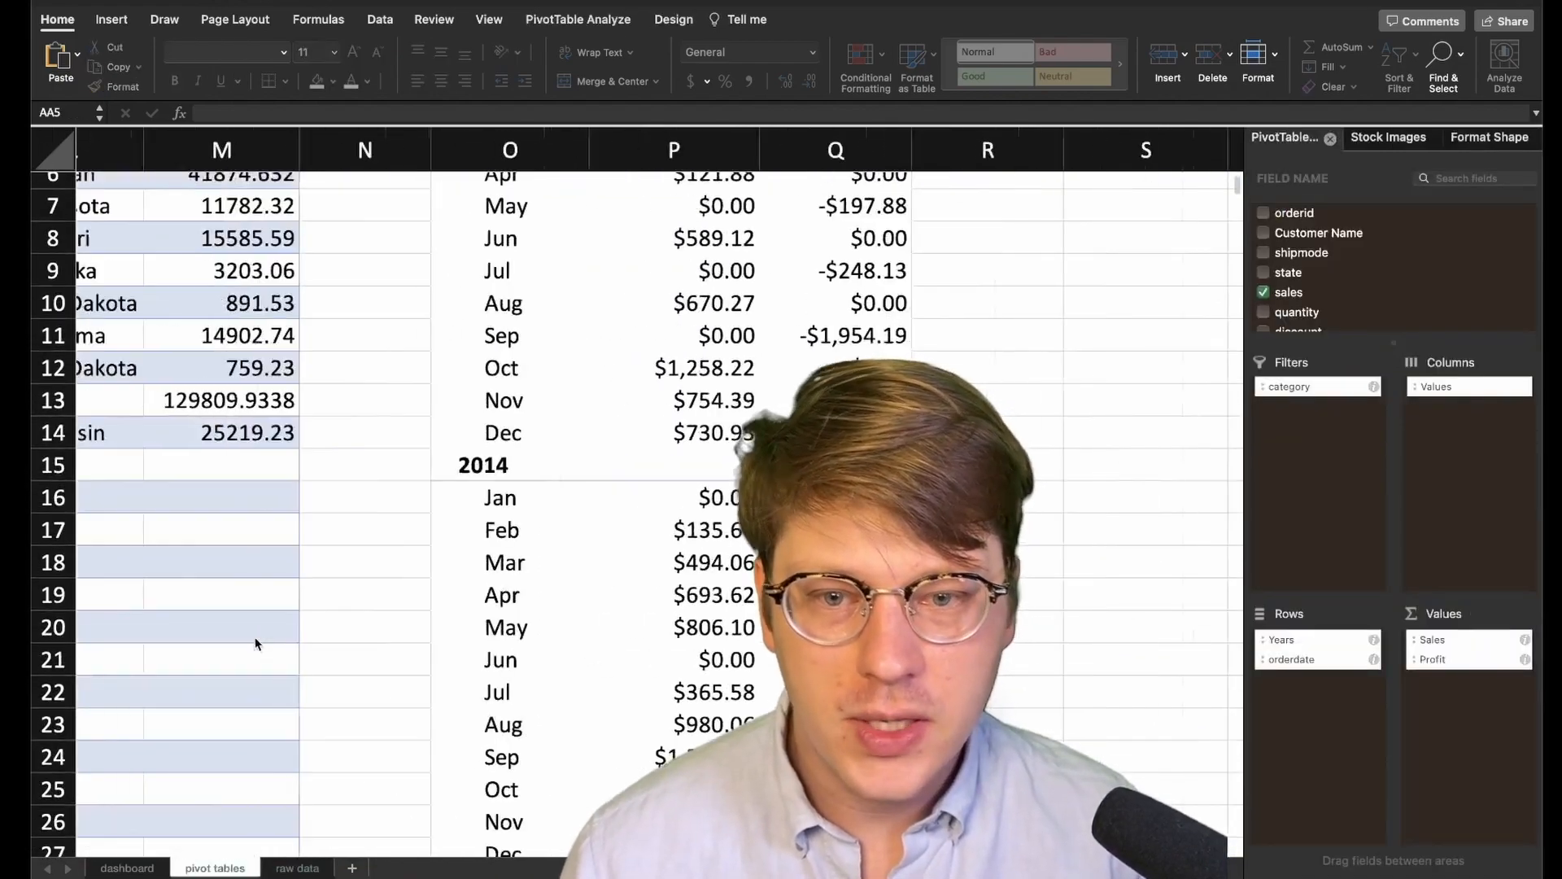
scroll(left, 3)
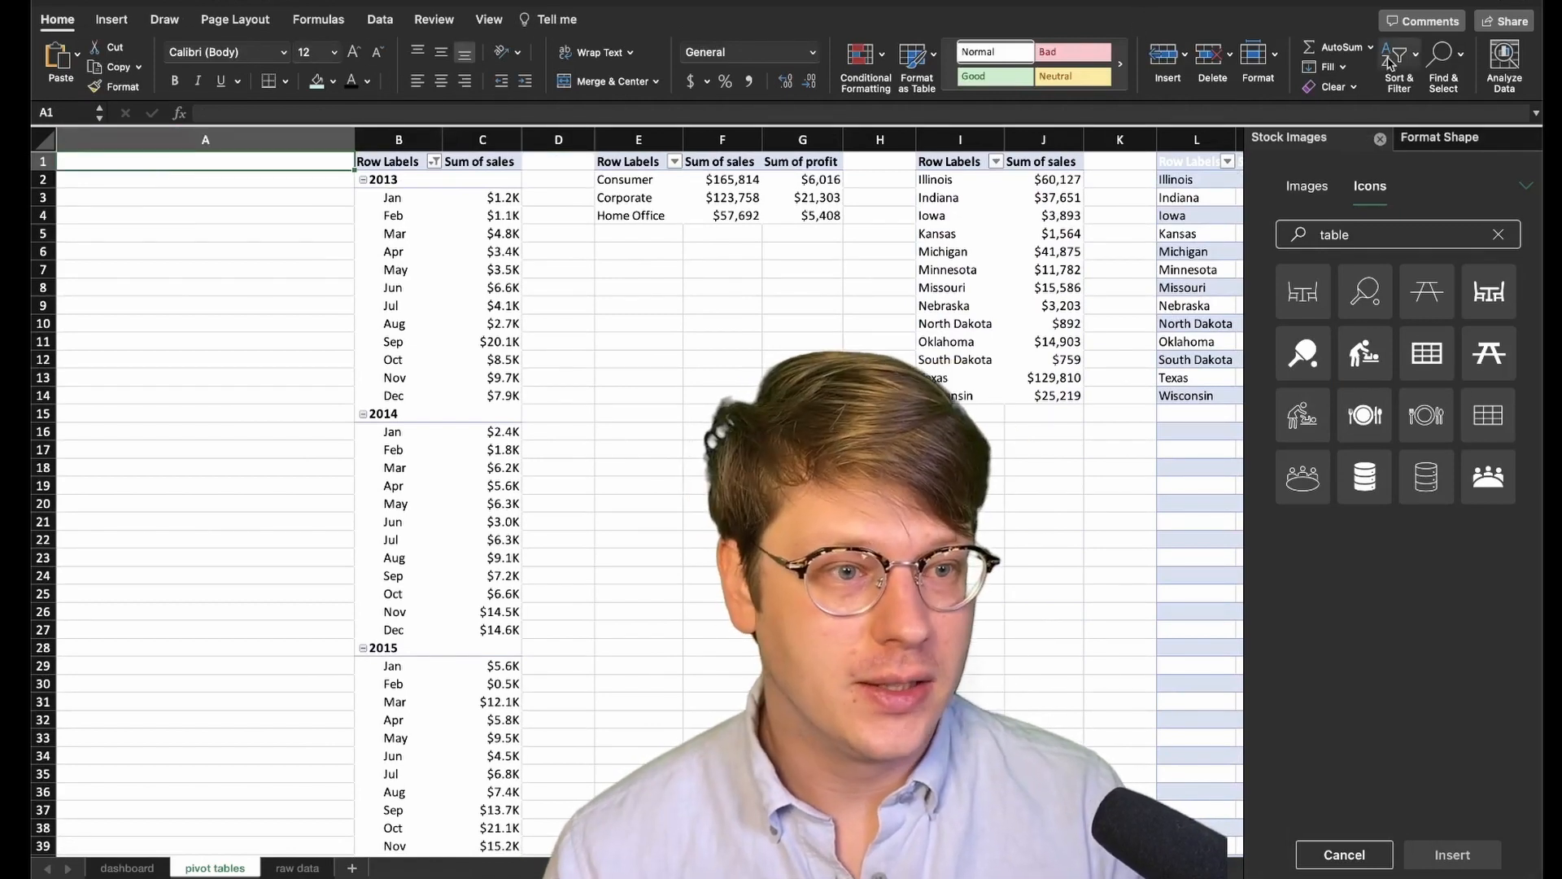
click(1442, 60)
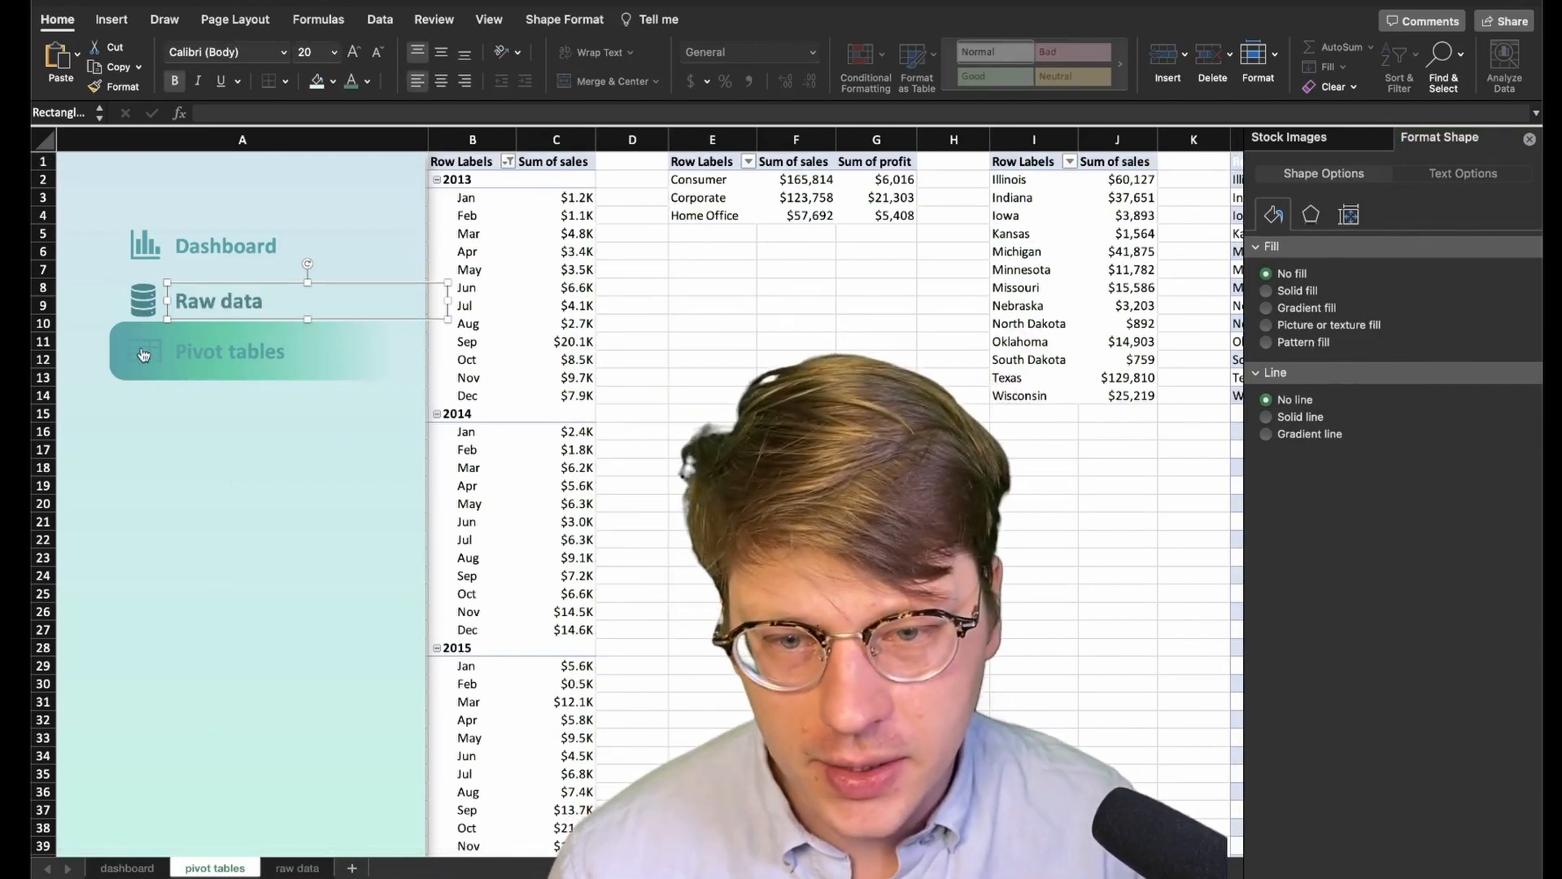
click(1265, 308)
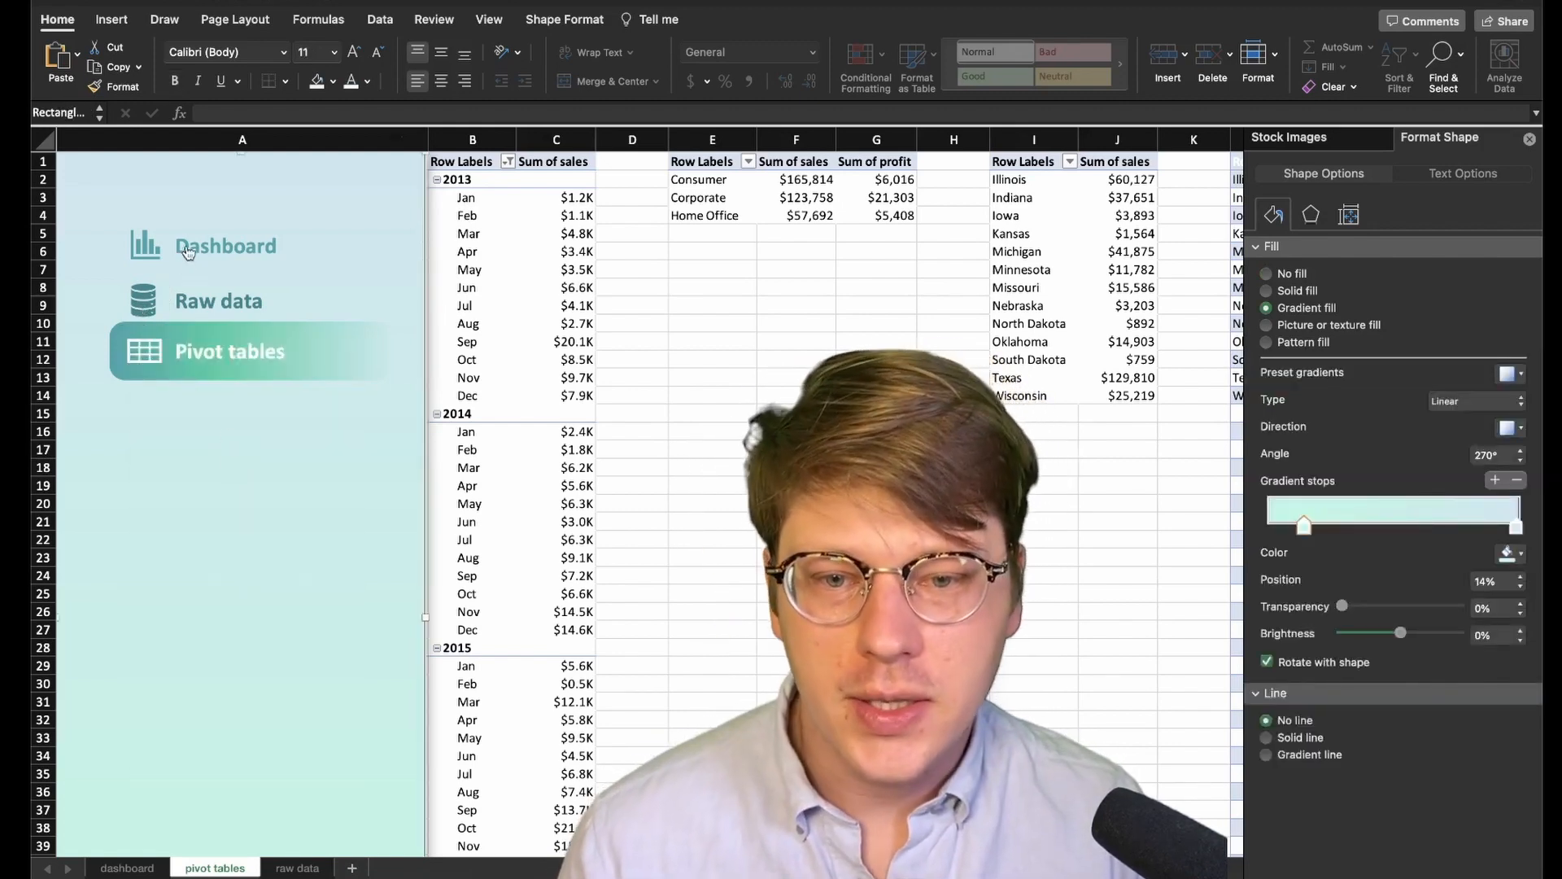
Test the sidebar's Raw data link by jumping from the pivot tables sheet
click(218, 301)
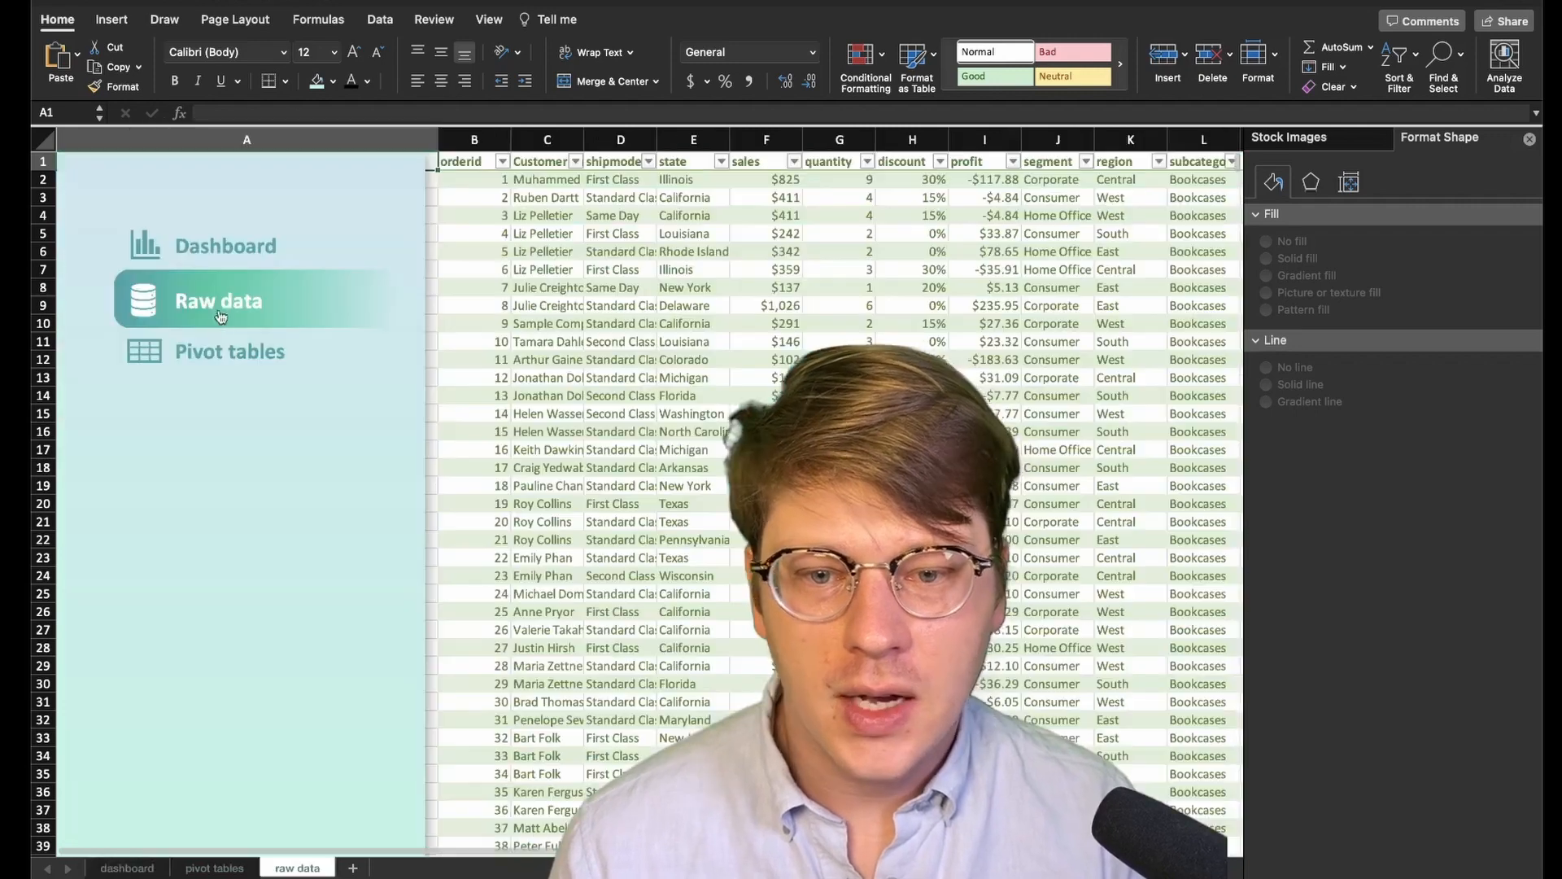
click(224, 233)
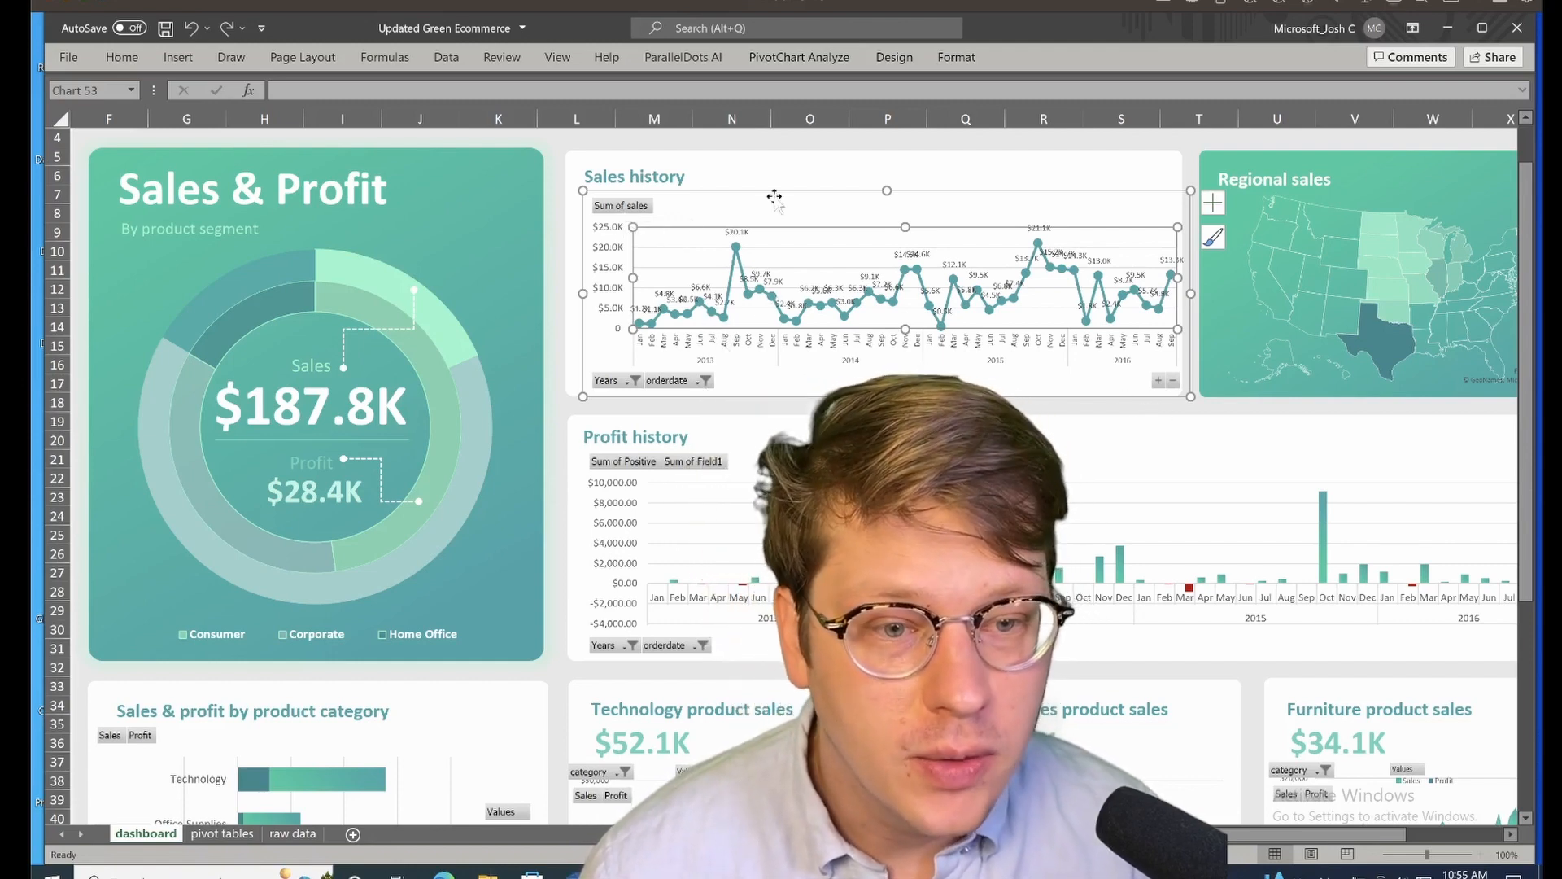
mouse_move(643, 102)
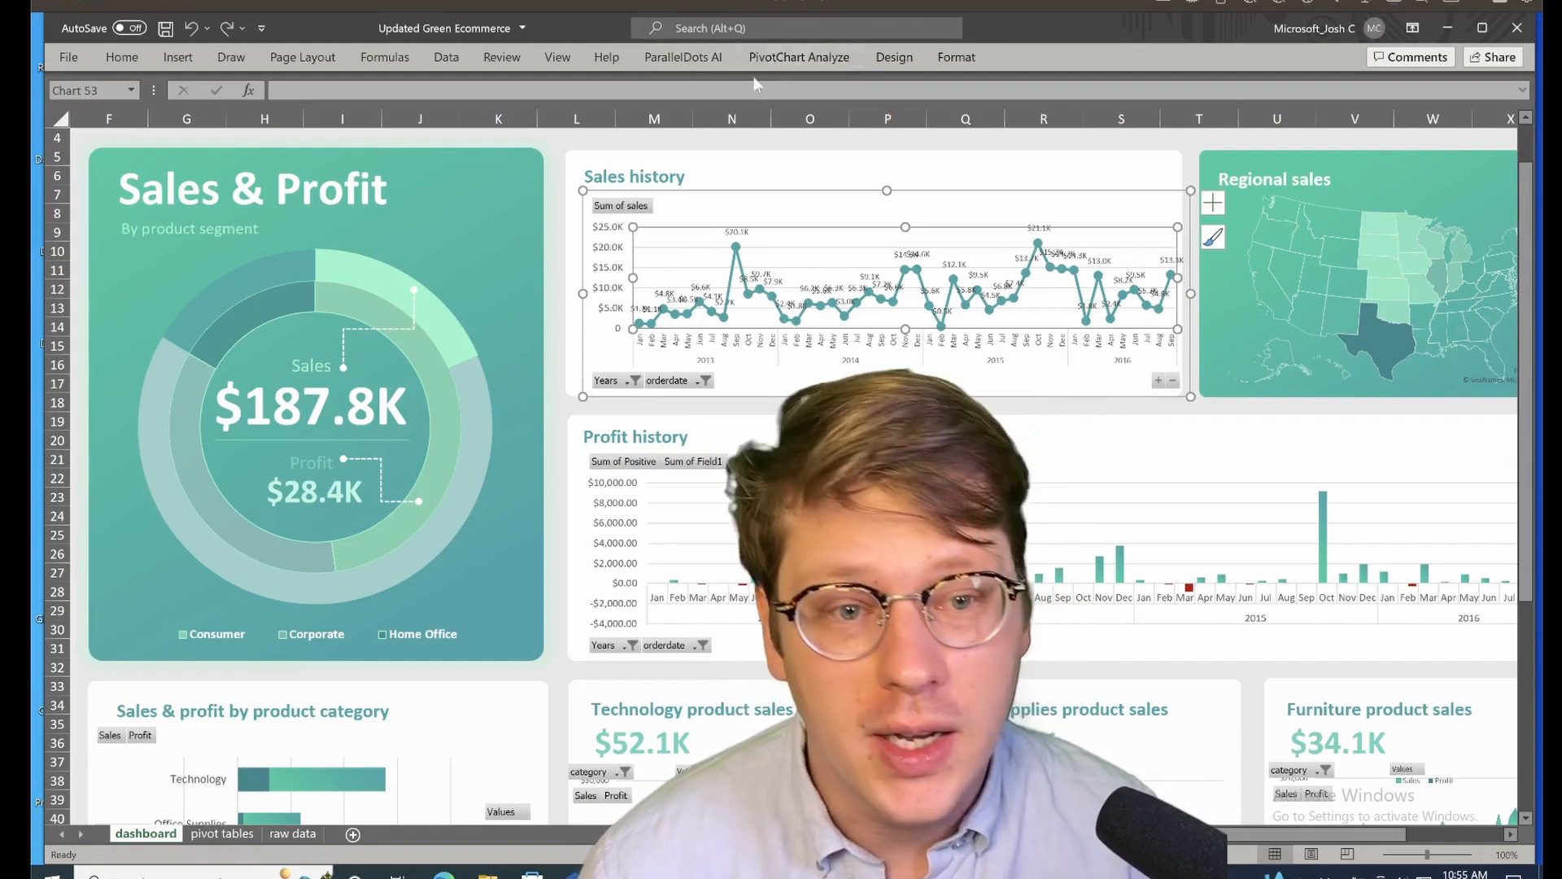
Show the PivotChart Analyze settings for the Sales history chart
click(798, 57)
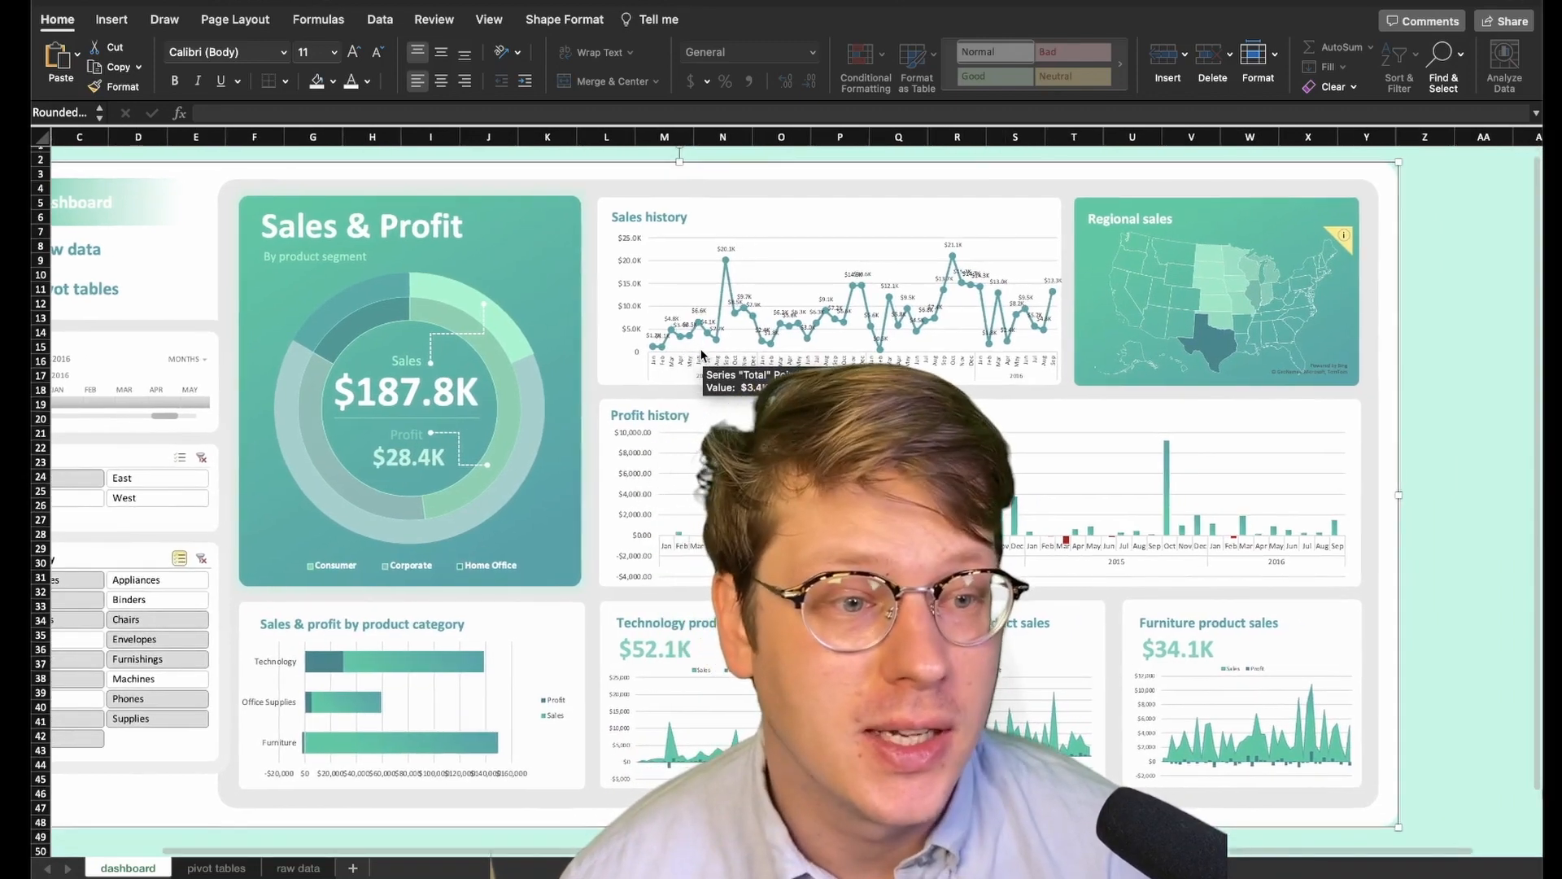
scroll(right, 3)
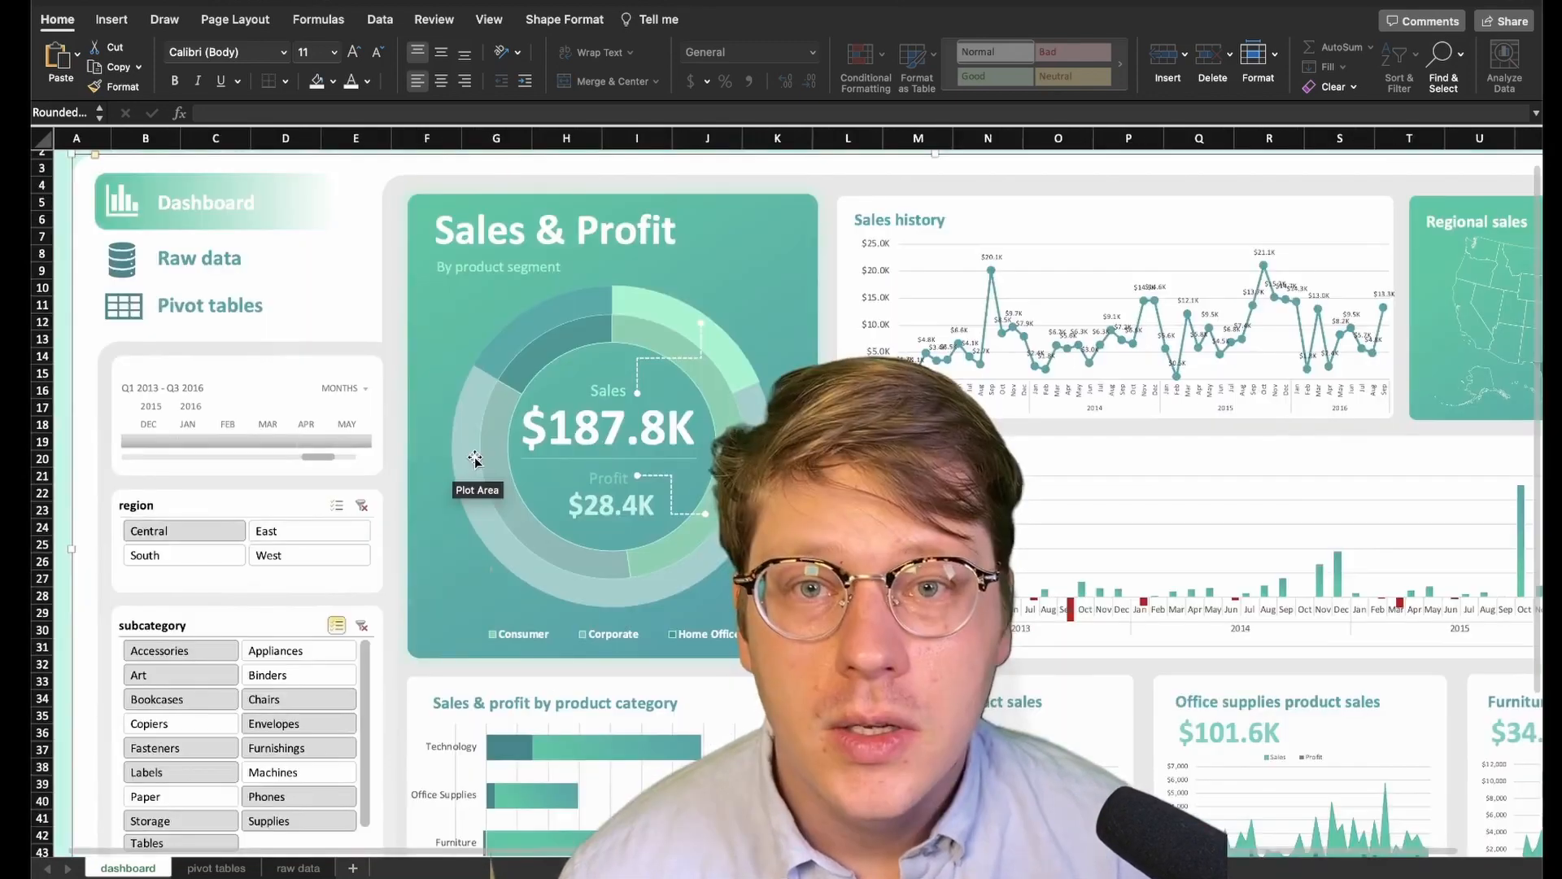
scroll(down, 3)
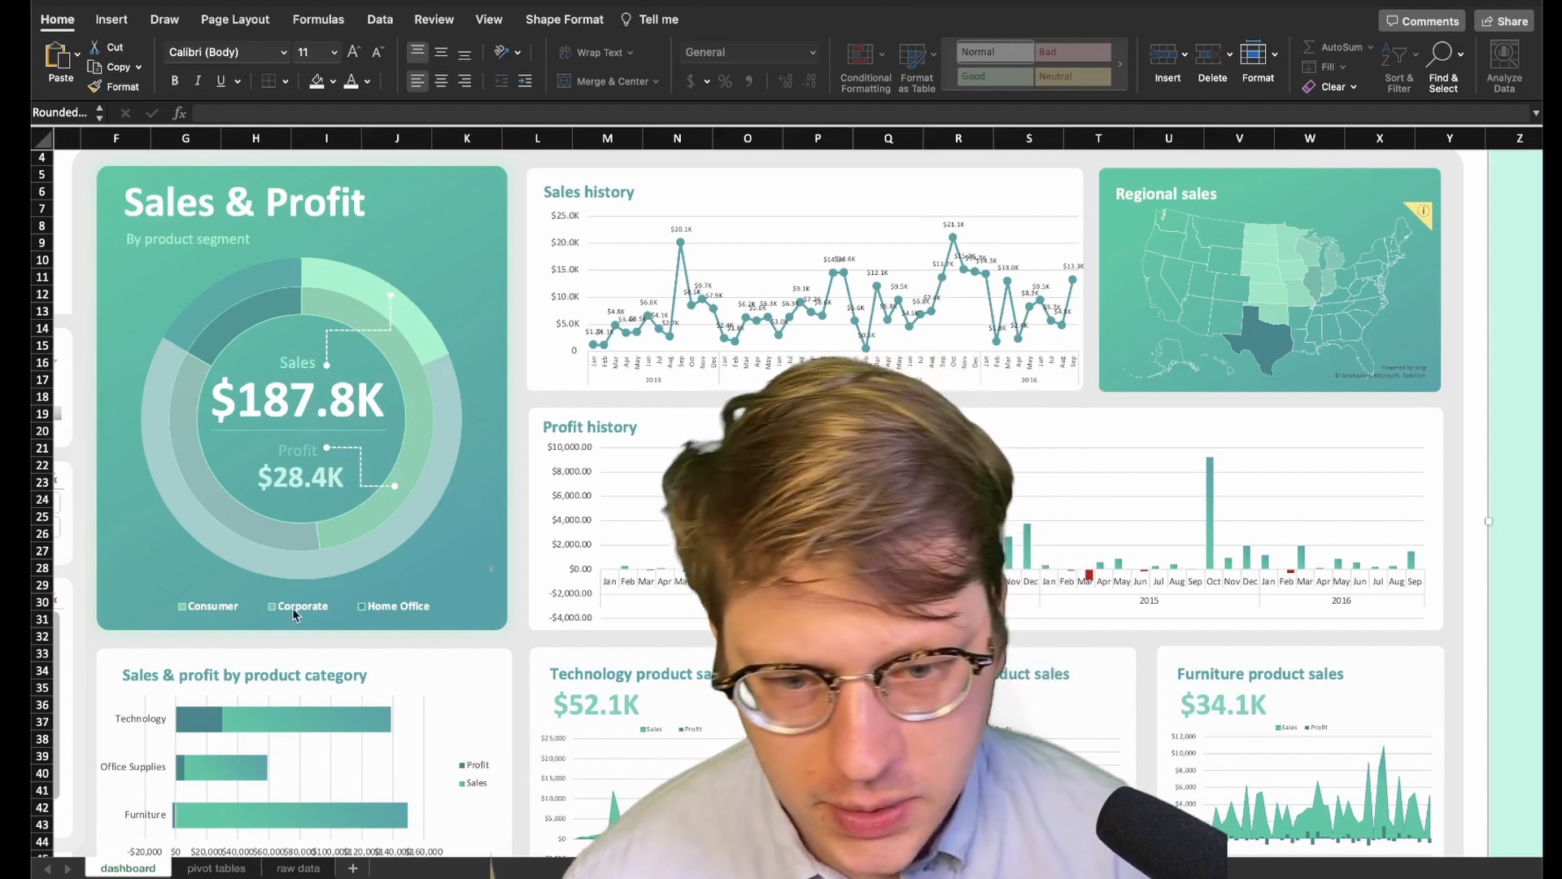
mouse_move(353, 309)
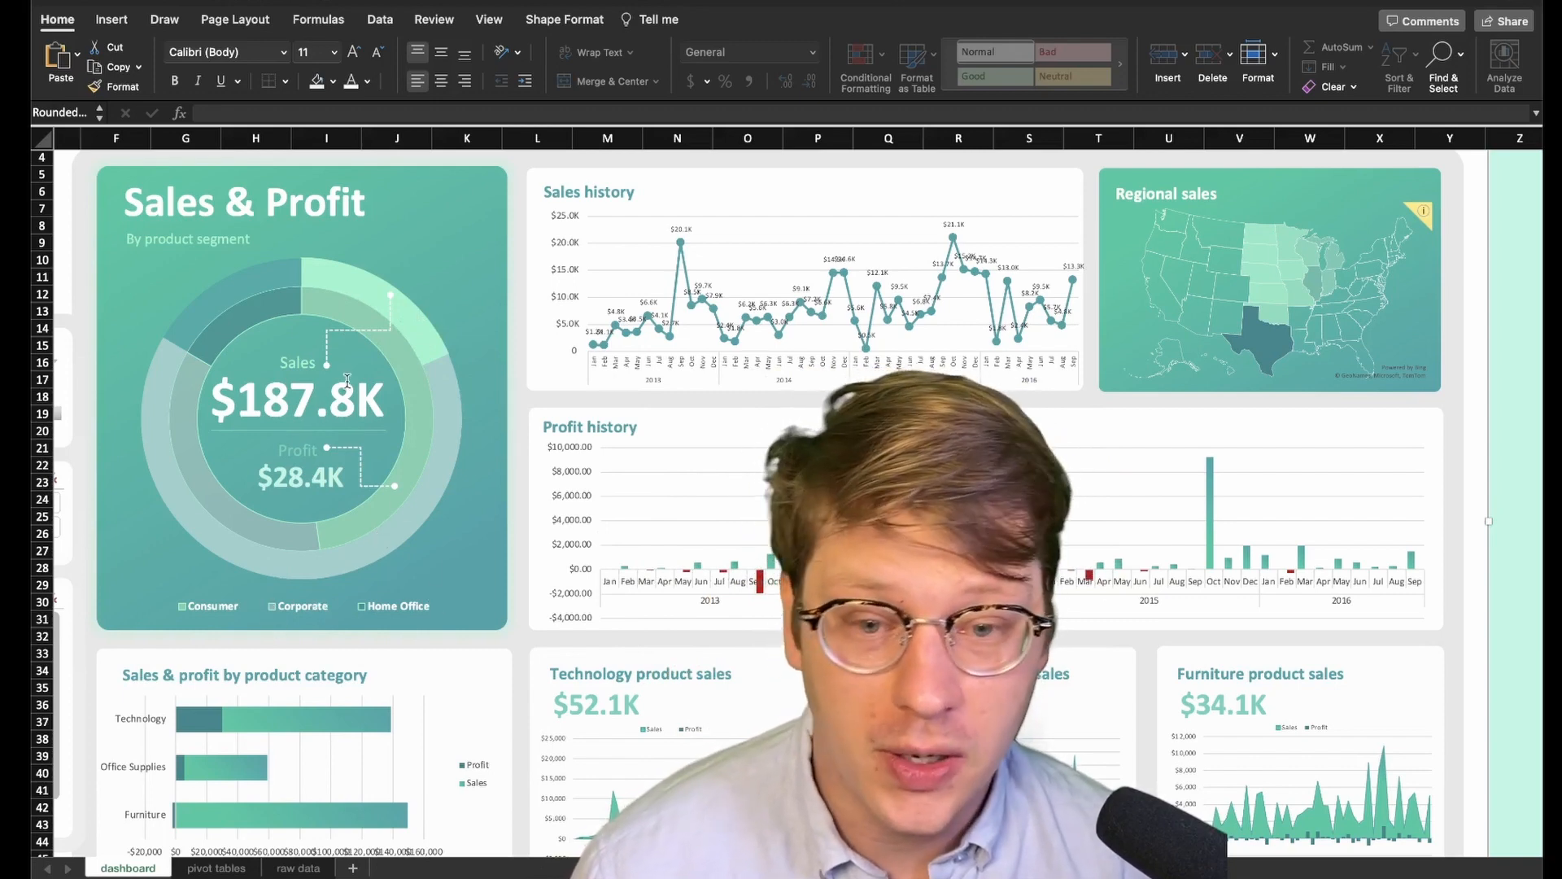
mouse_move(388, 463)
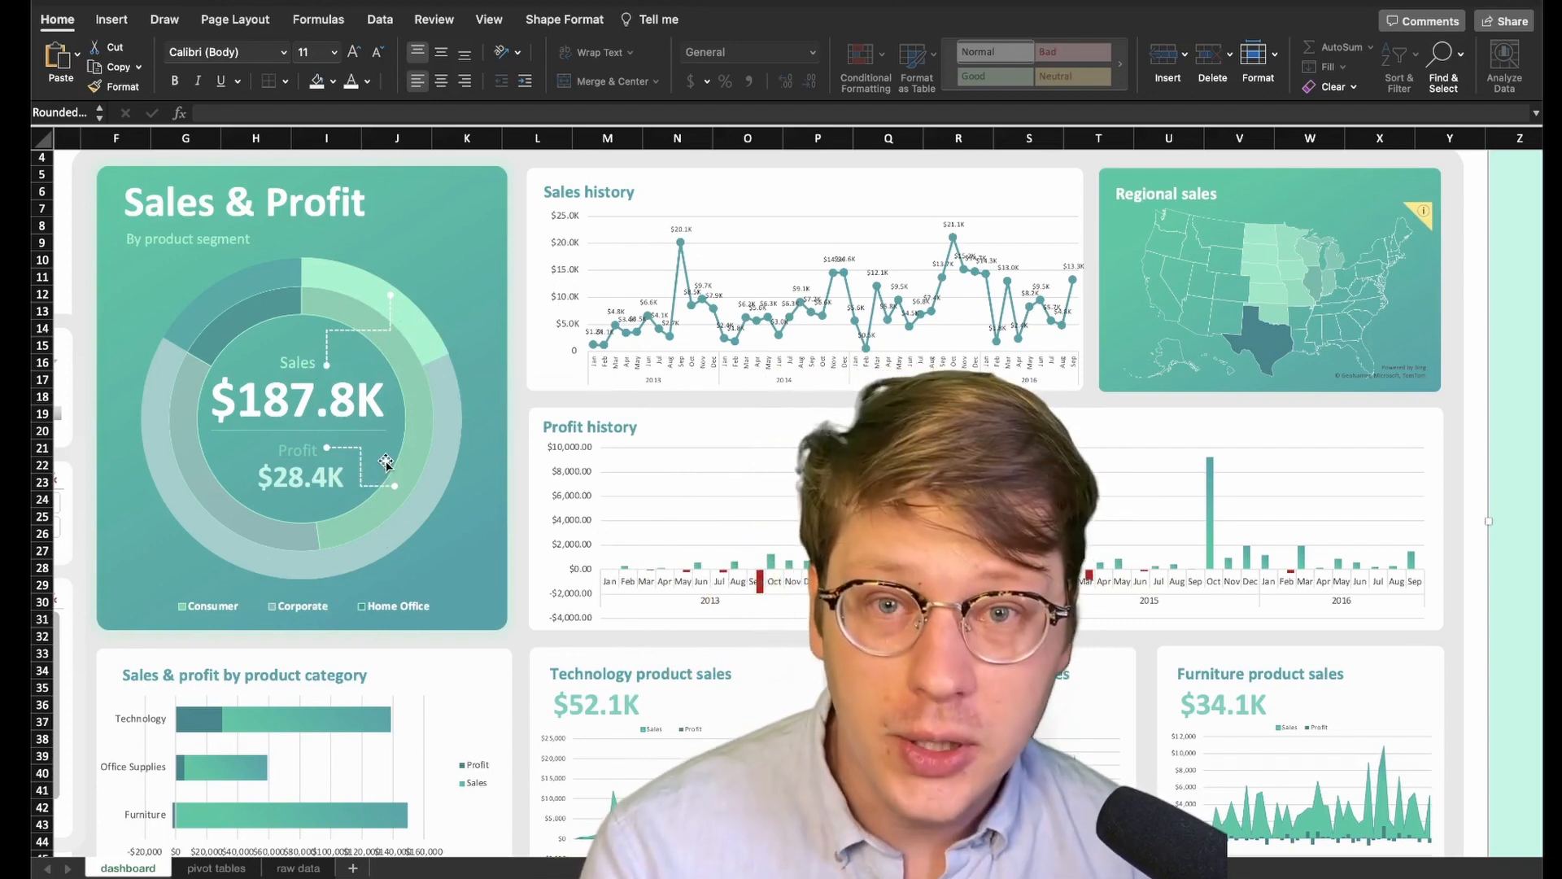
mouse_move(392, 441)
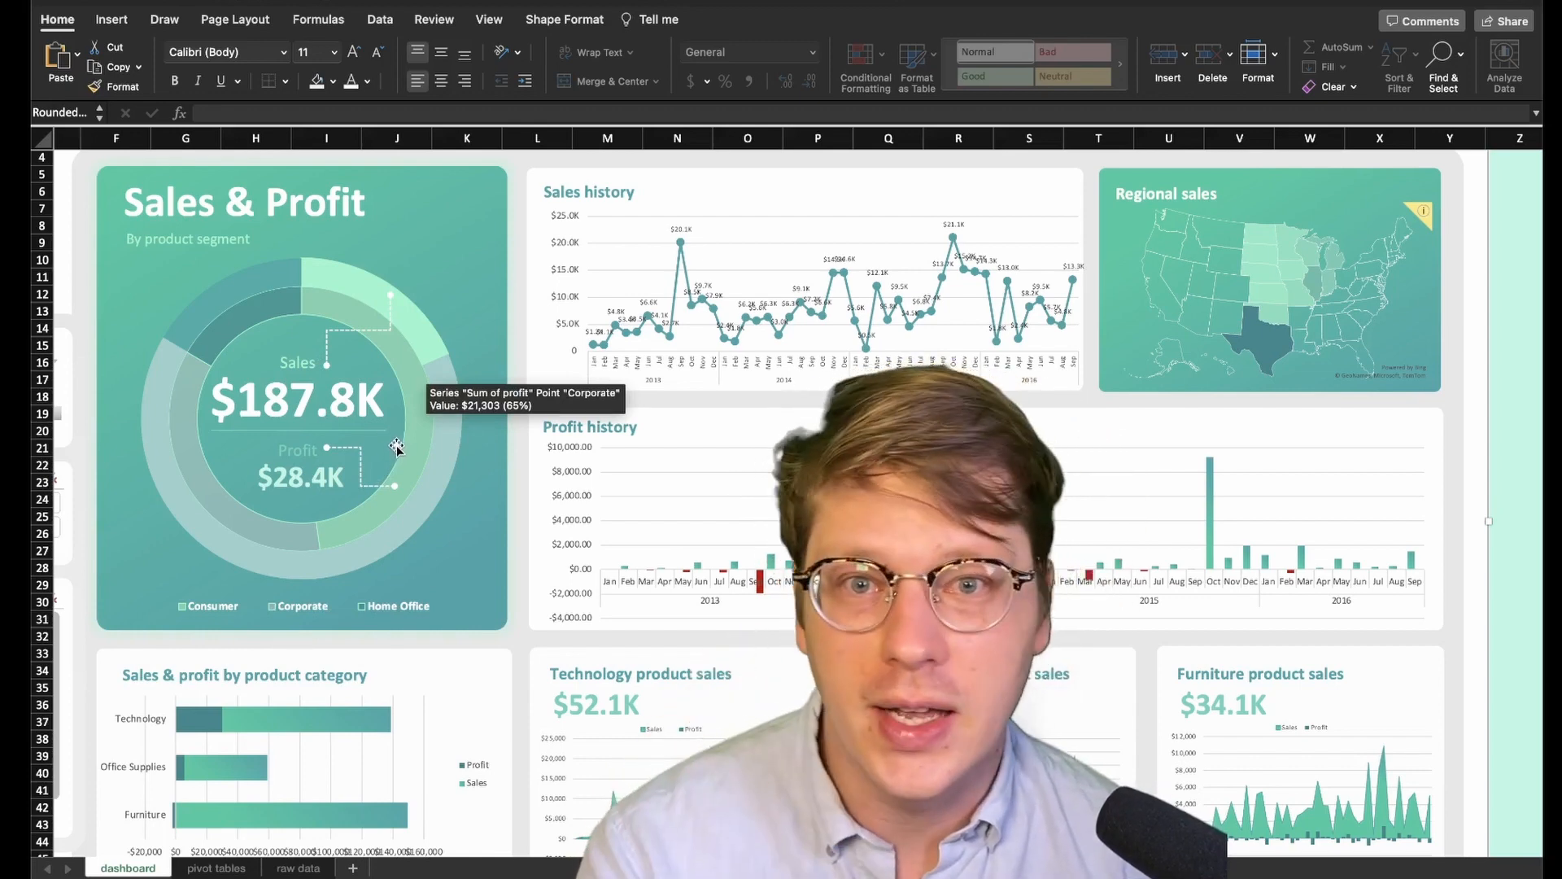
scroll(down, 3)
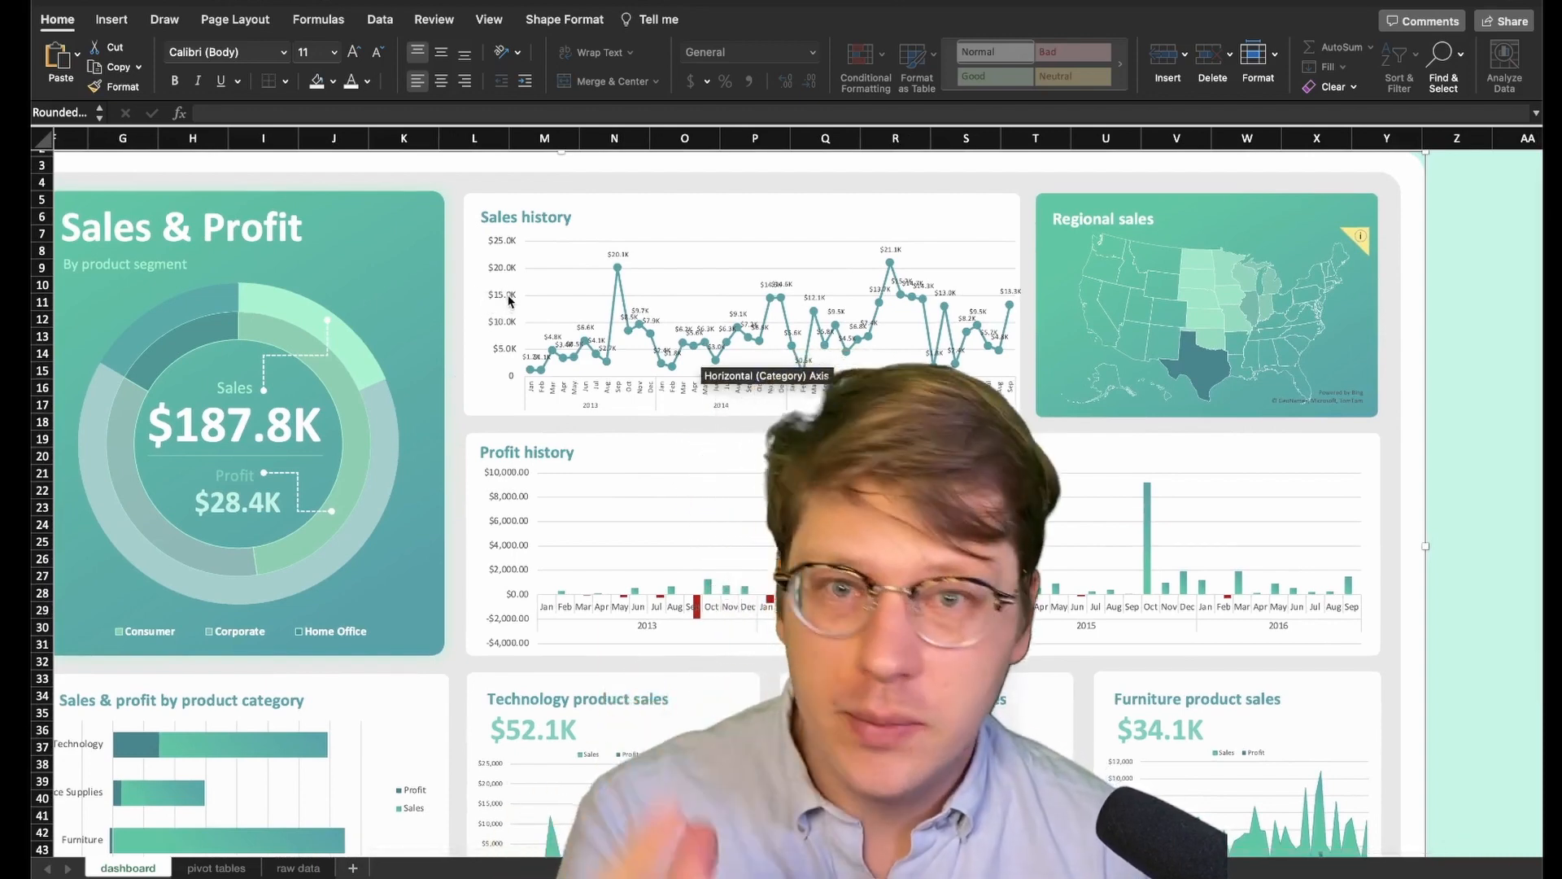
scroll(up, 3)
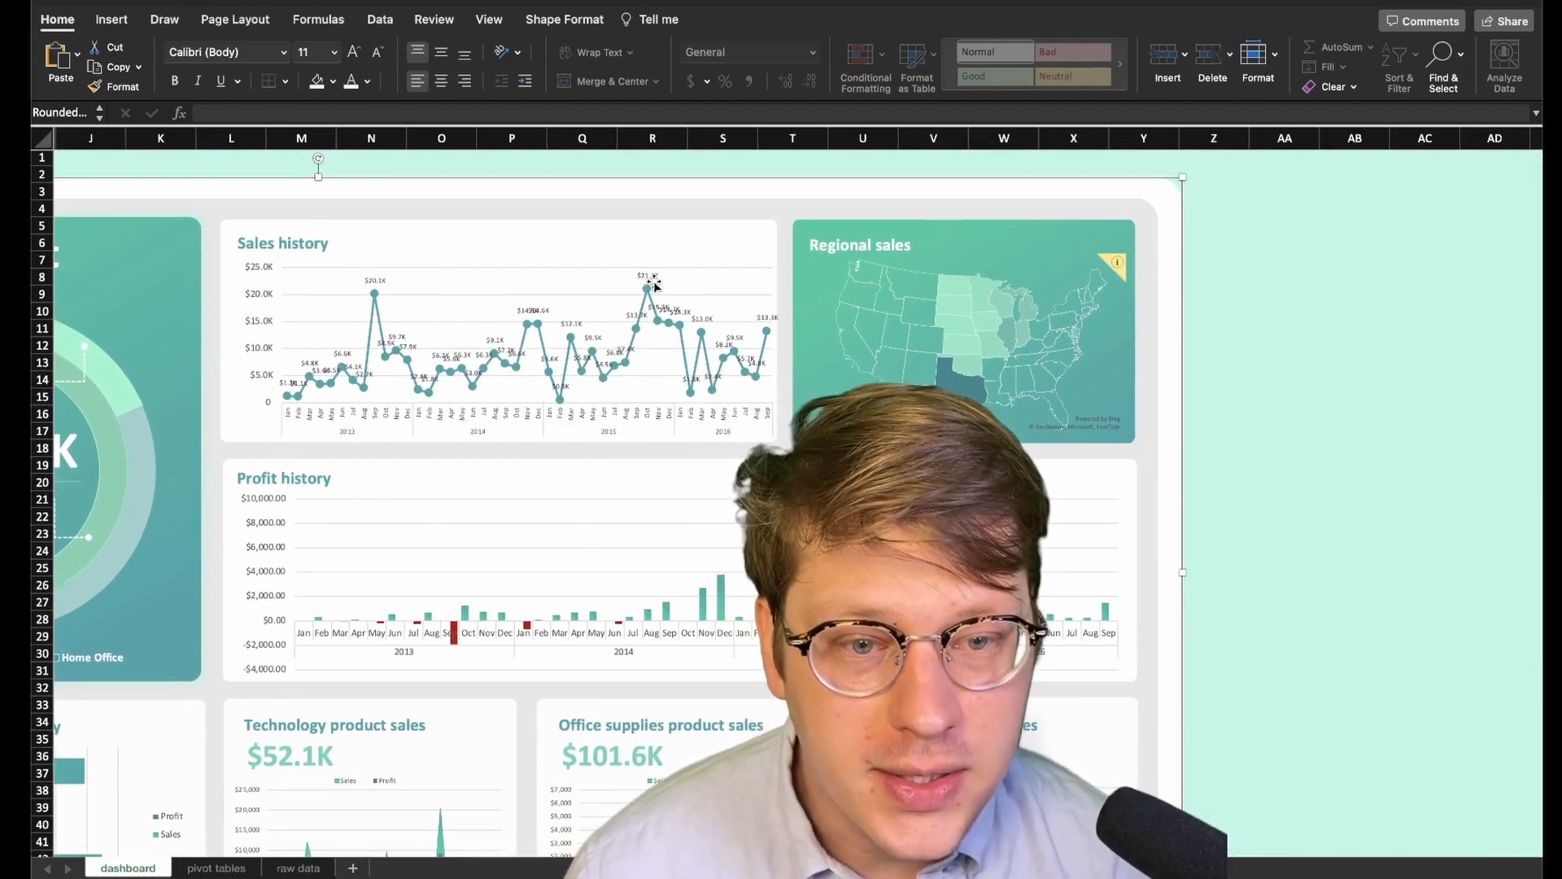
mouse_move(538, 356)
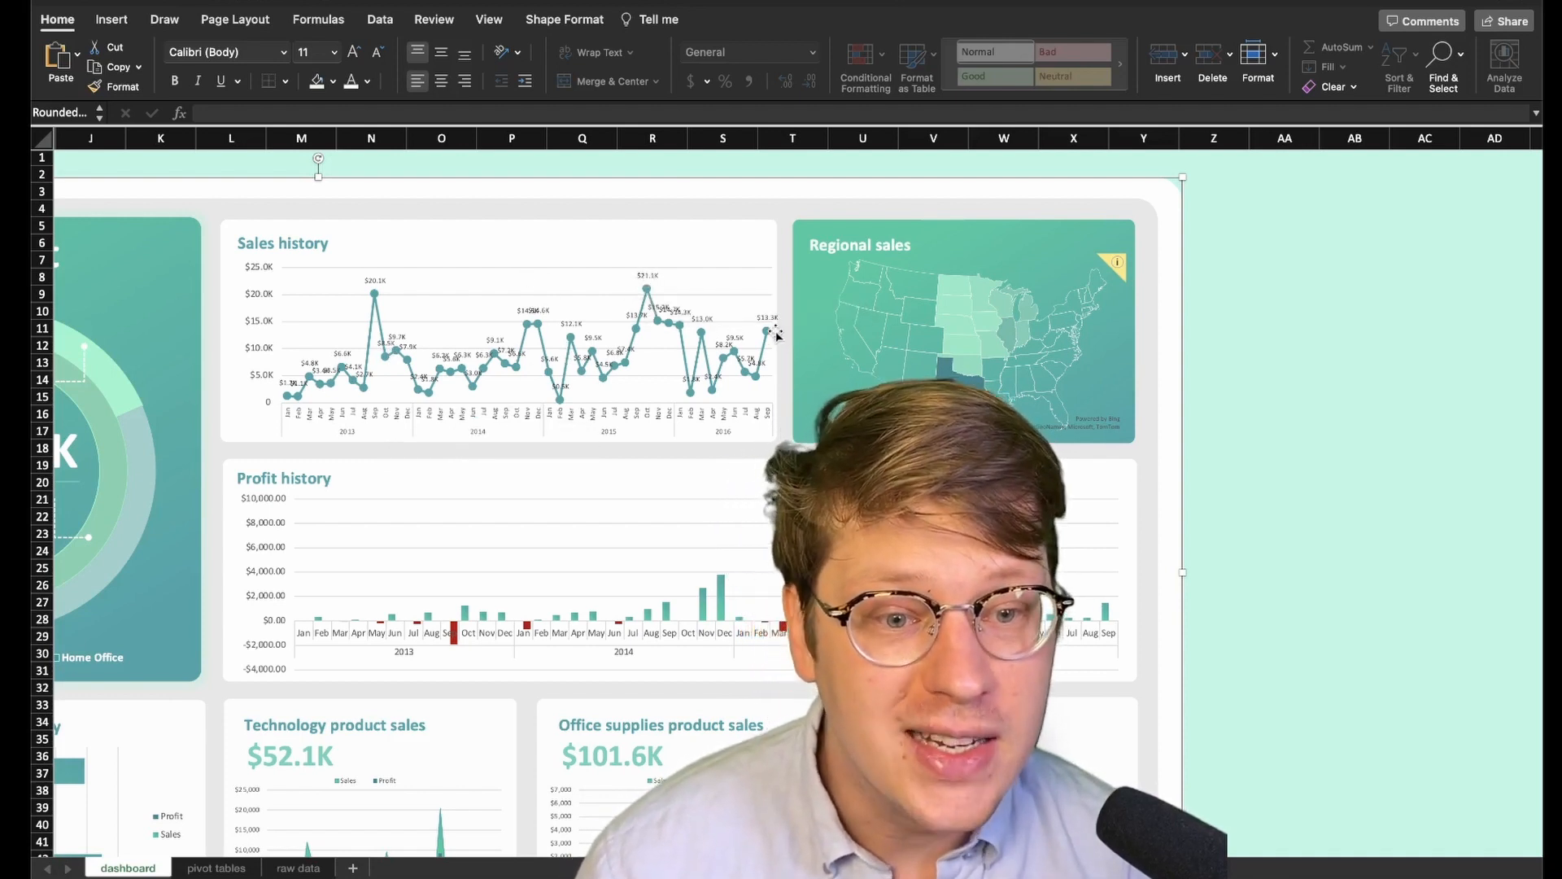
mouse_move(284, 294)
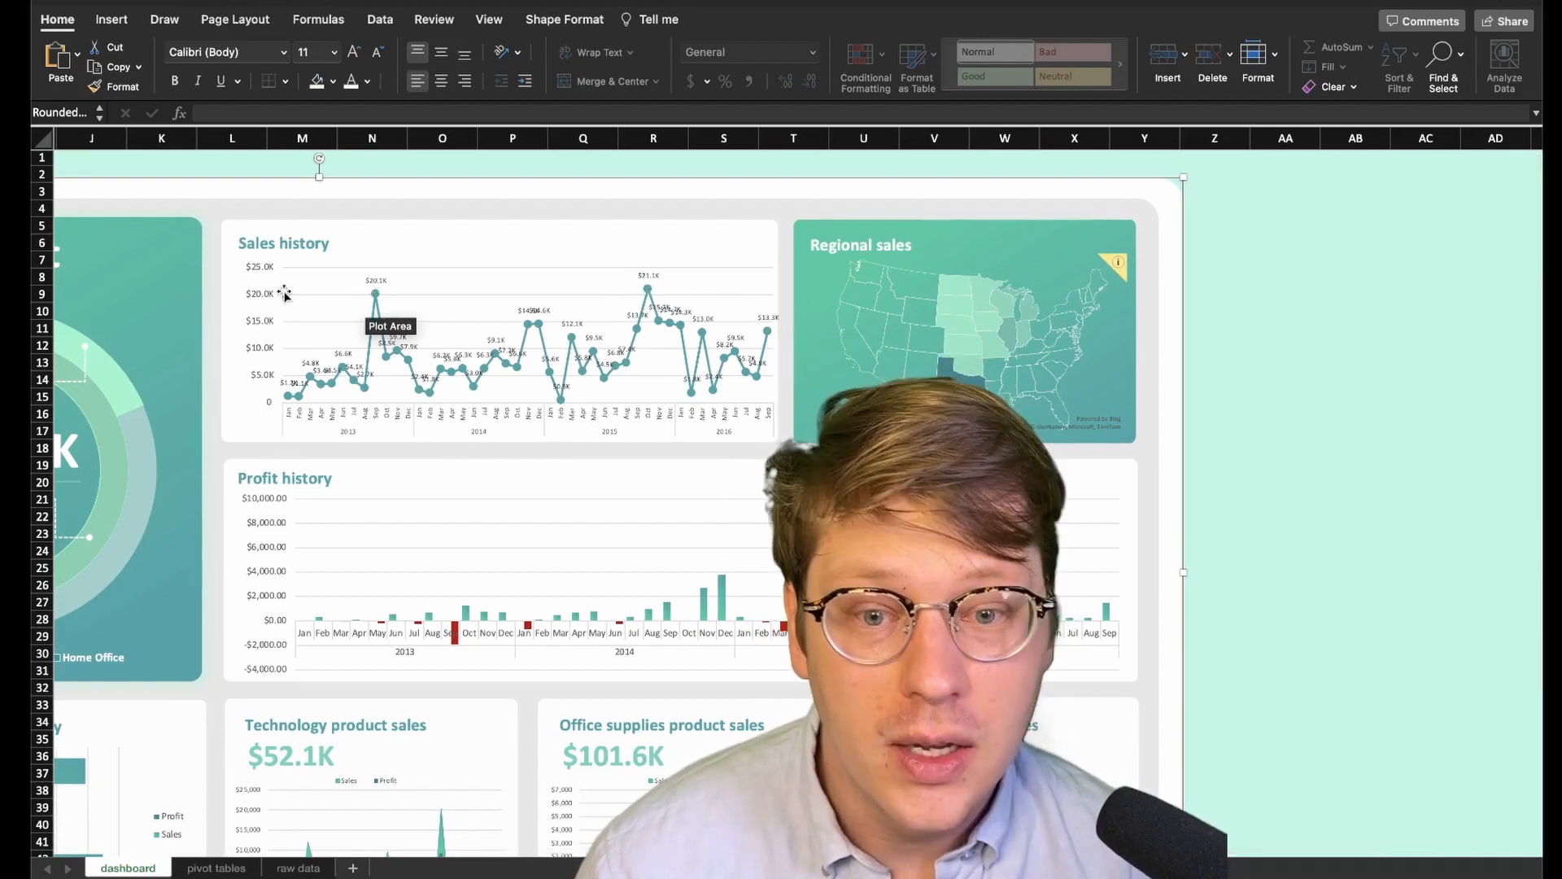
mouse_move(287, 297)
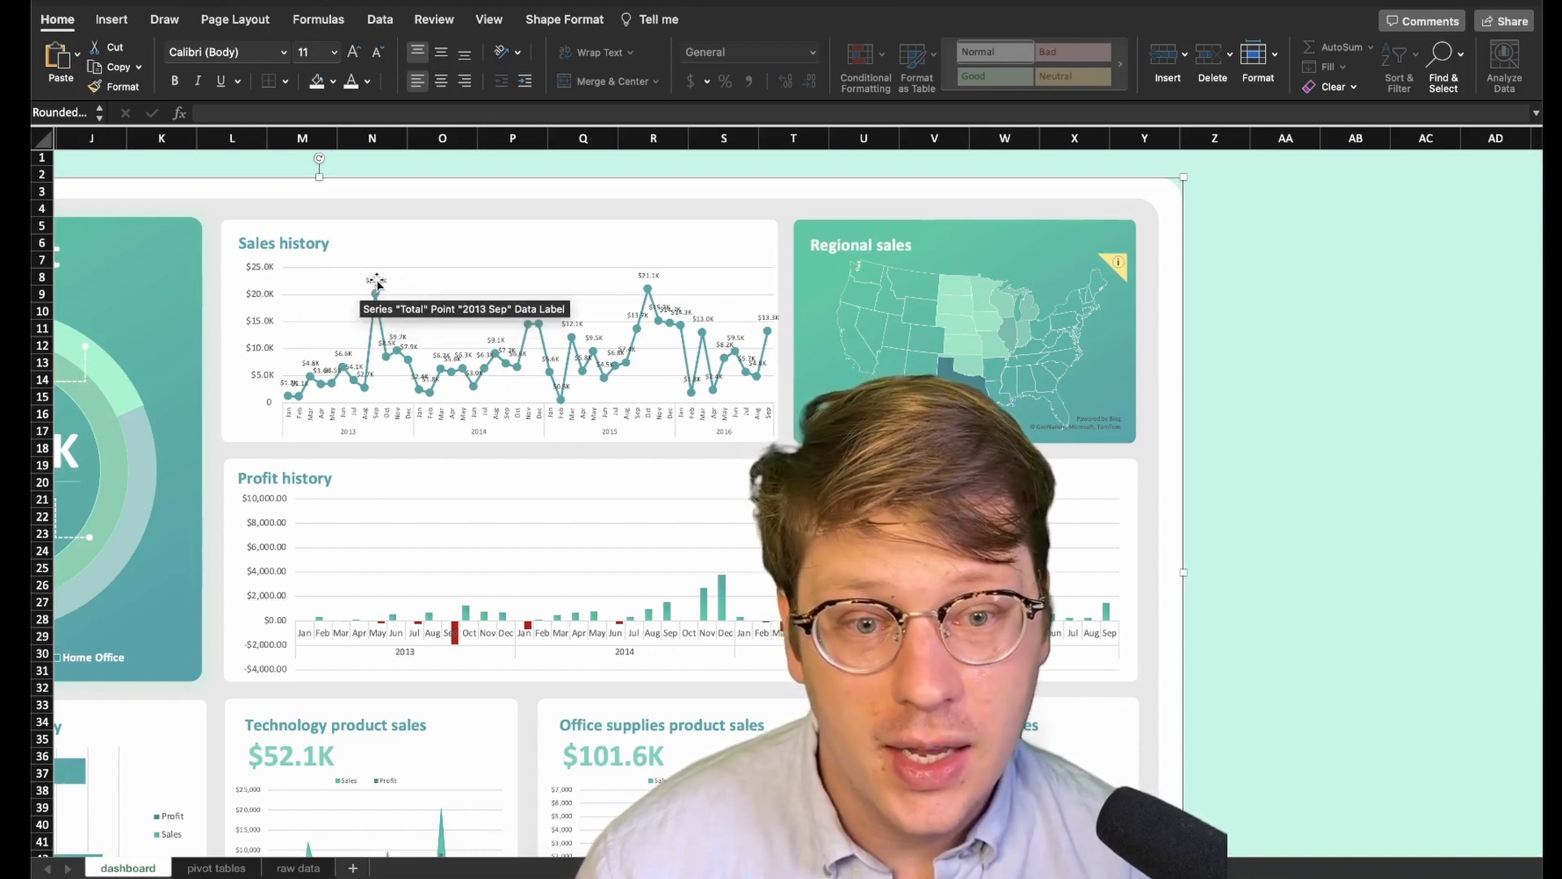
mouse_move(646, 277)
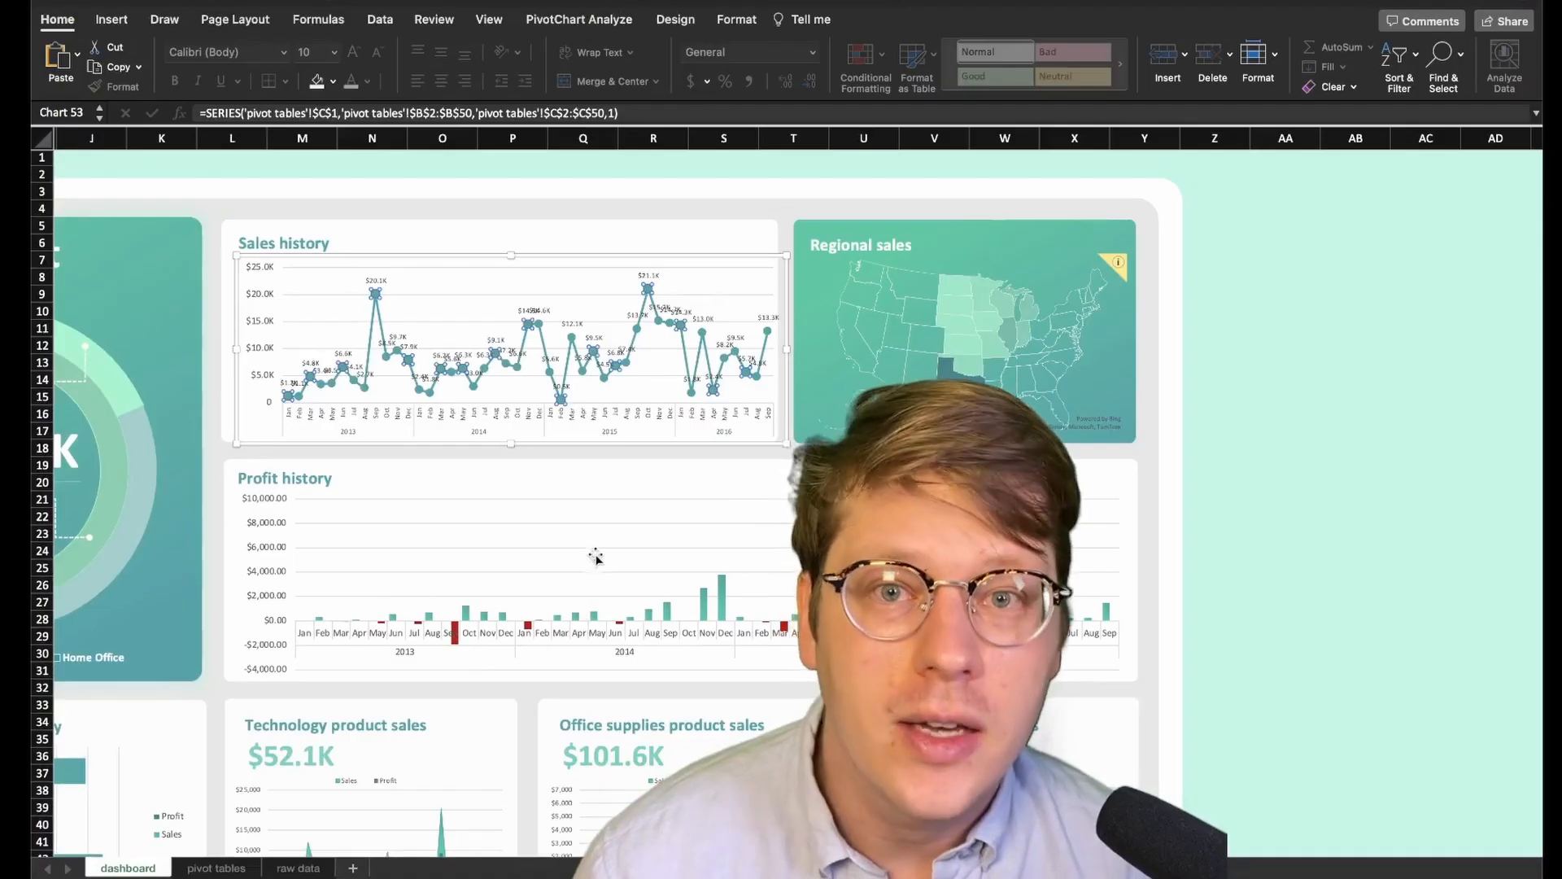
mouse_move(609, 516)
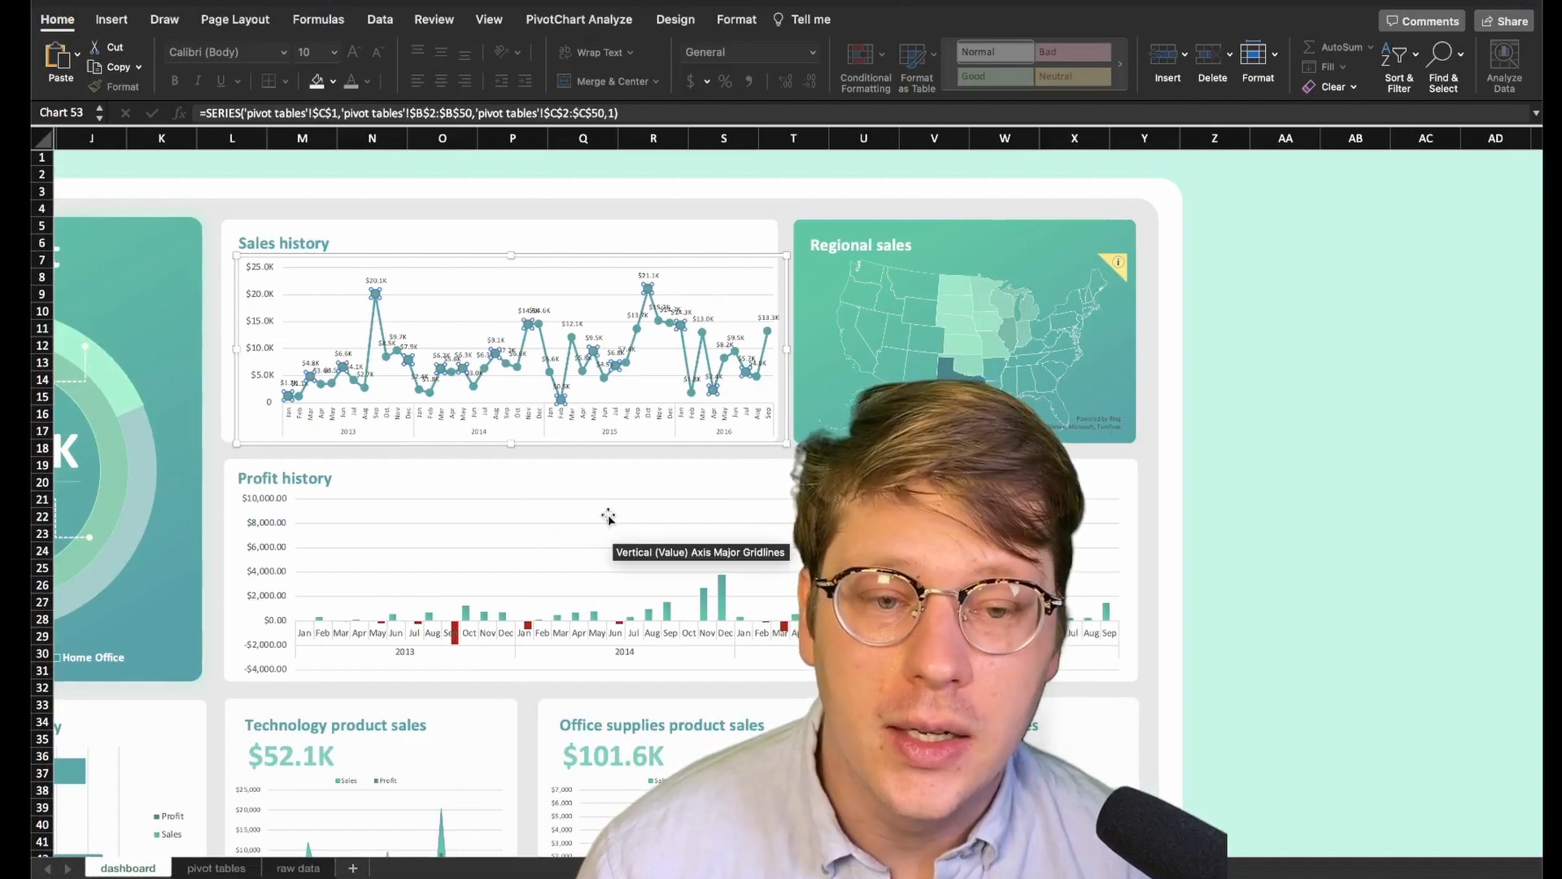
mouse_move(607, 505)
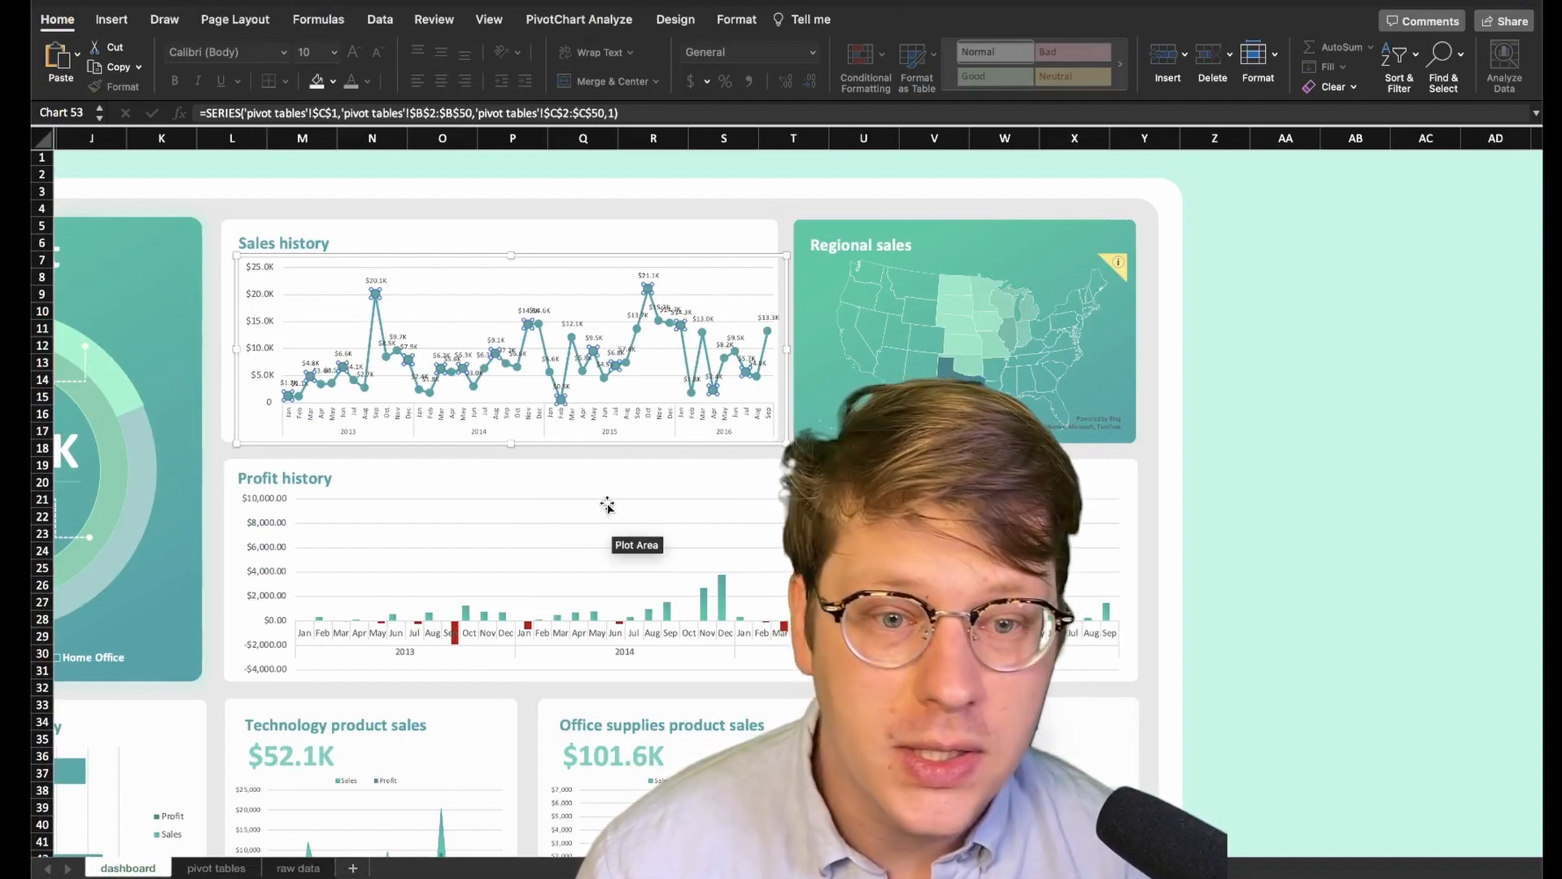
mouse_move(646, 273)
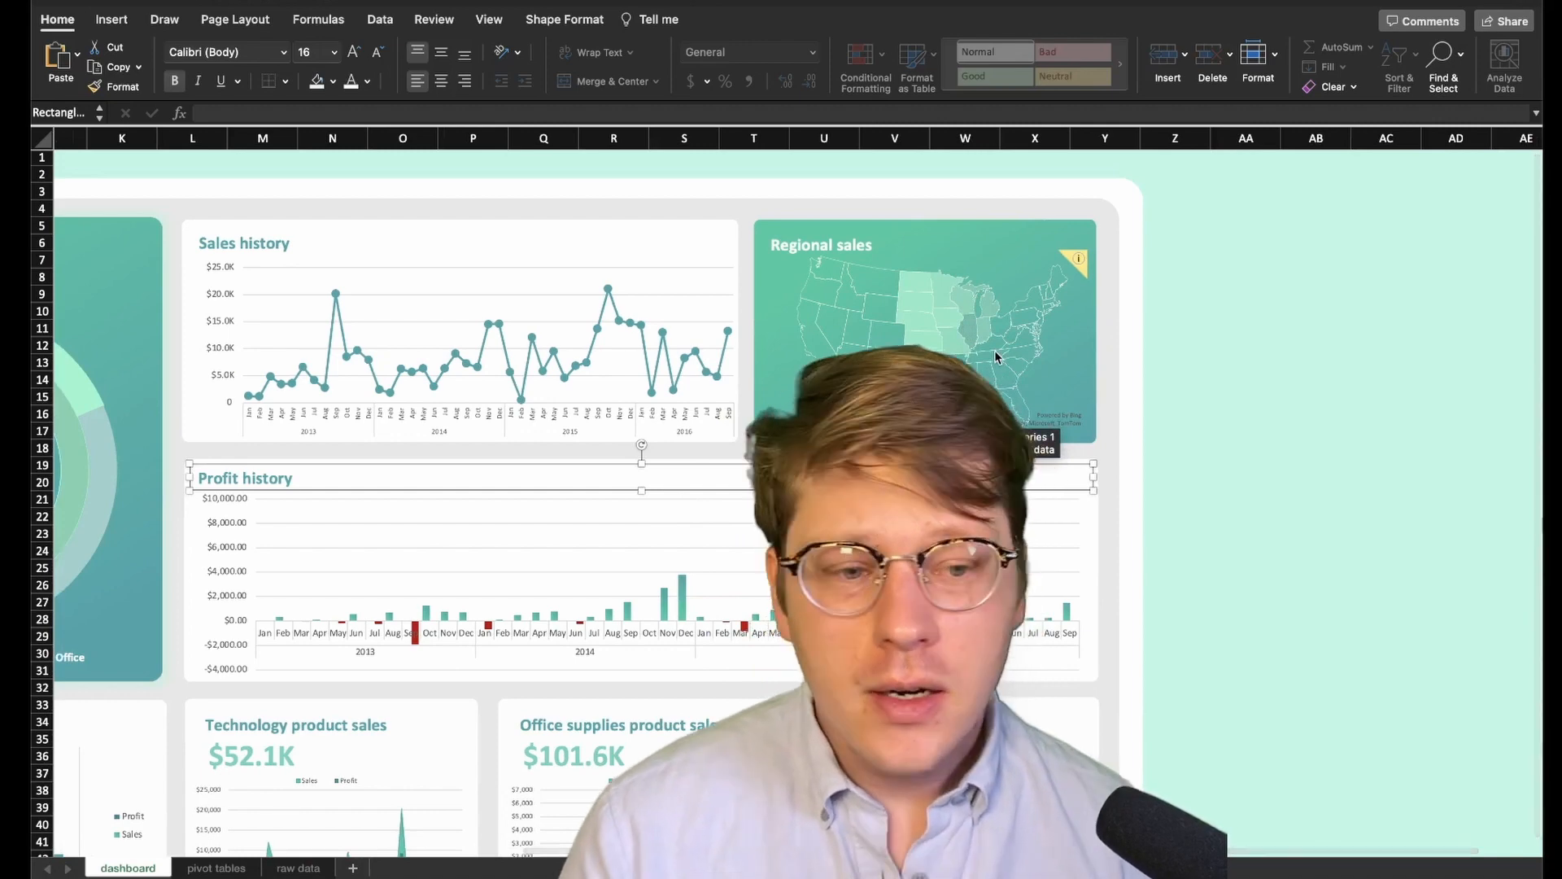
scroll(right, 3)
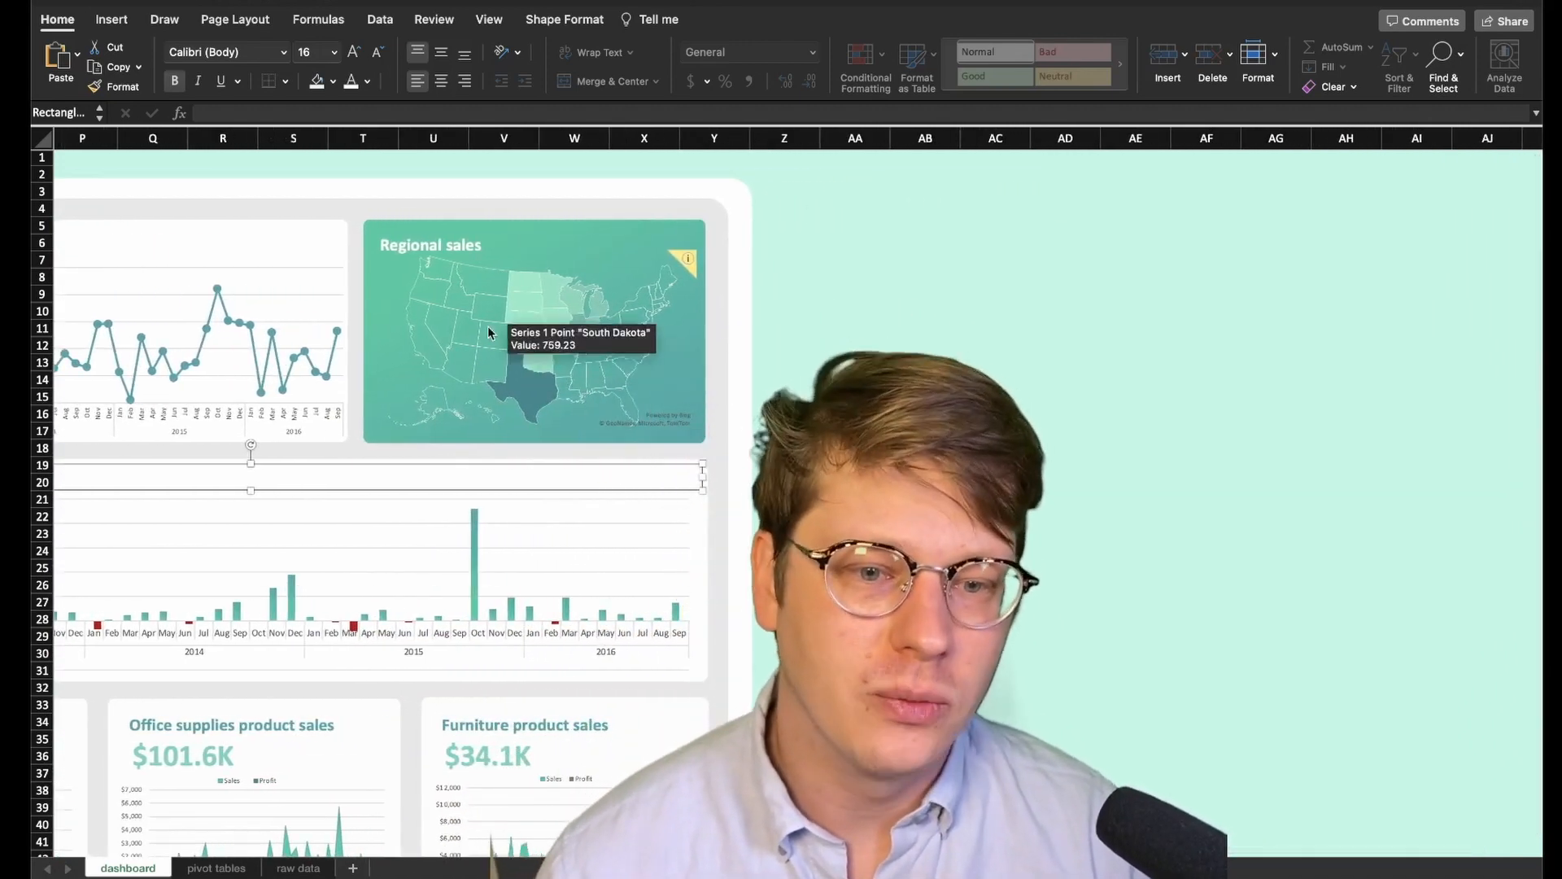
mouse_move(553, 403)
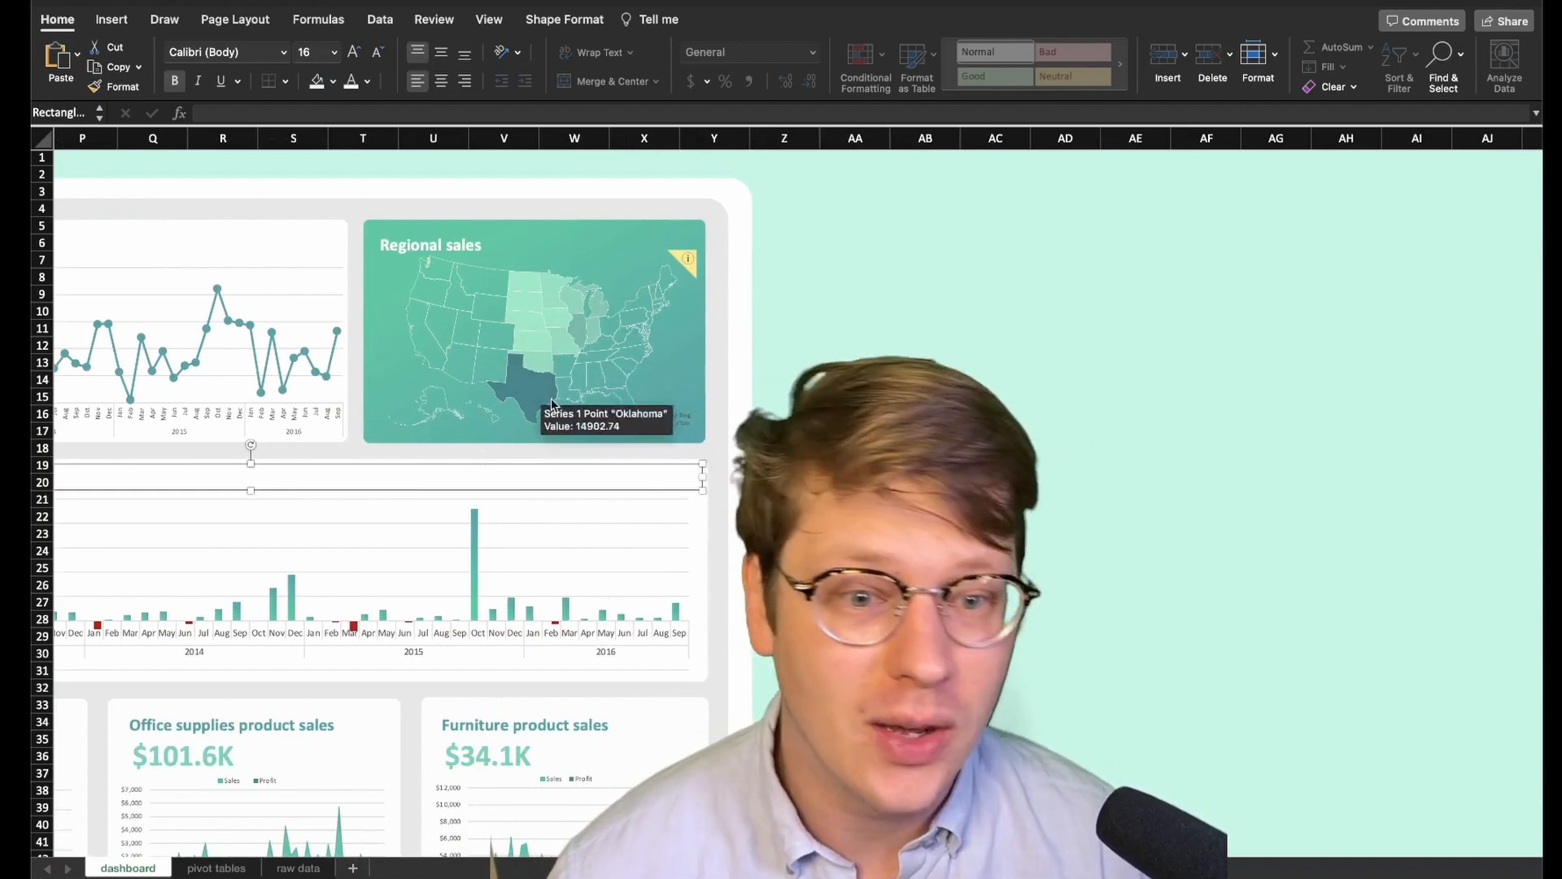
mouse_move(557, 356)
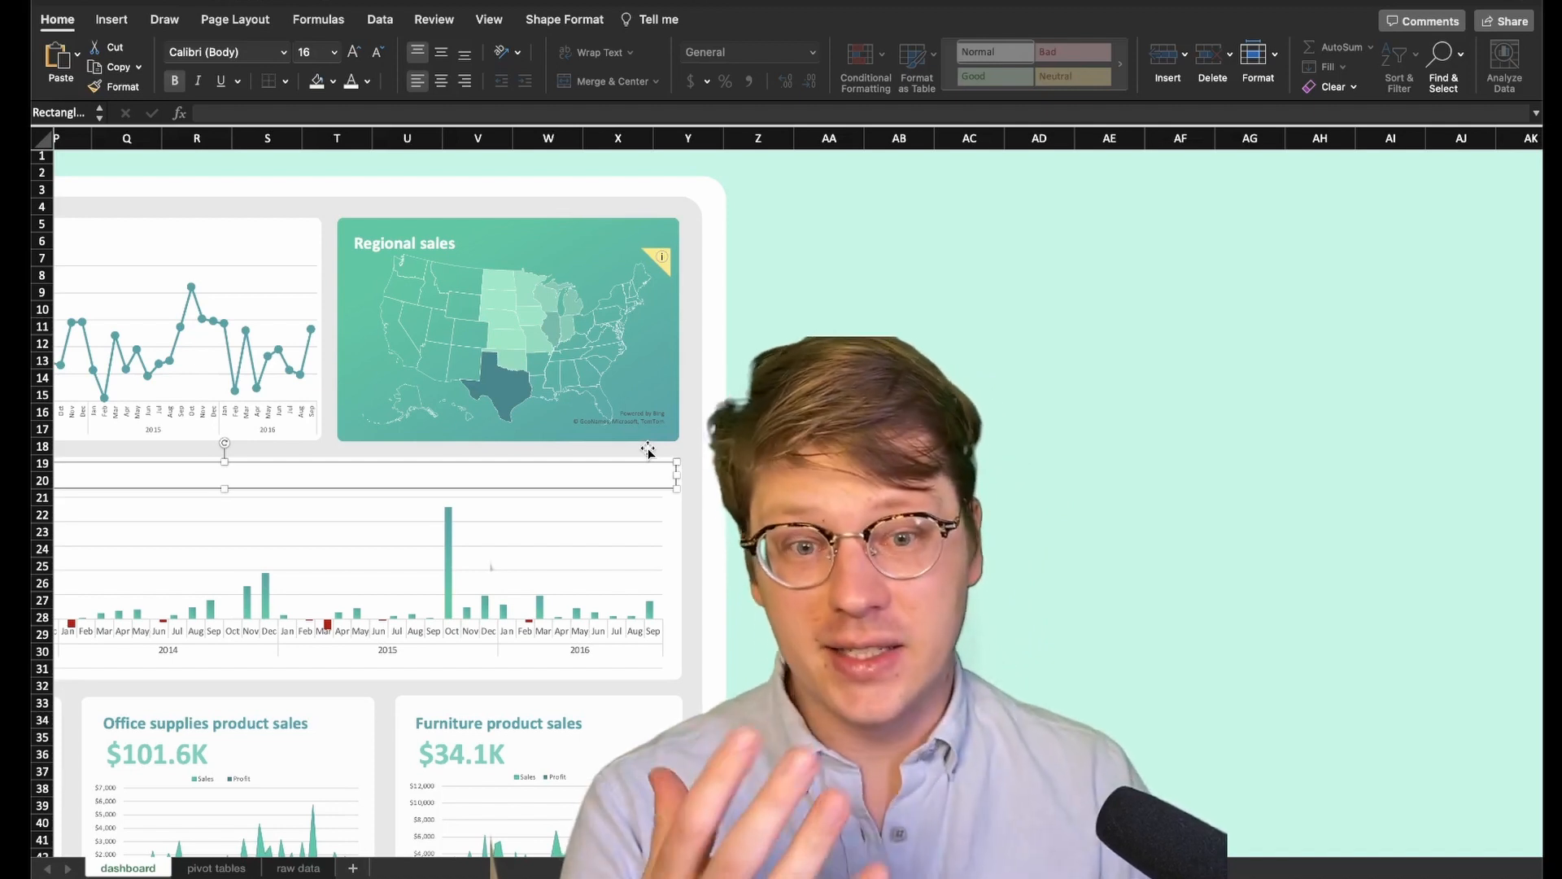
mouse_move(503, 398)
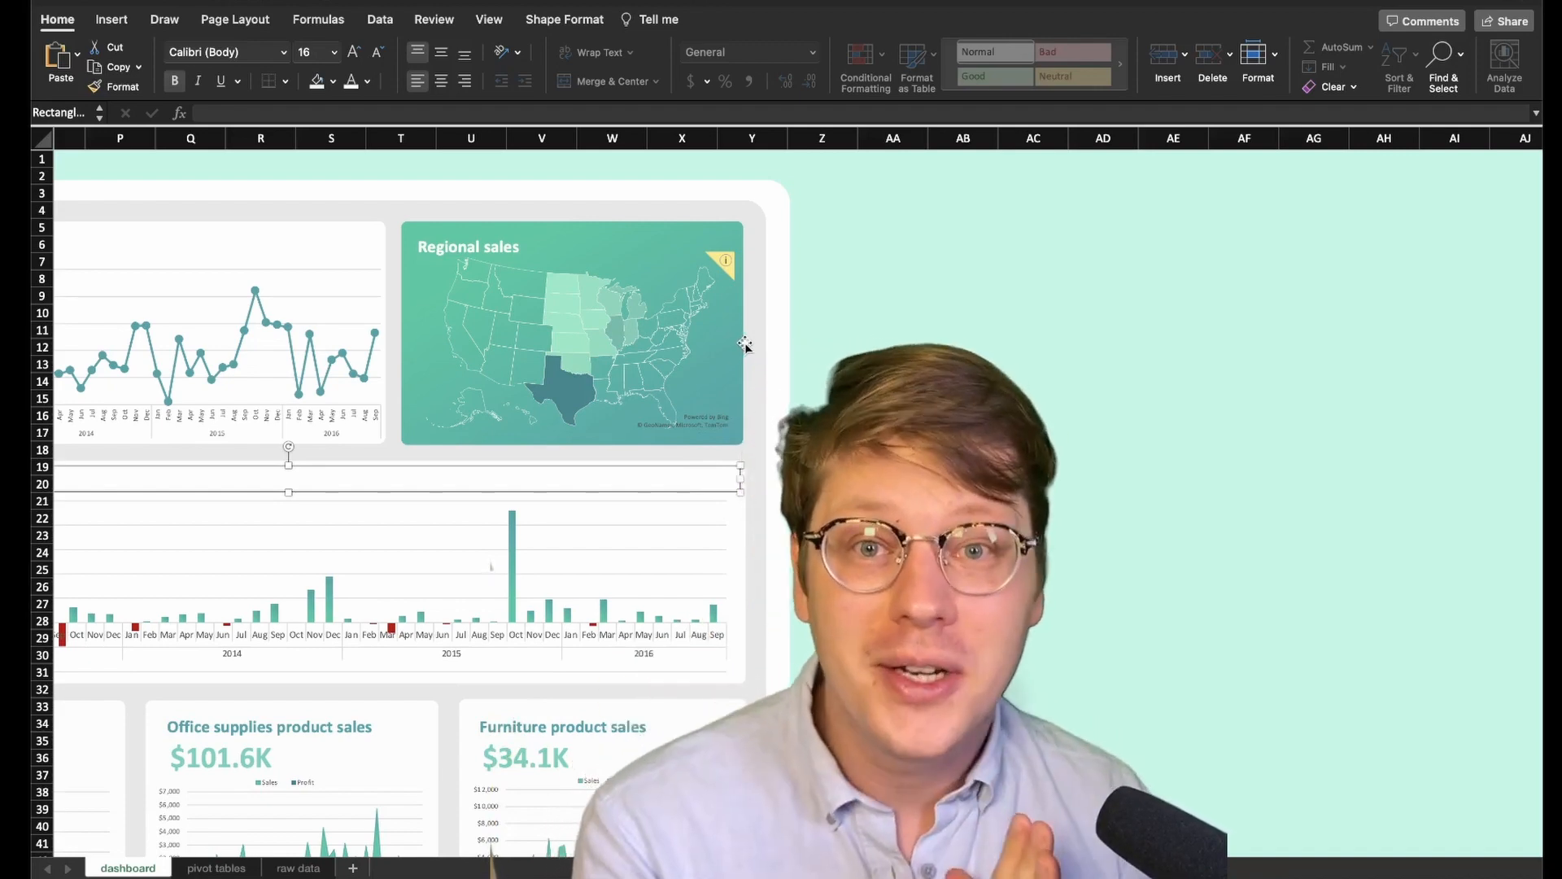
mouse_move(726, 348)
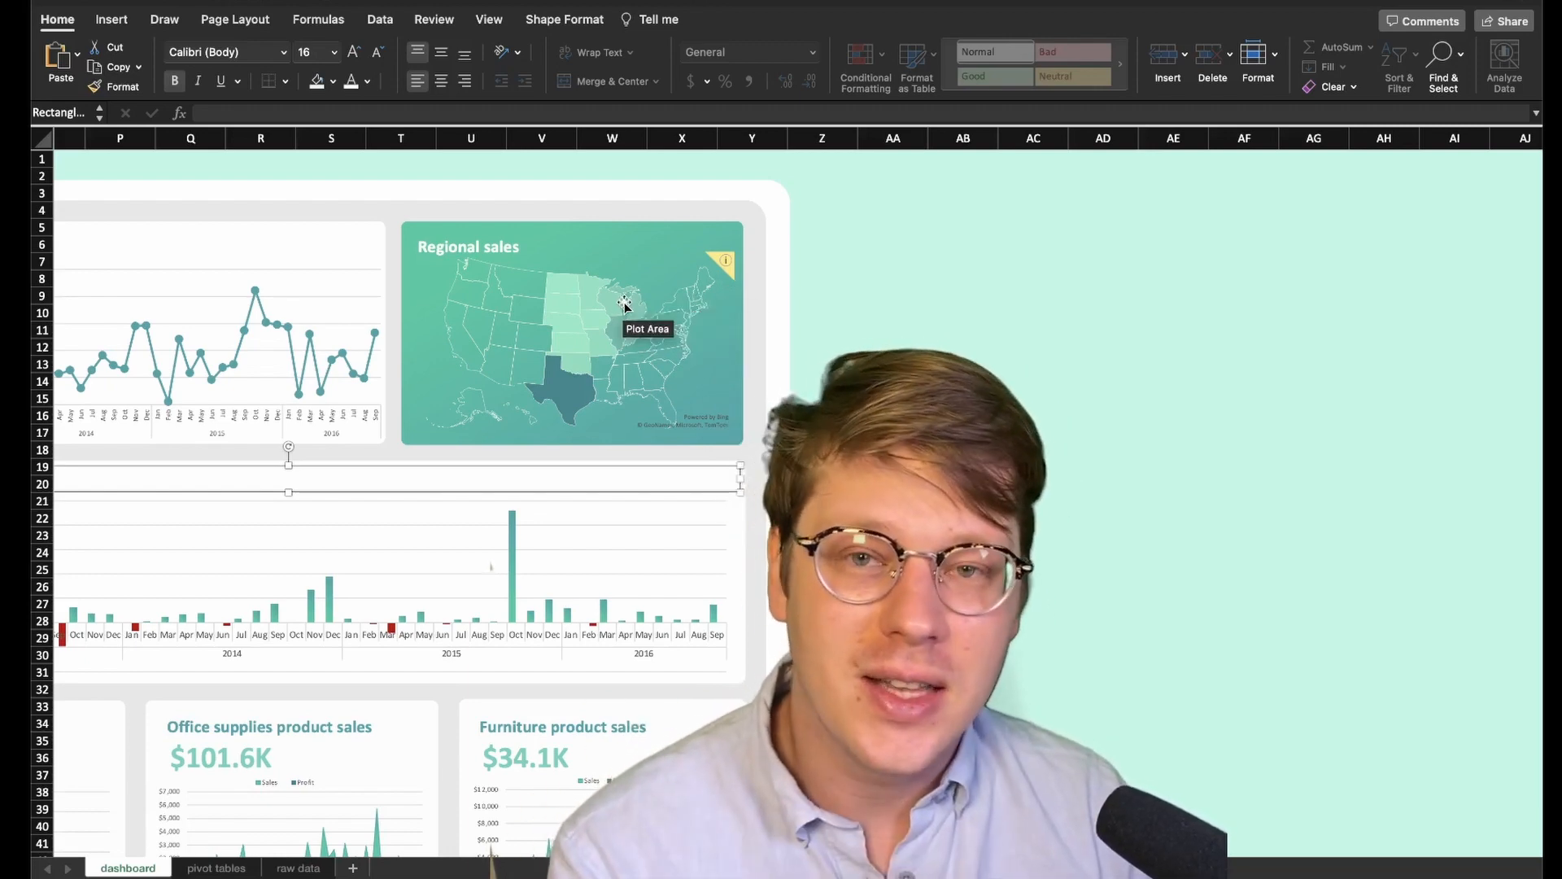
mouse_move(628, 309)
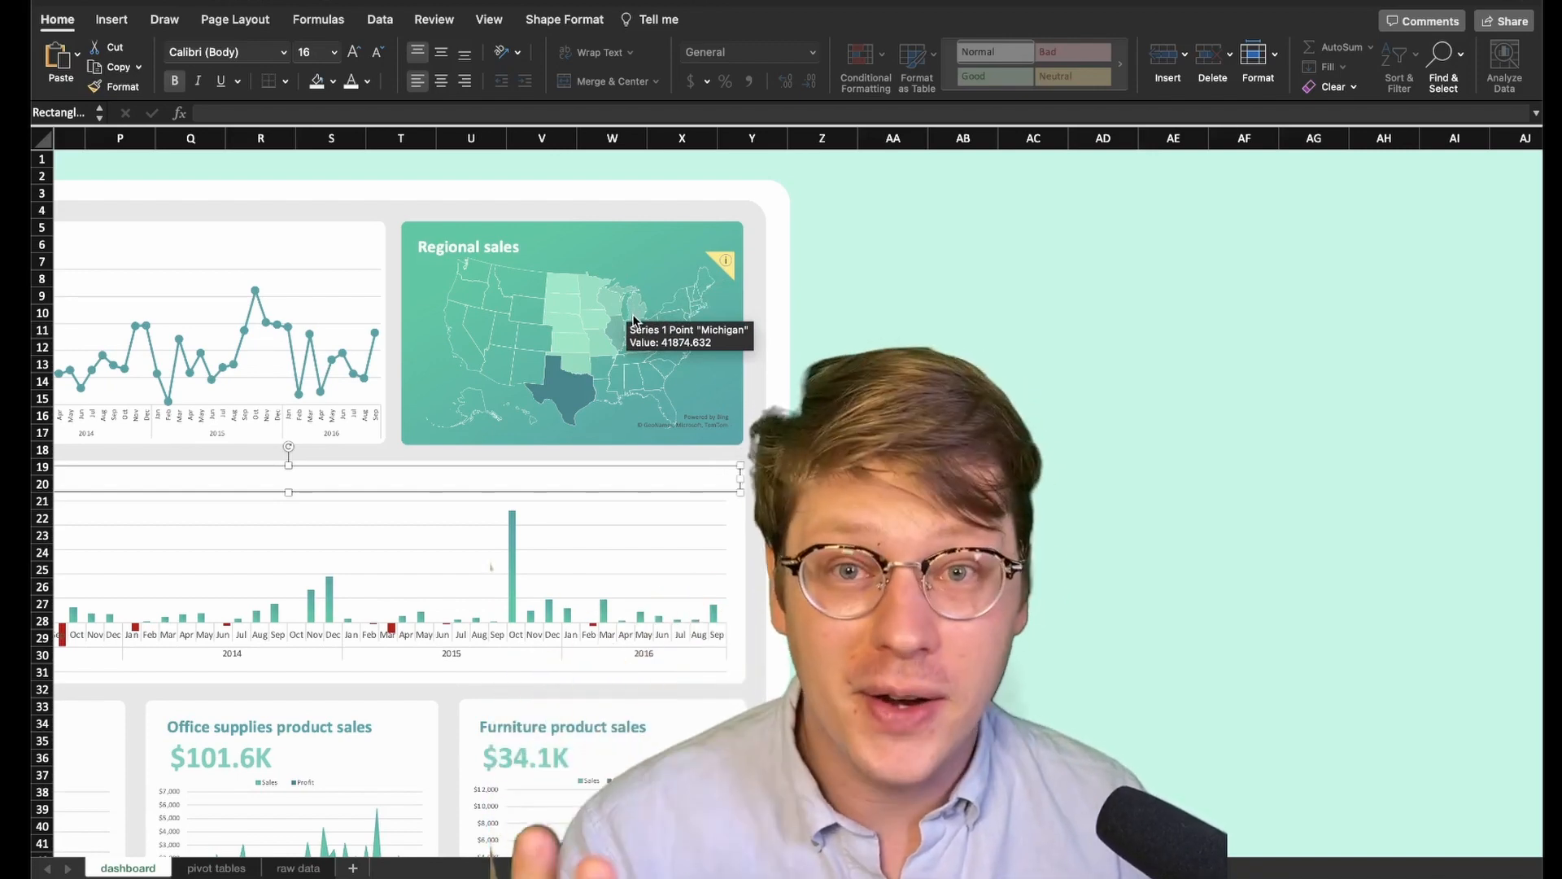
mouse_move(682, 304)
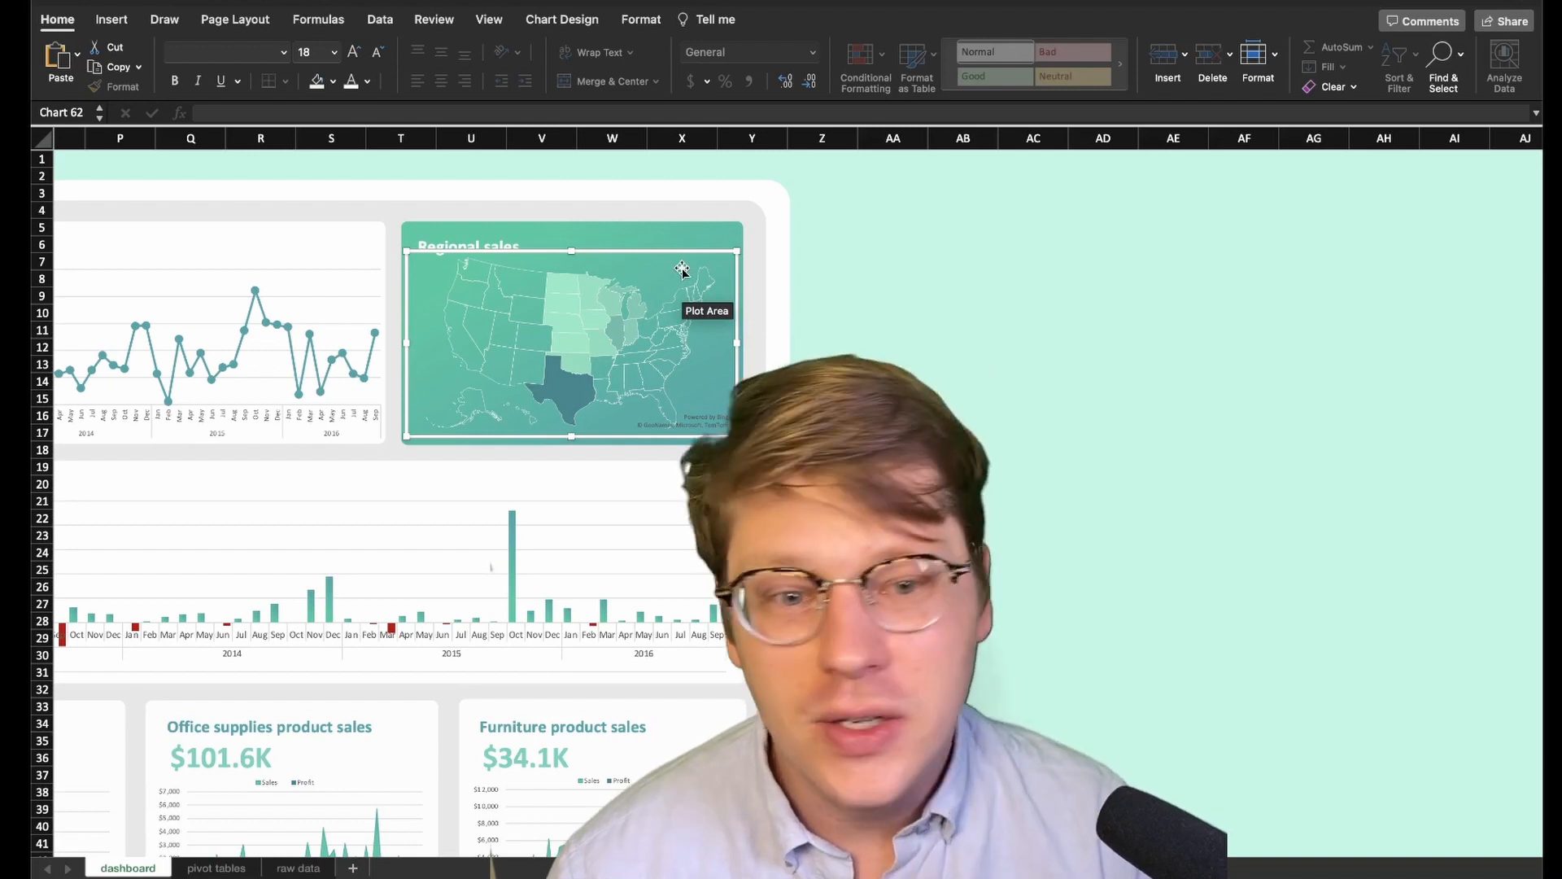
mouse_move(681, 256)
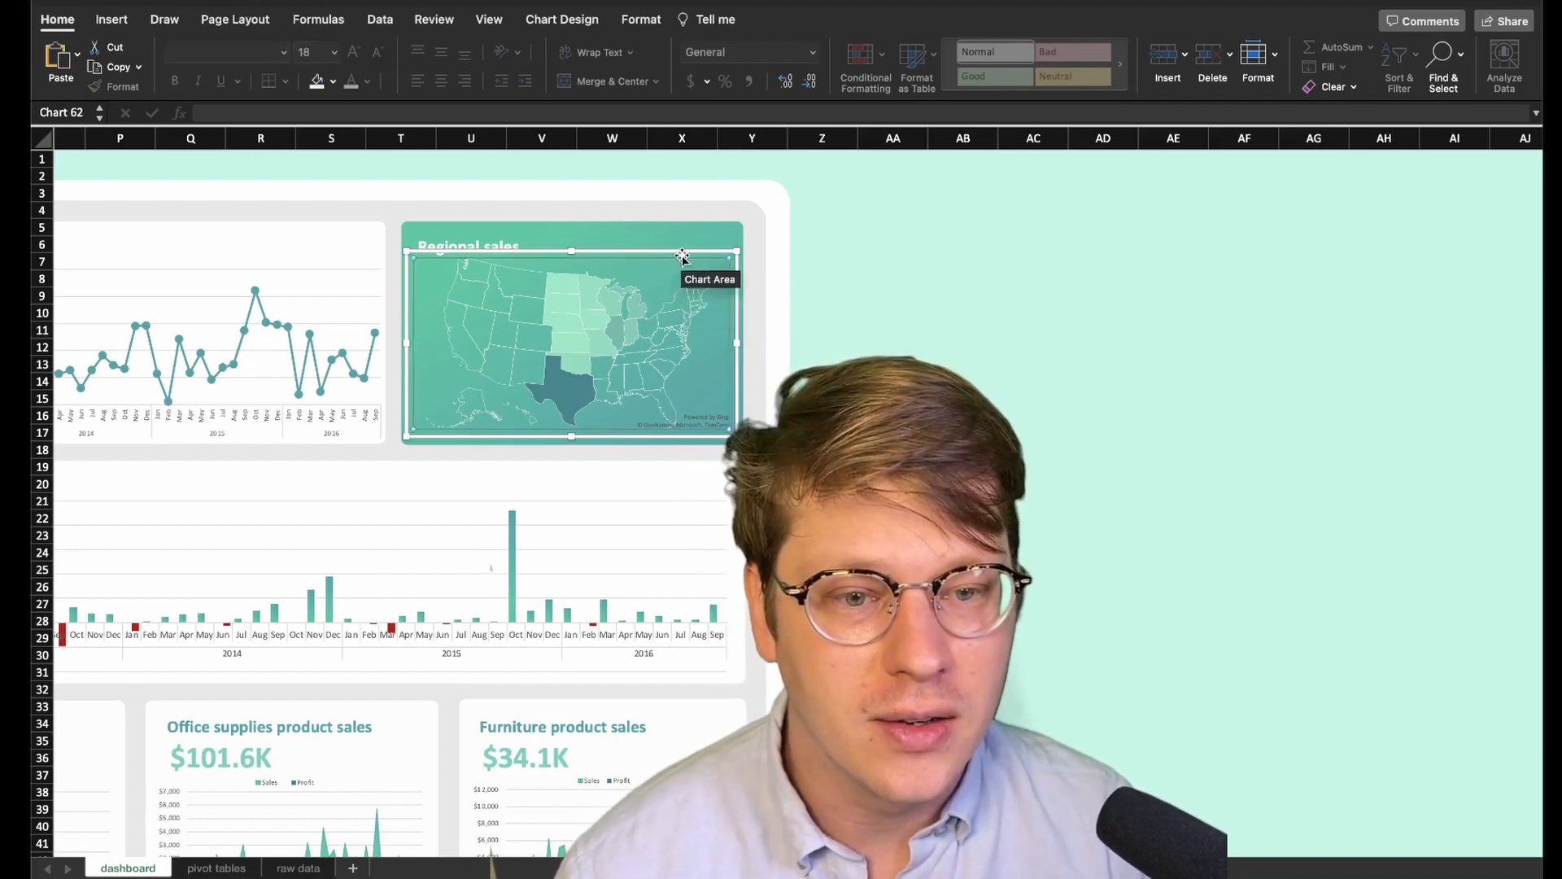
right_click(680, 259)
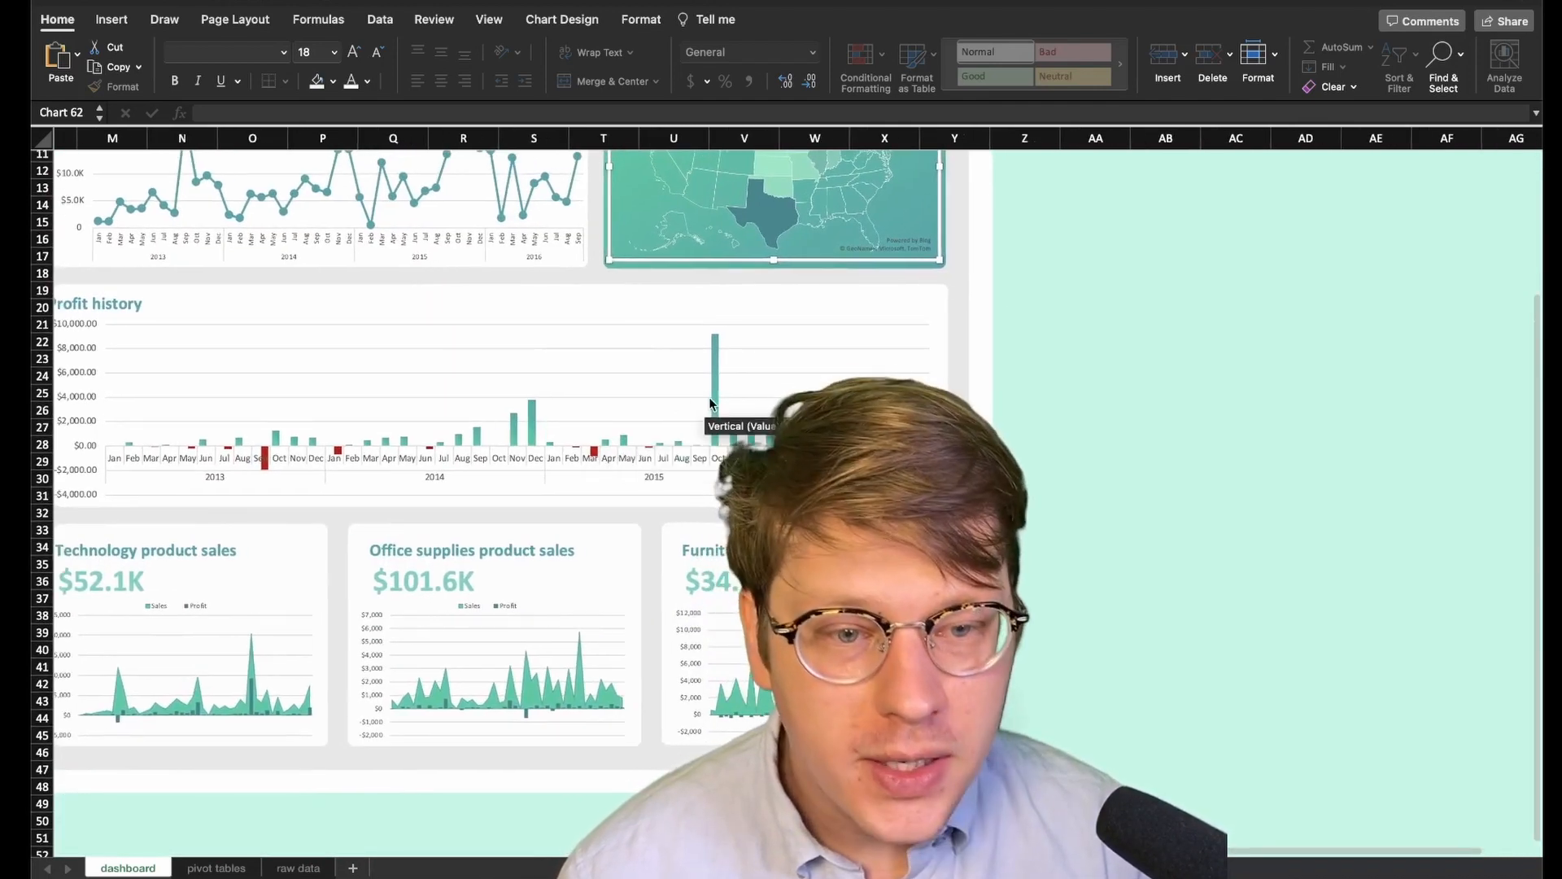
click(711, 389)
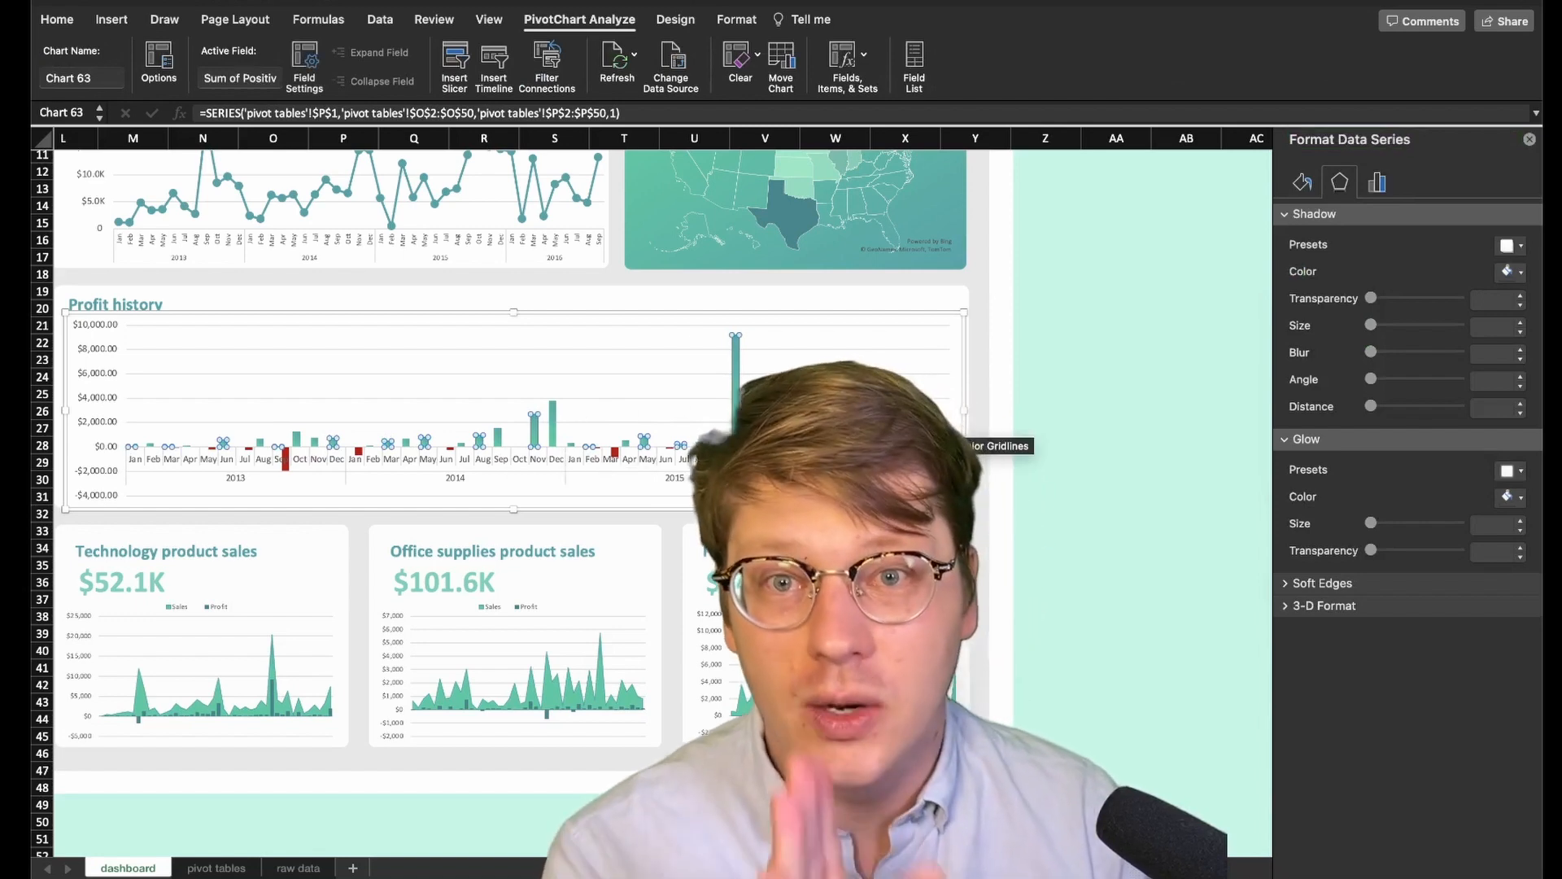
Drag the Profit history series Gap Width down to about 21% in Series Options
click(1376, 181)
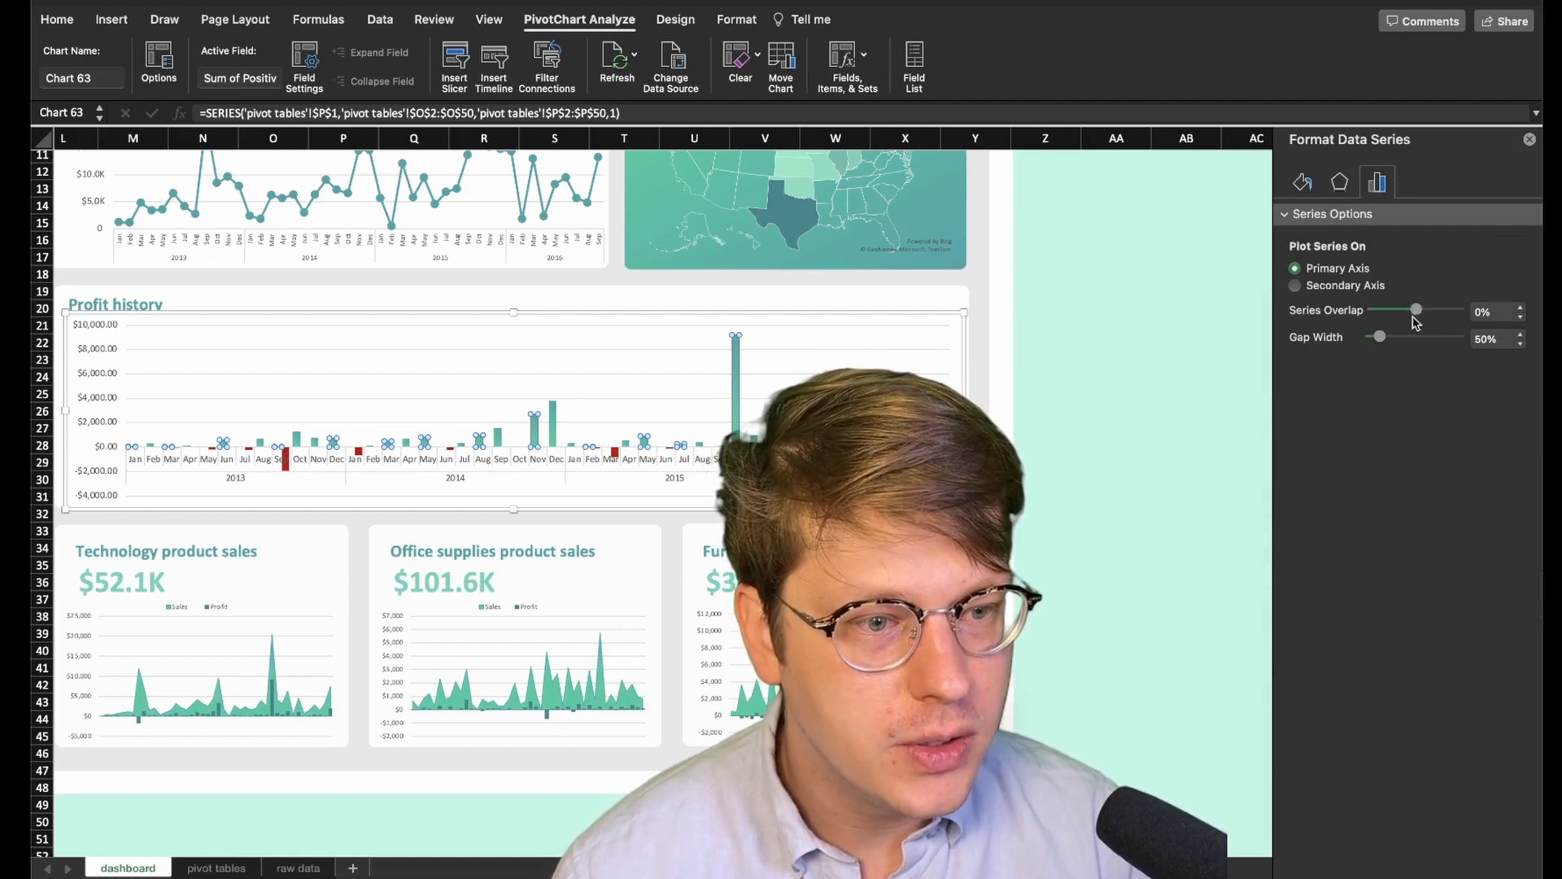
drag(1378, 336, 1373, 335)
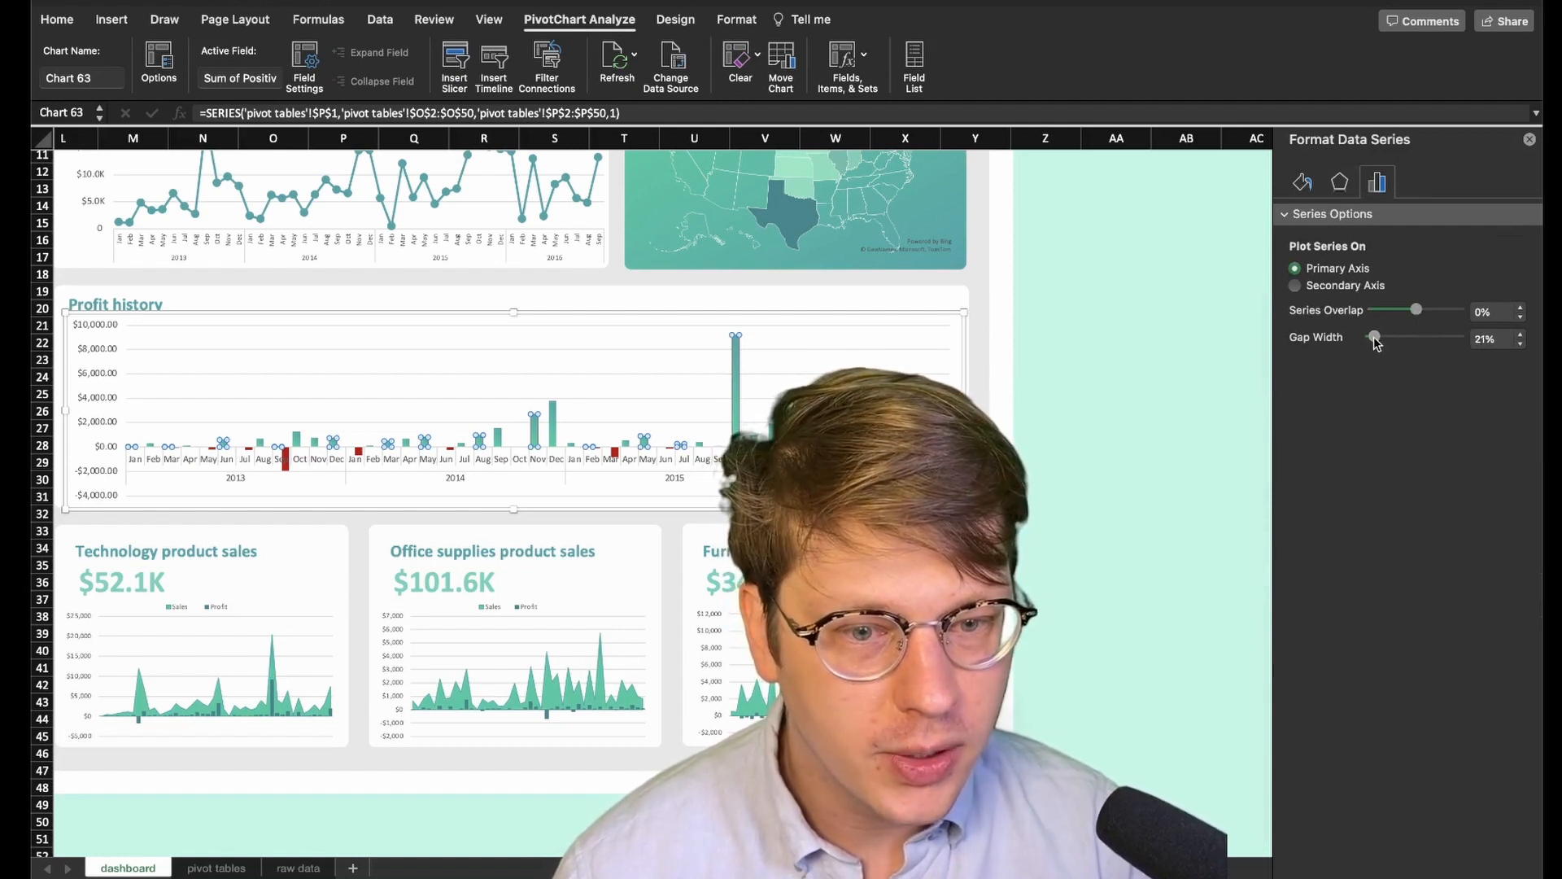
drag(1416, 337, 1370, 337)
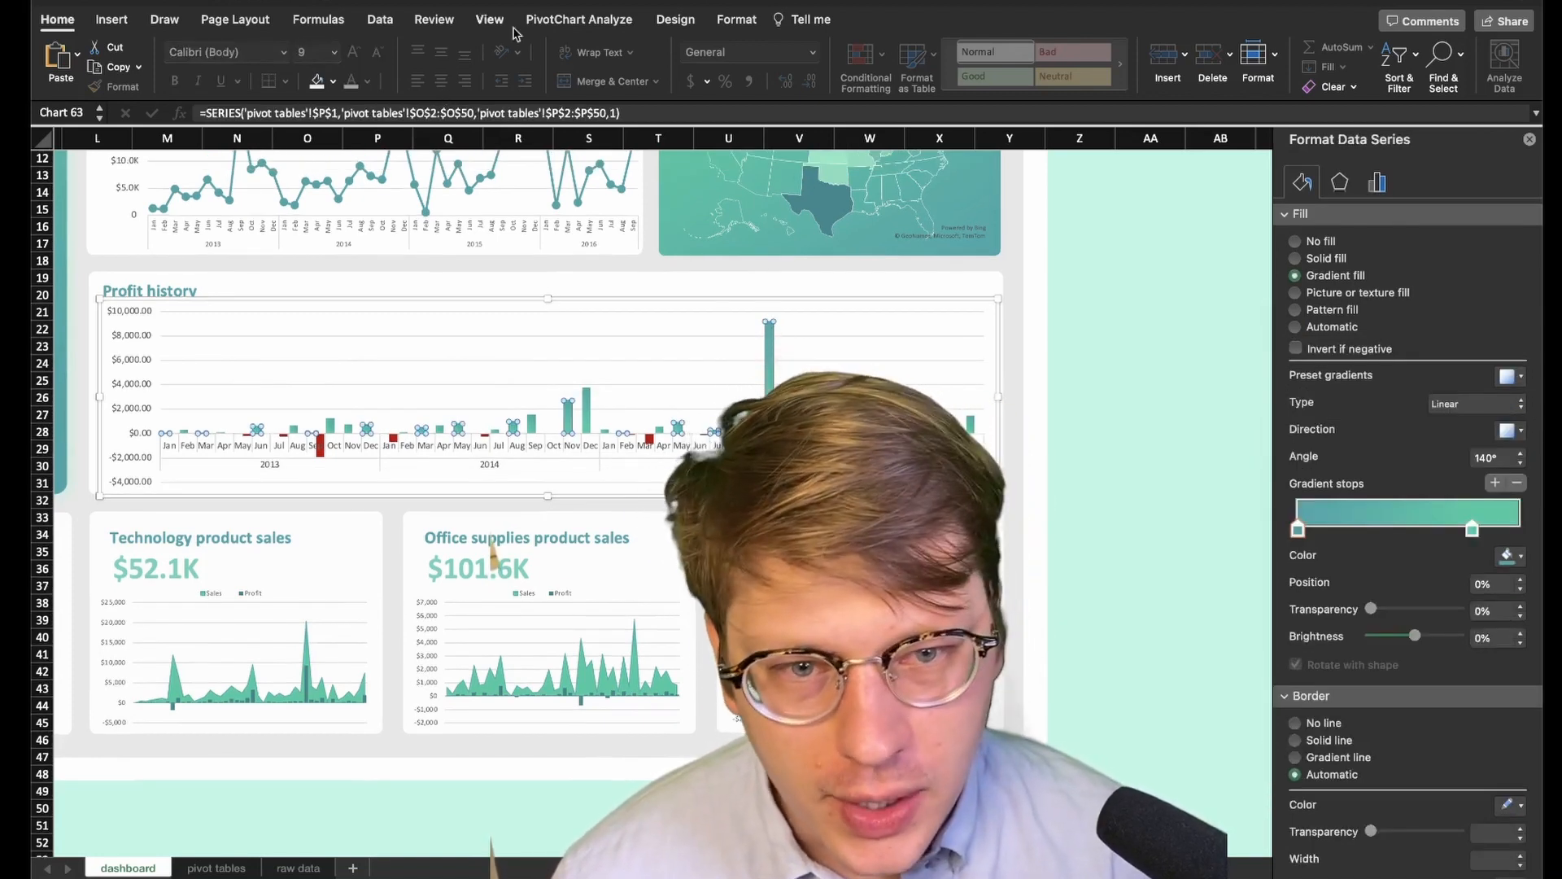
click(673, 20)
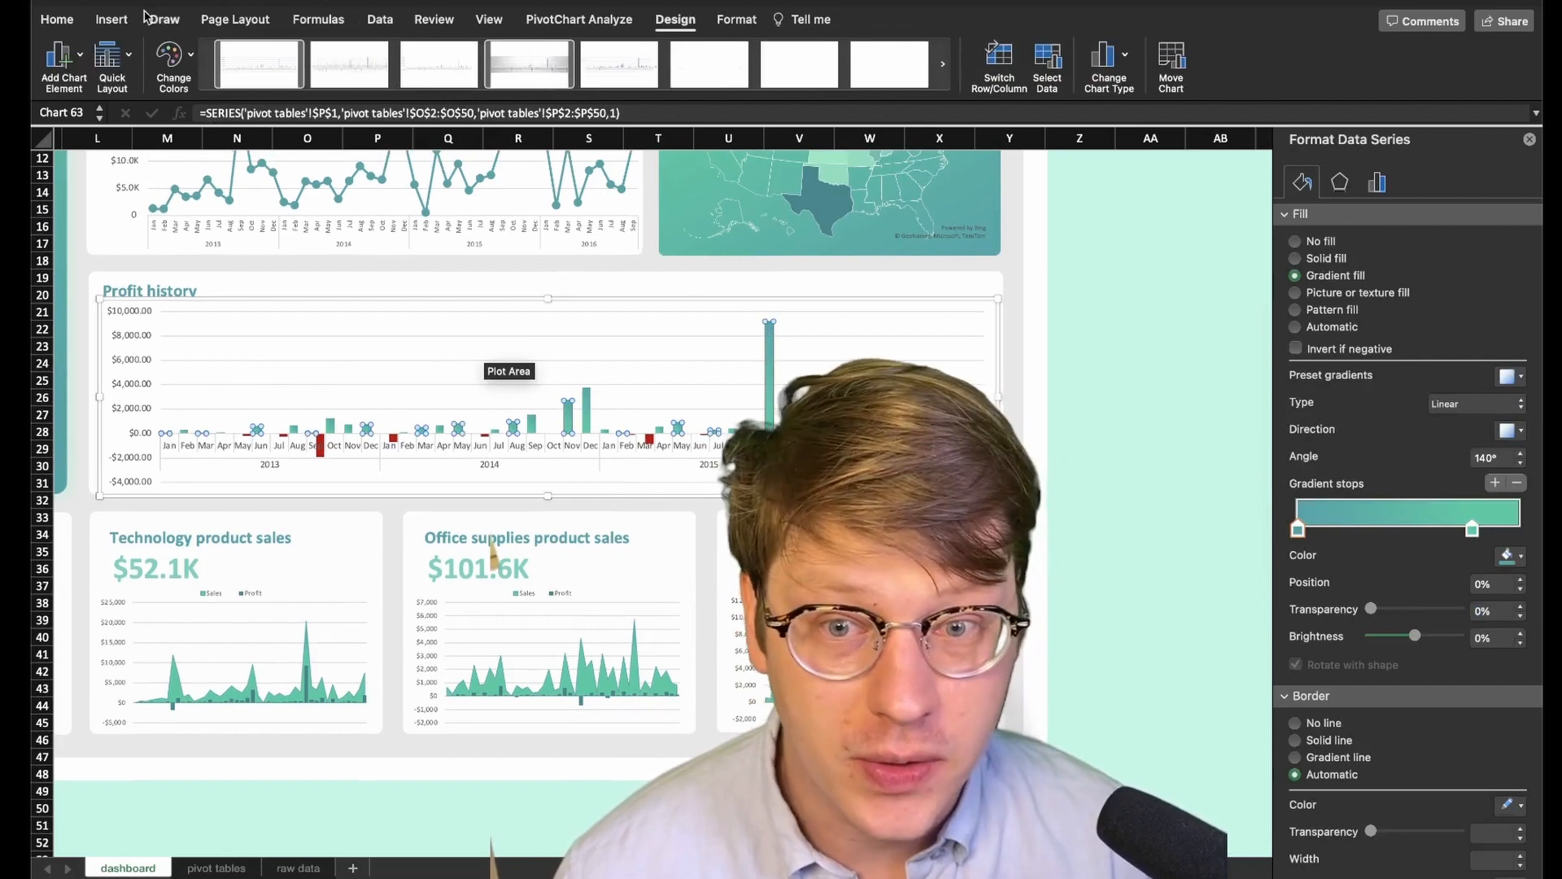
click(64, 60)
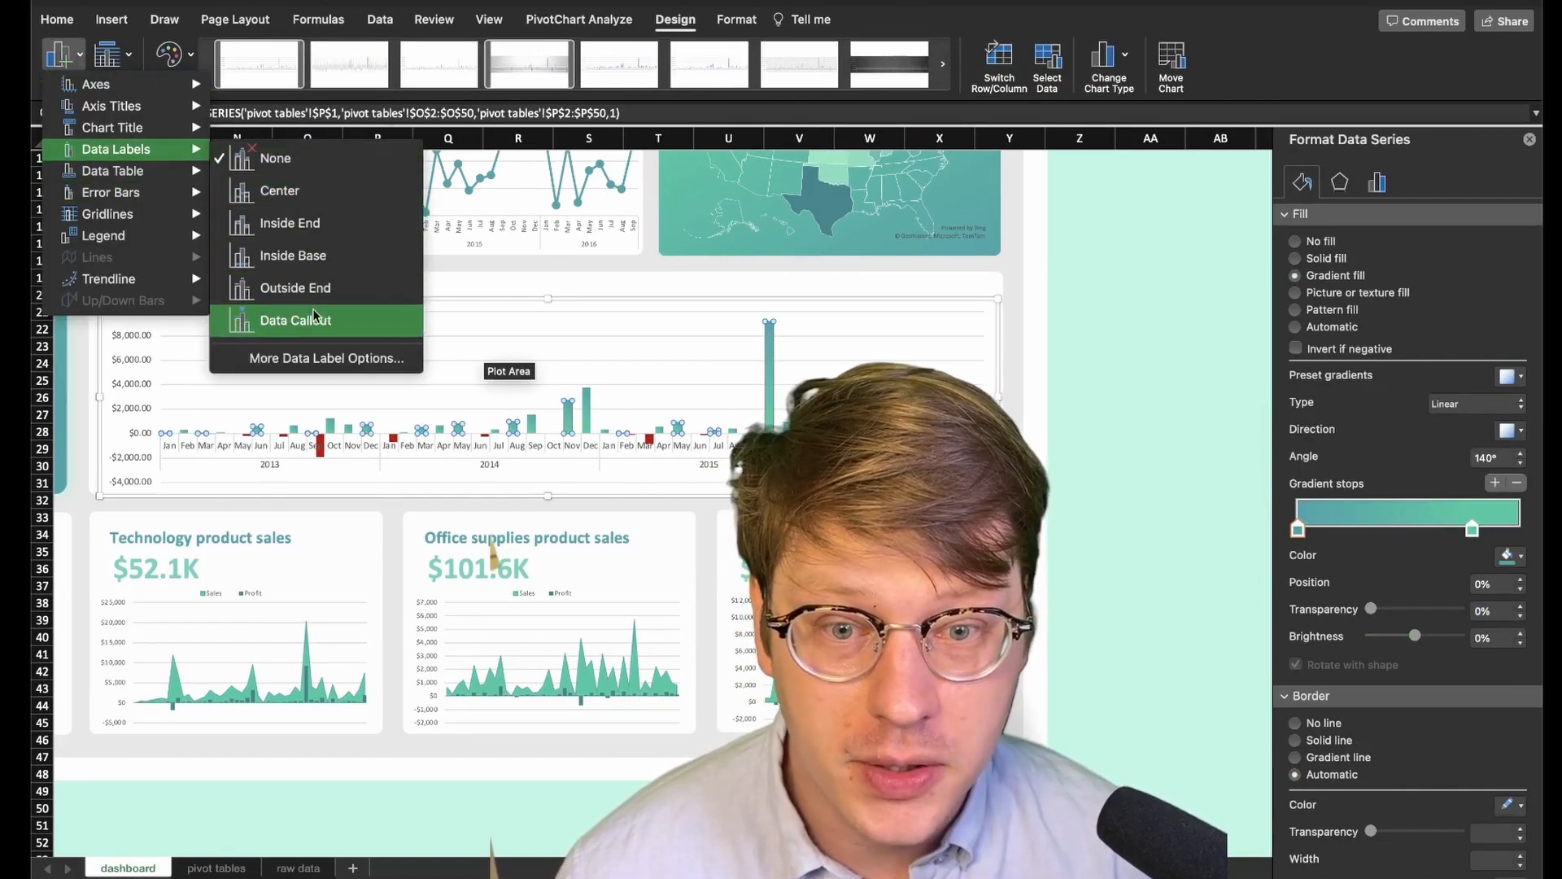
click(295, 320)
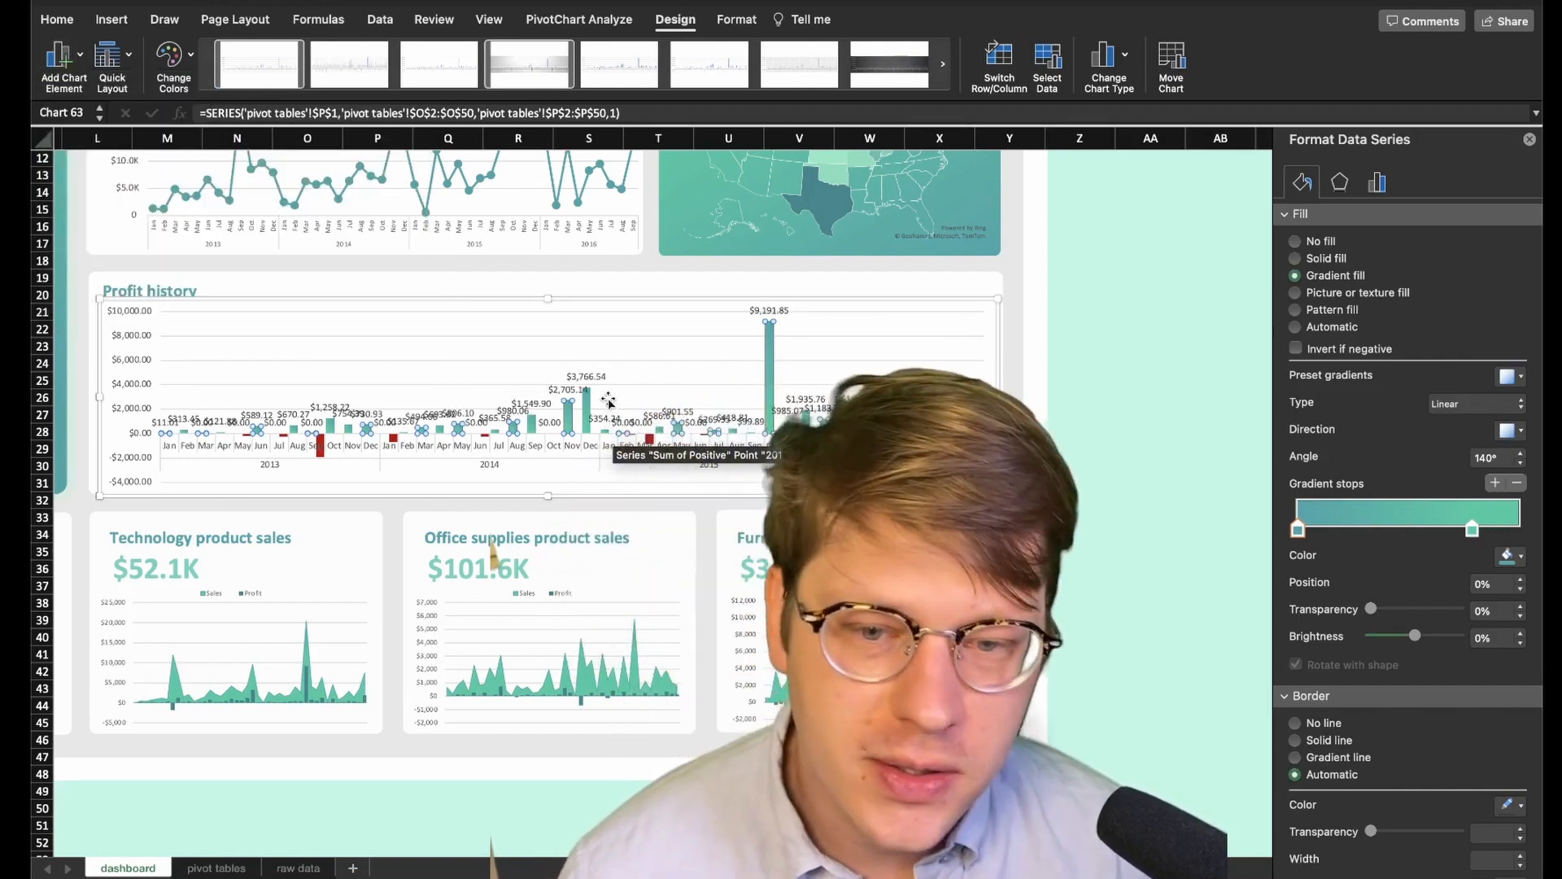
mouse_move(586, 384)
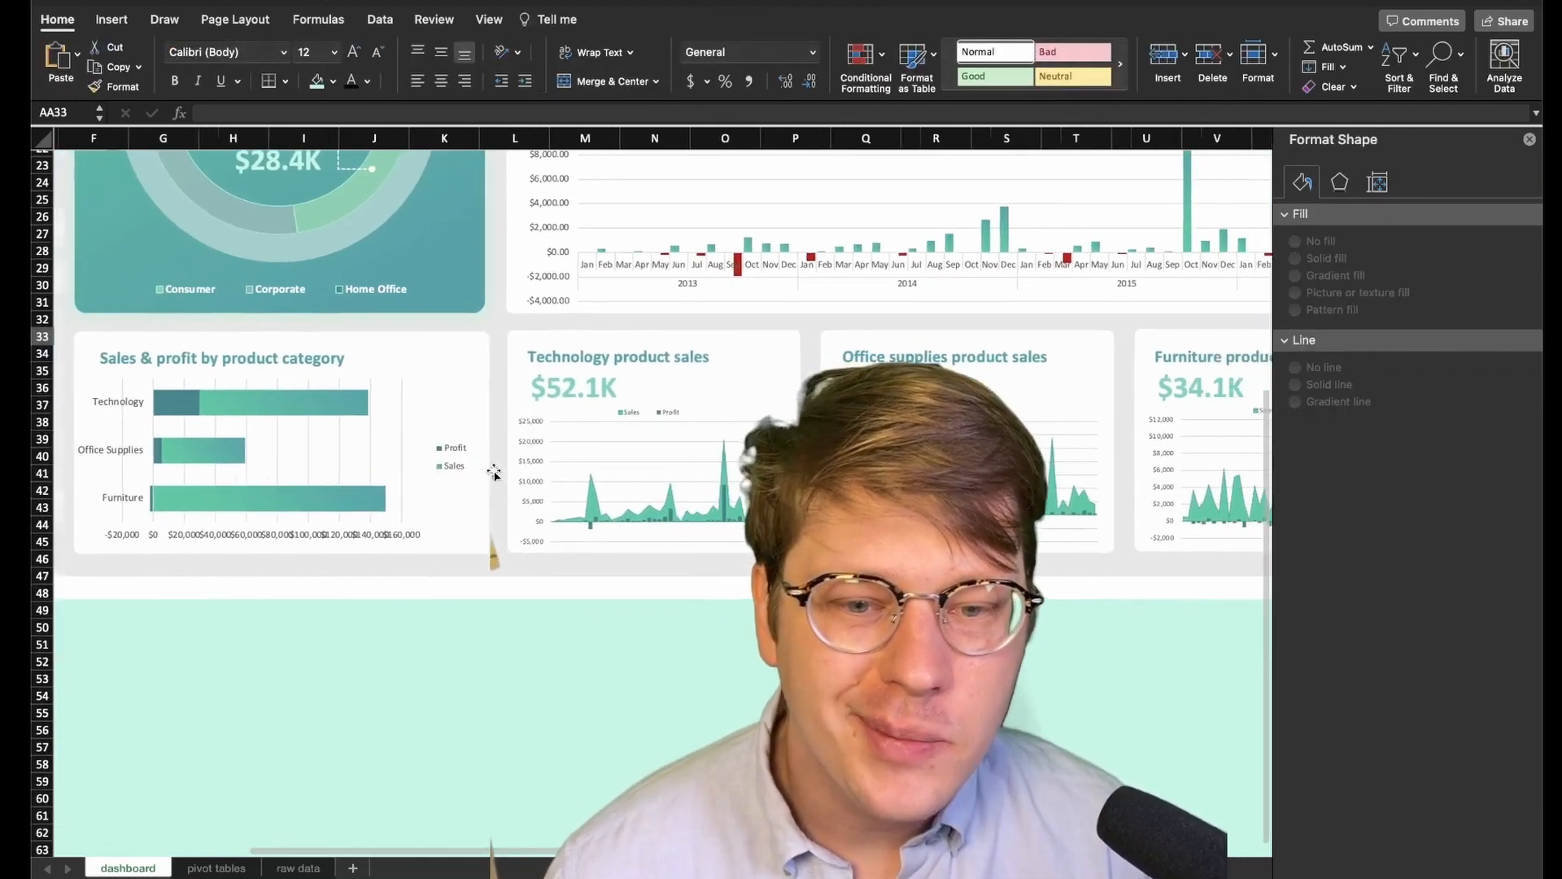
scroll(right, 3)
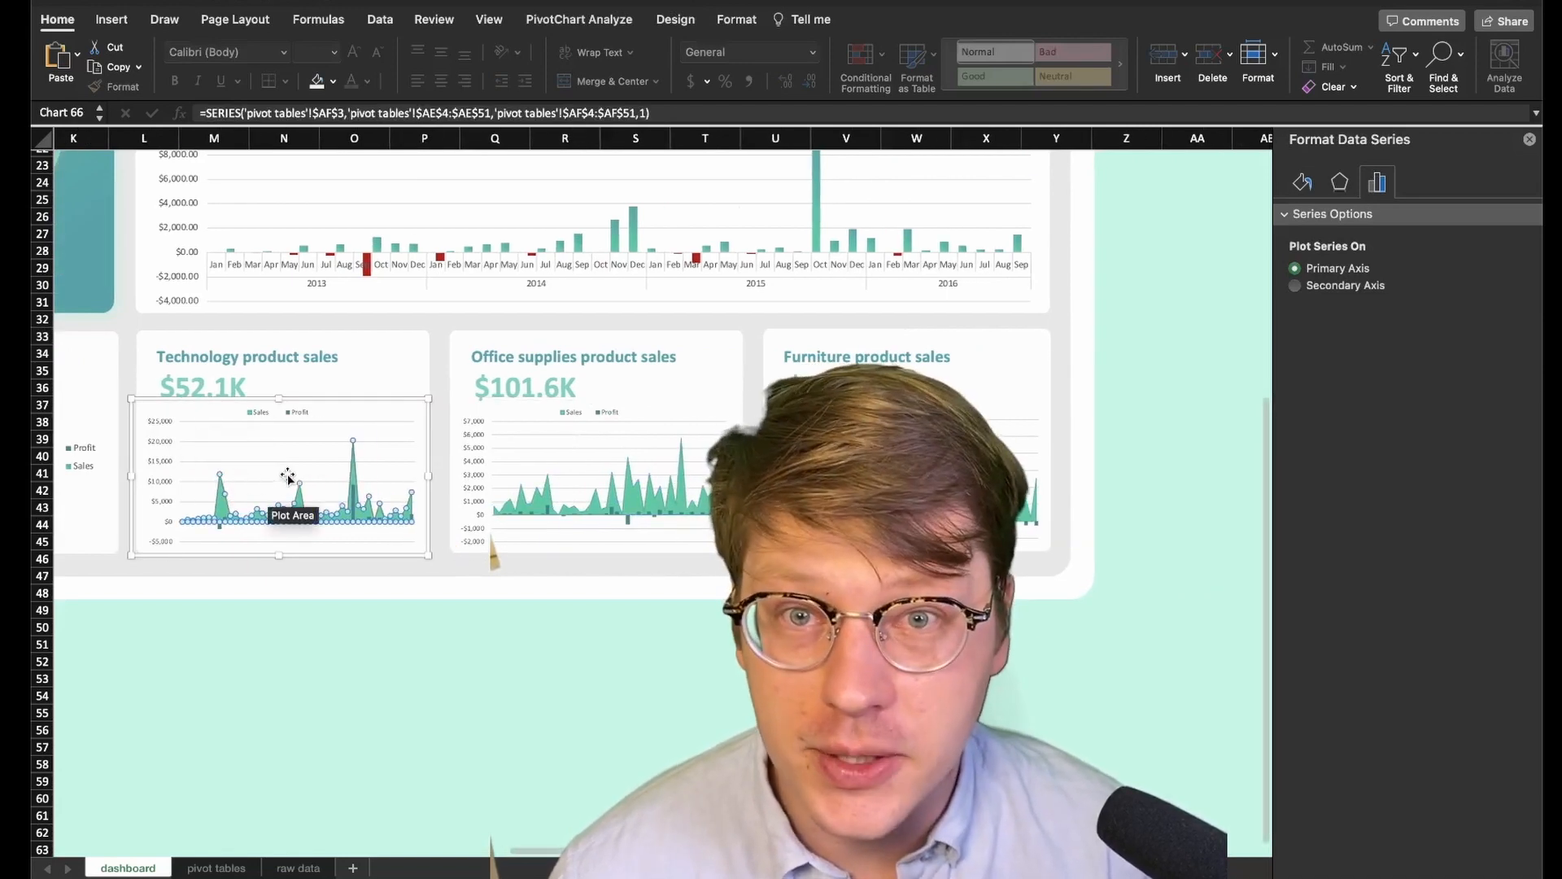
mouse_move(298, 488)
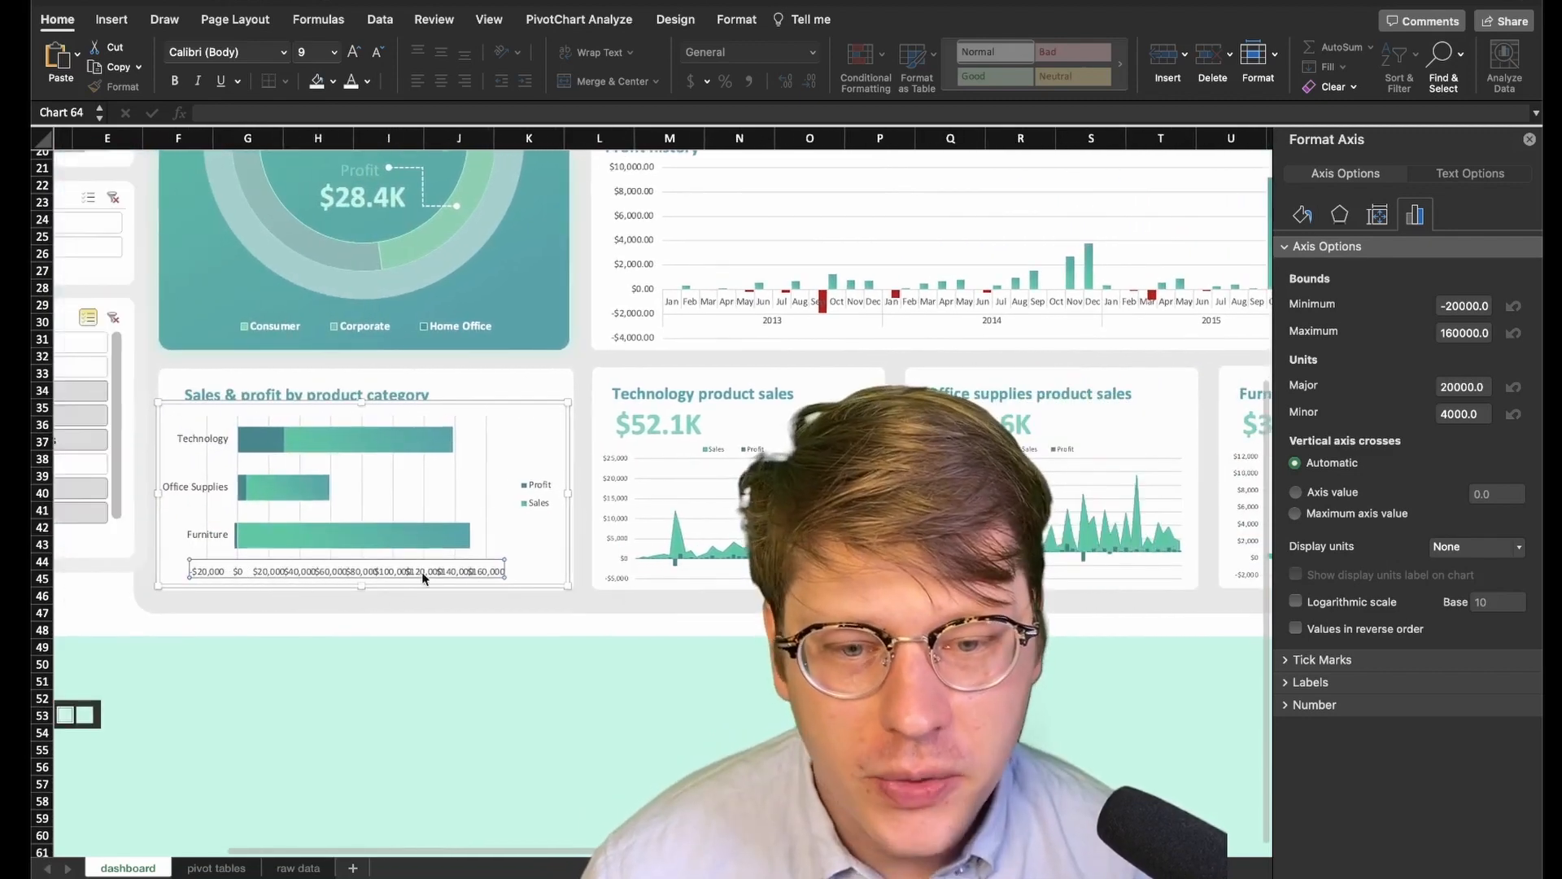
mouse_move(382, 148)
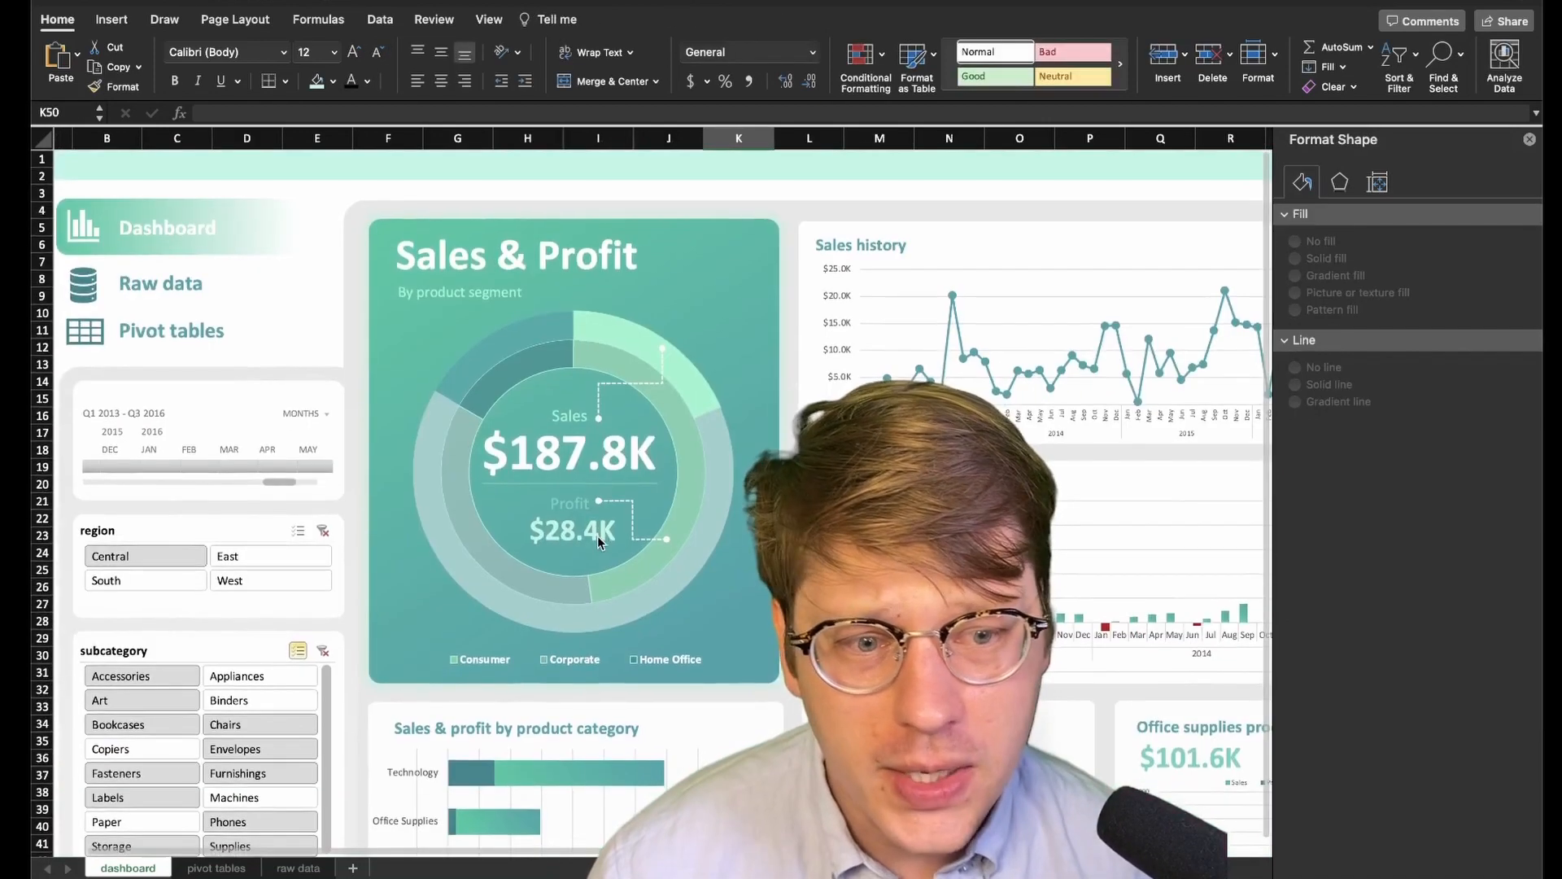
Filter by Central, East, South and West in the region slicer; Sales stays $187.8K
scroll(right, 3)
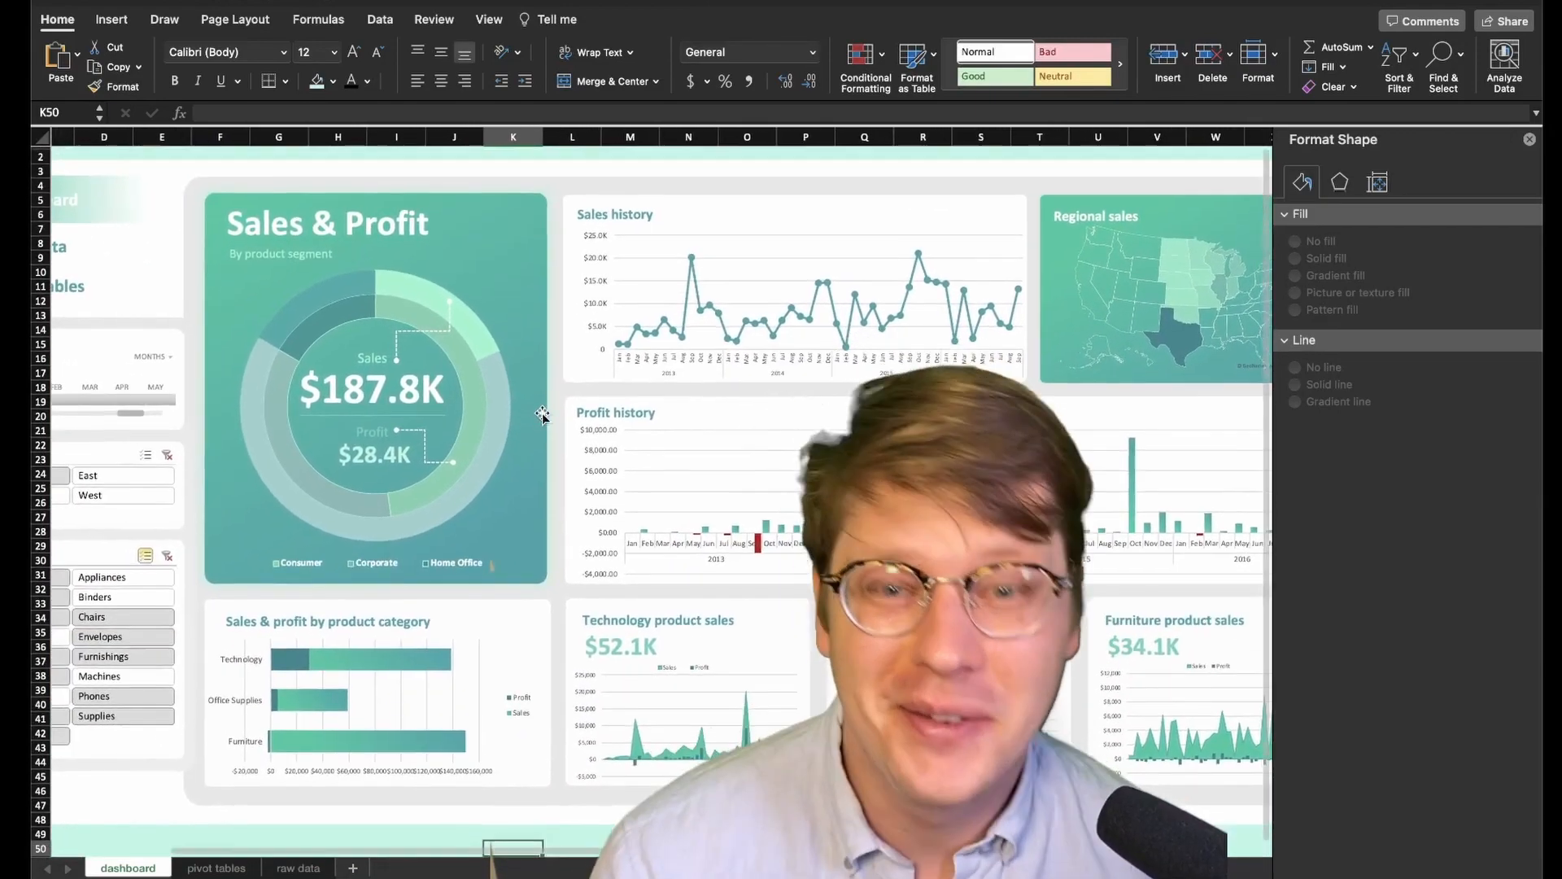
scroll(left, 3)
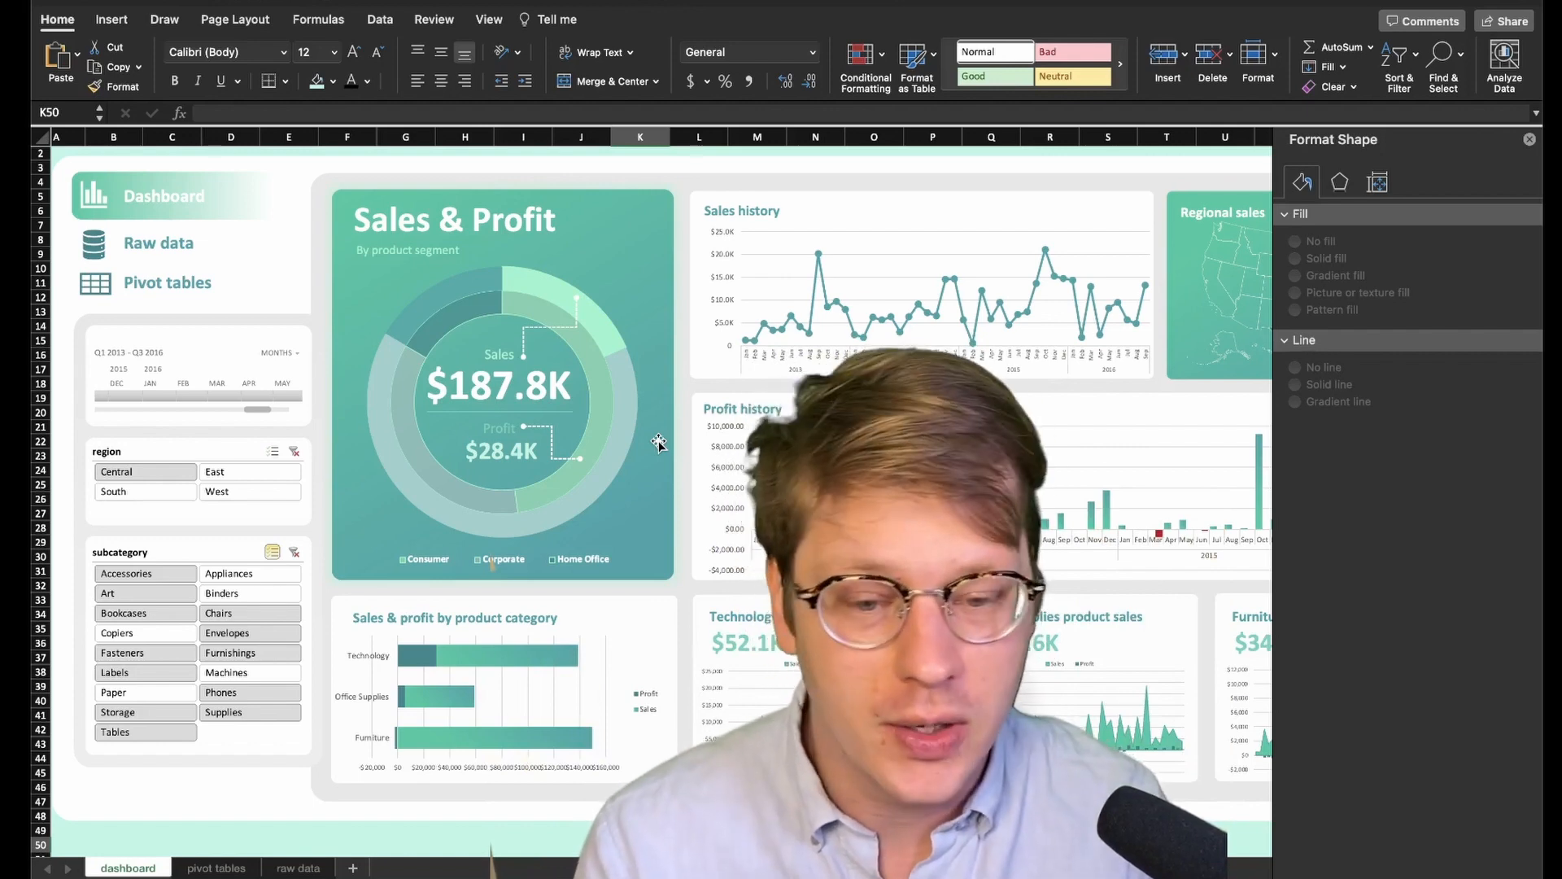
mouse_move(742, 689)
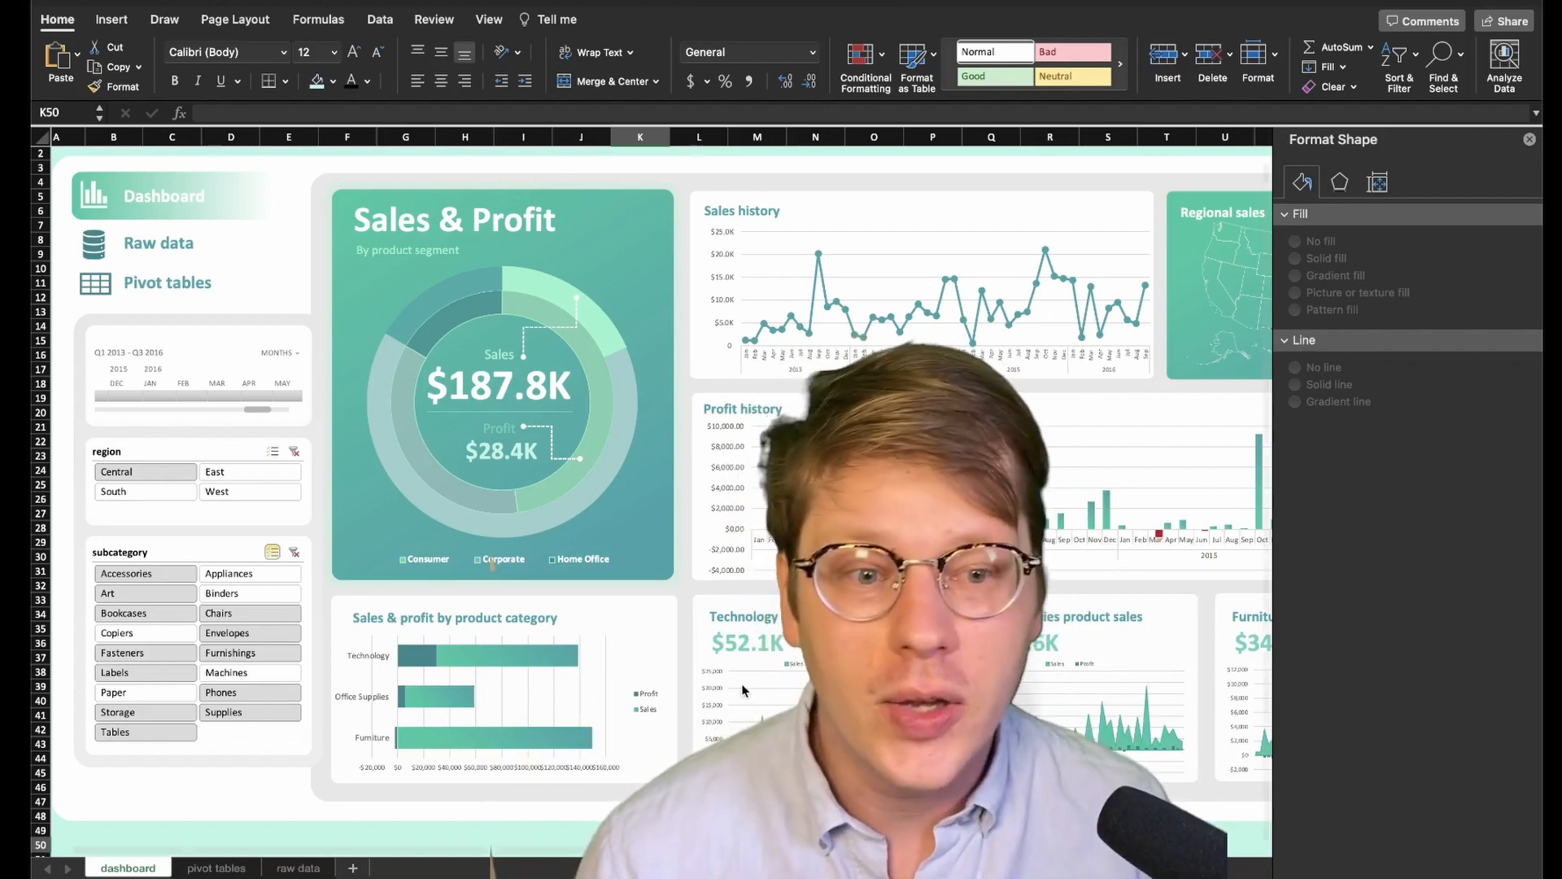
click(145, 472)
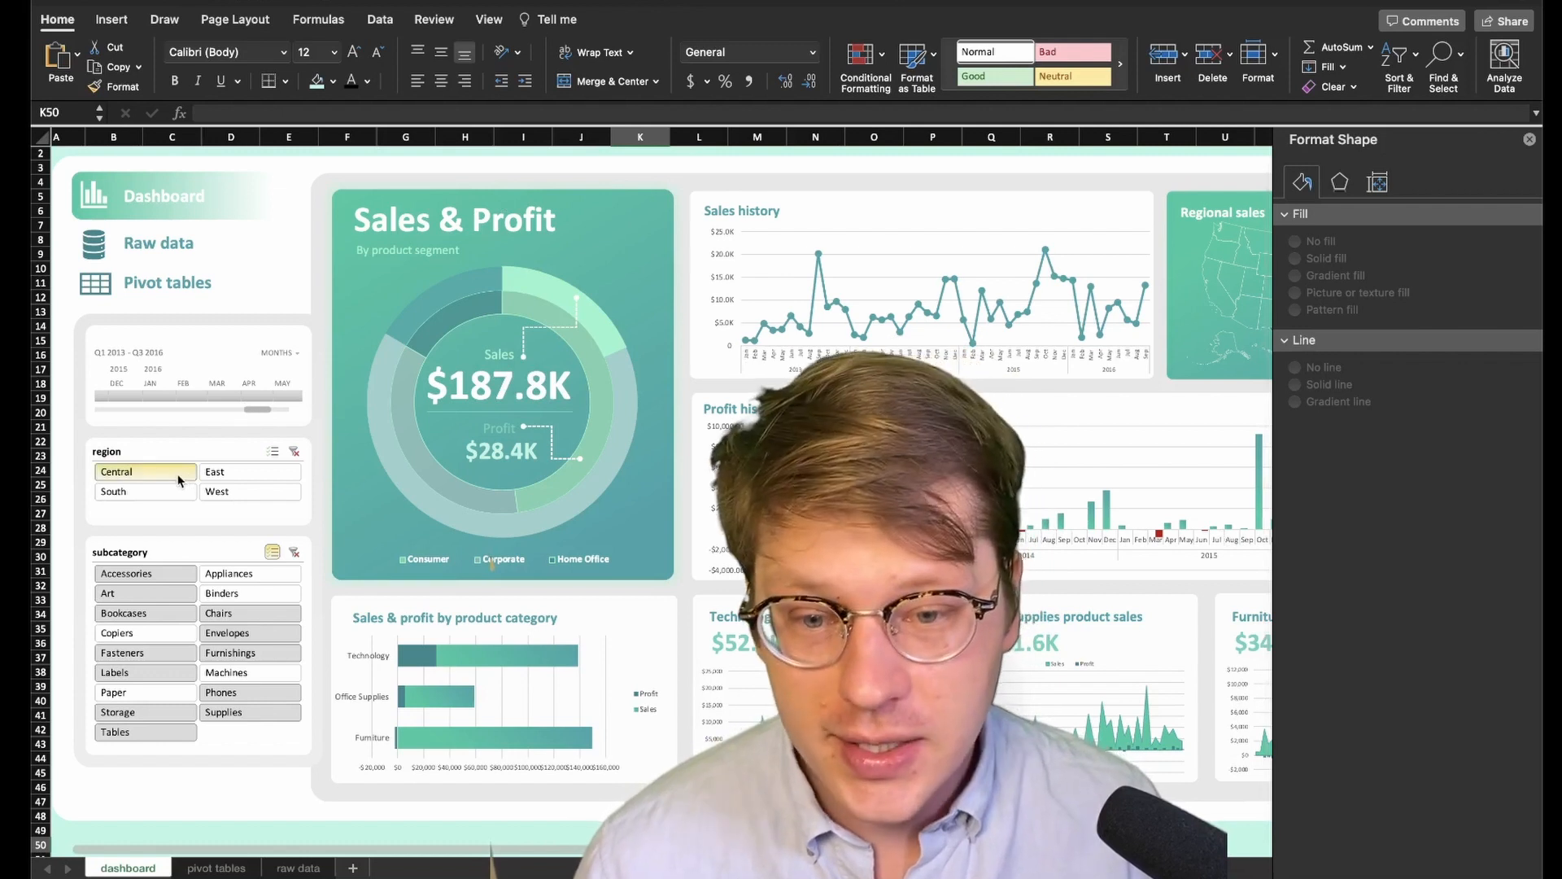
click(251, 471)
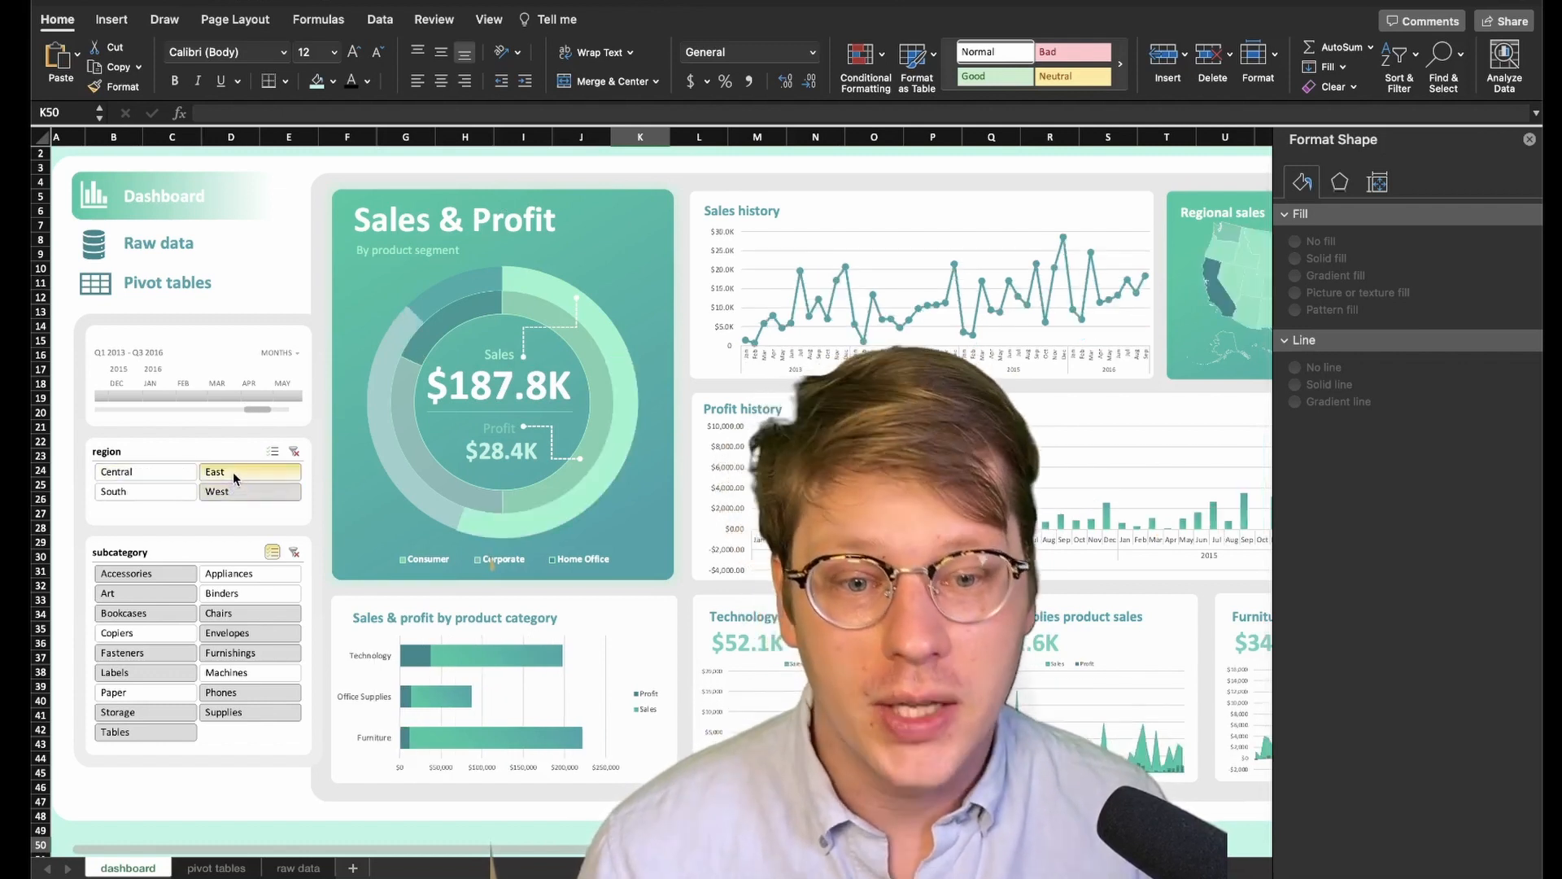
click(112, 492)
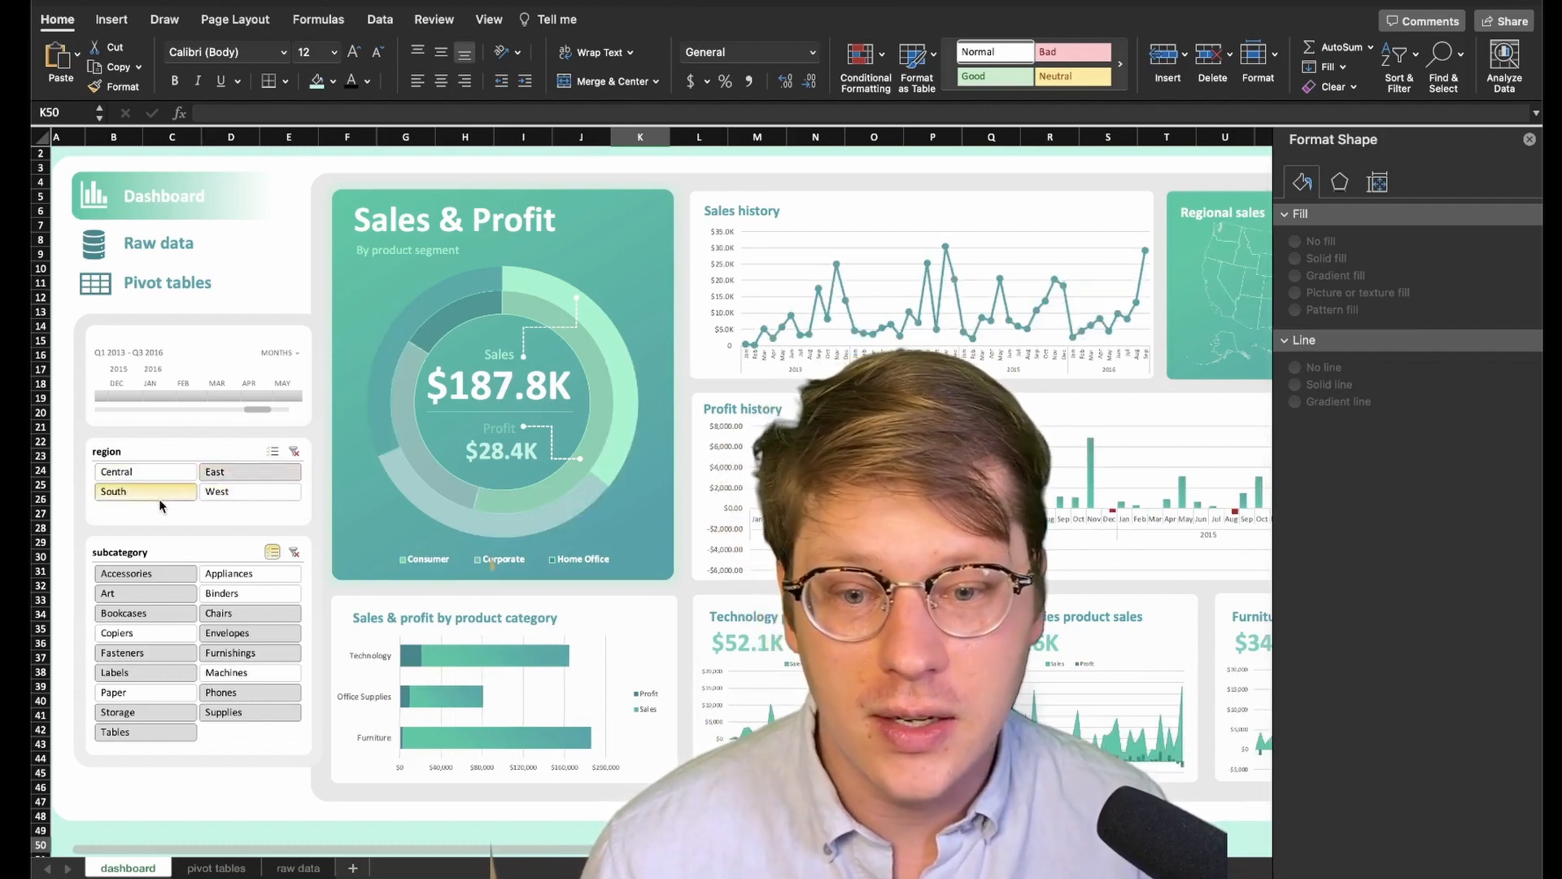
click(117, 471)
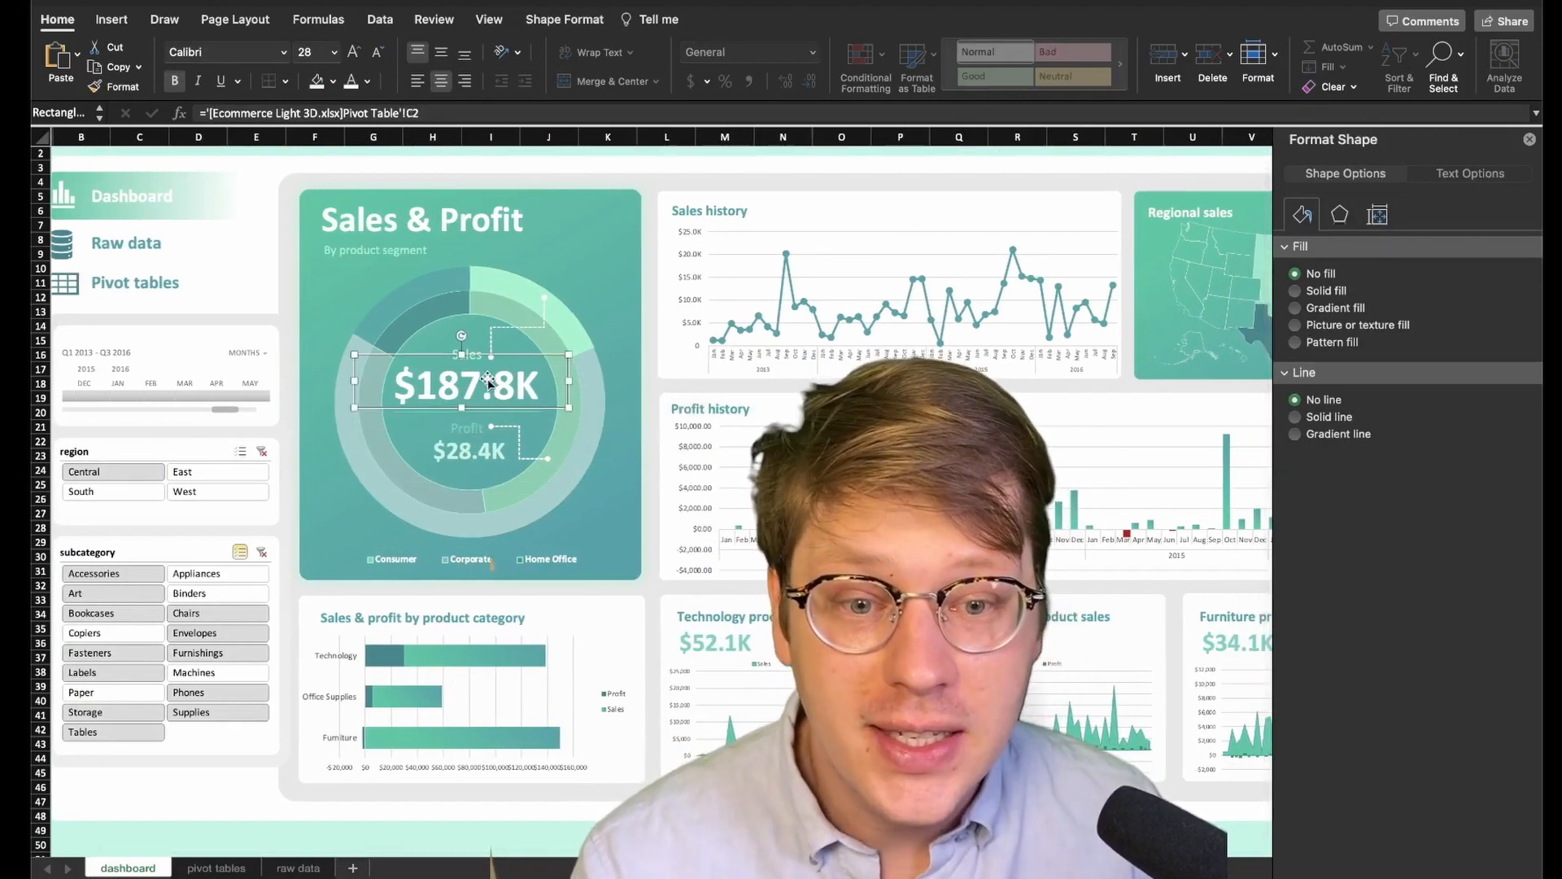
Inspect the donut-centre Sales value's link, then switch to the pivot tables sheet
click(469, 451)
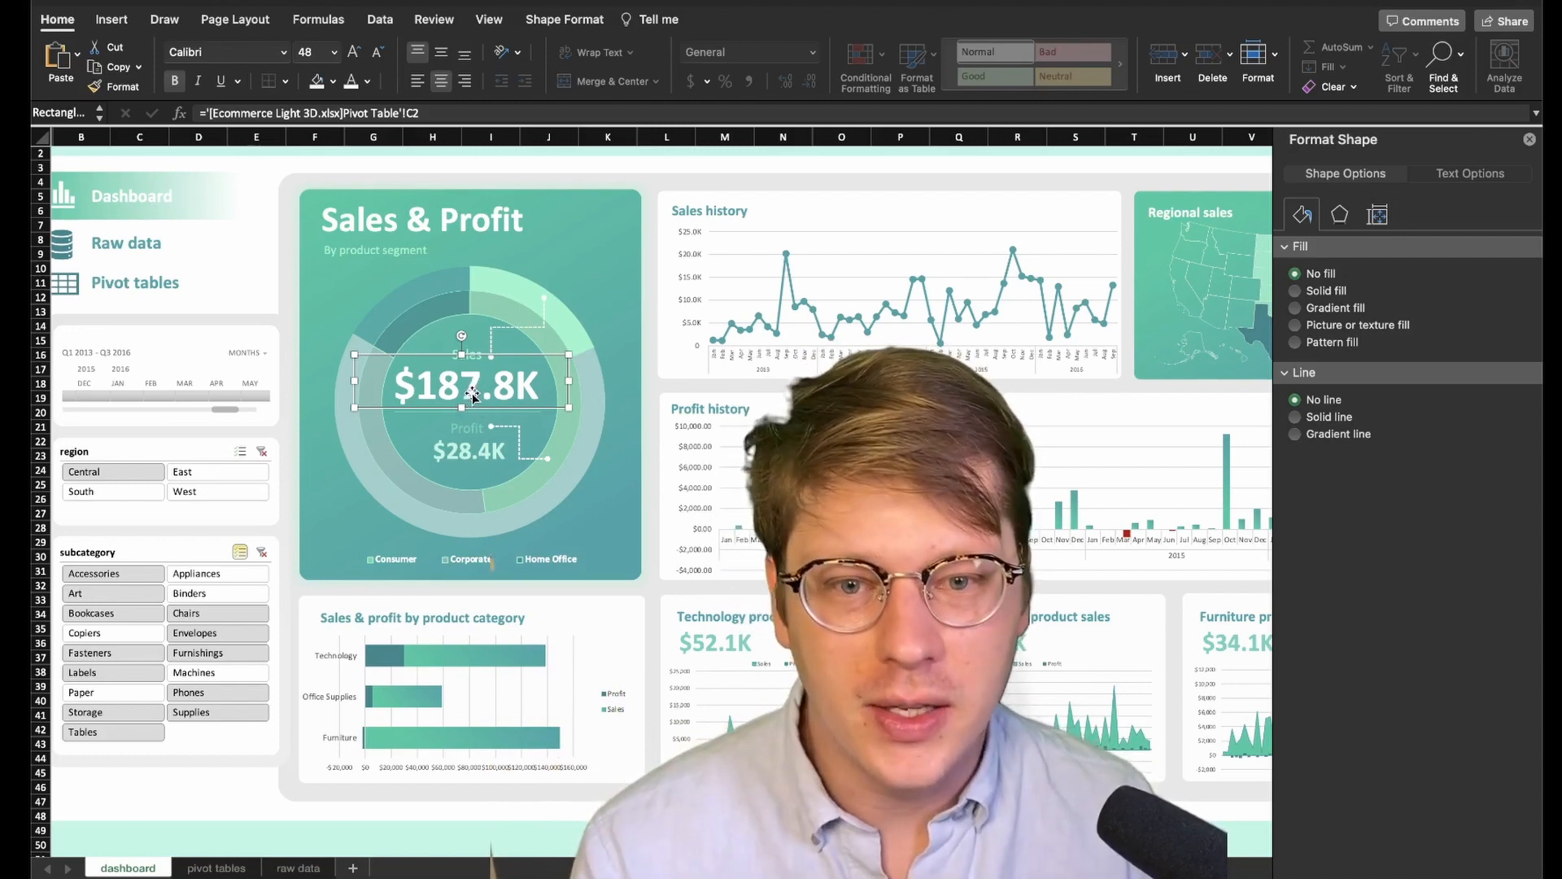
mouse_move(602, 488)
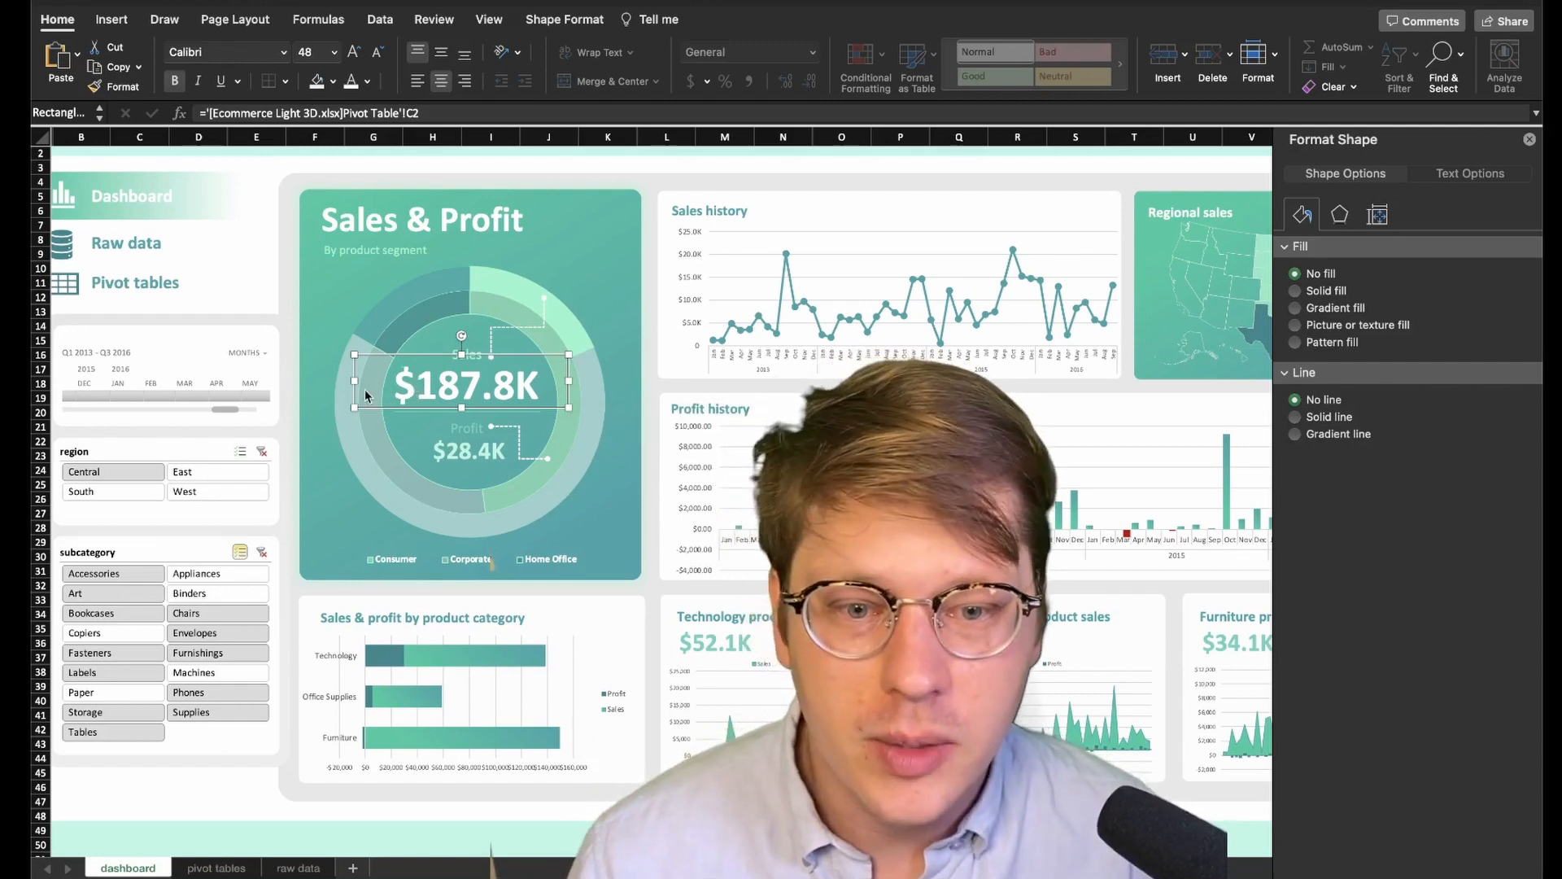
click(215, 868)
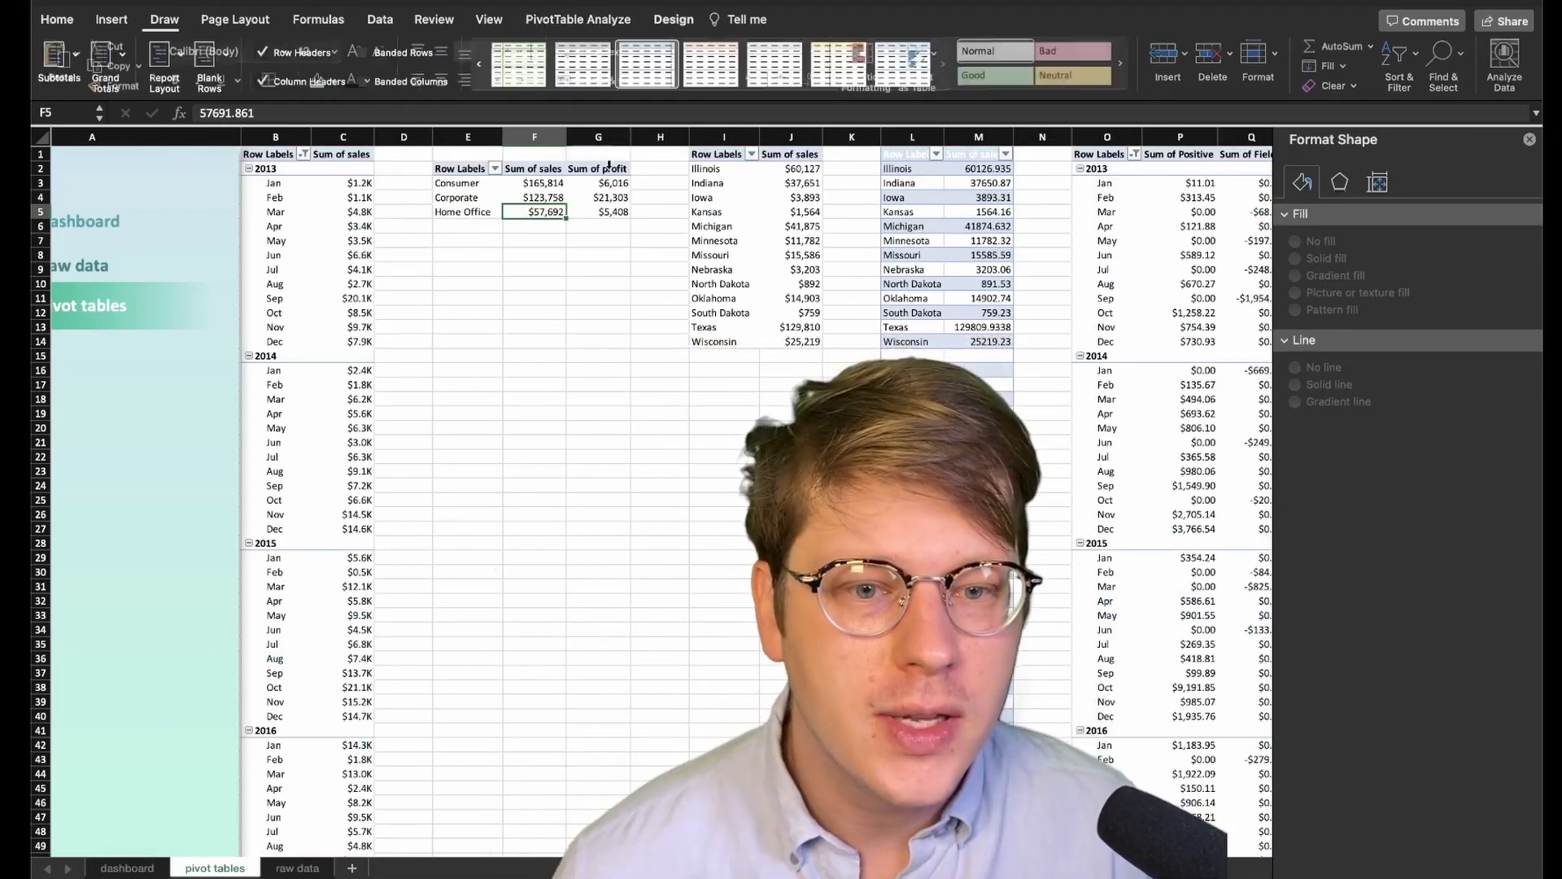
Turn on Grand Totals for rows and columns in the segment pivot ($347,264 sales, $32,727 profit)
click(534, 197)
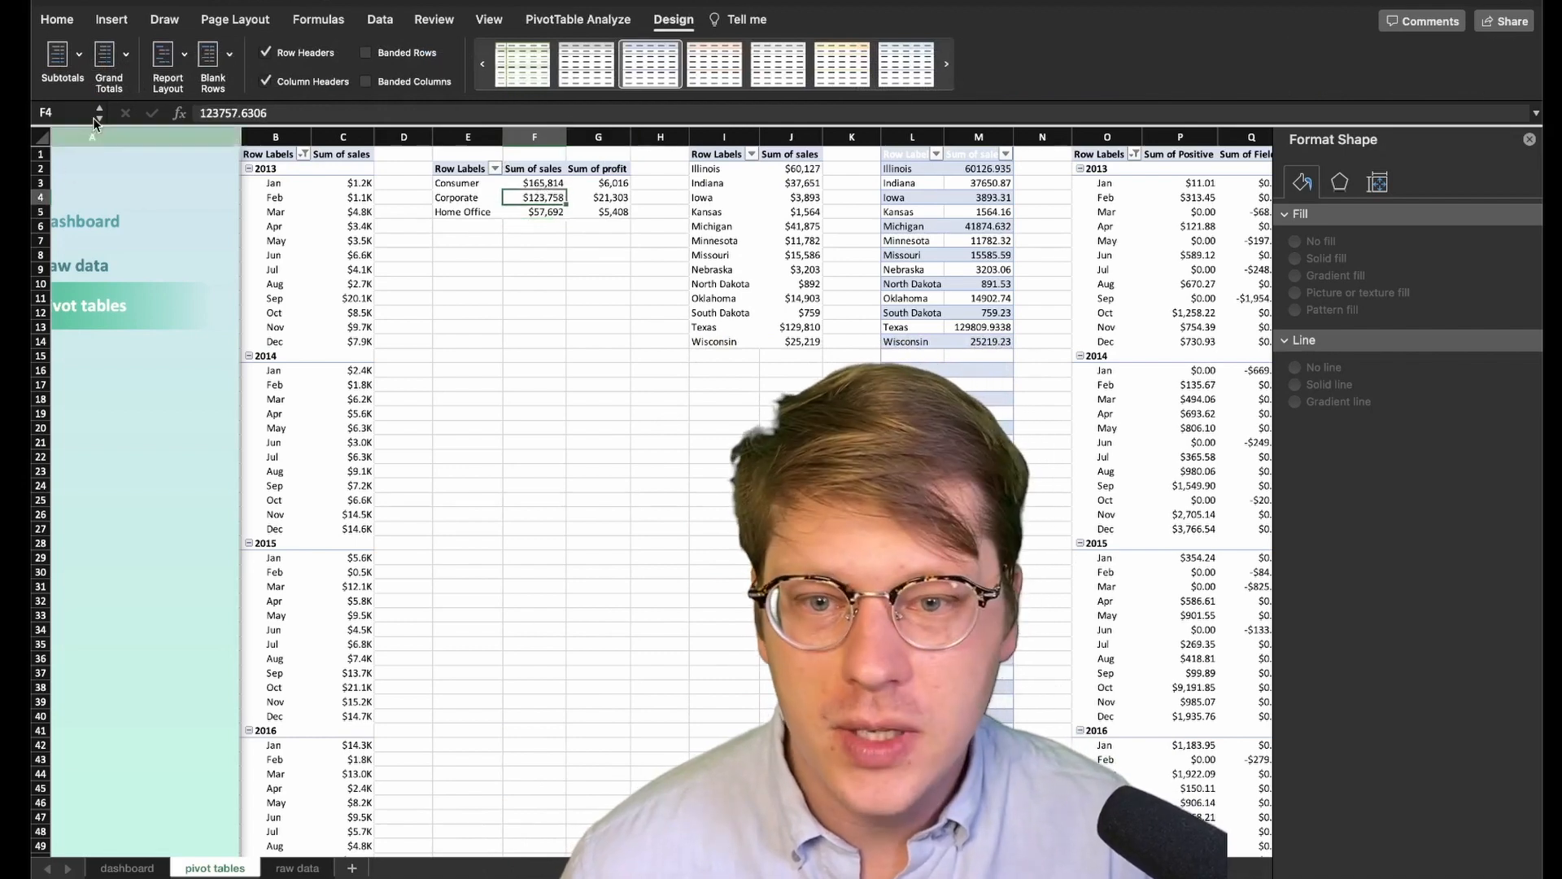
click(107, 58)
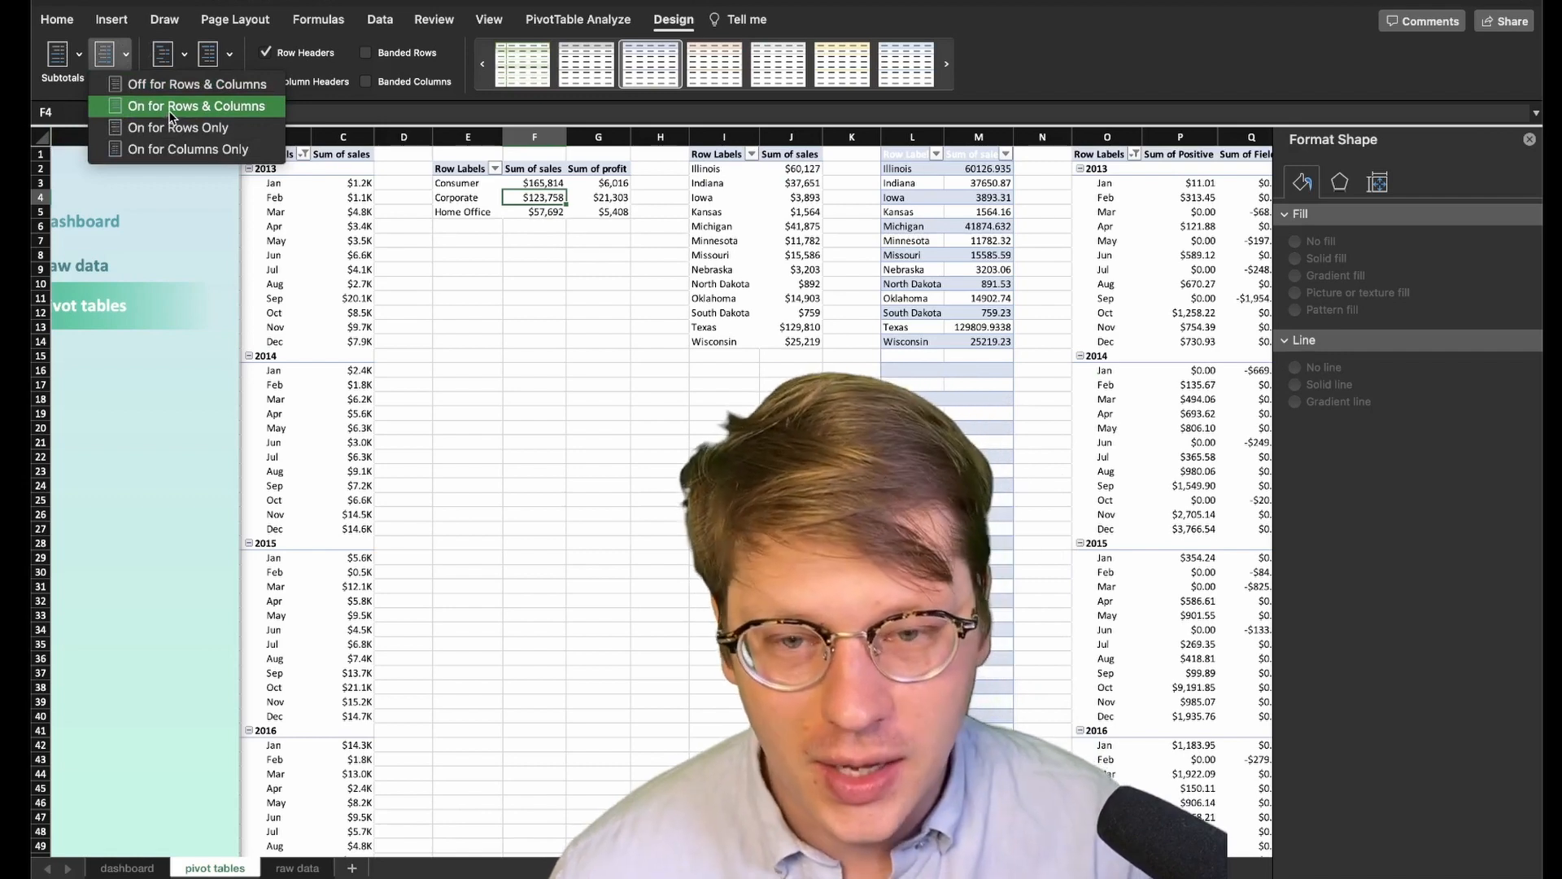
click(197, 106)
text(=LOOKUP(2,1/($F3:$F500<>""),$F3:$F500))
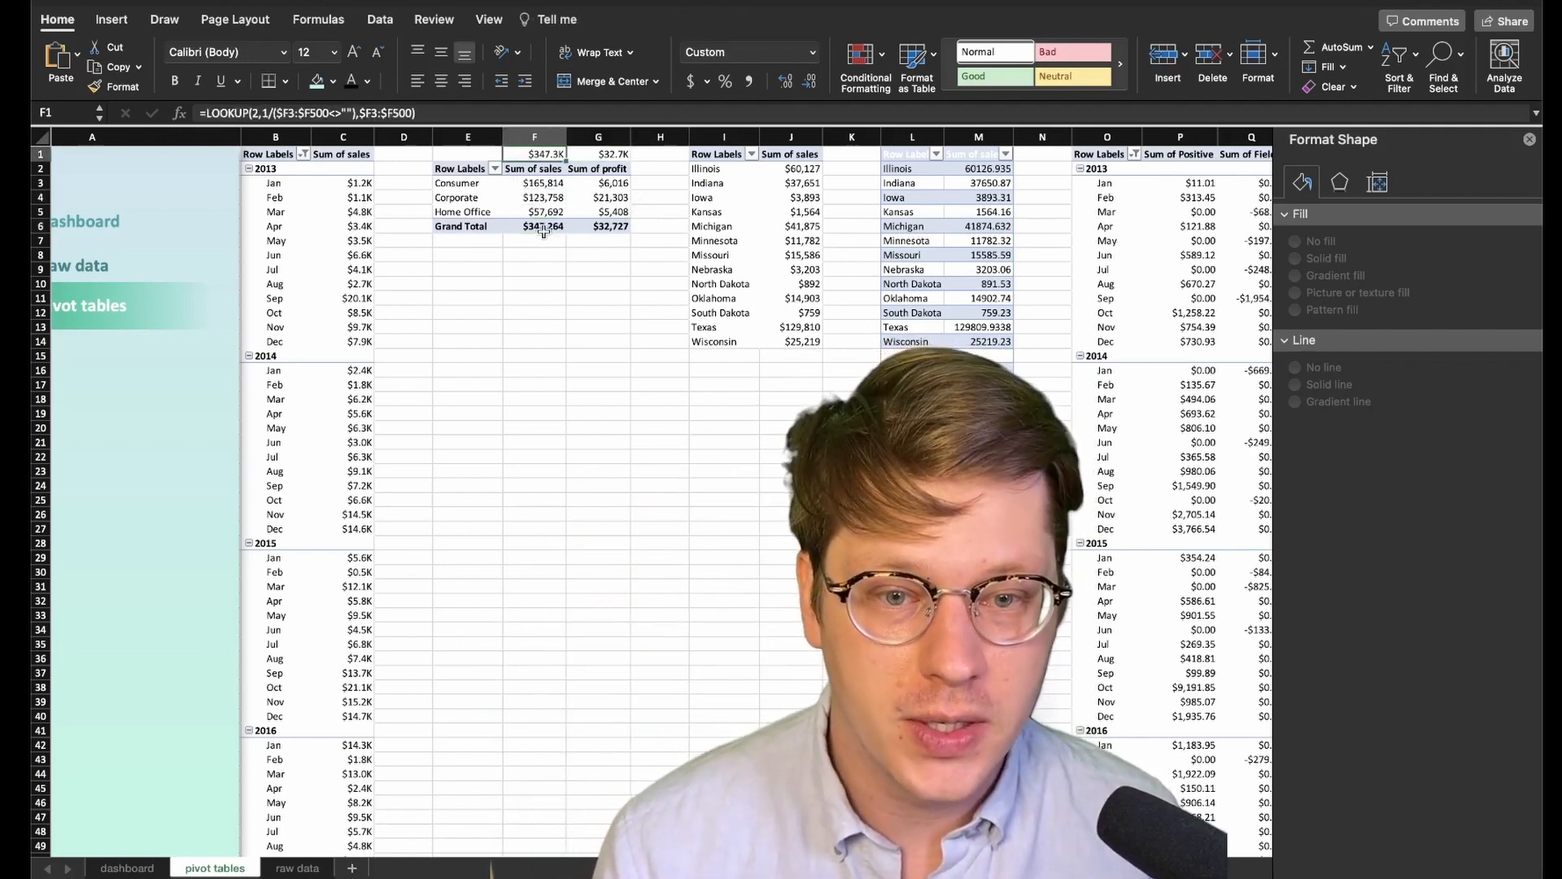
Apply a custom K/M dollar format to F1:G1 so totals show as $347.3K and $32.7K
click(597, 225)
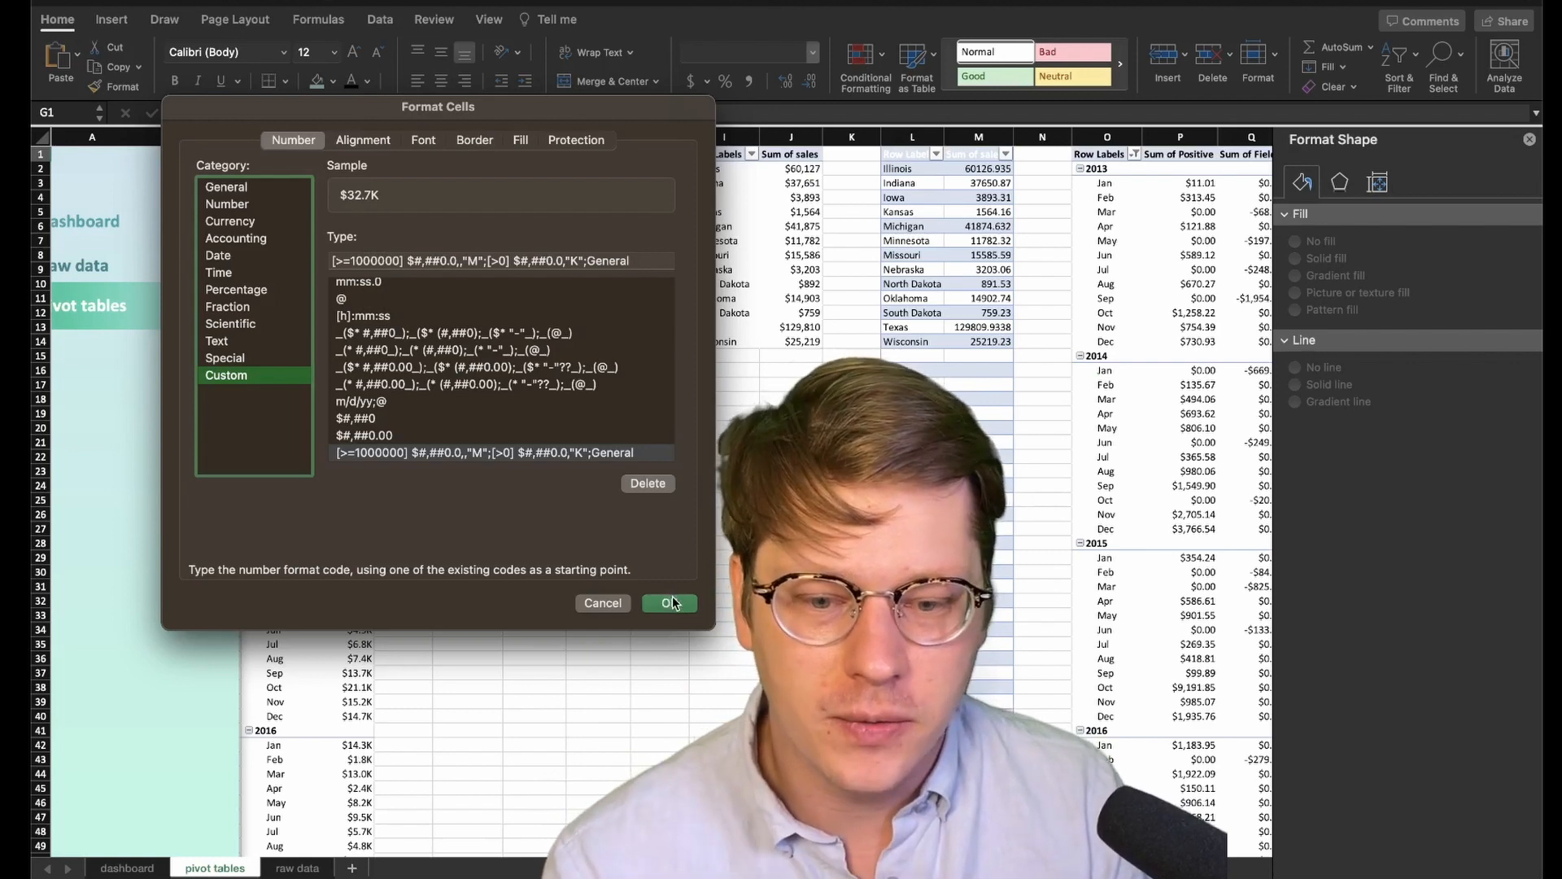
click(665, 602)
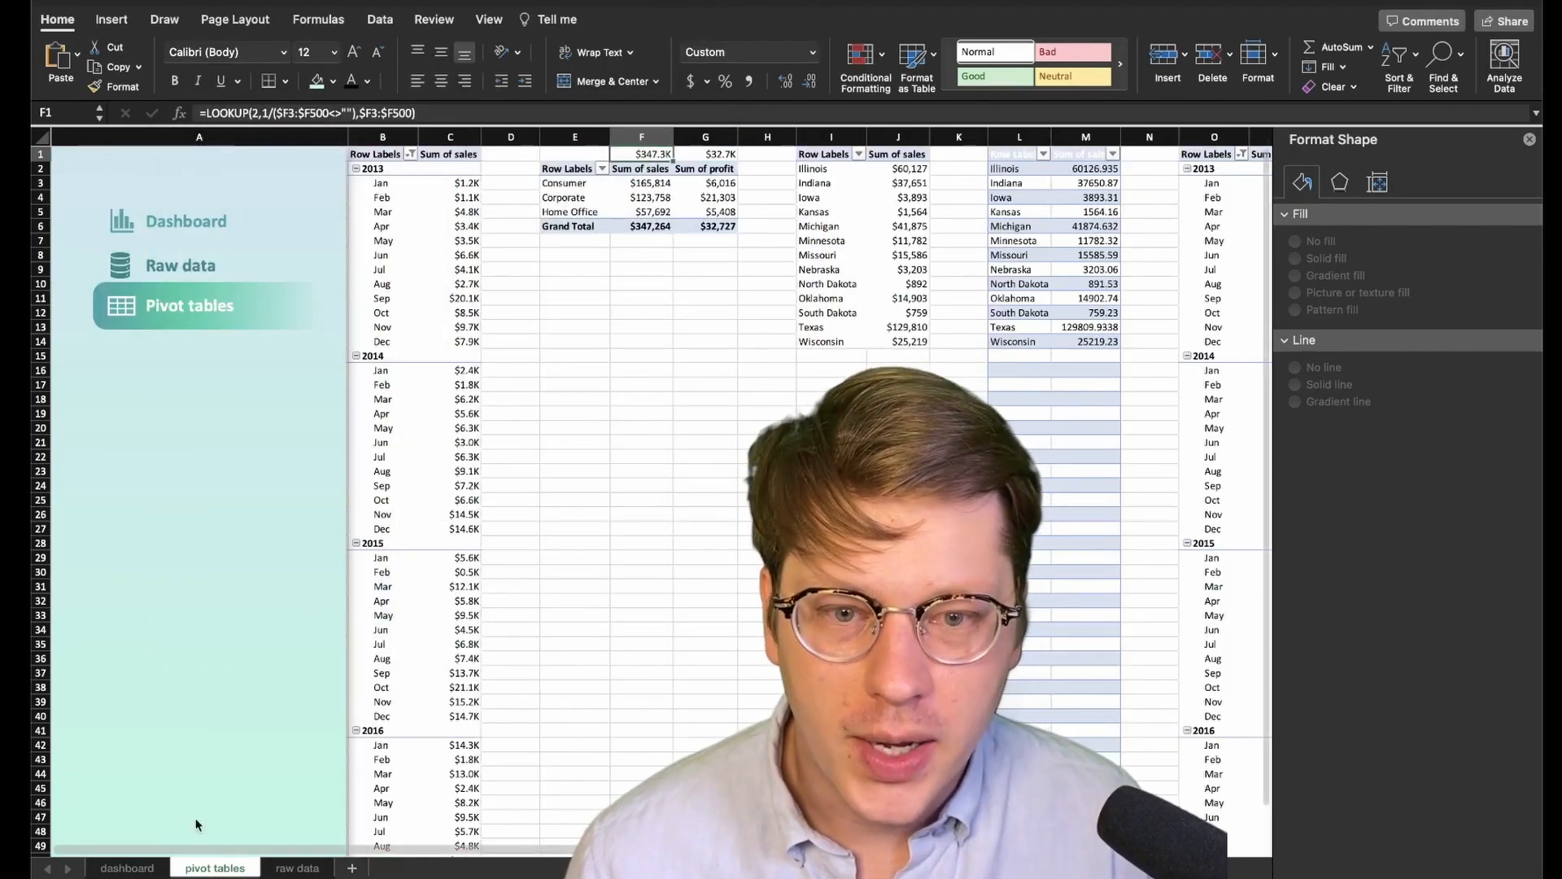
Link the dashboard's donut-centre Sales value to pivot cell F1, showing $223.3K for South
click(127, 868)
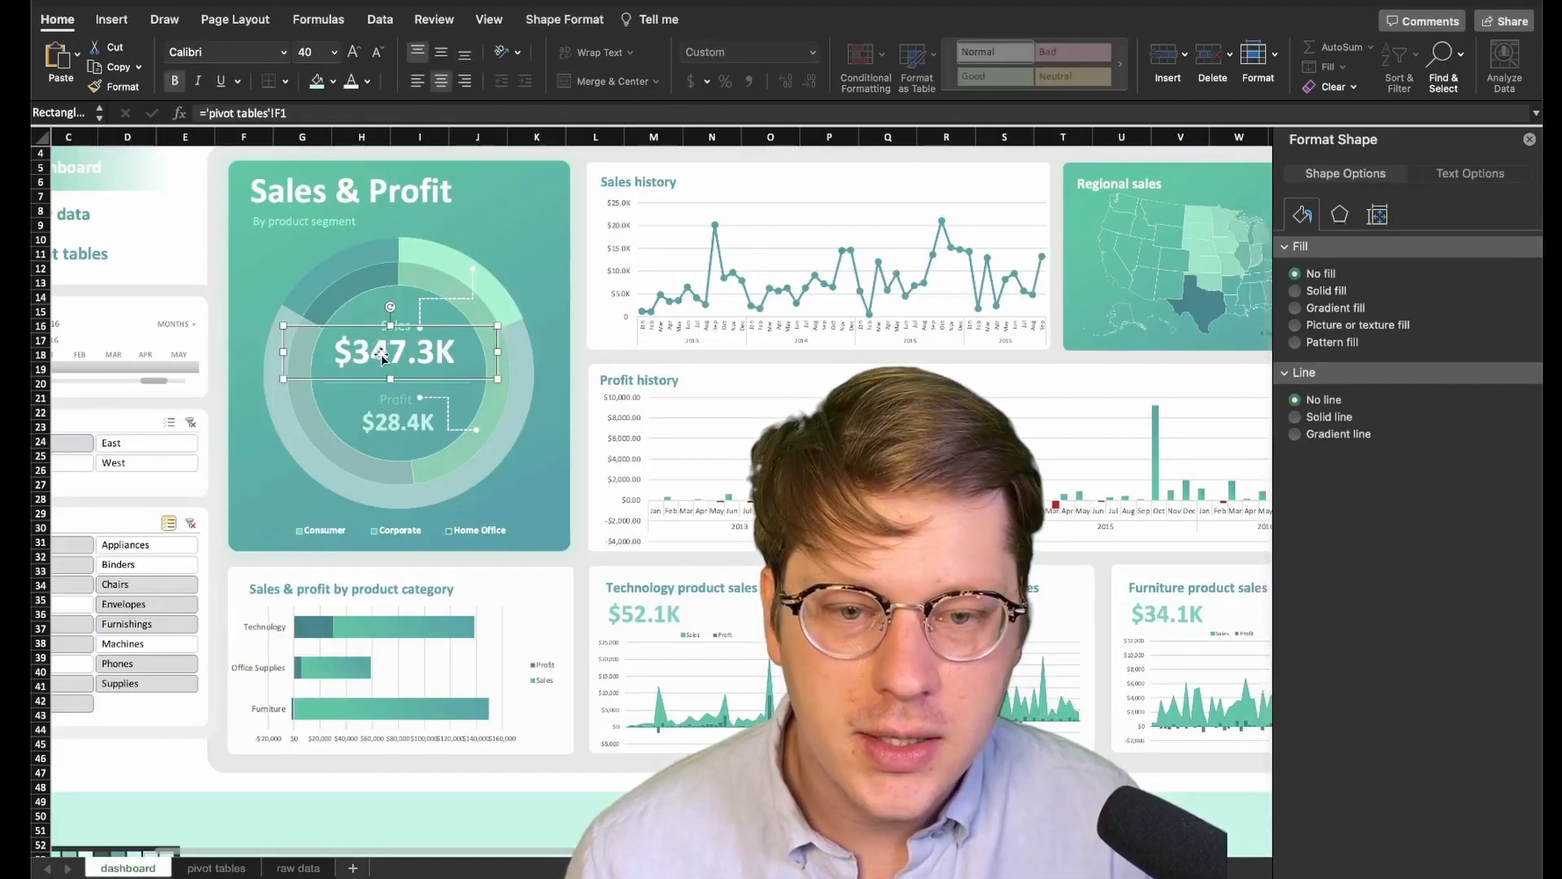
click(242, 112)
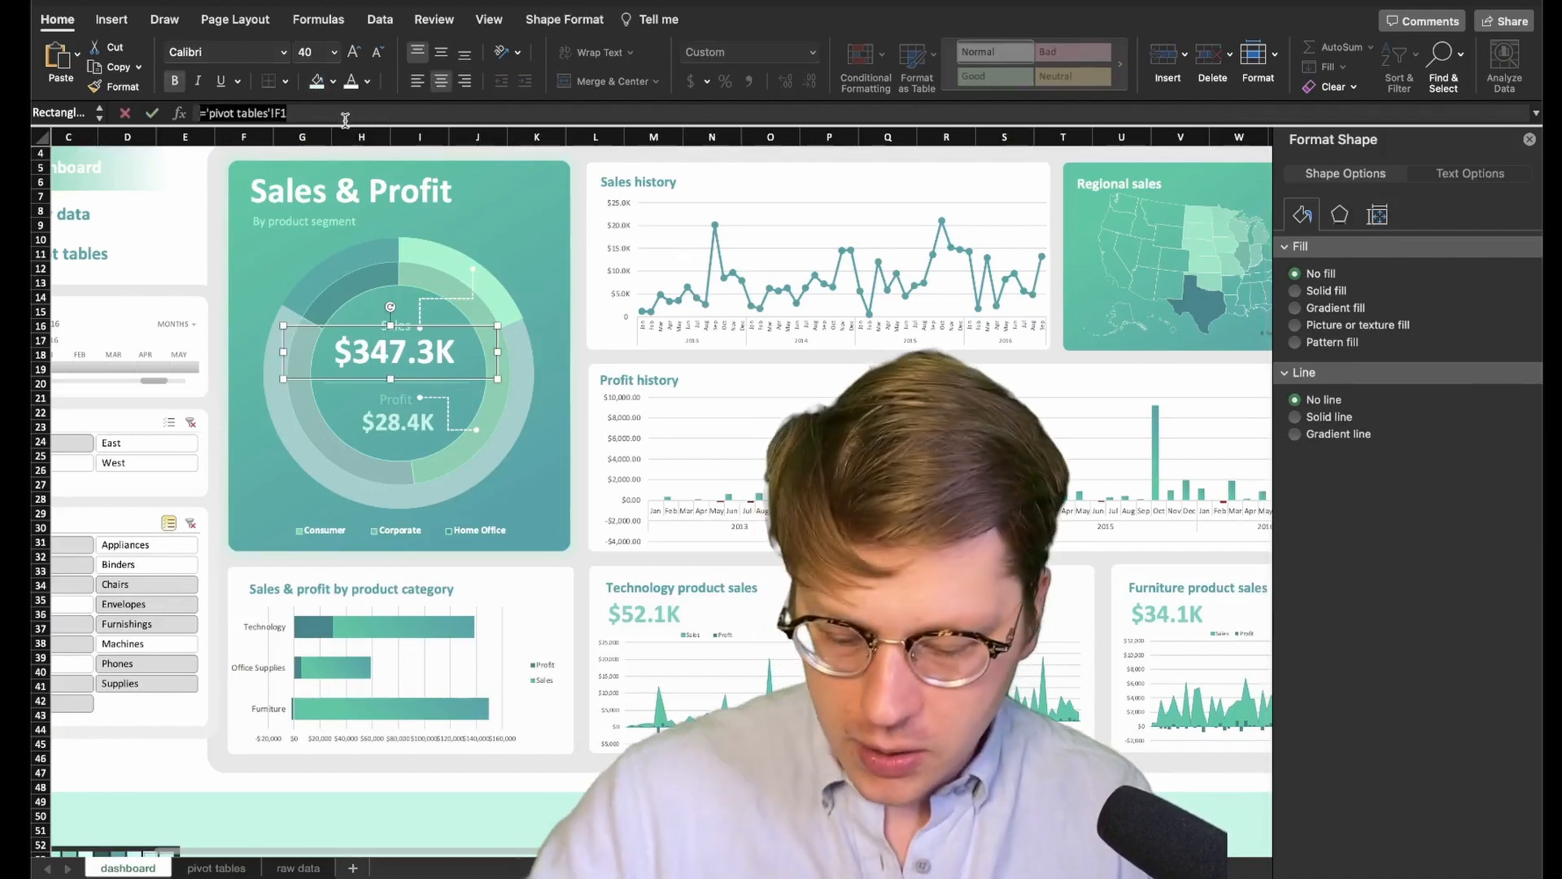
click(216, 867)
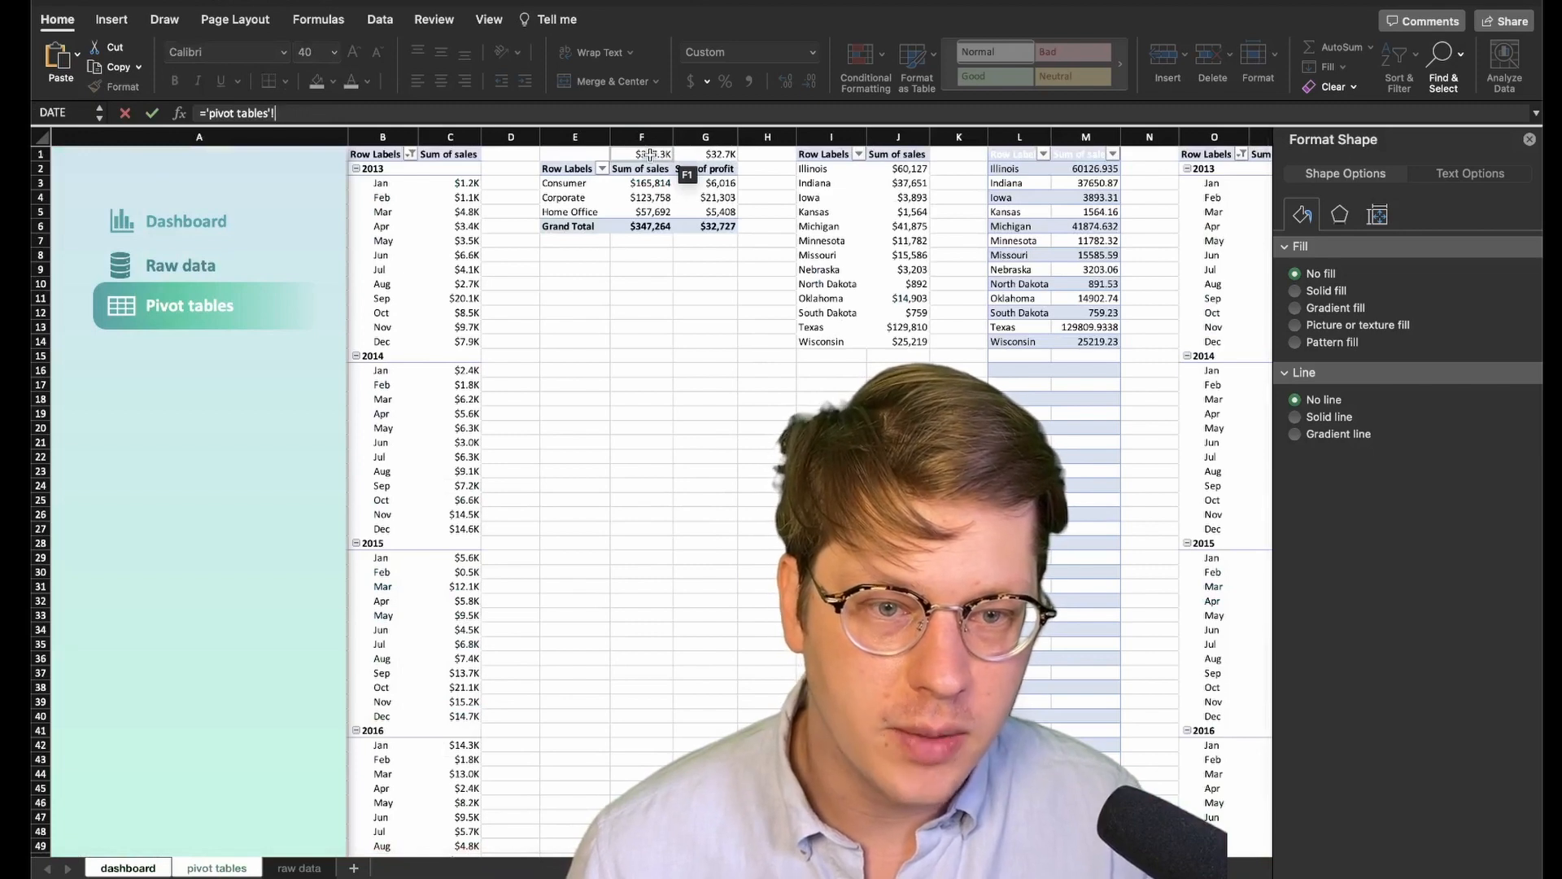
click(127, 867)
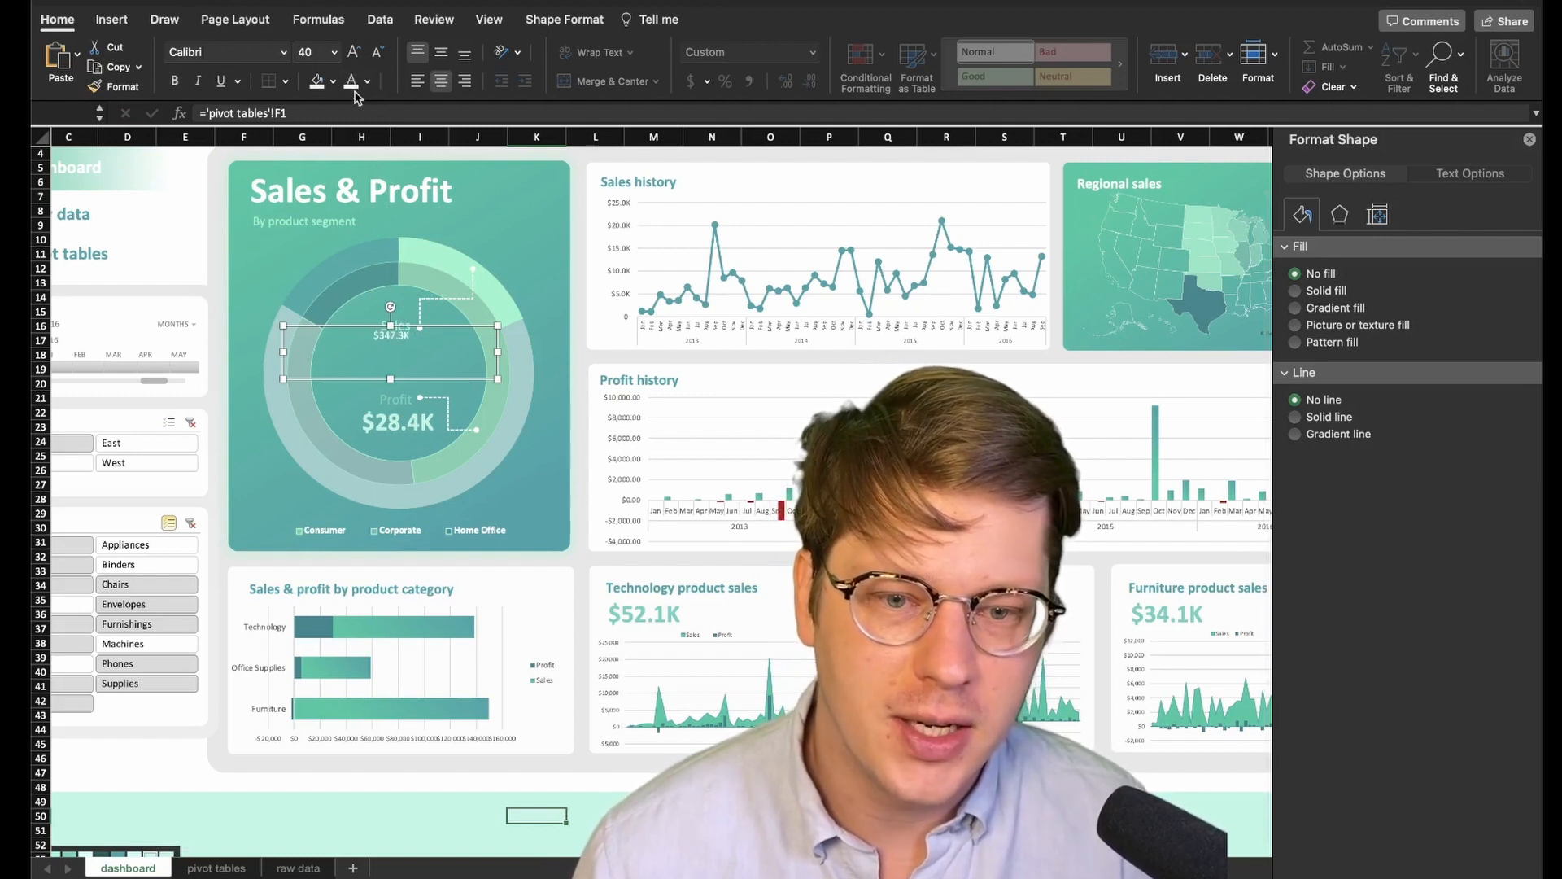
click(338, 52)
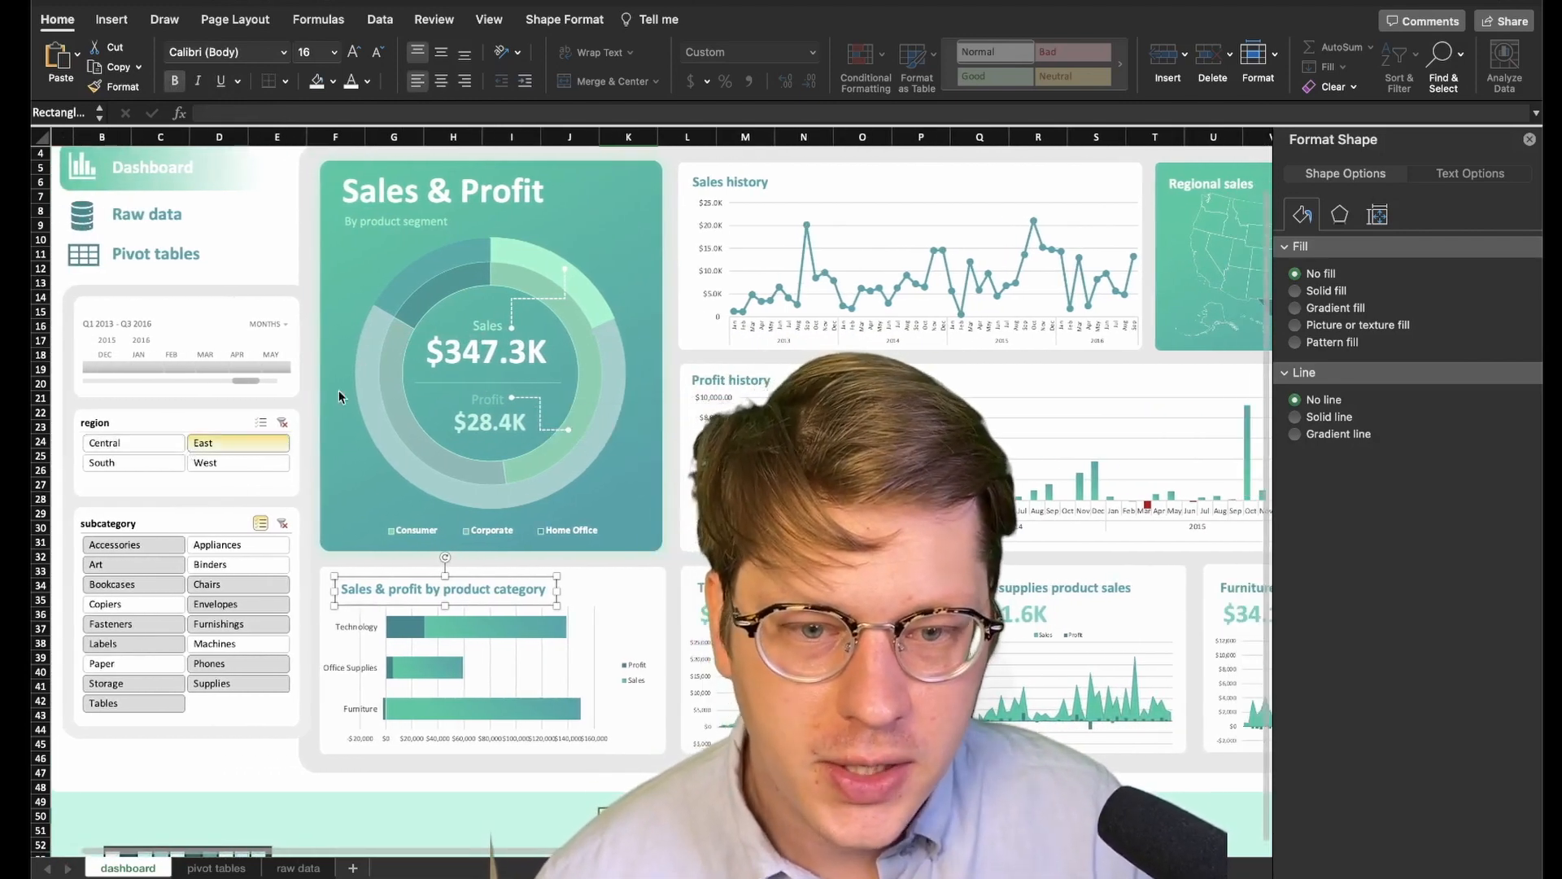
click(101, 462)
text(=)
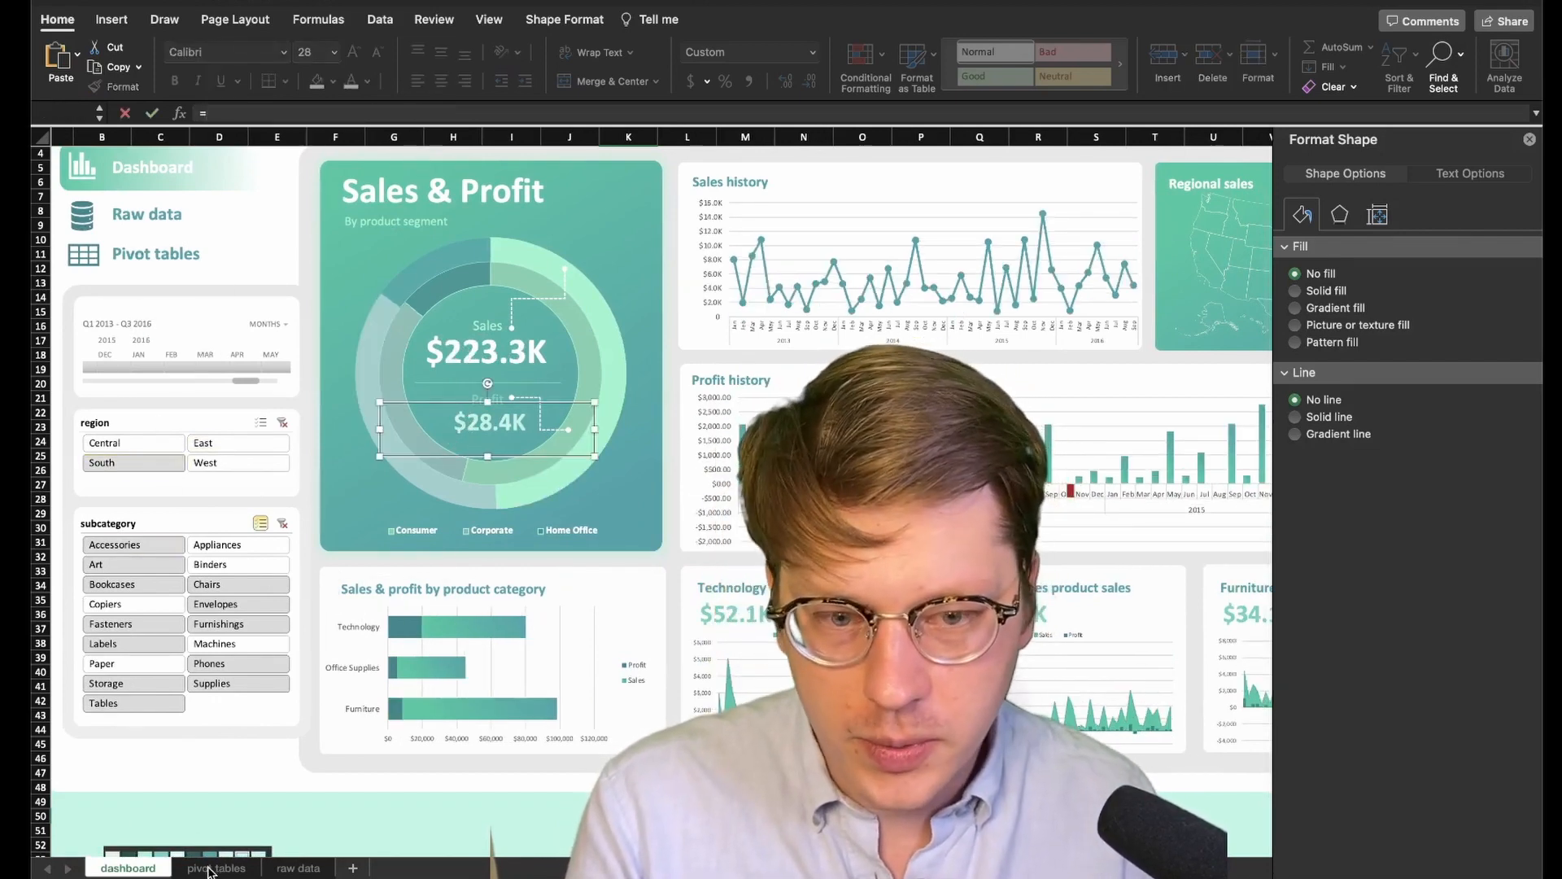
Link the donut-centre Profit value to pivot cell G1 and test with East and West region filters ($62.4K for West)
click(217, 867)
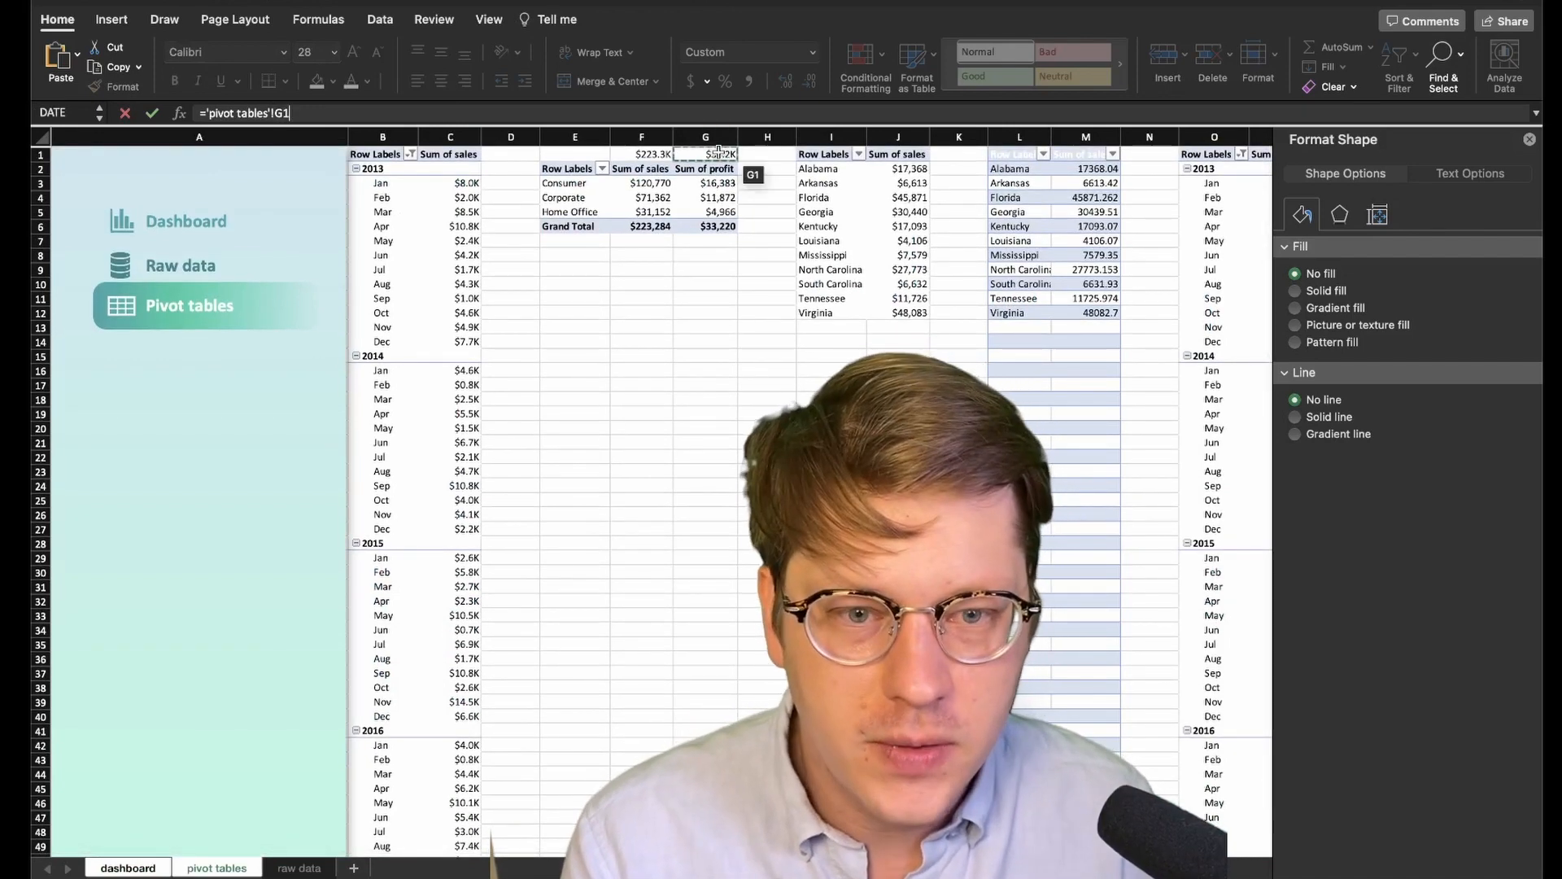
click(126, 867)
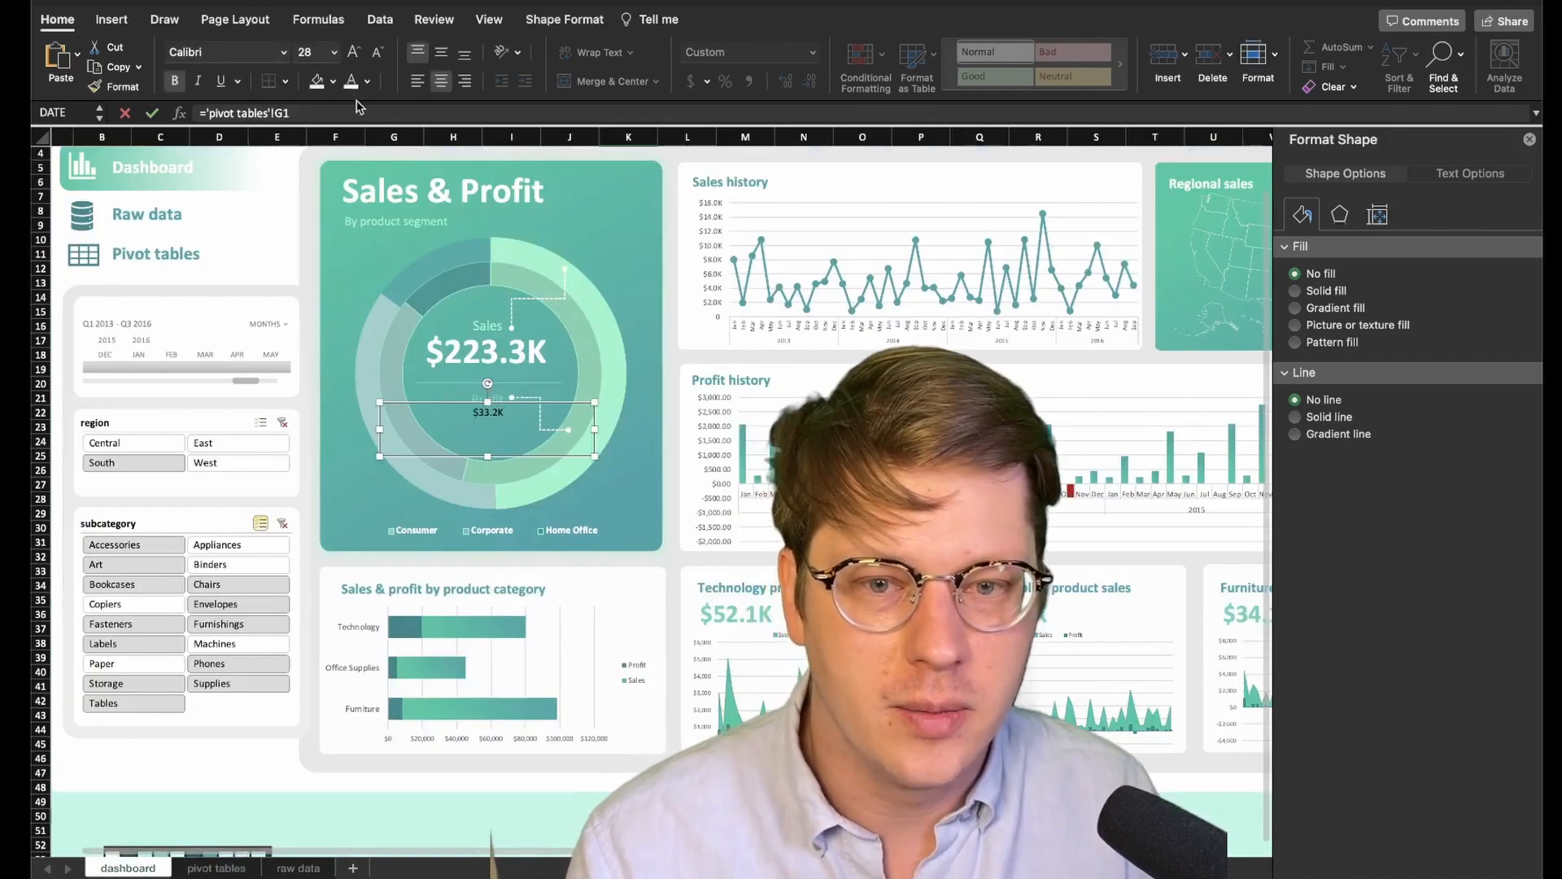
click(353, 52)
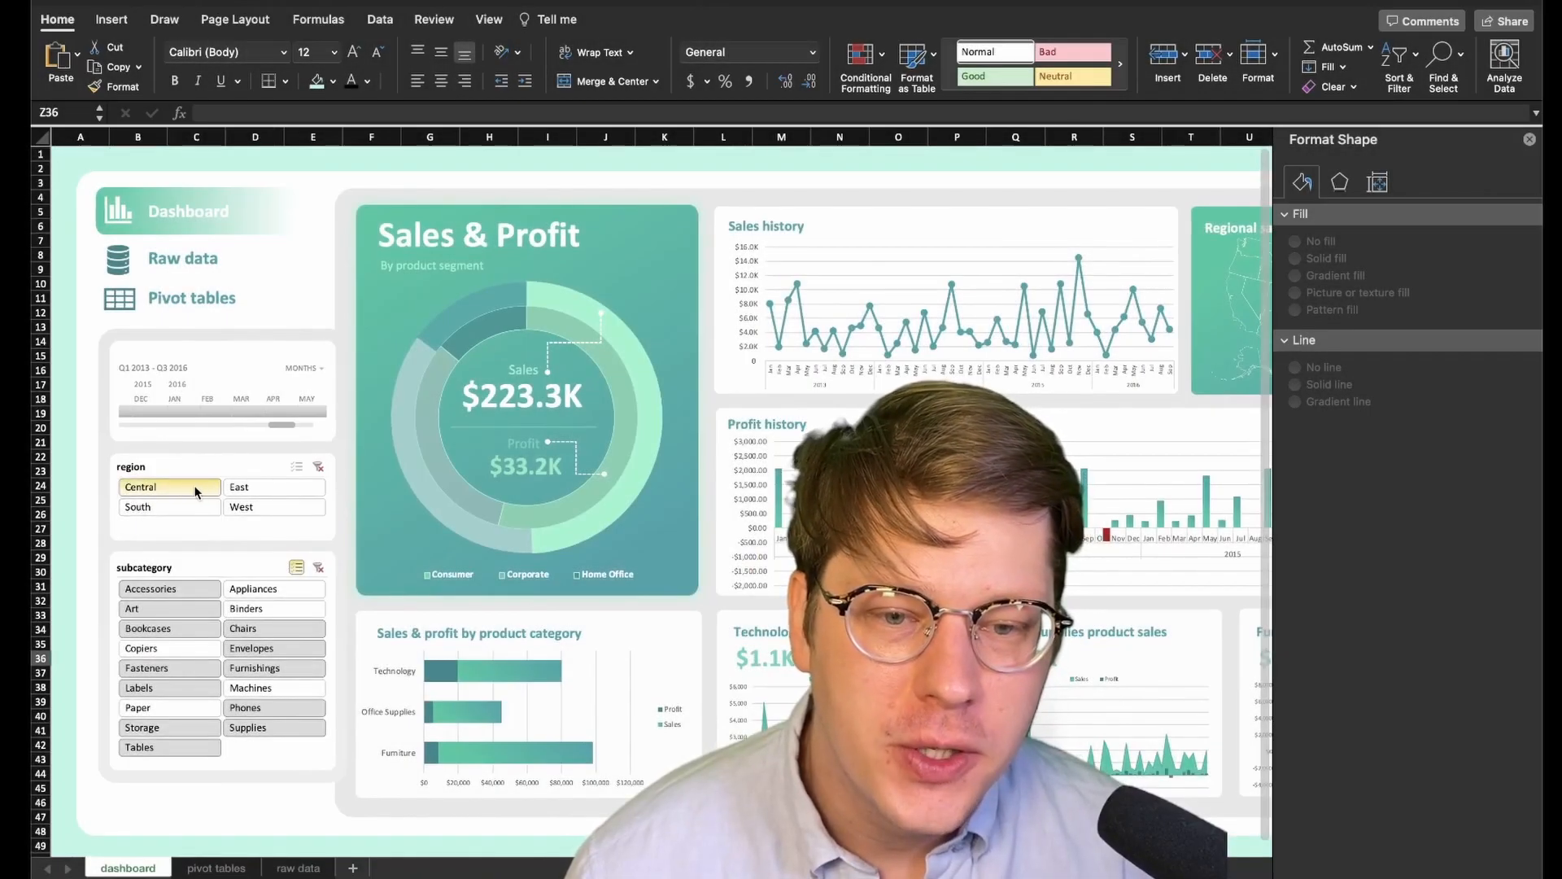
click(273, 486)
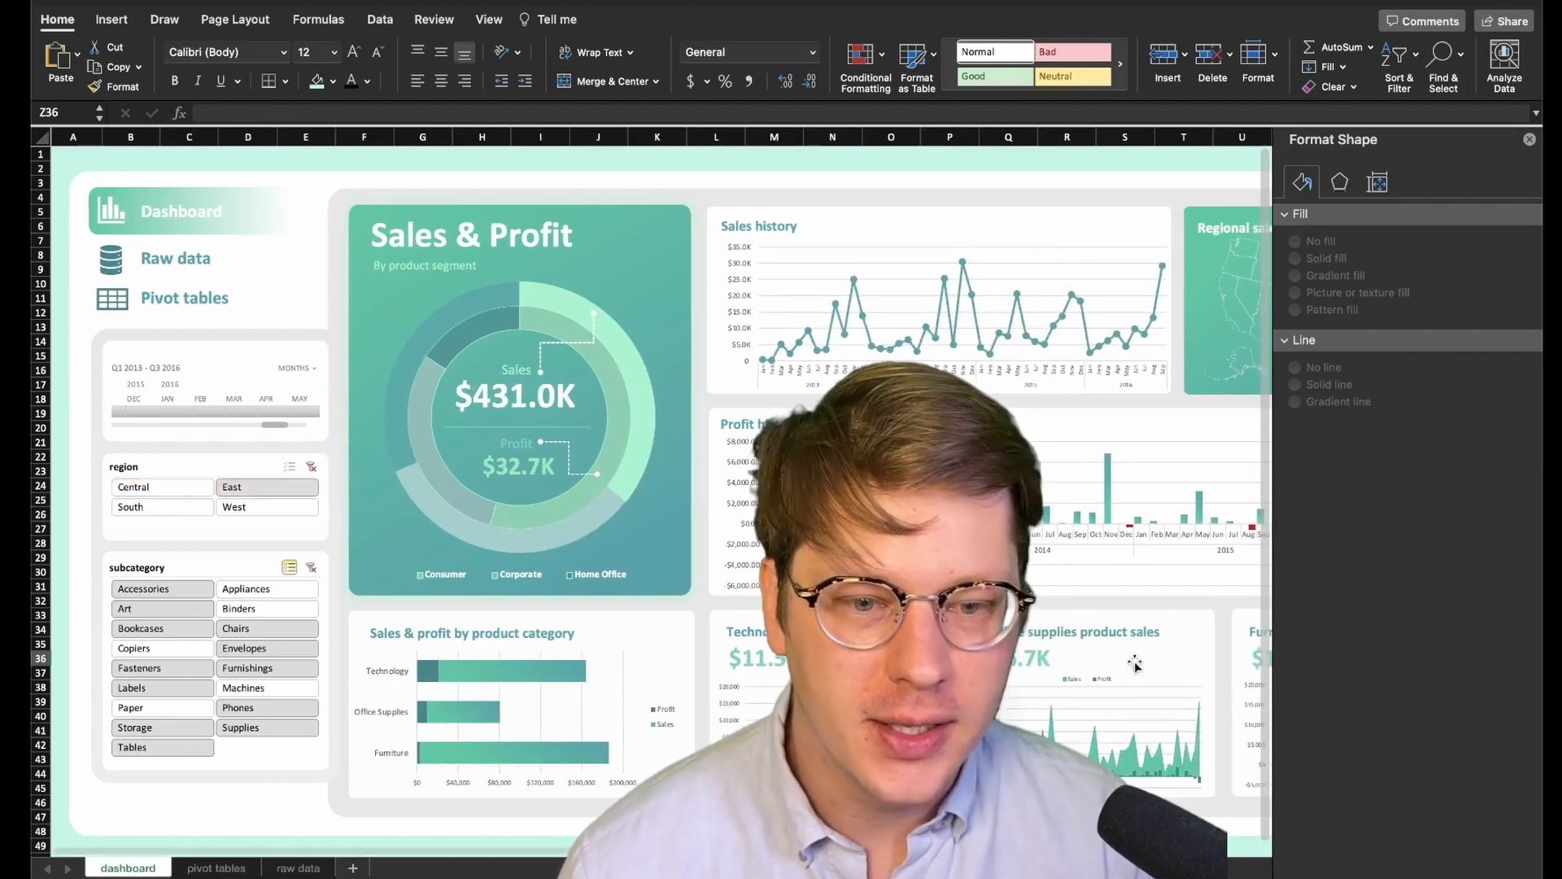
click(159, 506)
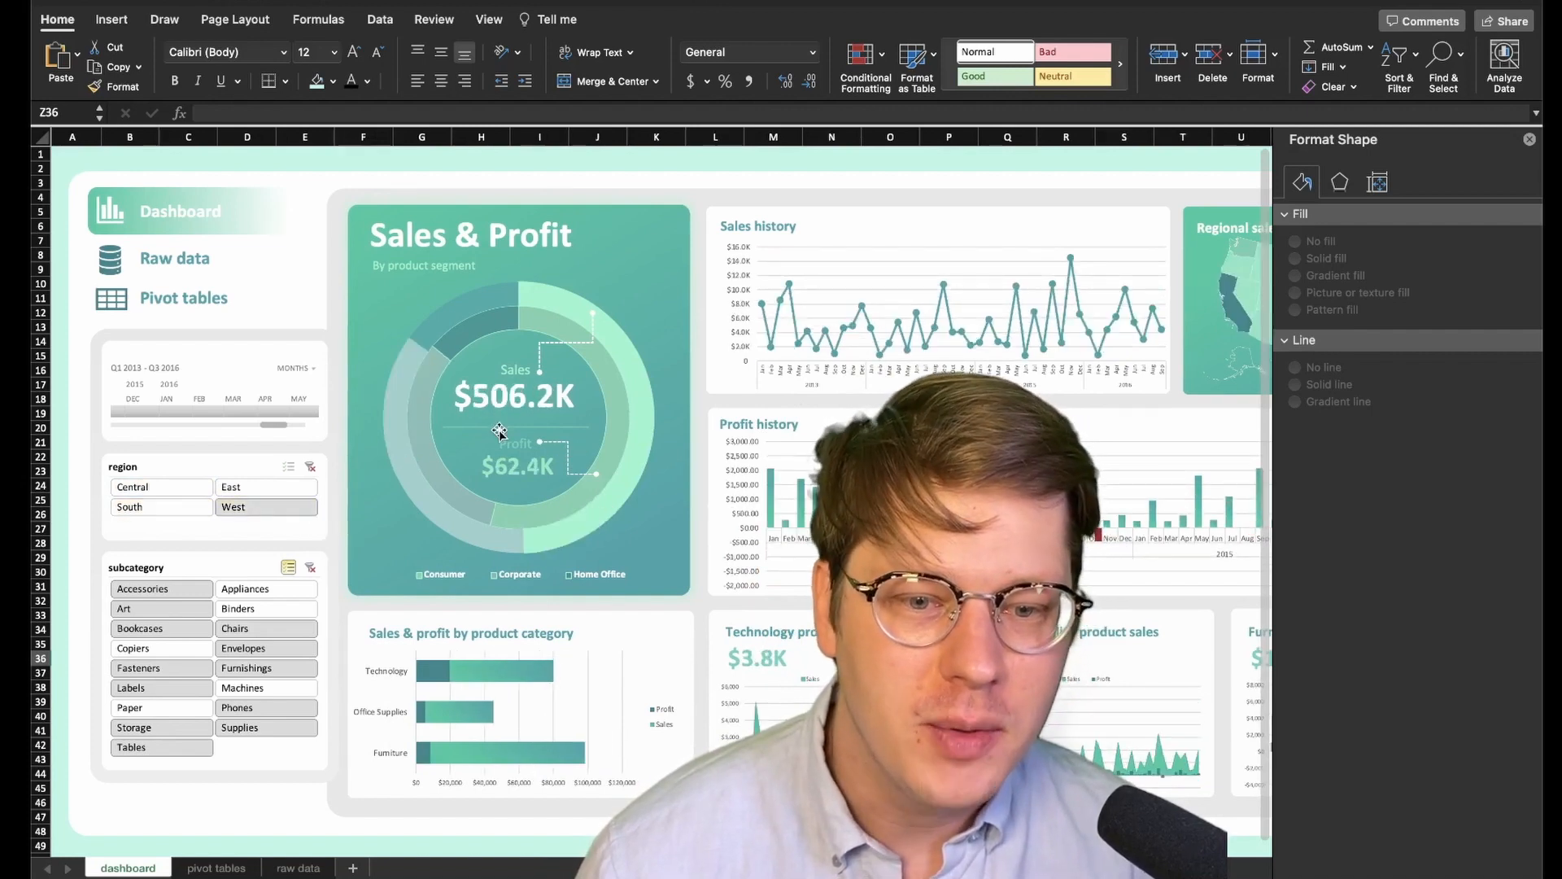
scroll(right, 3)
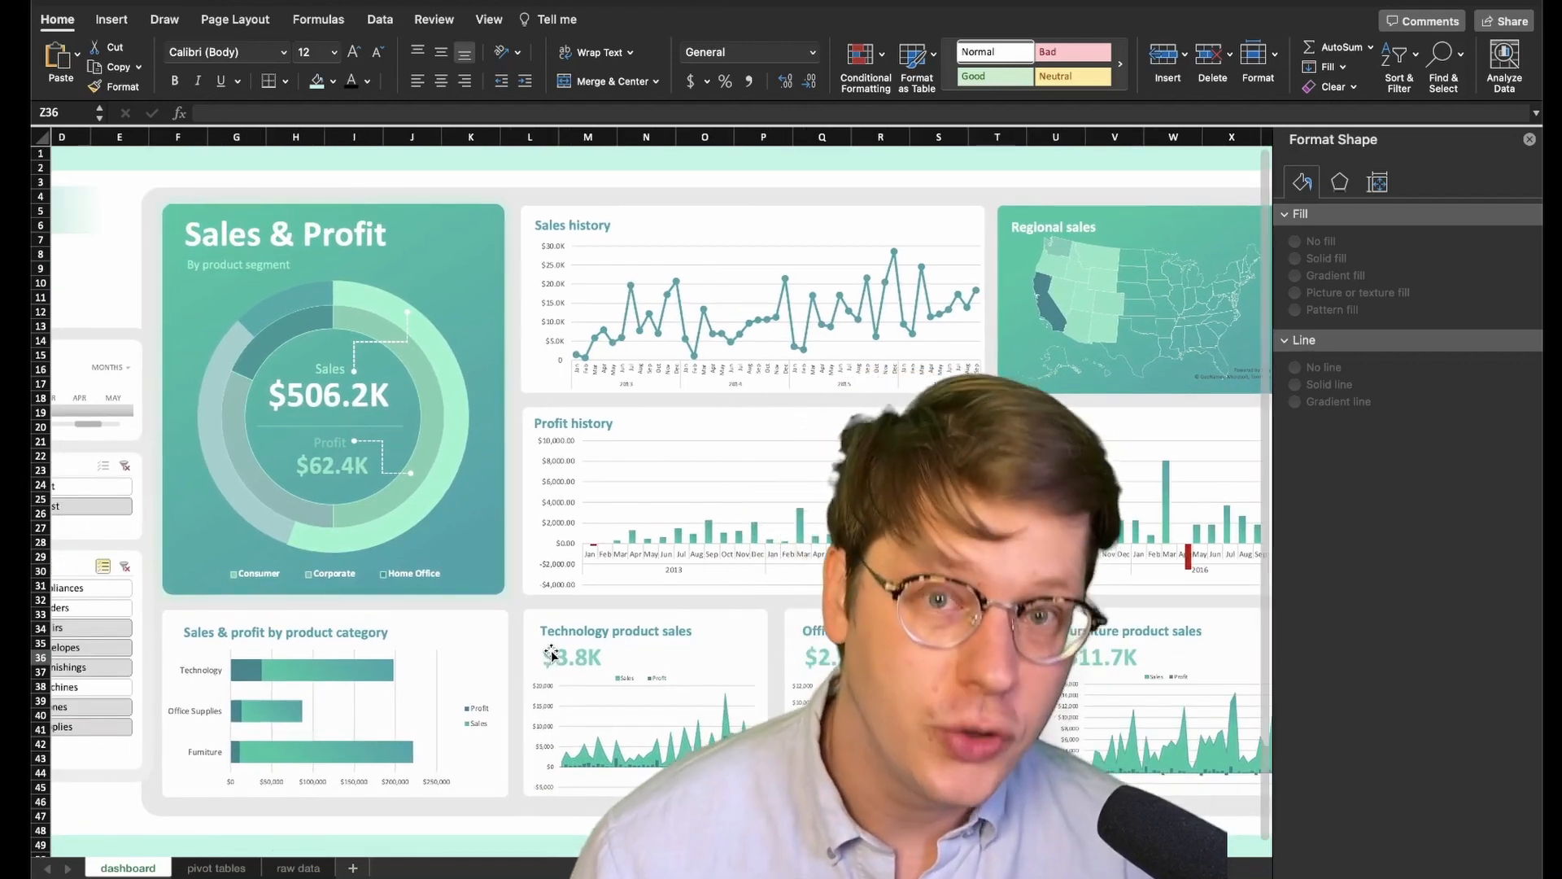
scroll(left, 3)
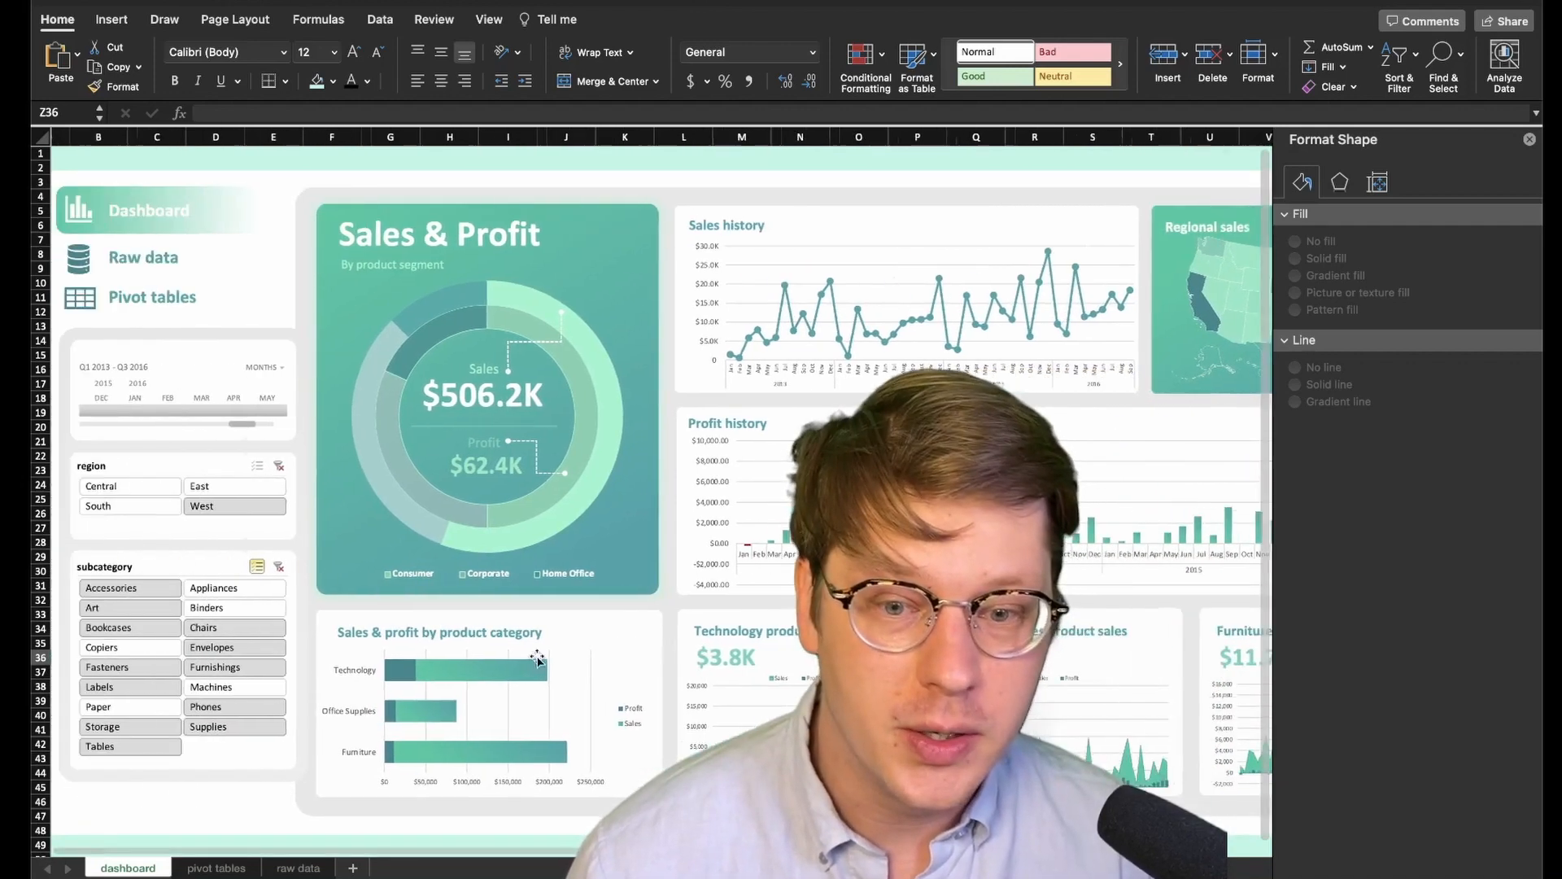